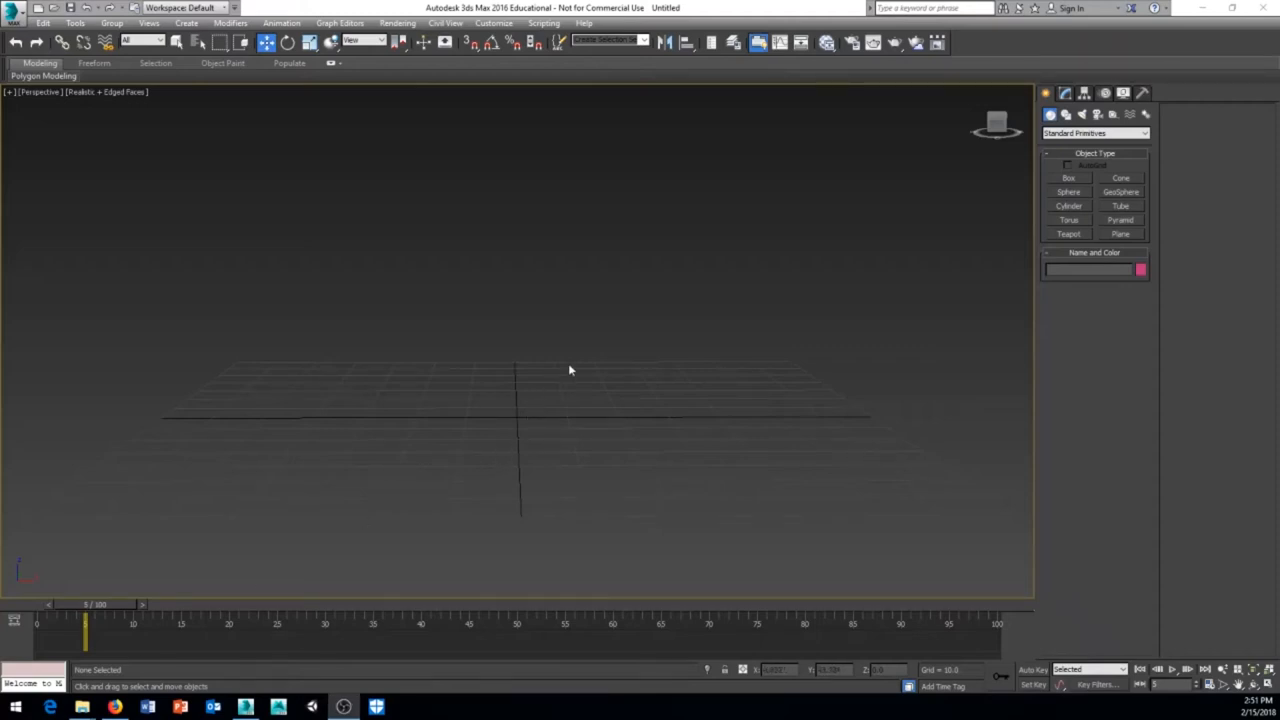
mouse_move(596, 364)
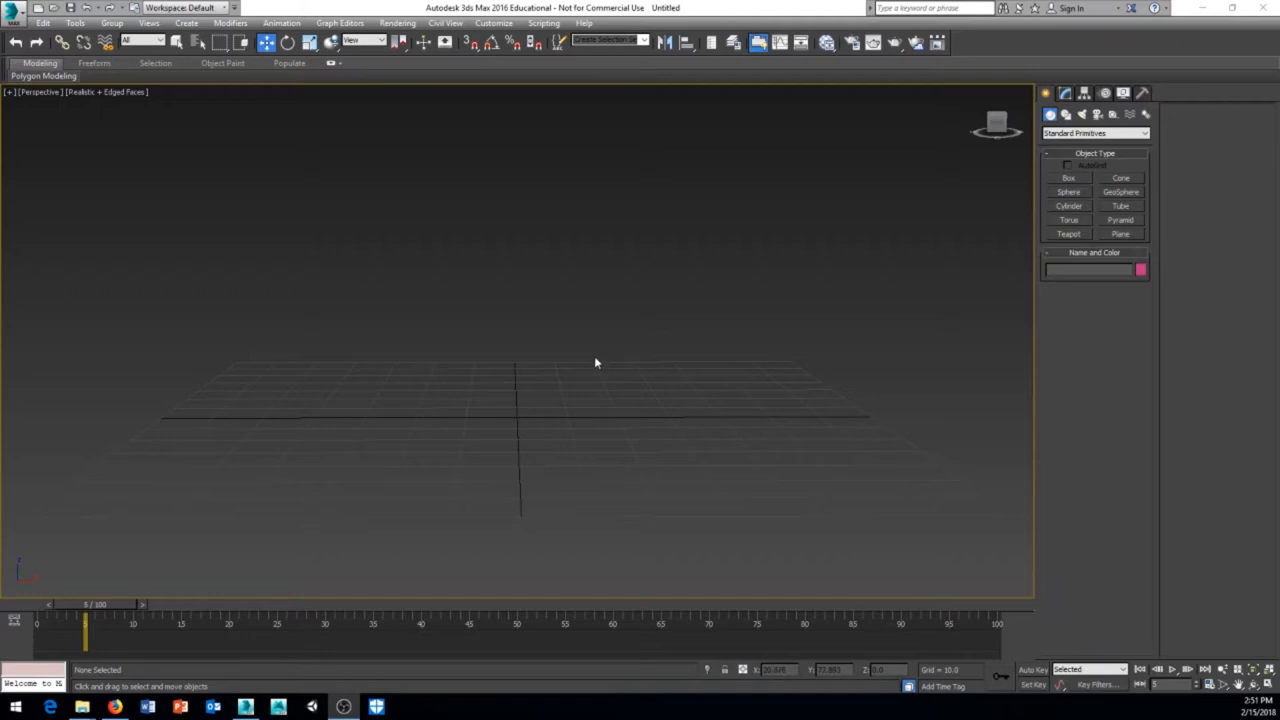
mouse_move(460, 358)
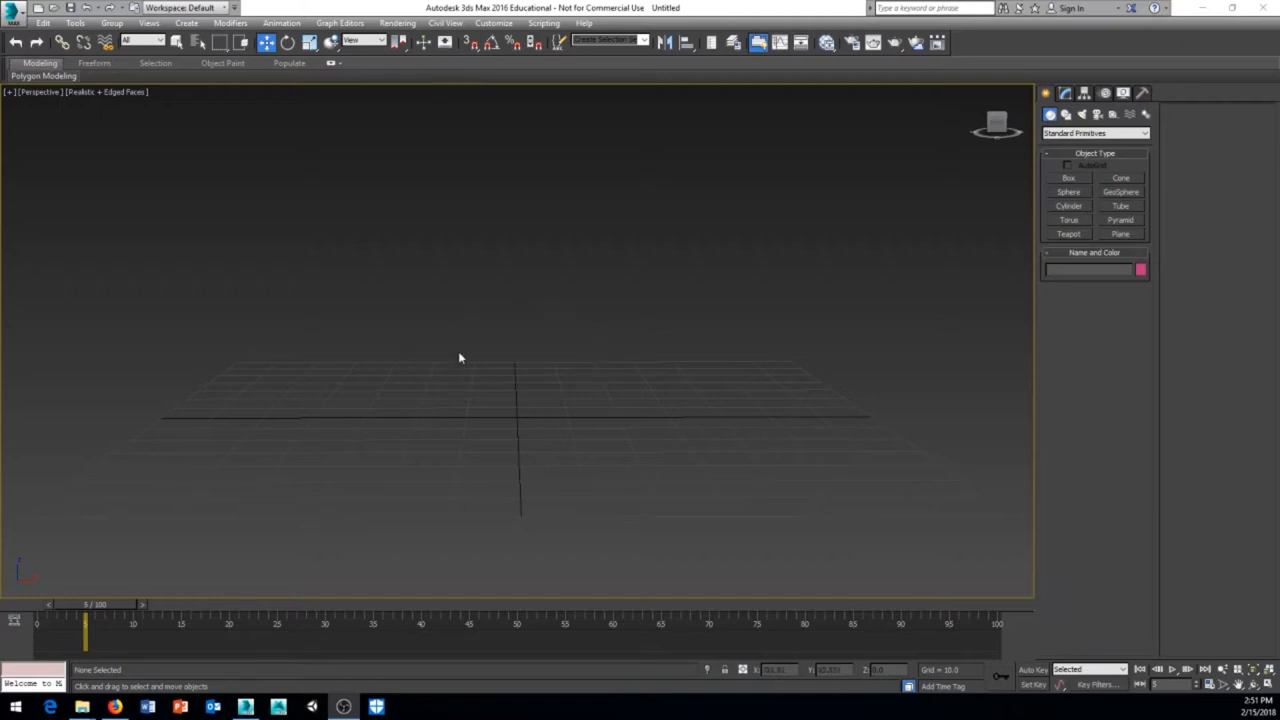
mouse_move(424, 318)
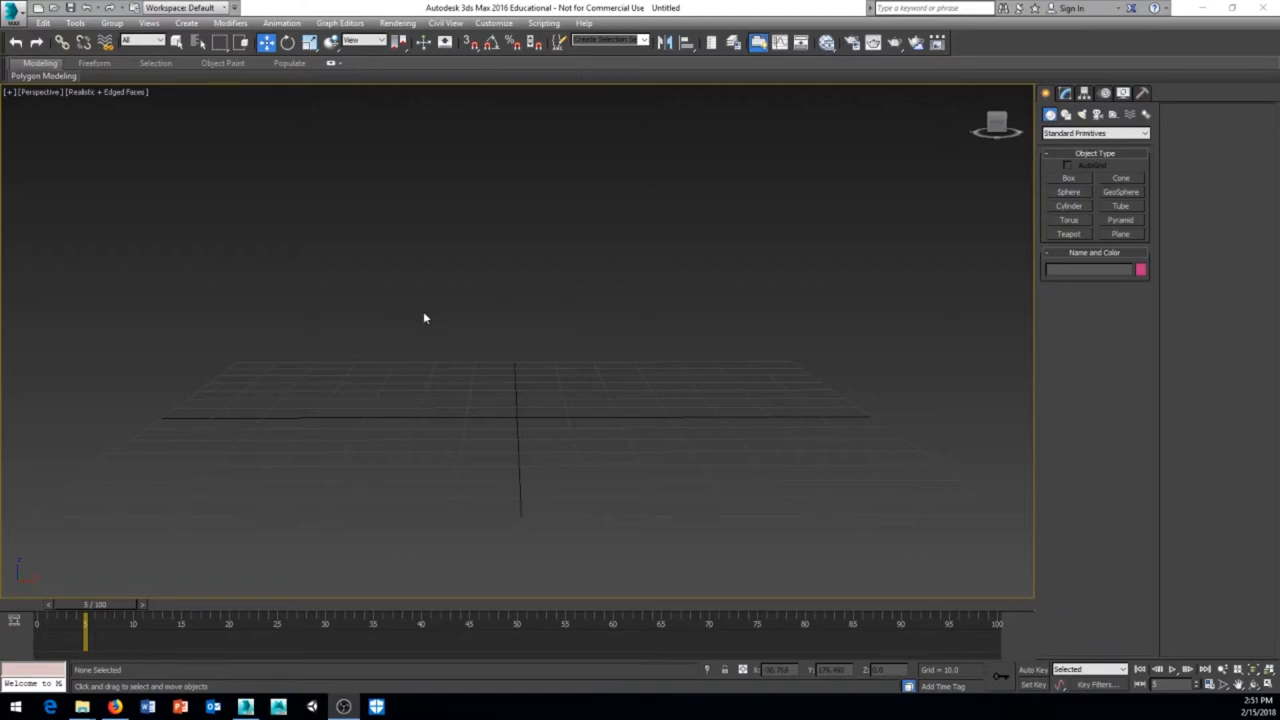
mouse_move(460, 318)
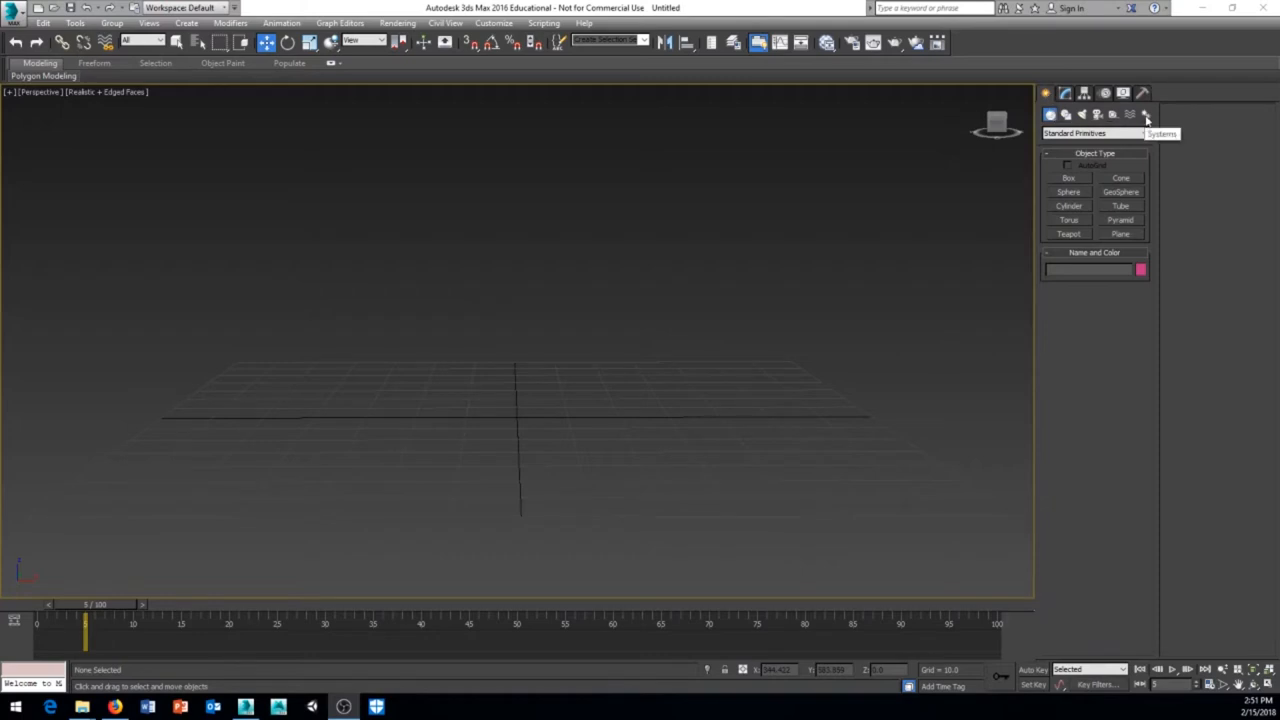
Start Biped creation under Systems and choose the Skeleton body type
click(1146, 114)
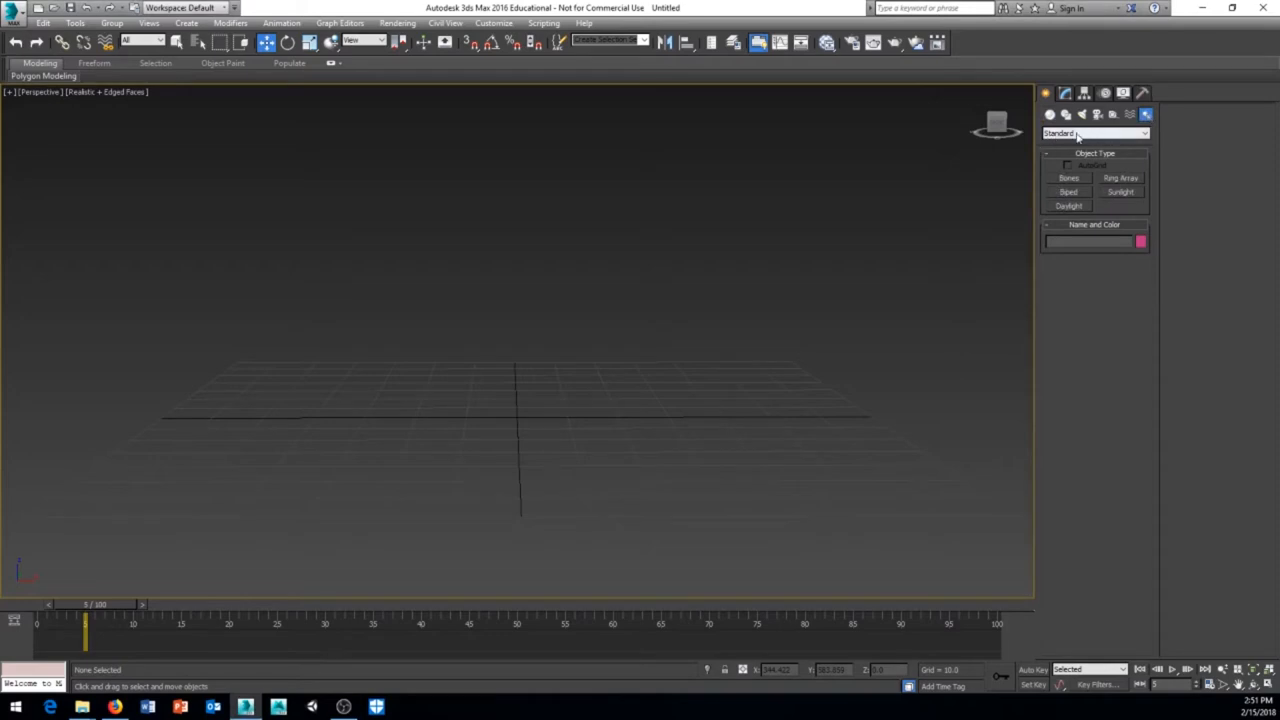
mouse_move(1072, 194)
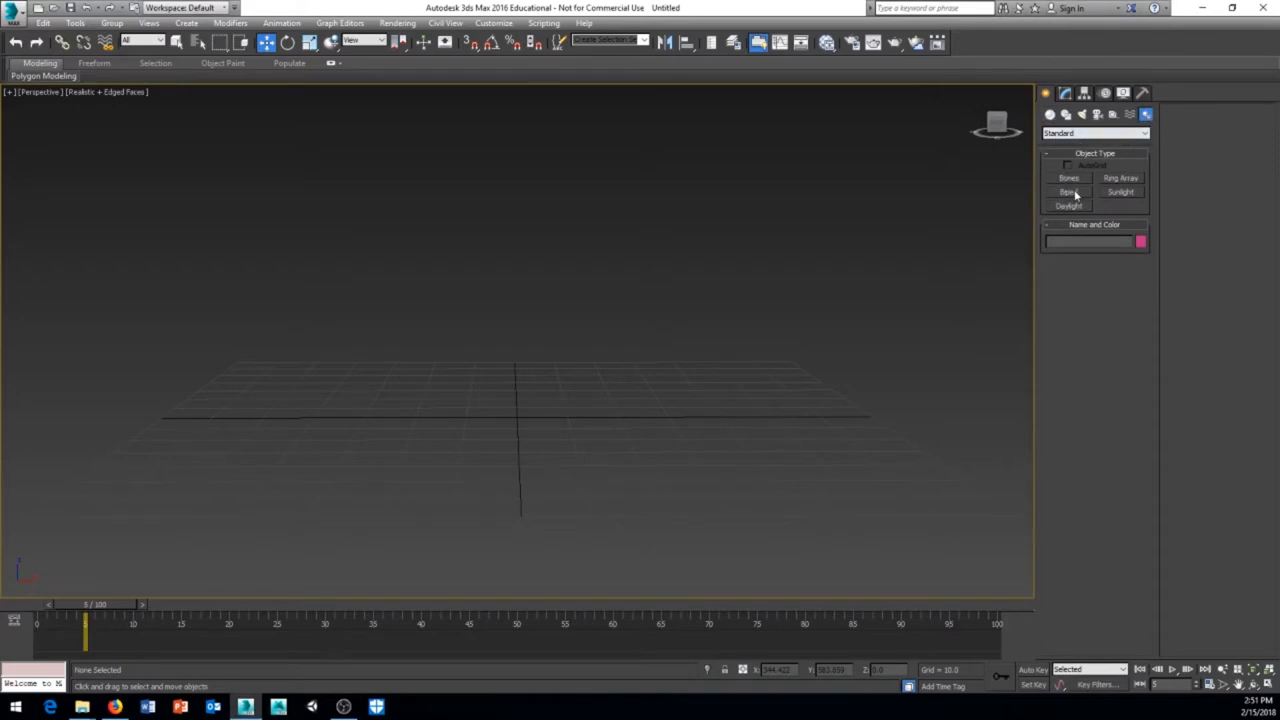
click(1068, 192)
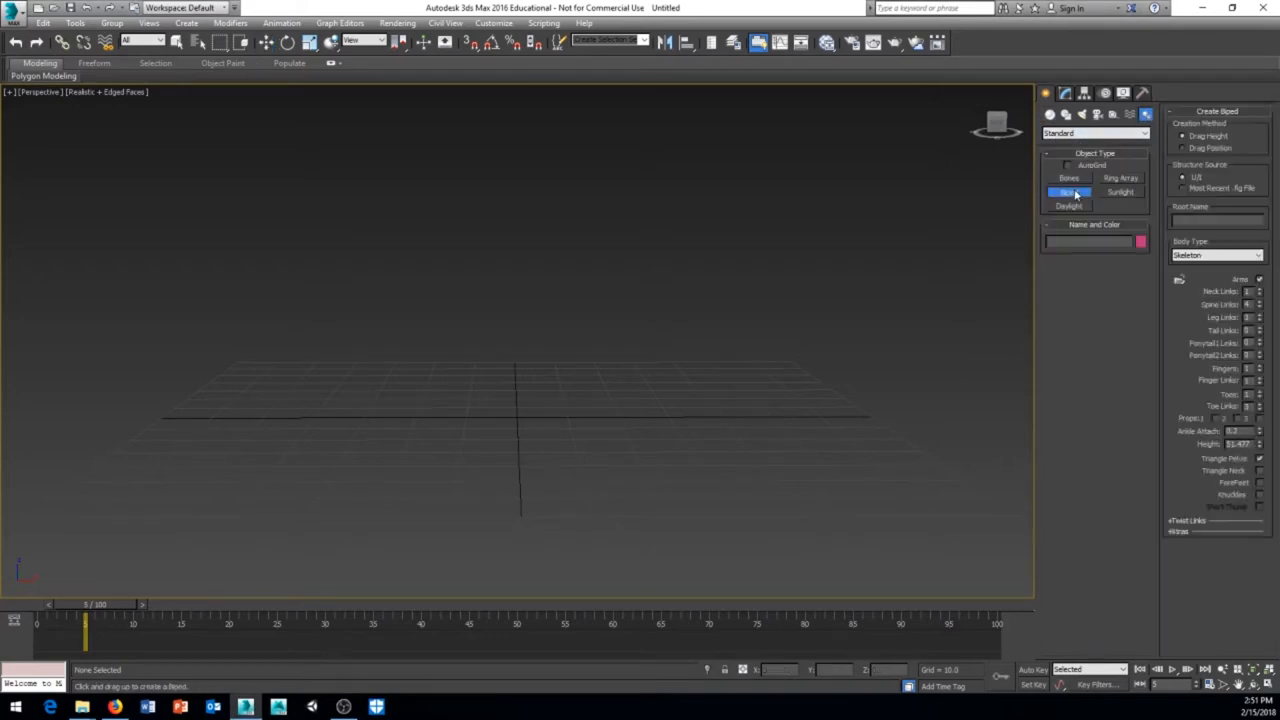
click(1068, 192)
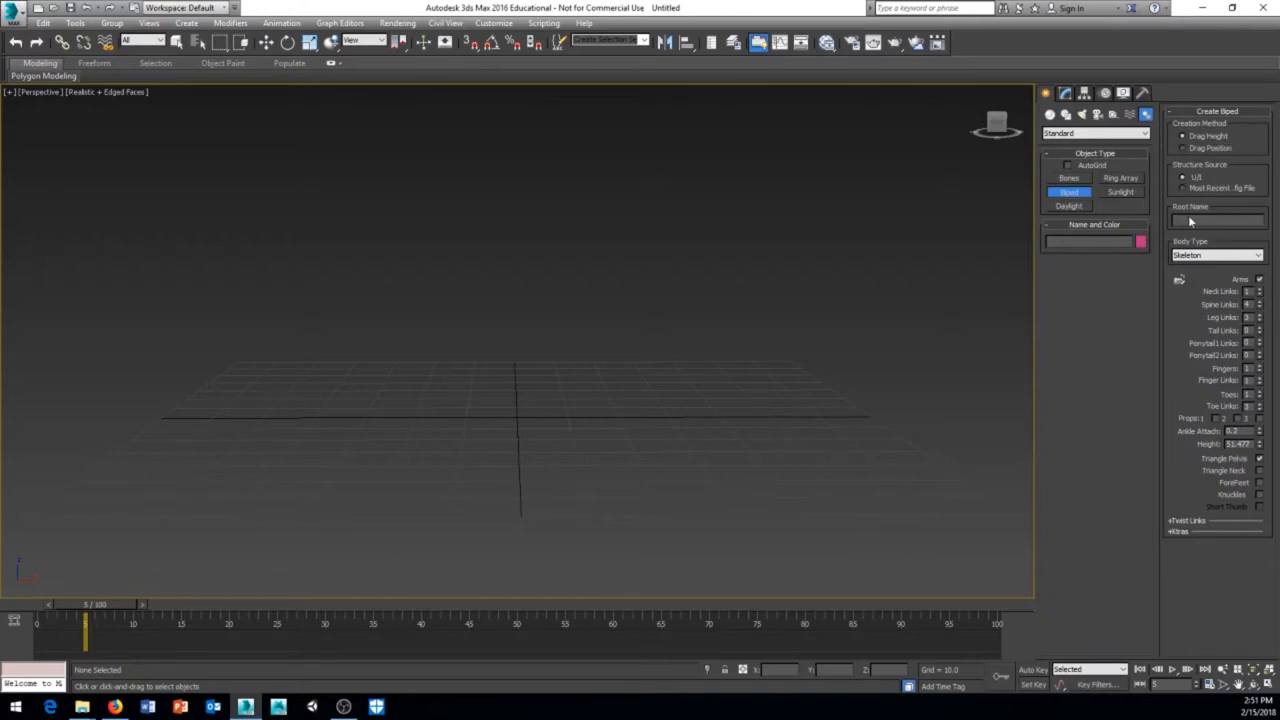
mouse_move(1188, 224)
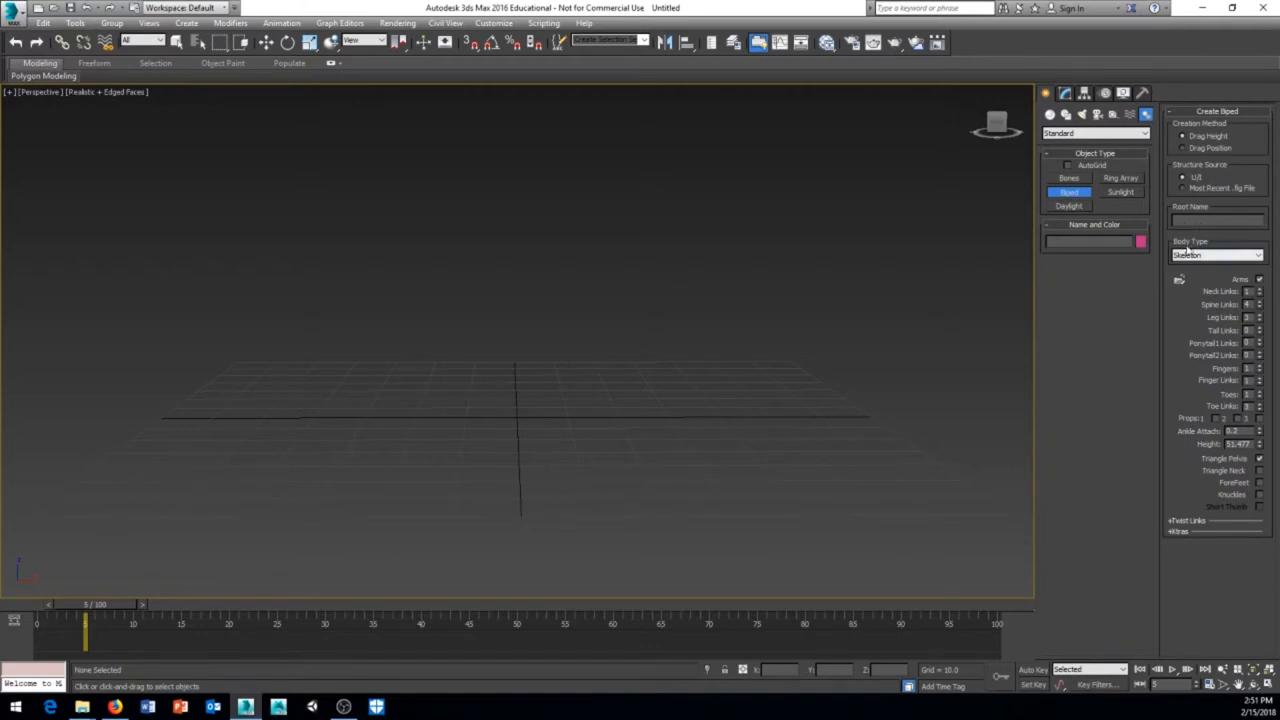
mouse_move(1160, 256)
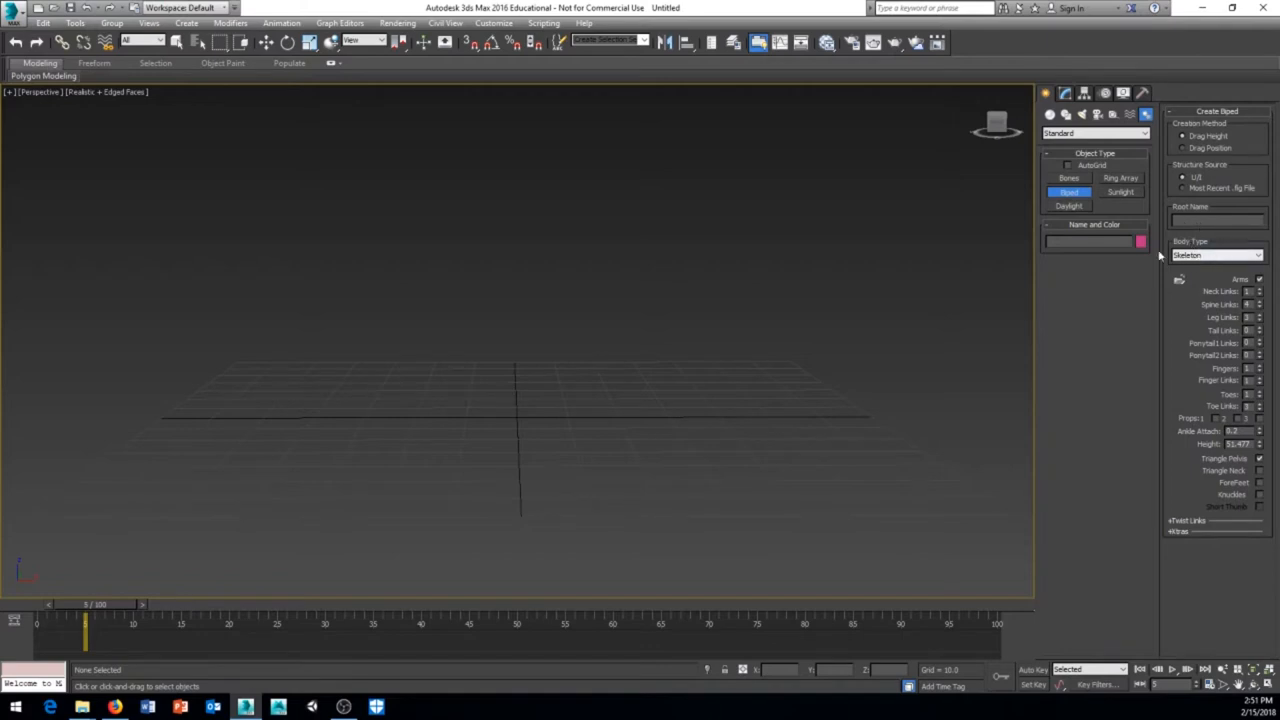
click(1256, 256)
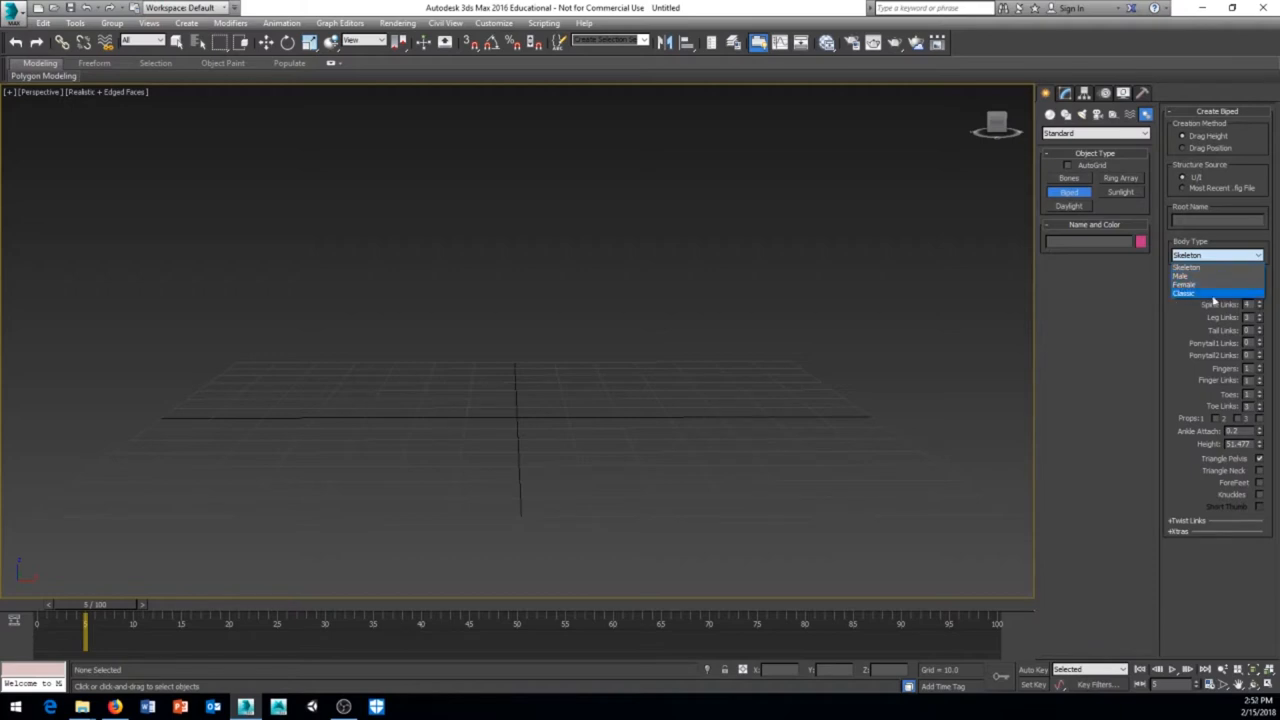
click(1186, 268)
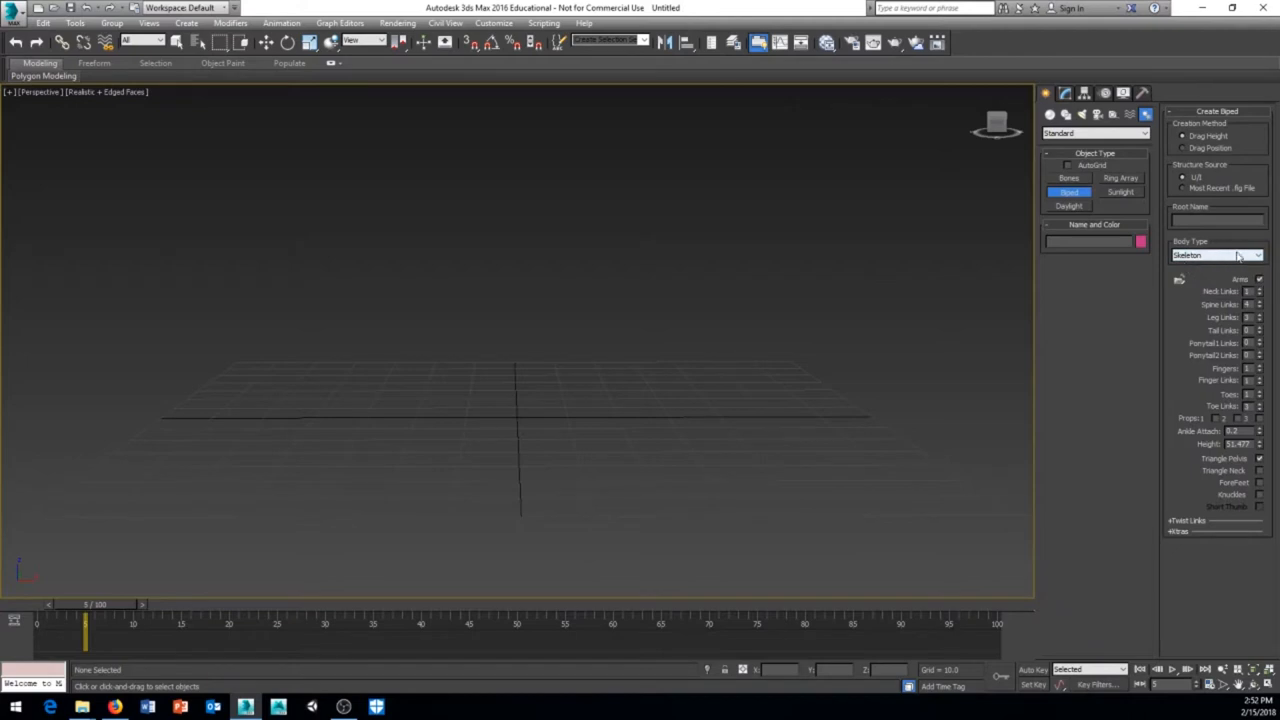
mouse_move(1192, 264)
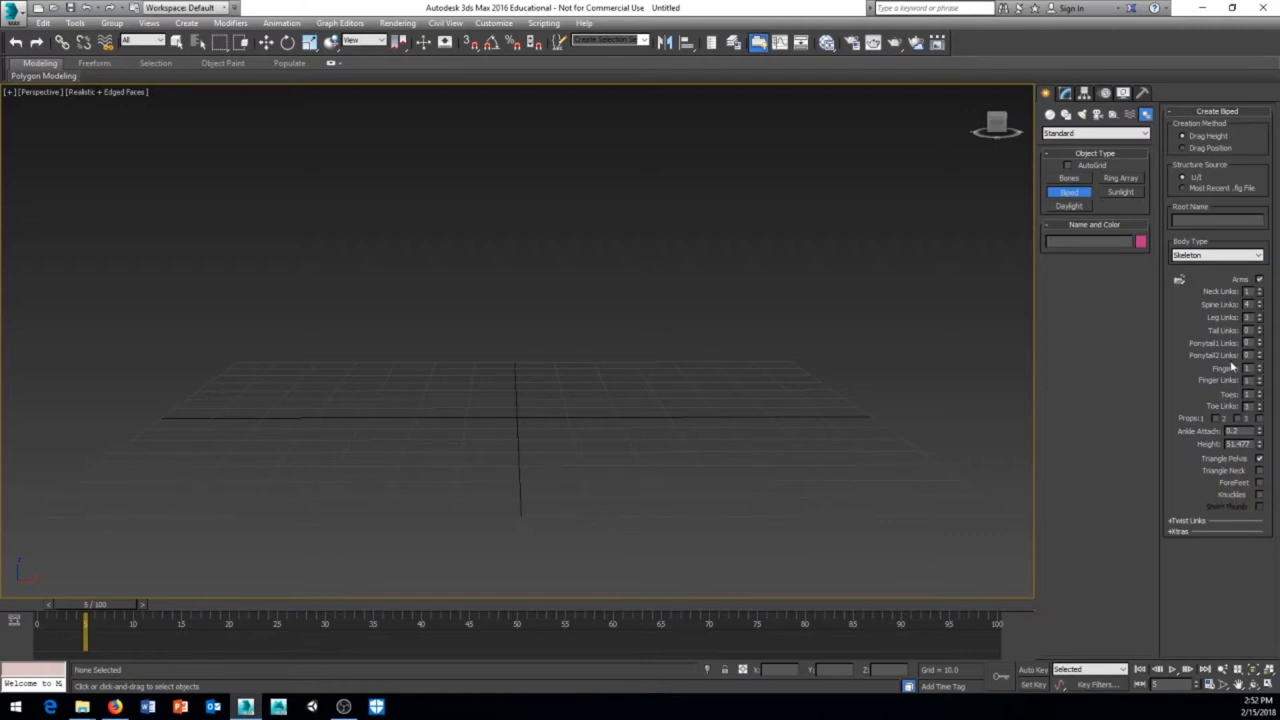
mouse_move(776, 268)
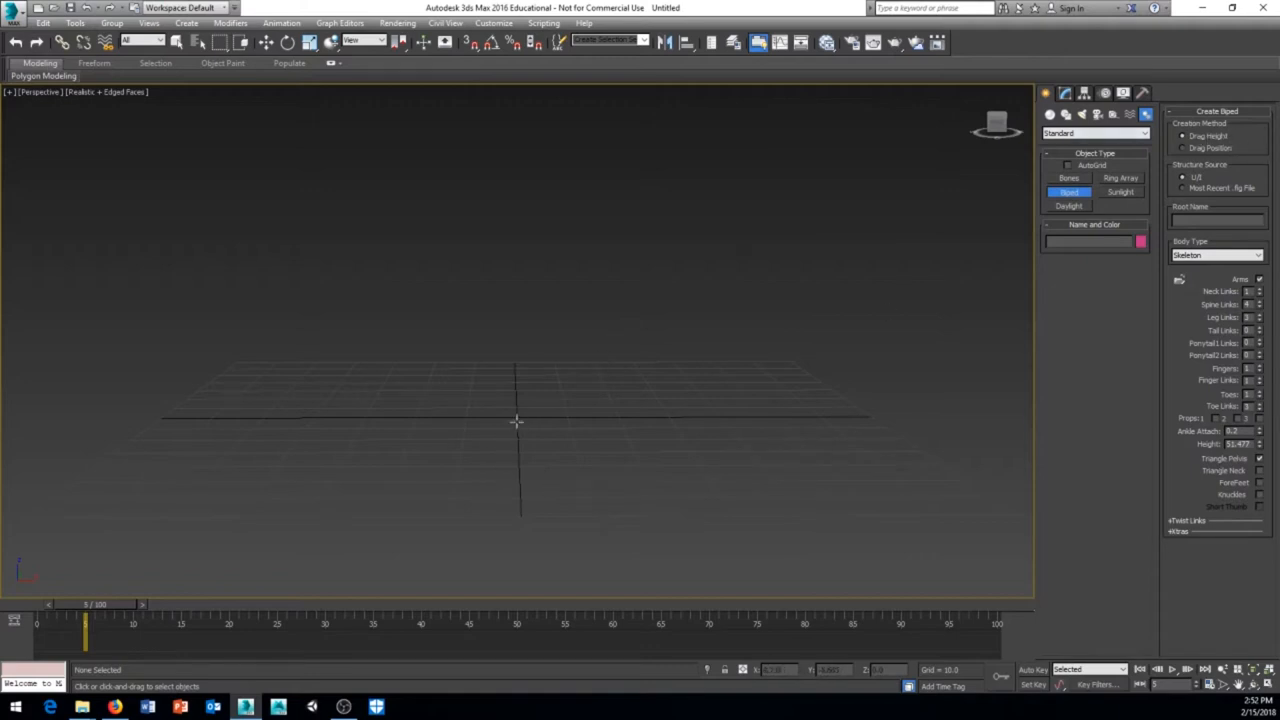
Drag out the skeleton biped Bip001 at the grid centre and go to its settings
click(520, 412)
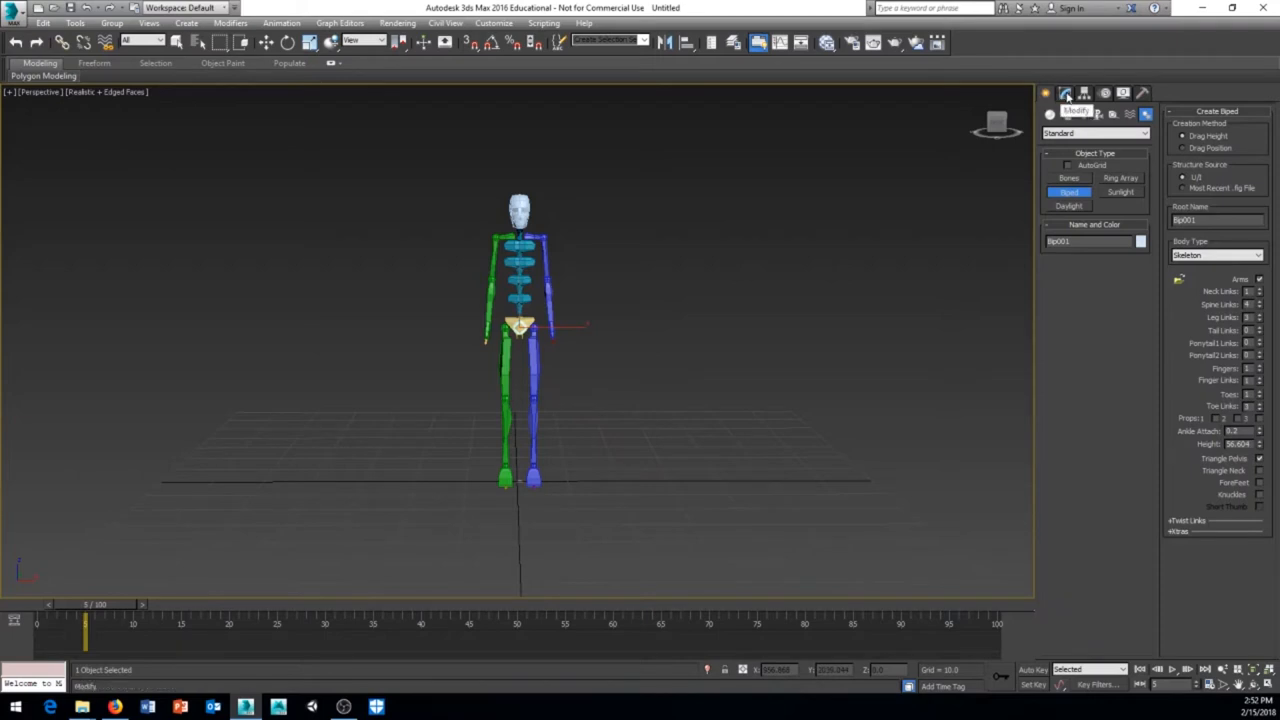
click(1064, 94)
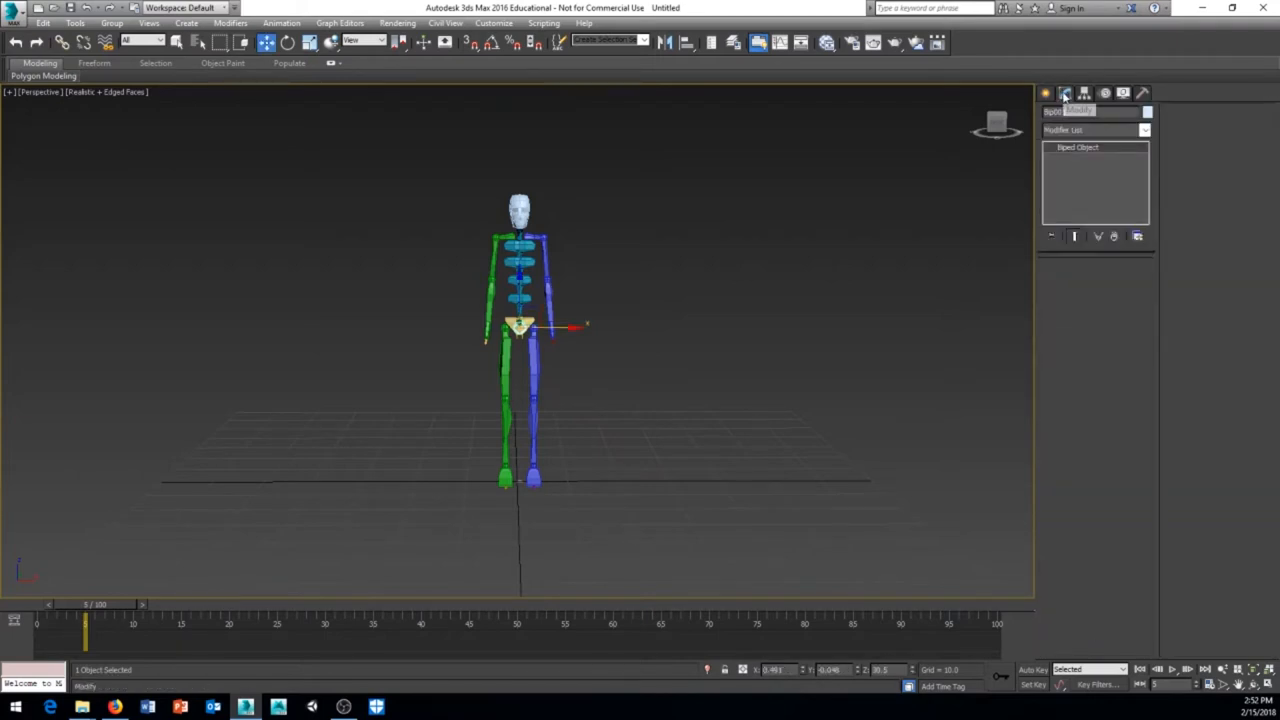
click(1064, 94)
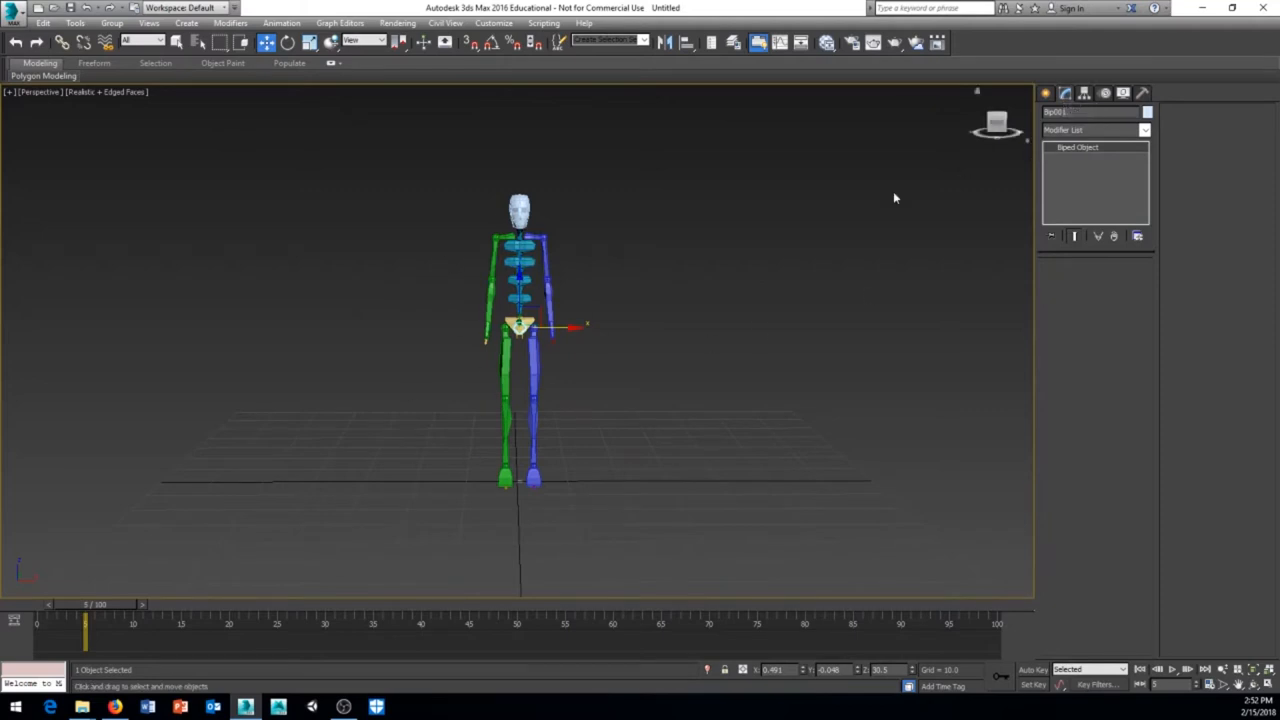
mouse_move(950, 272)
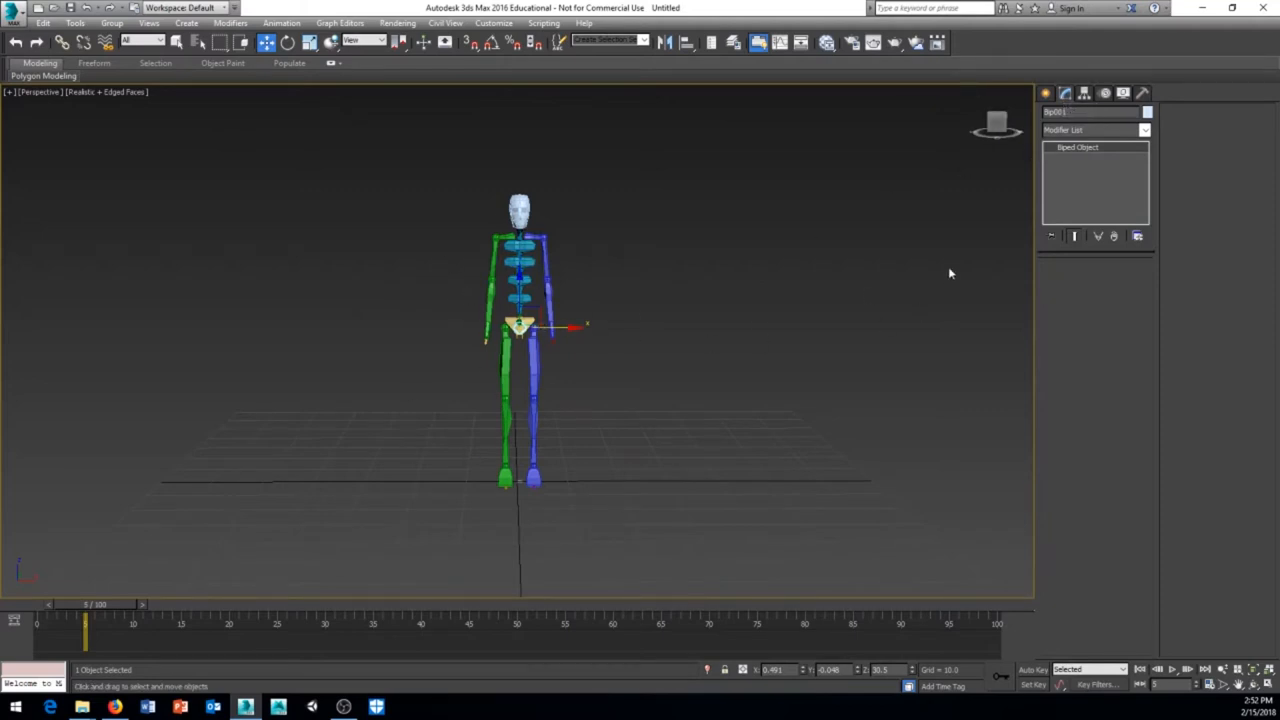
click(1064, 94)
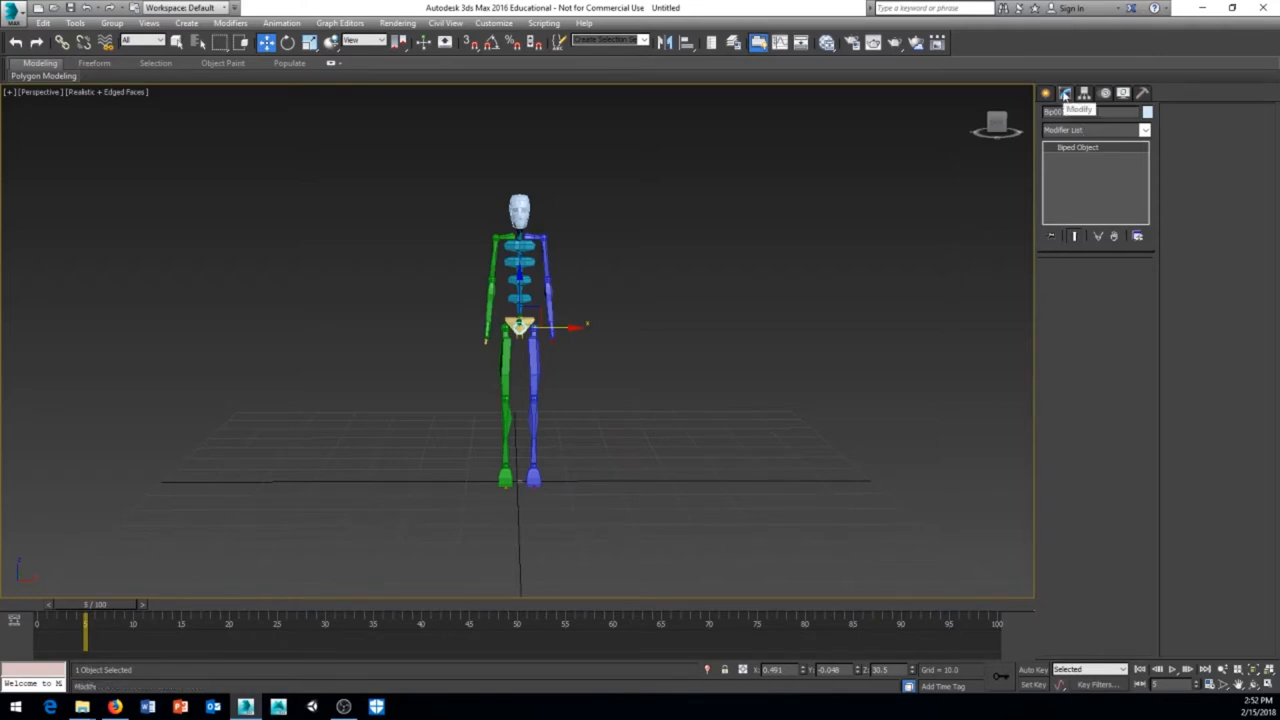
click(1104, 94)
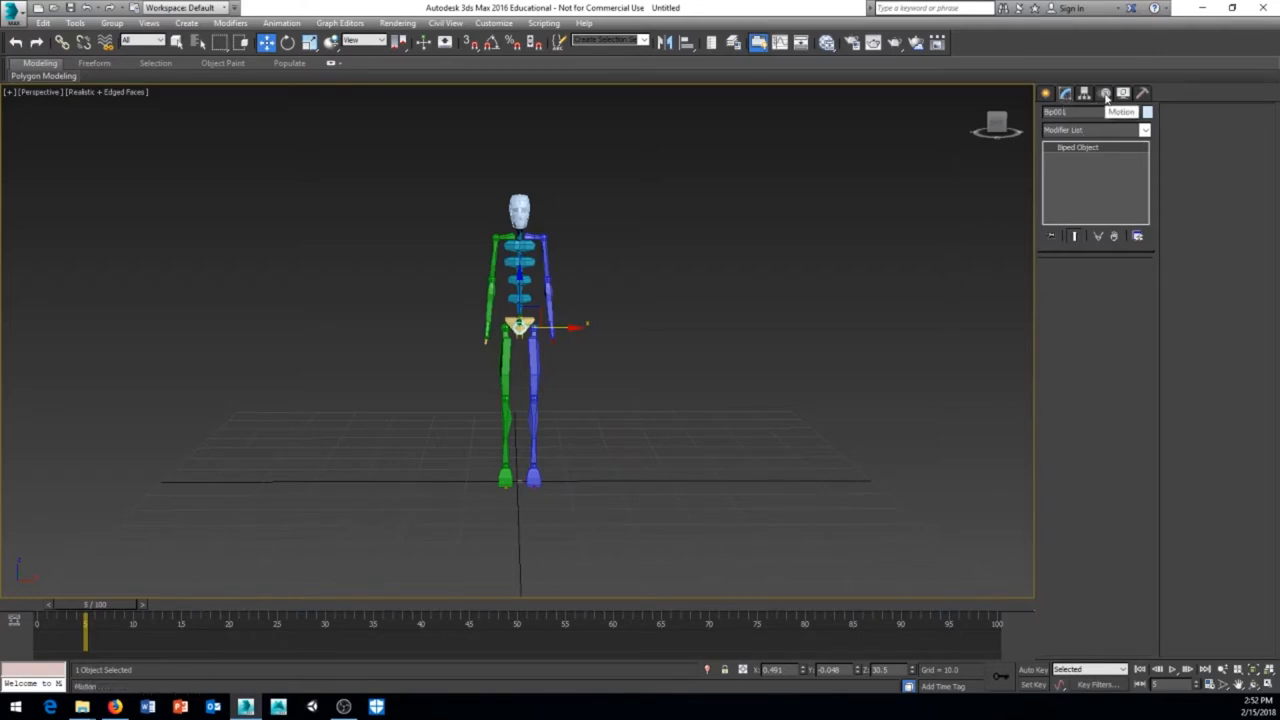
Enter Figure Mode in the Motion panel to edit Bip001's structure
click(1104, 94)
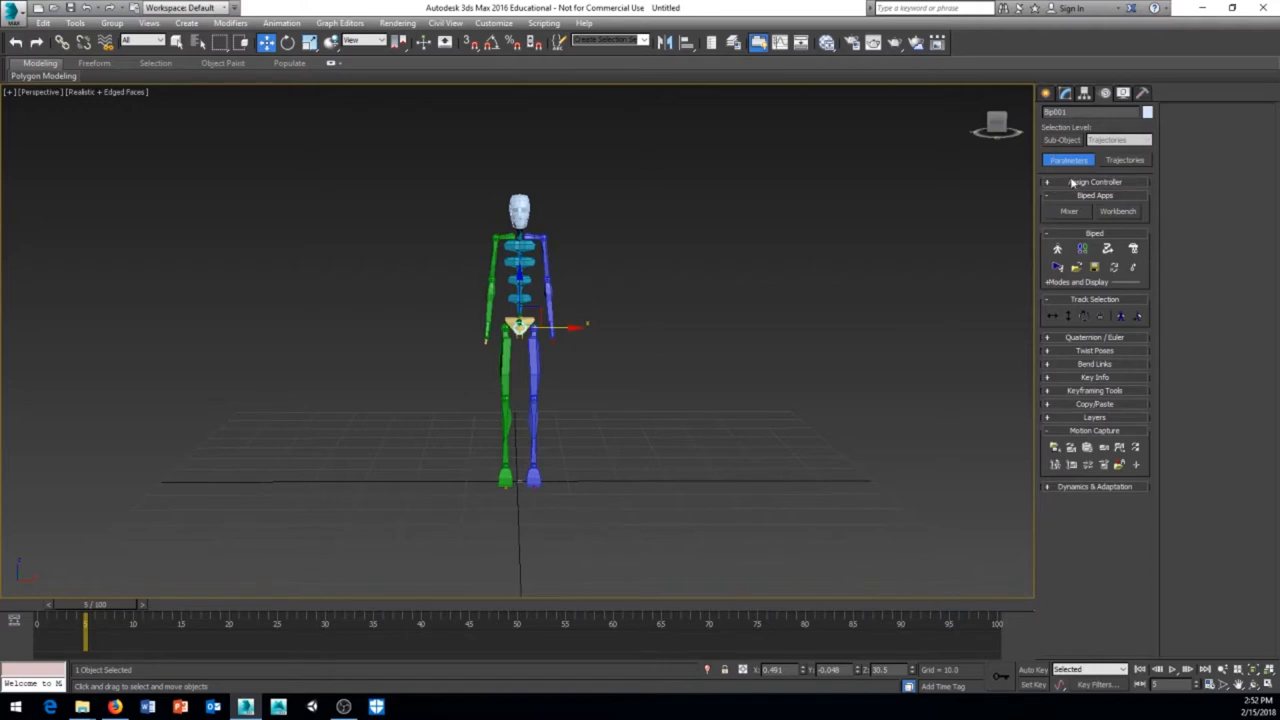
mouse_move(568, 314)
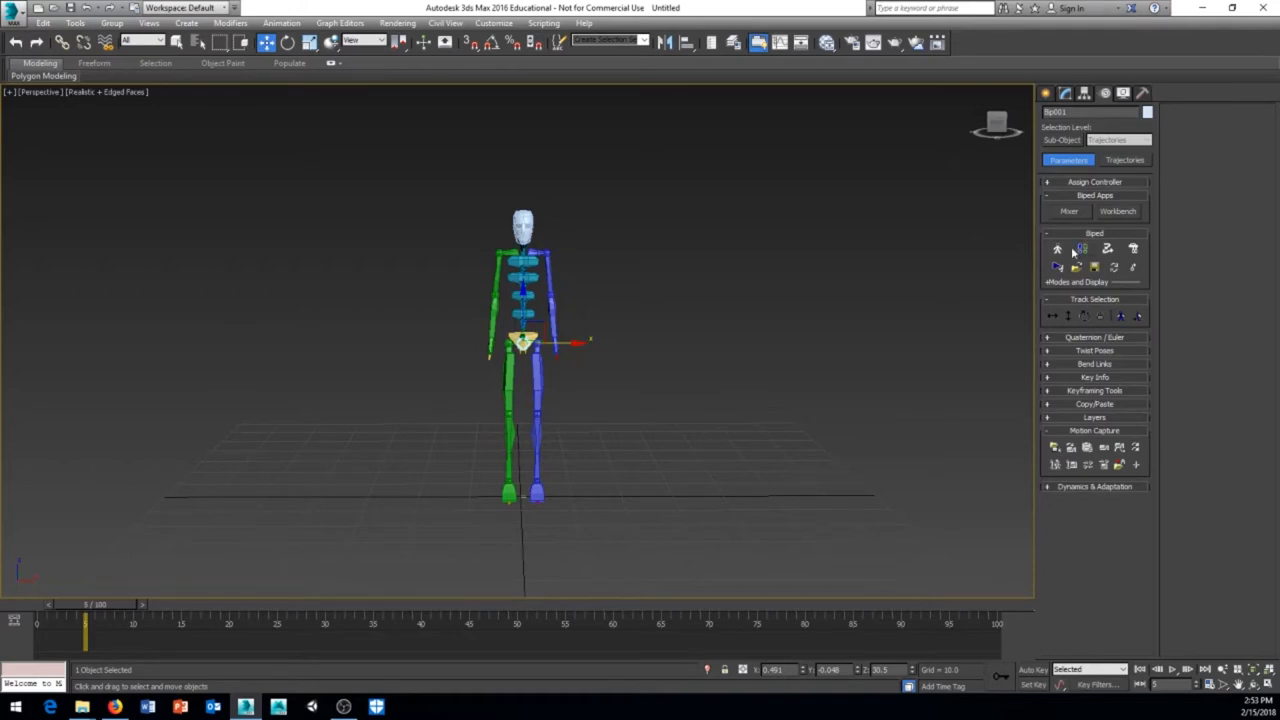
mouse_move(1056, 248)
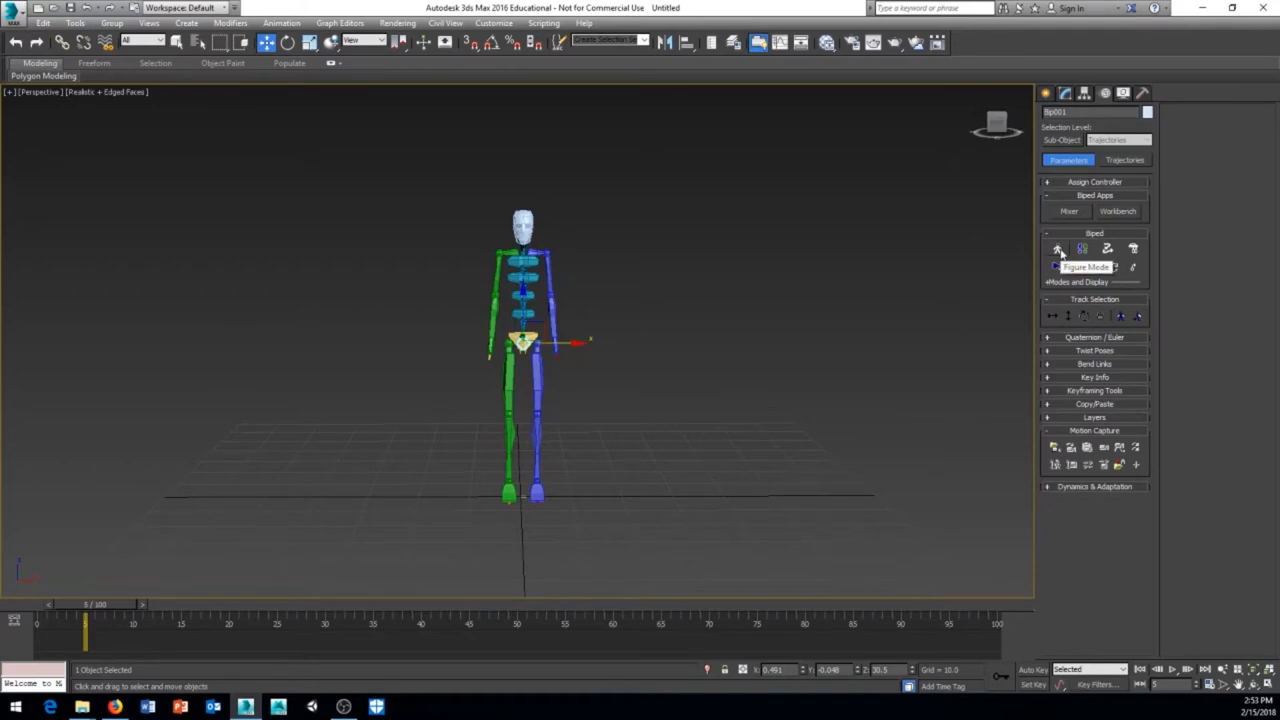
click(1056, 248)
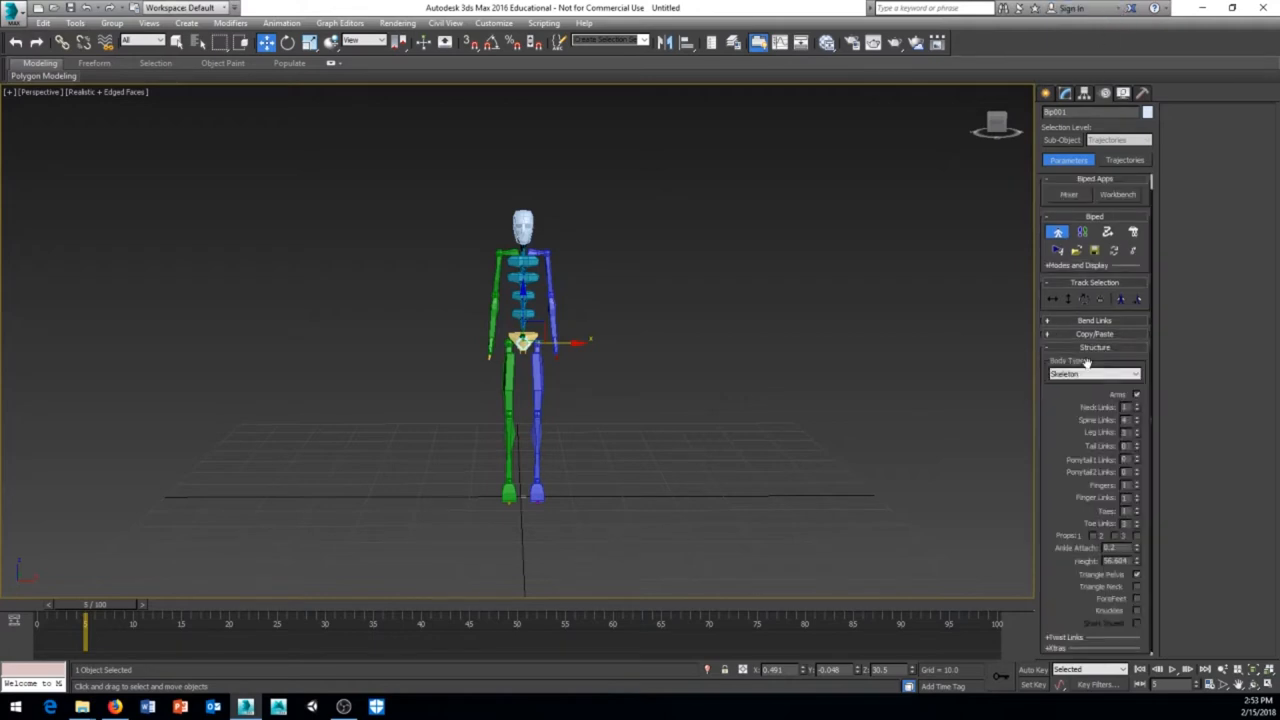
Adjust the Structure rollout parameters so Bip001 gets a segmented tail on its pelvis
scroll(down, 3)
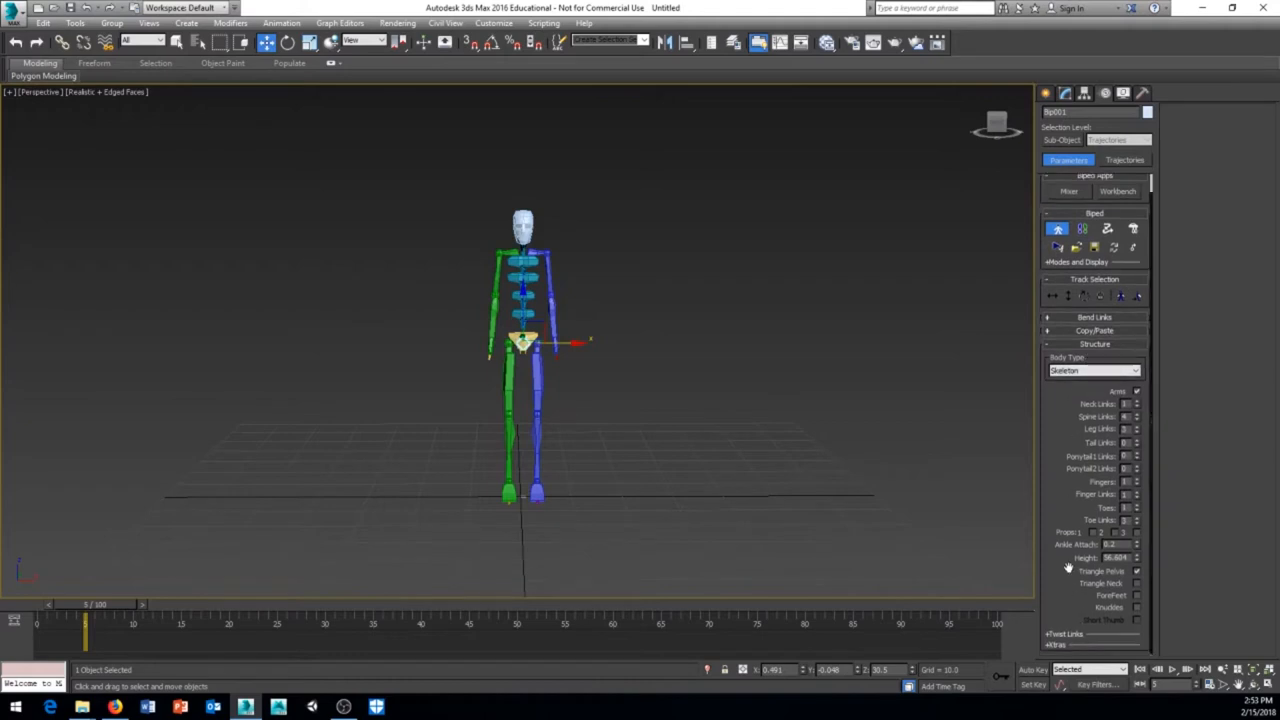
mouse_move(1090, 432)
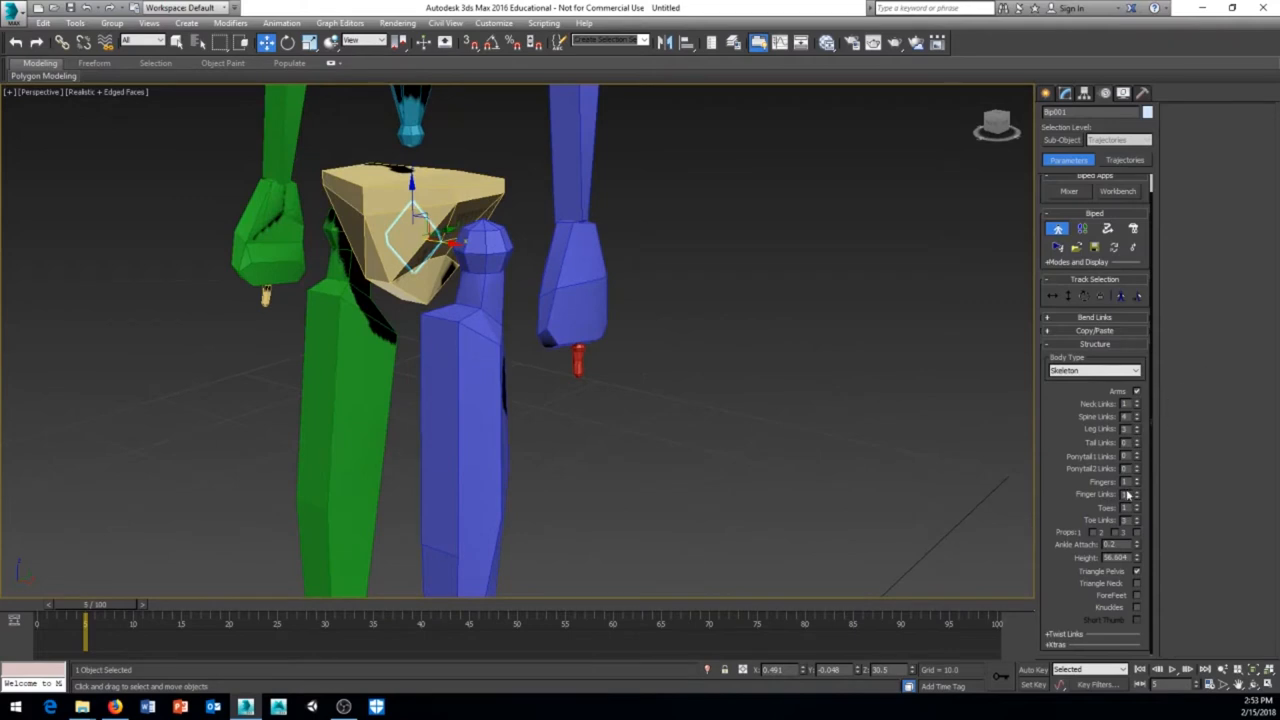
click(1126, 482)
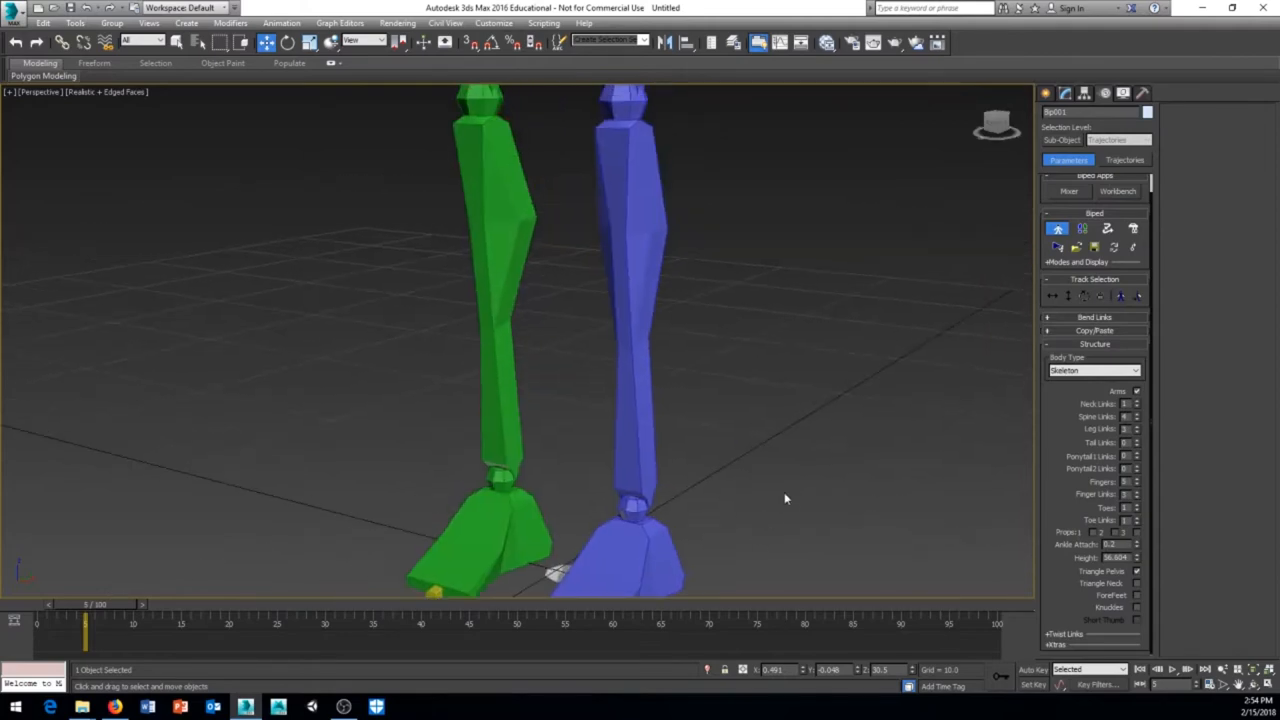
scroll(down, 3)
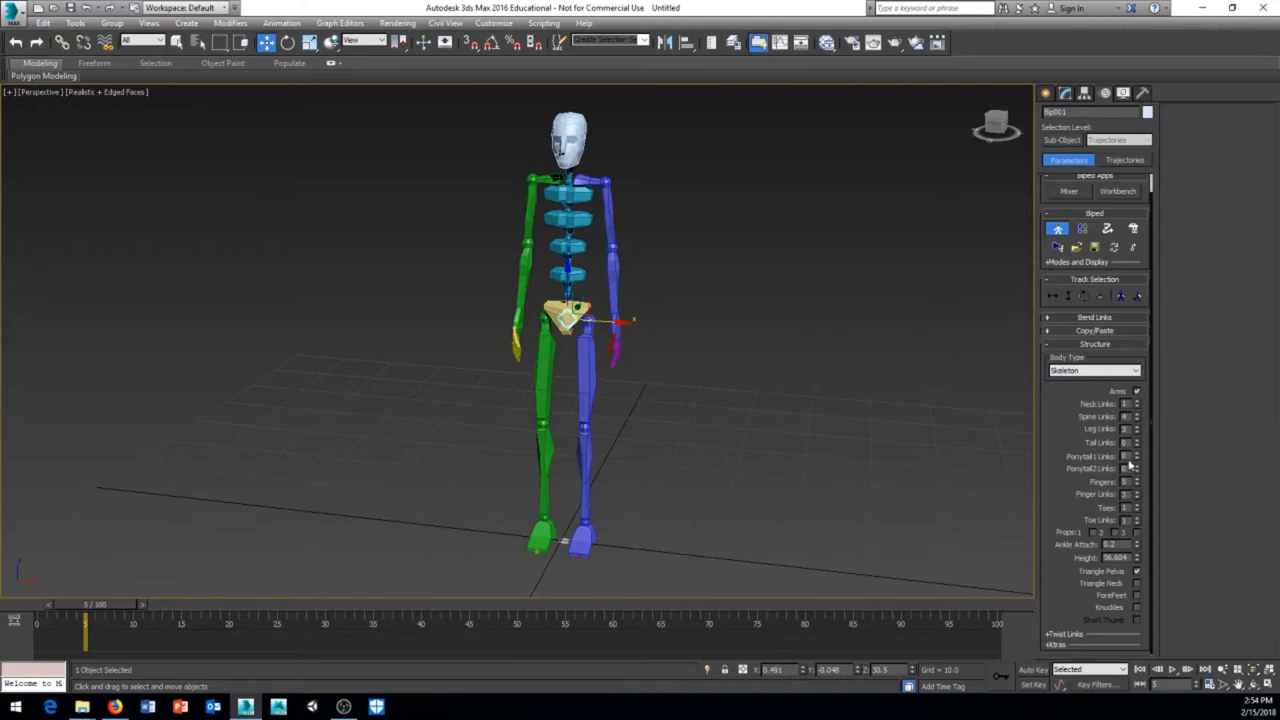
mouse_move(840, 424)
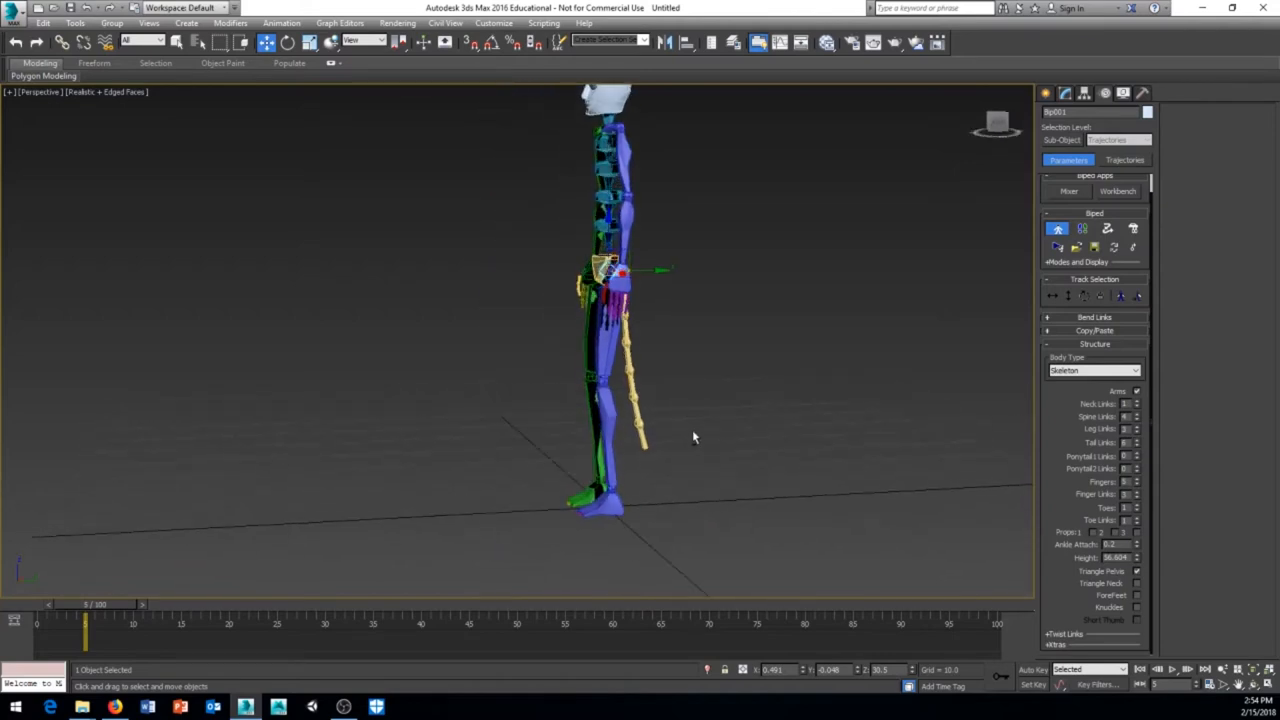
drag(696, 436, 812, 480)
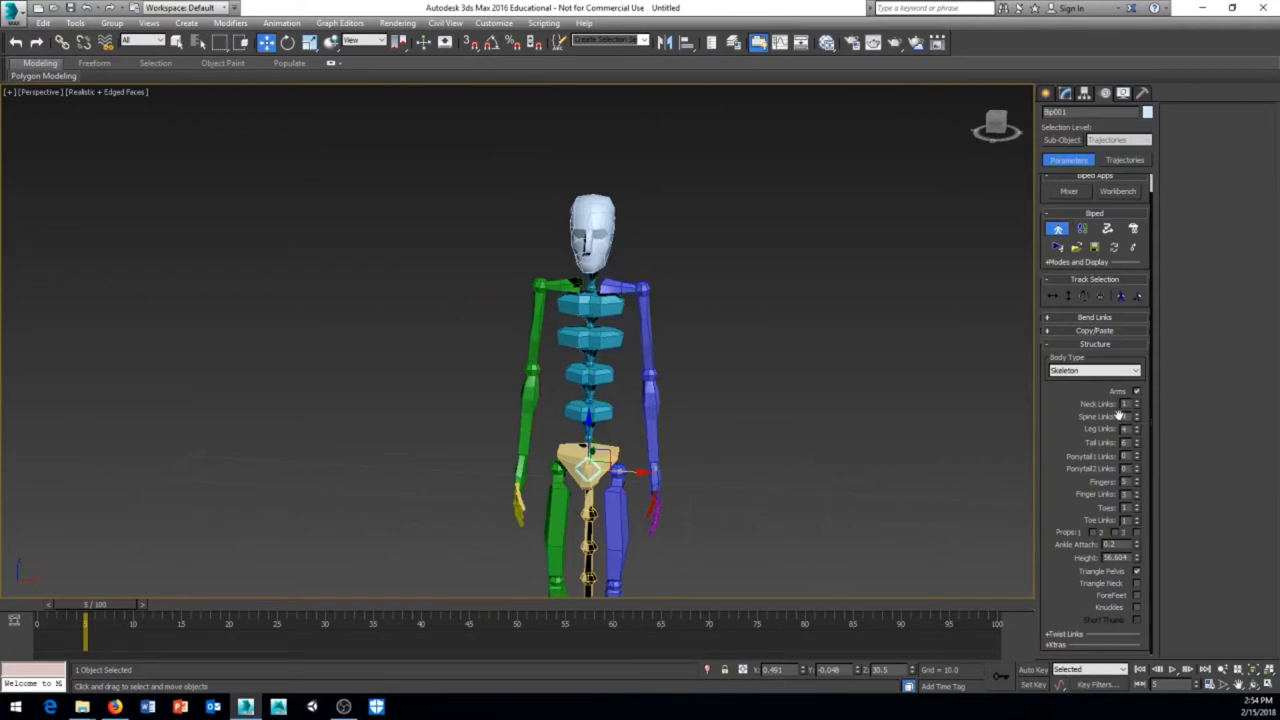
mouse_move(1136, 422)
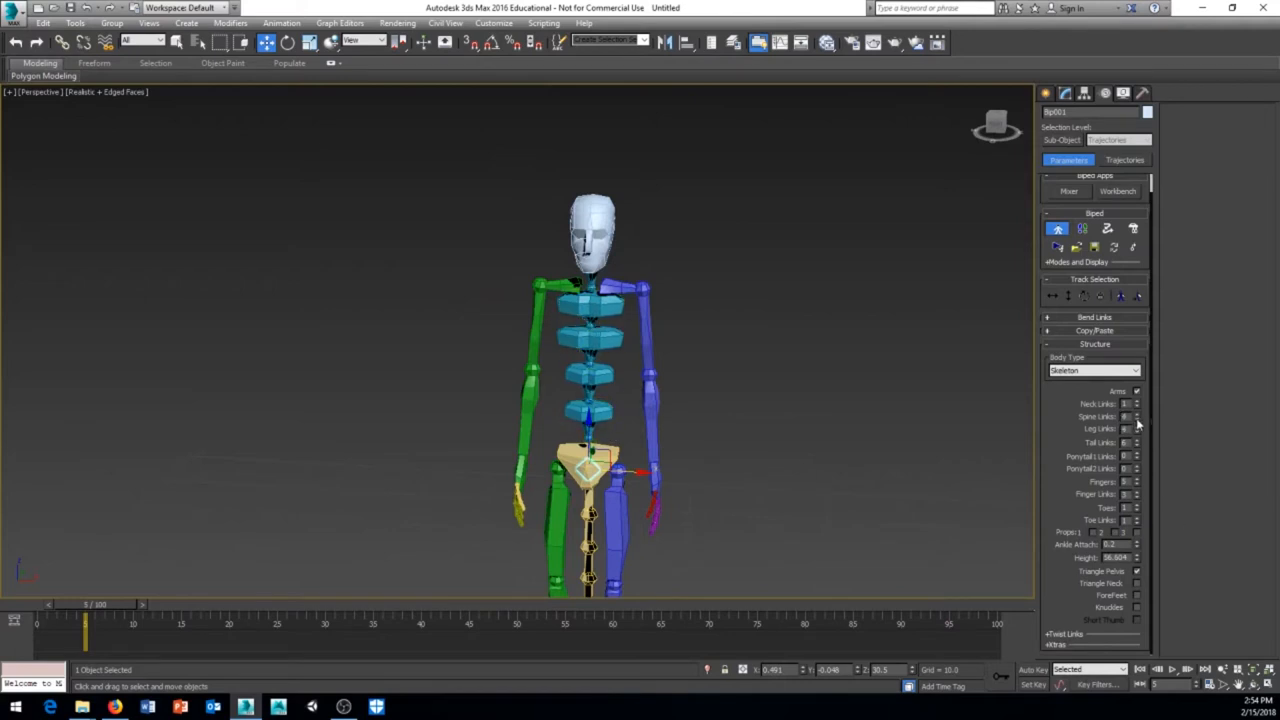
click(1136, 404)
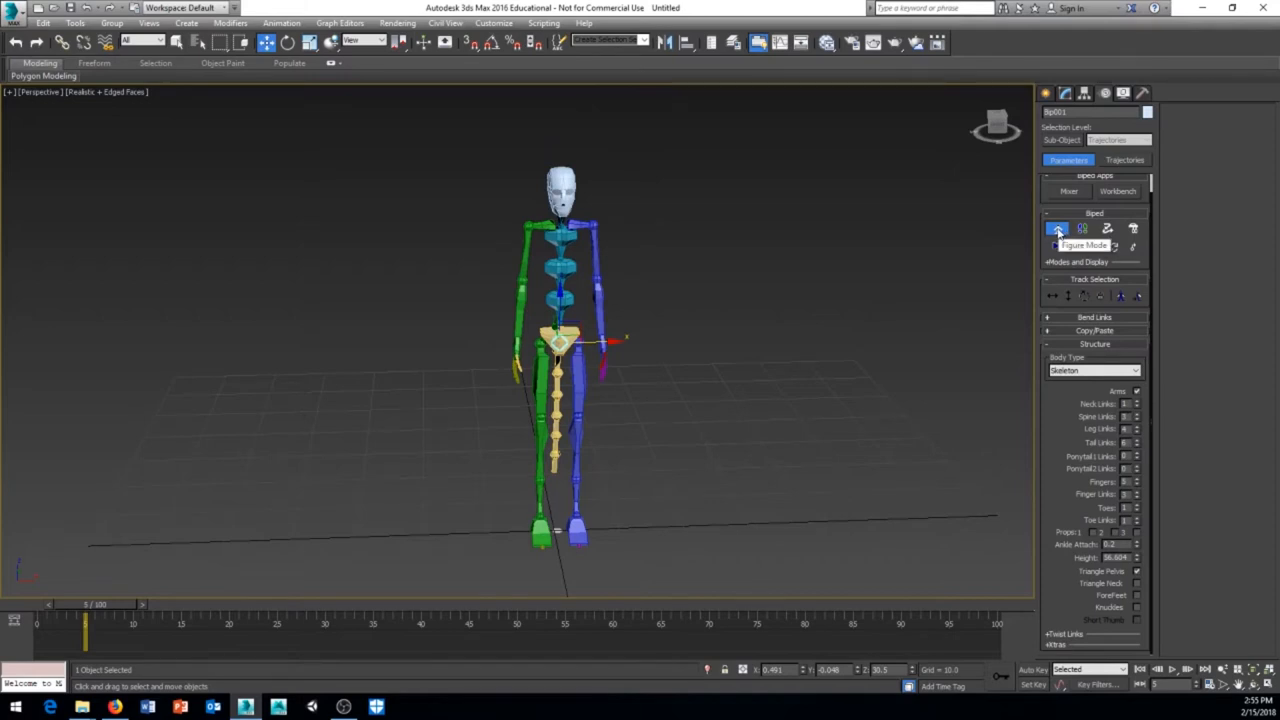
Leave Figure Mode and collapse the Structure rollout
click(1056, 228)
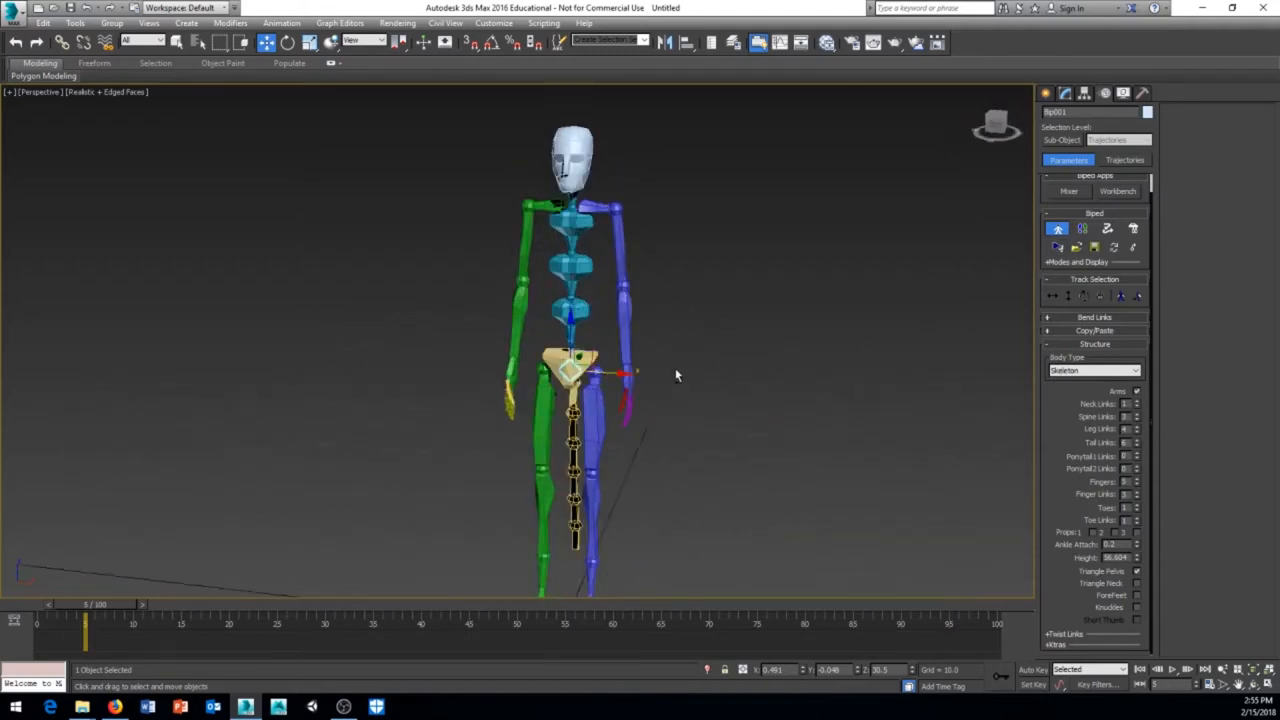
click(1058, 228)
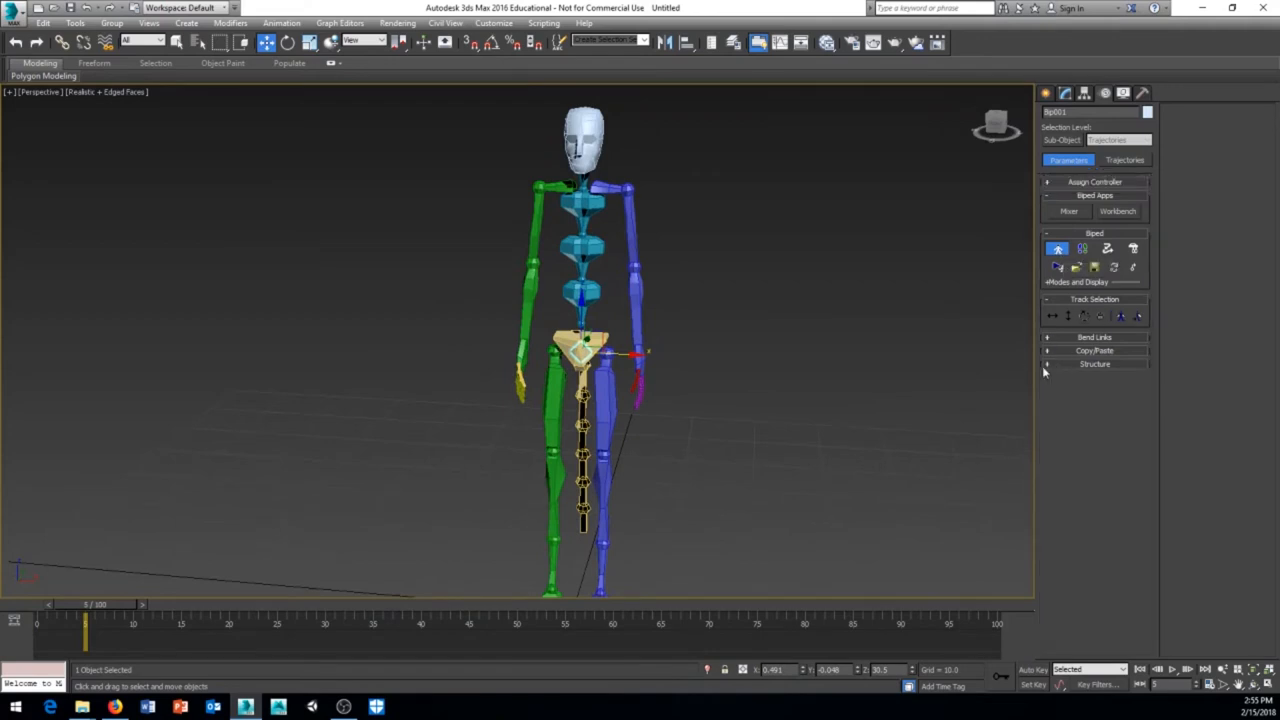
Expand Copy/Paste, rotate the blue upper arm and select the forearm
click(1094, 350)
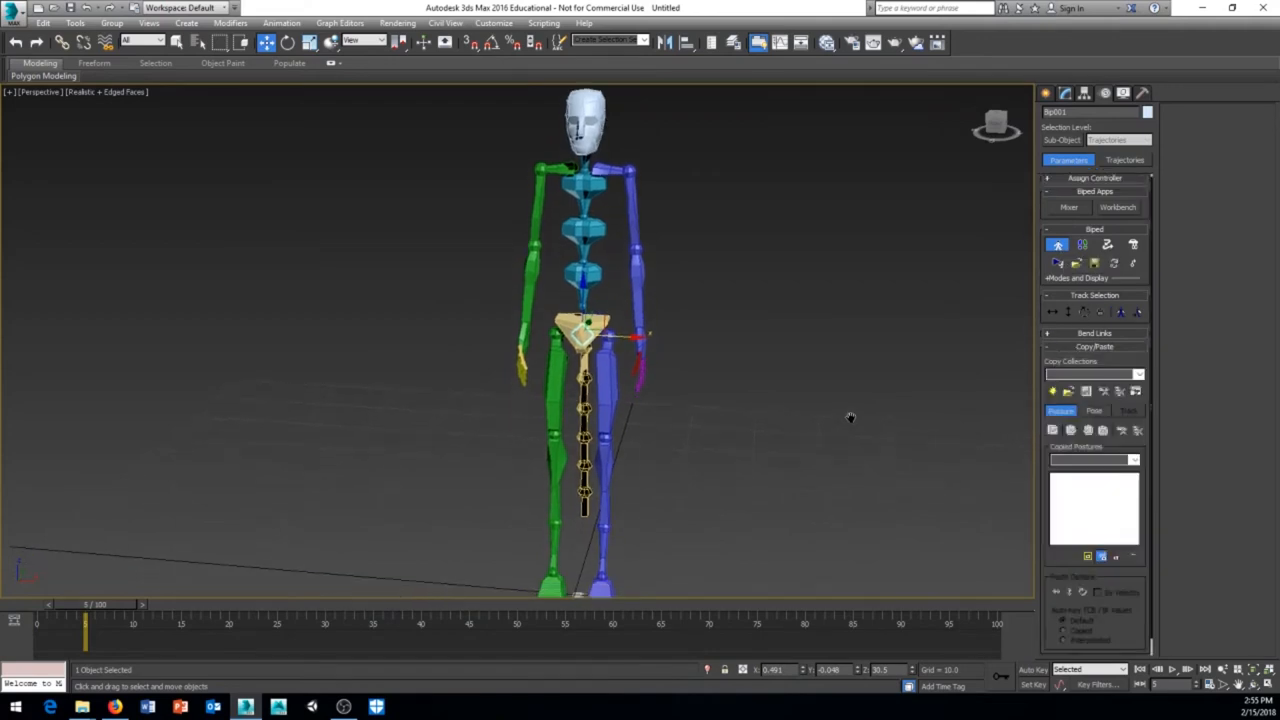
click(630, 184)
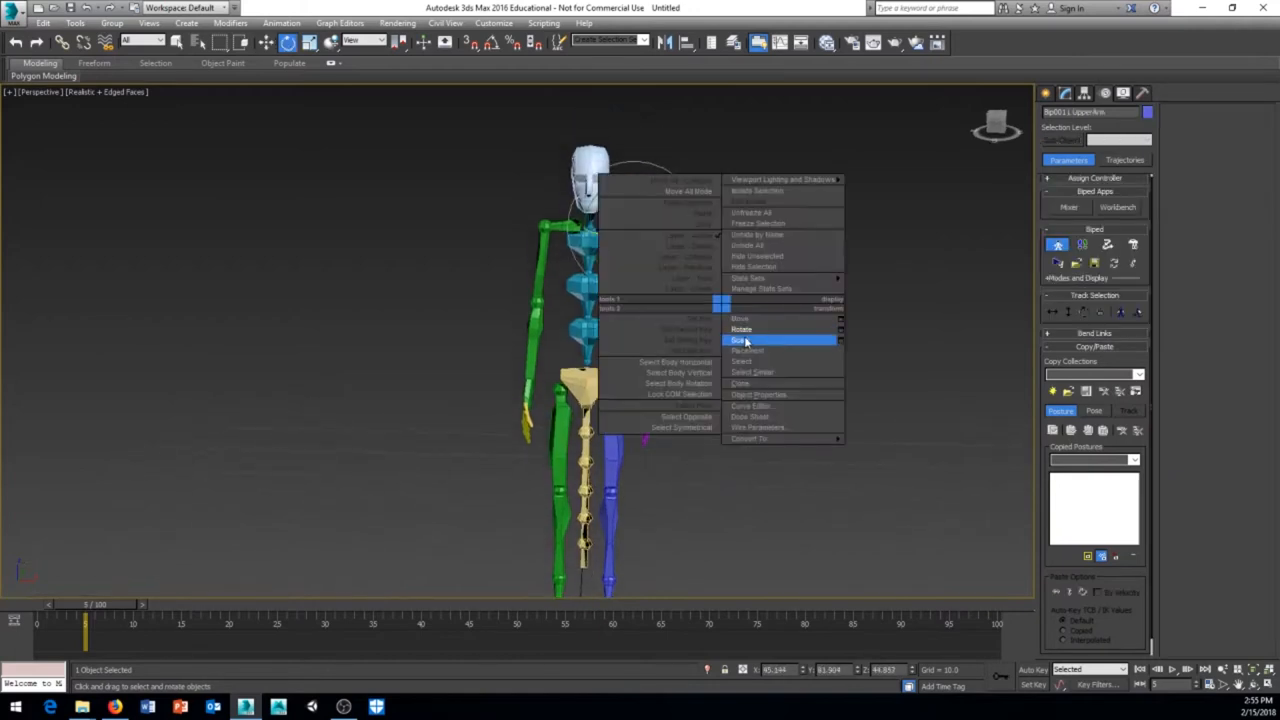
click(742, 340)
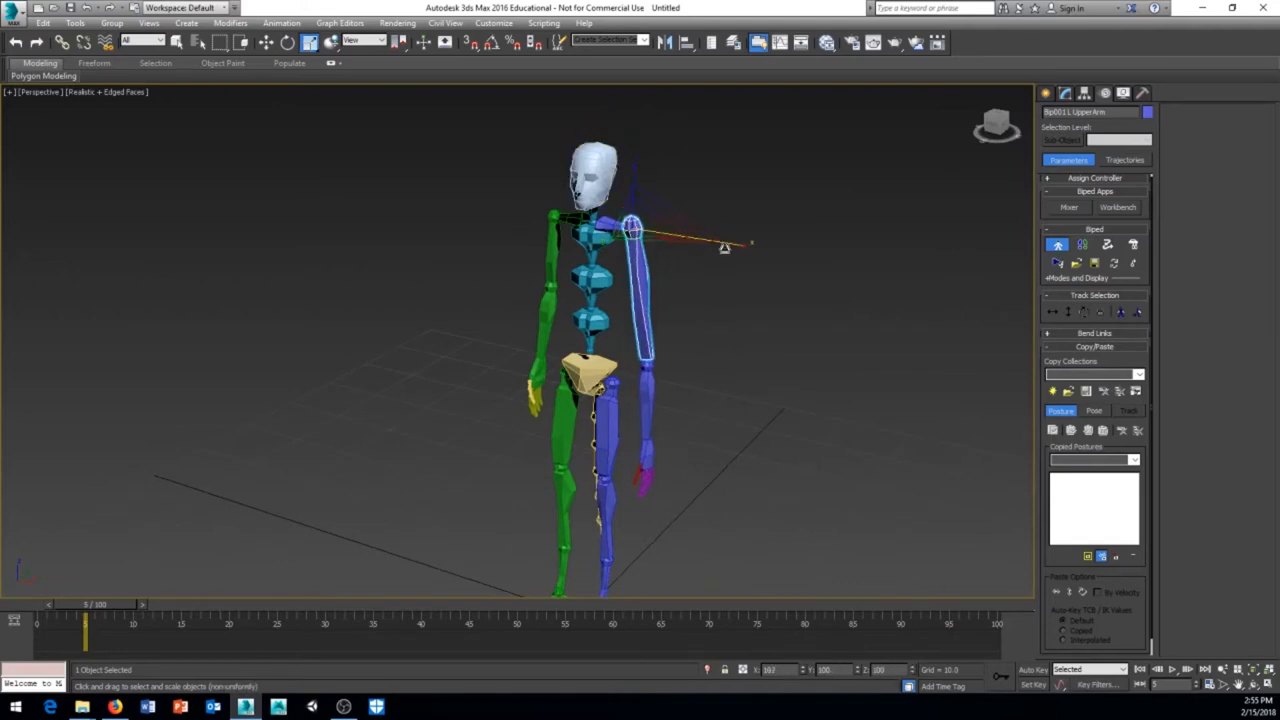
click(648, 372)
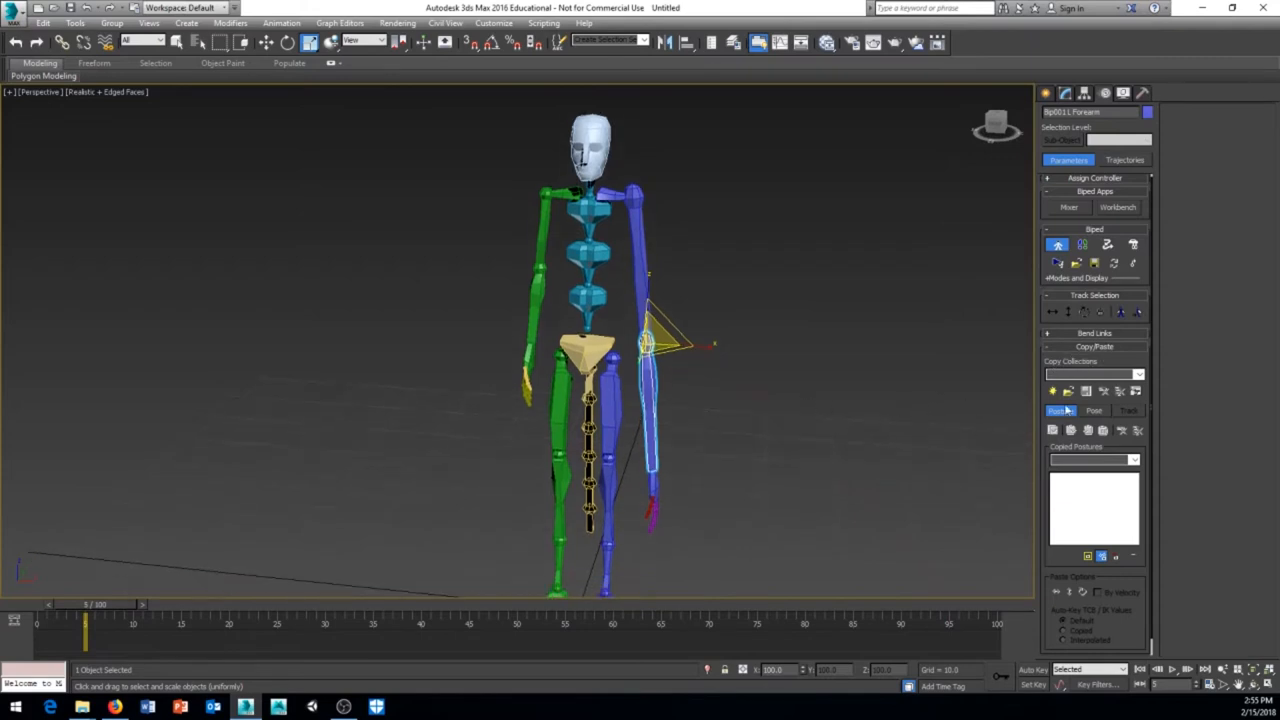
mouse_move(1052, 392)
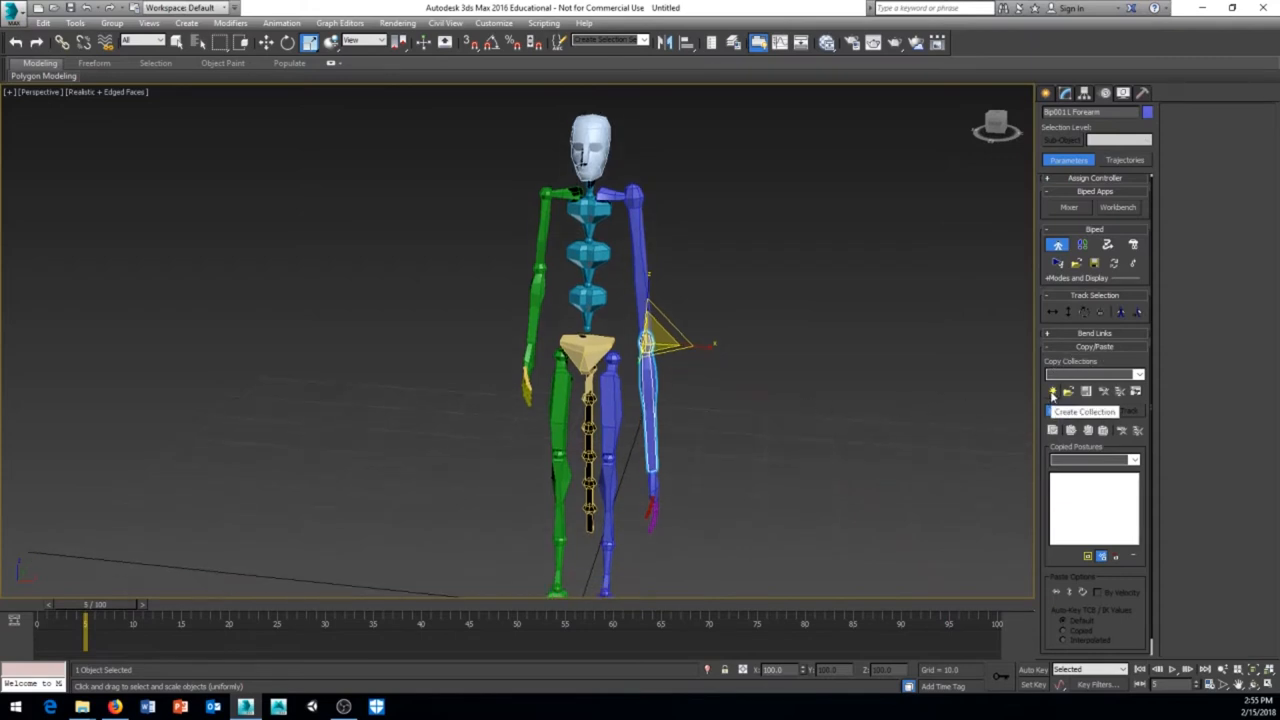
Create a new copy collection and copy the arm posture into it
click(1052, 390)
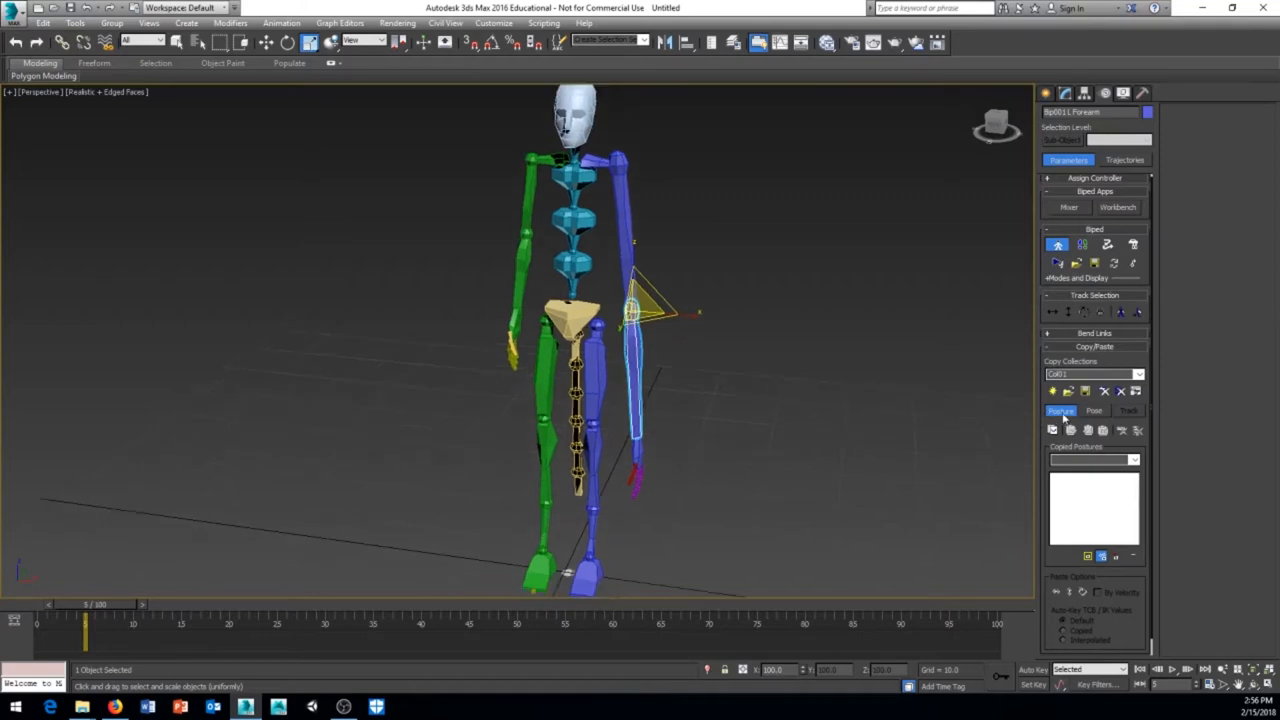
mouse_move(1052, 430)
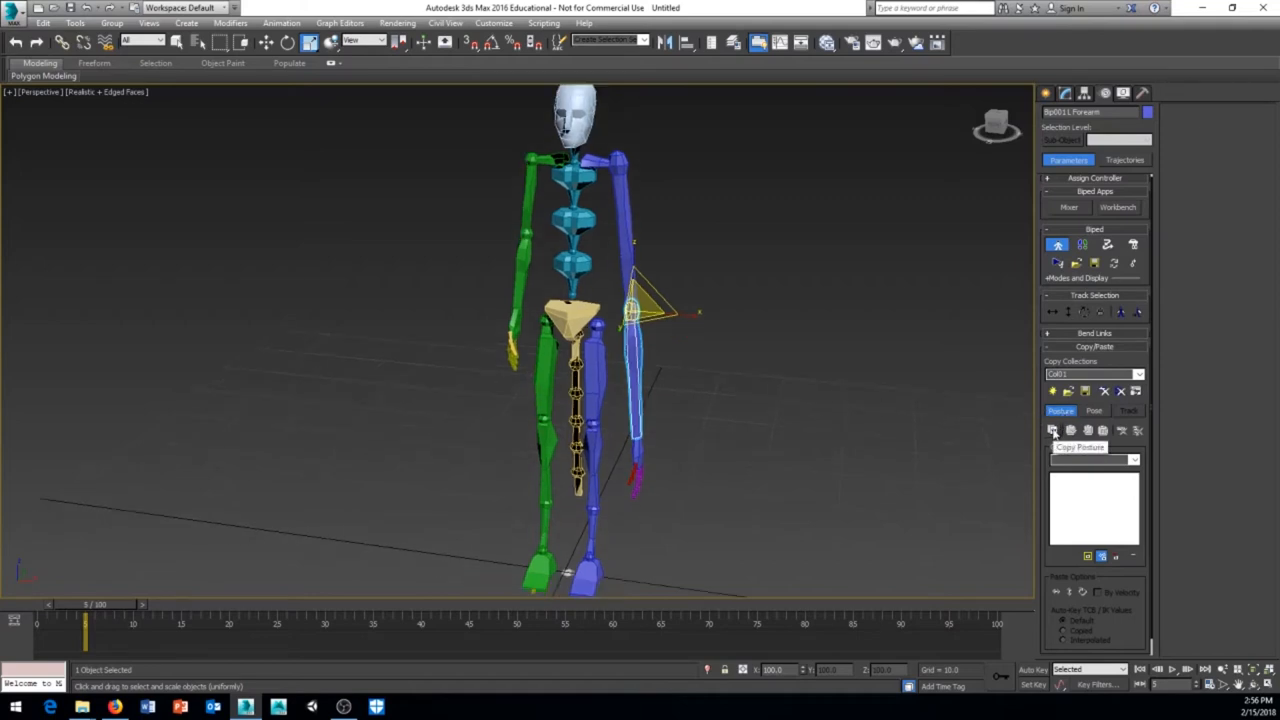
click(1052, 430)
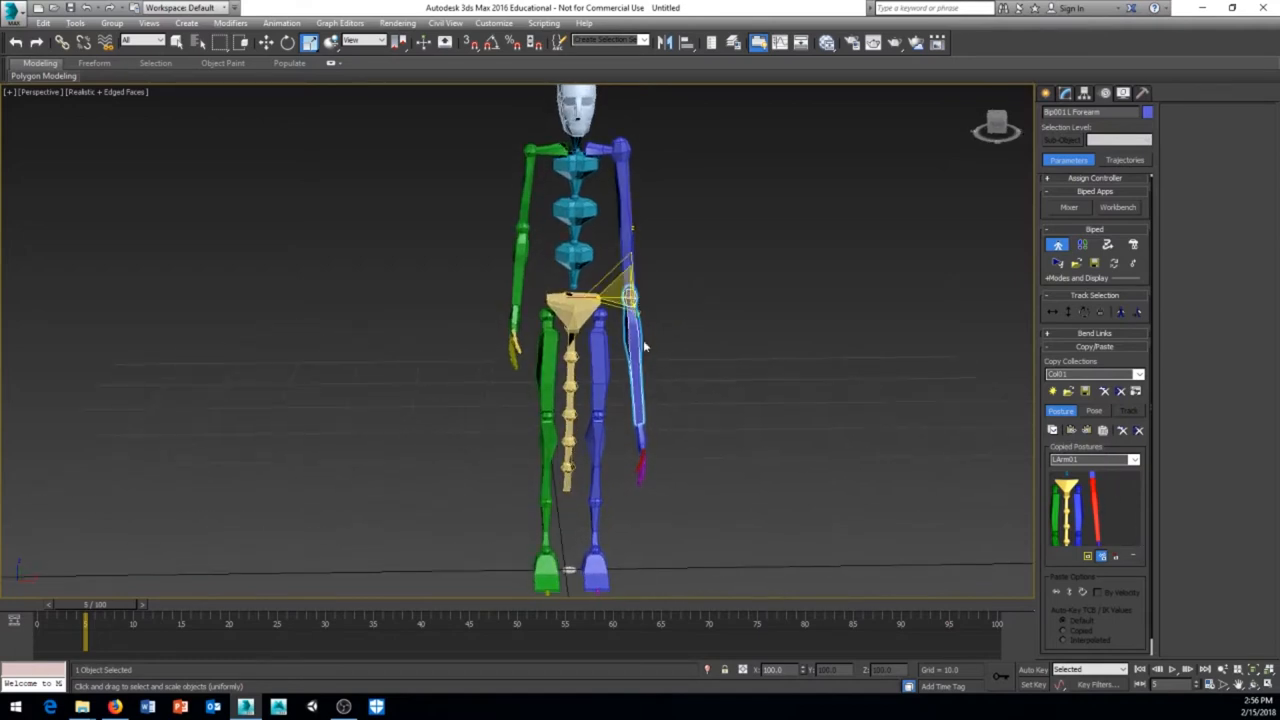
mouse_move(1090, 506)
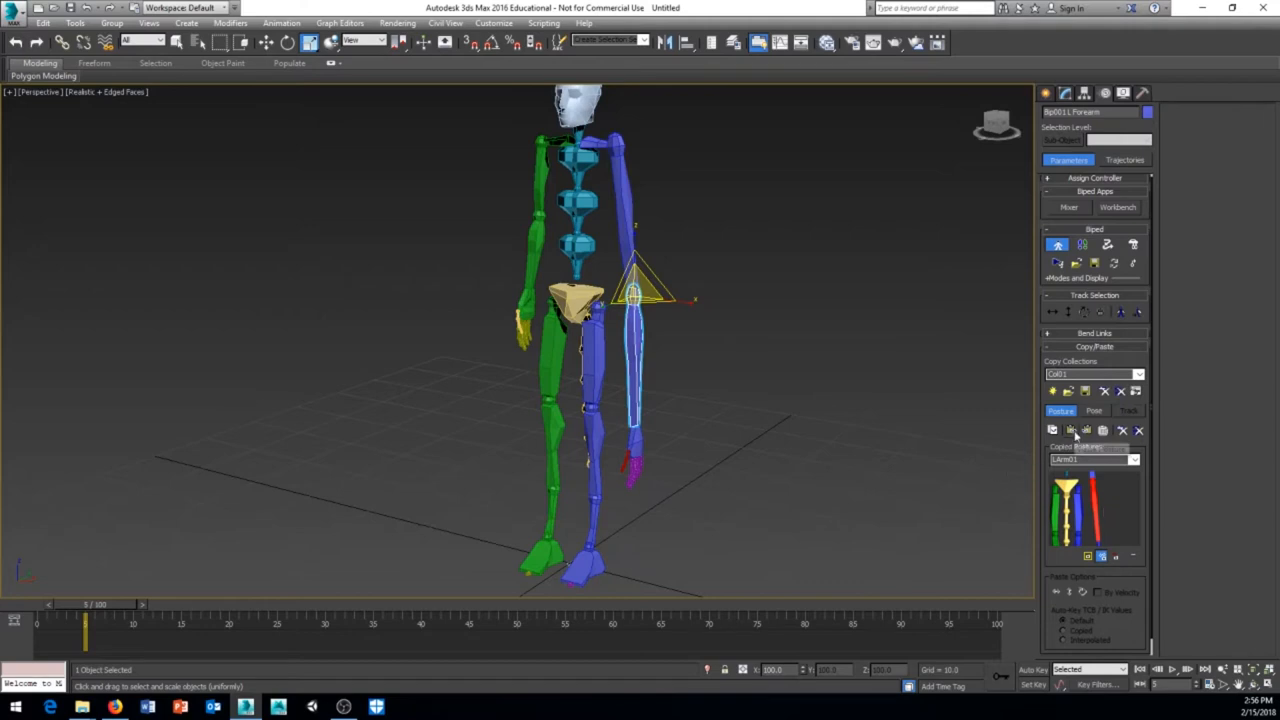
mouse_move(1084, 430)
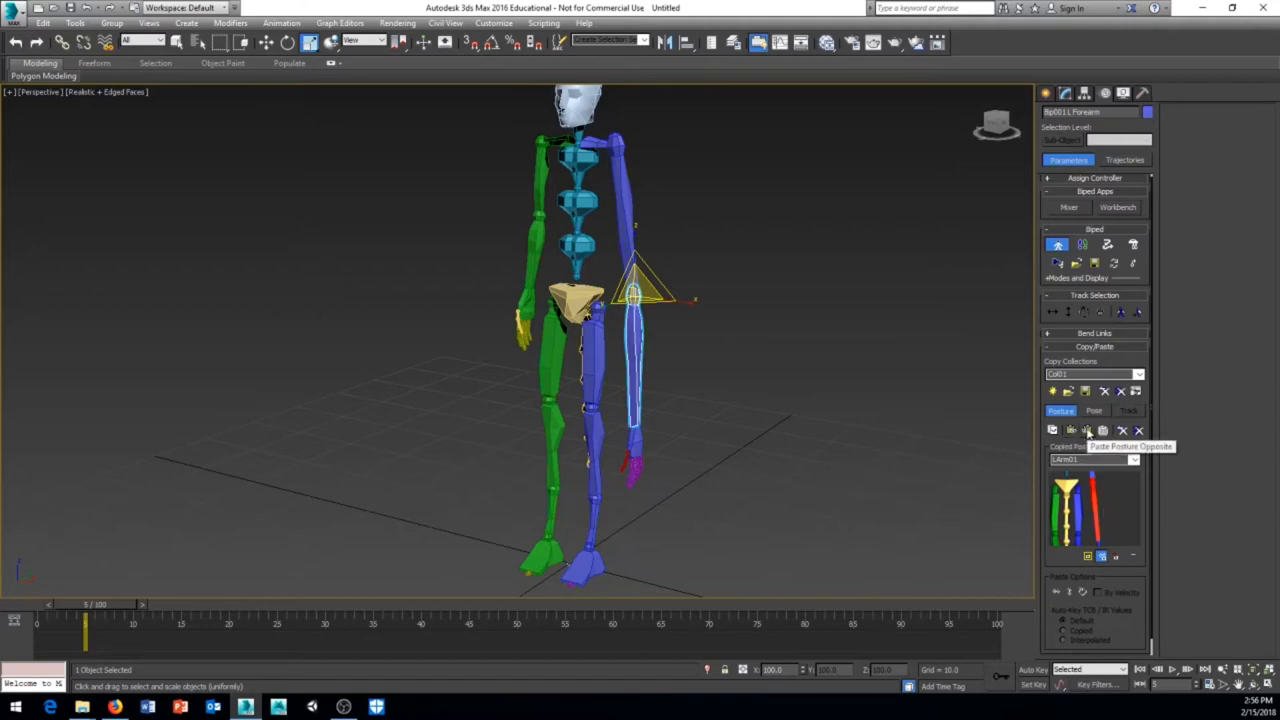
mouse_move(1084, 430)
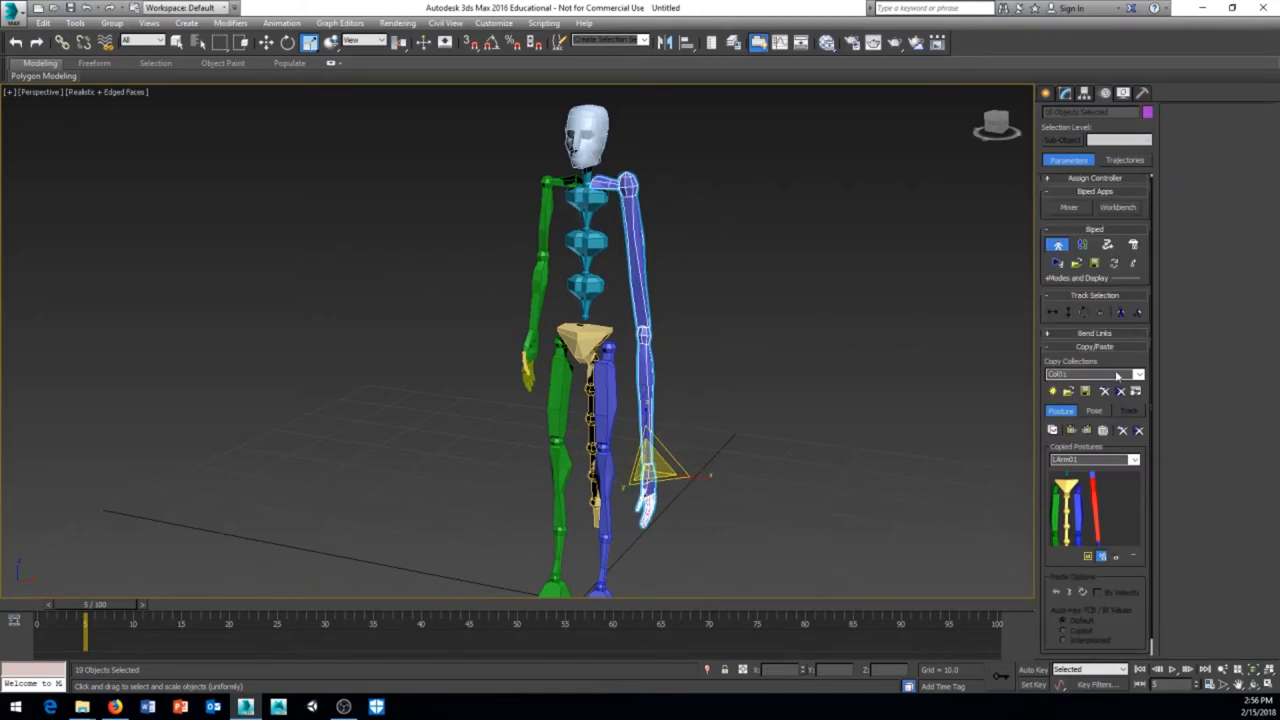
mouse_move(1084, 390)
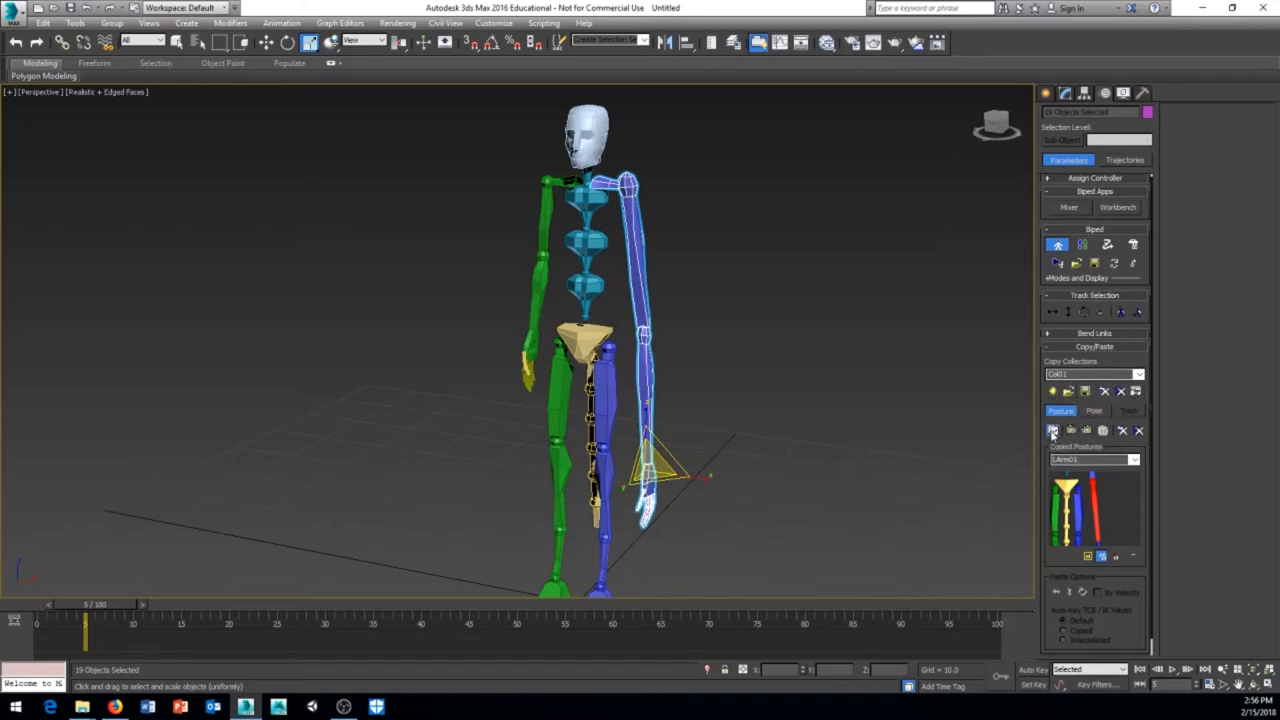
Store a second arm posture in the collection with the arm hanging at the side
click(1052, 430)
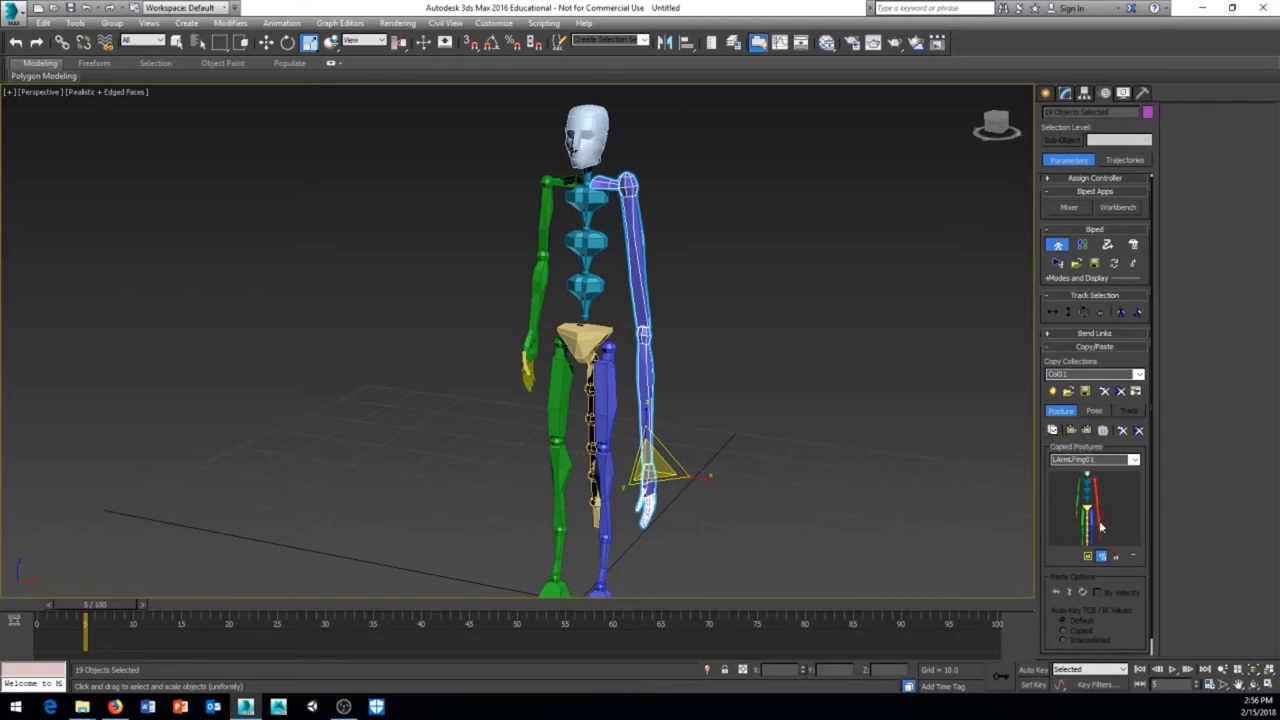
mouse_move(1100, 488)
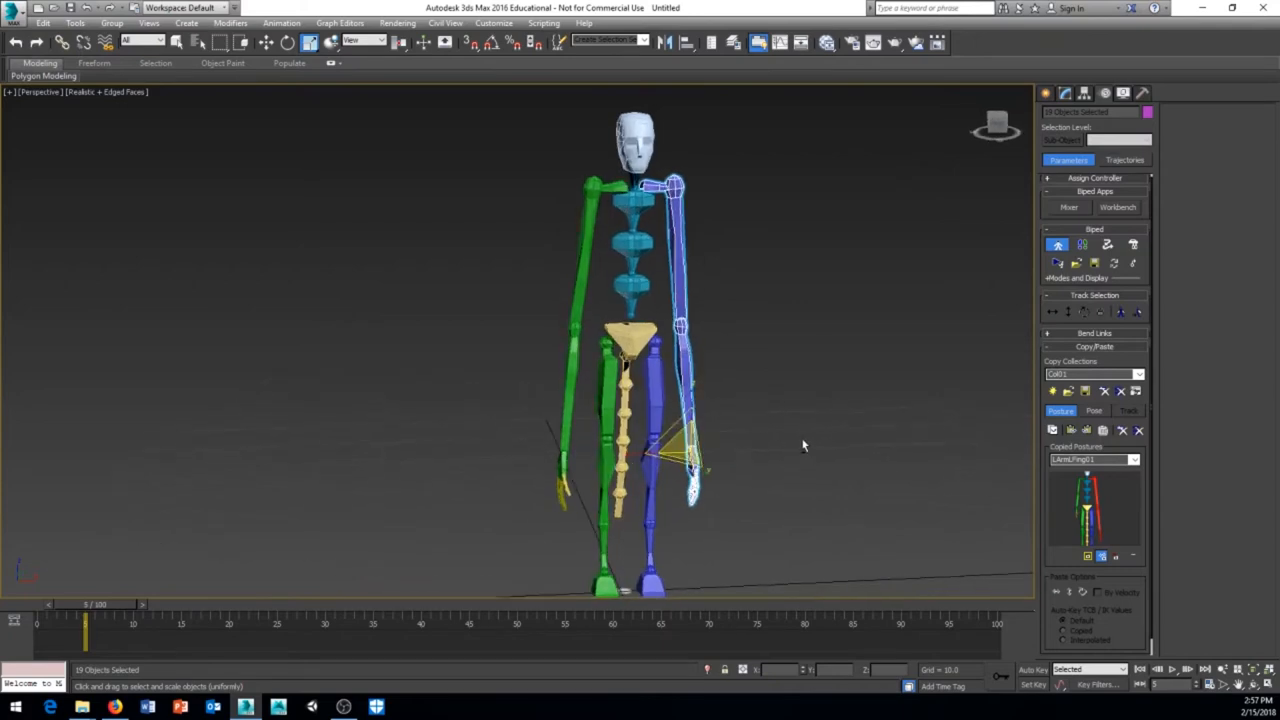
drag(800, 444, 736, 418)
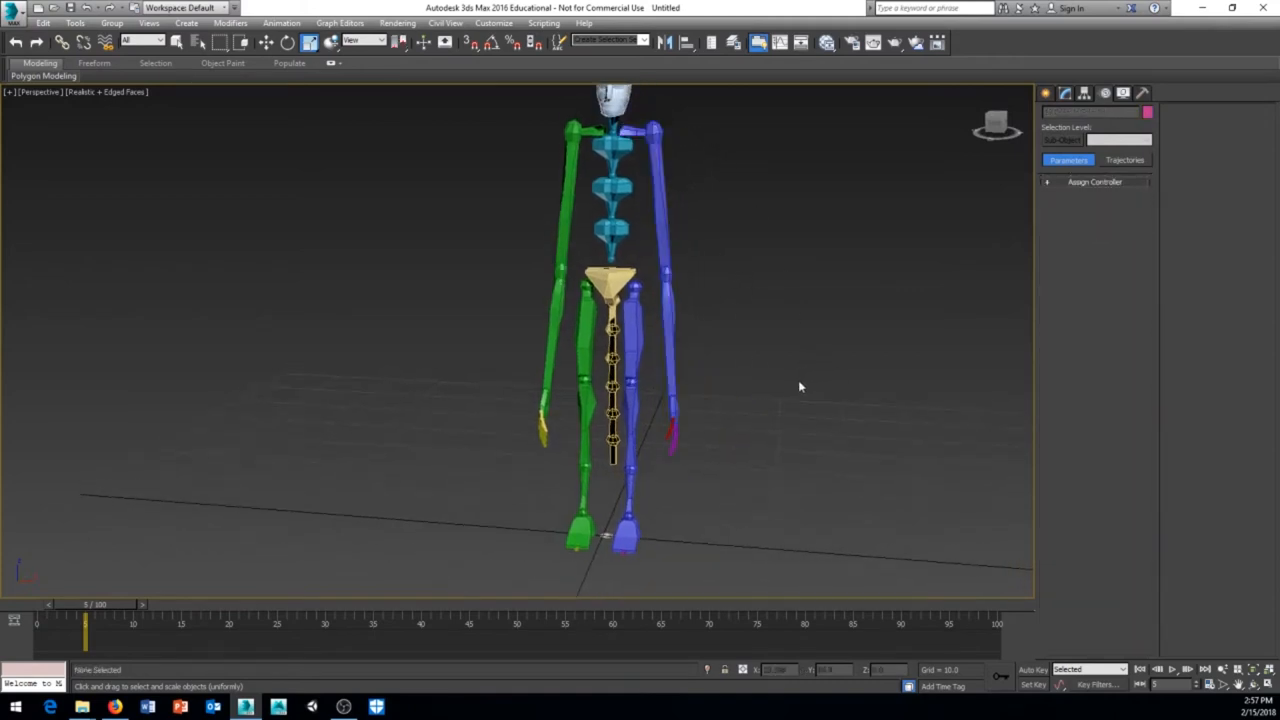
View the biped from the side and select its pelvis
drag(800, 388, 684, 324)
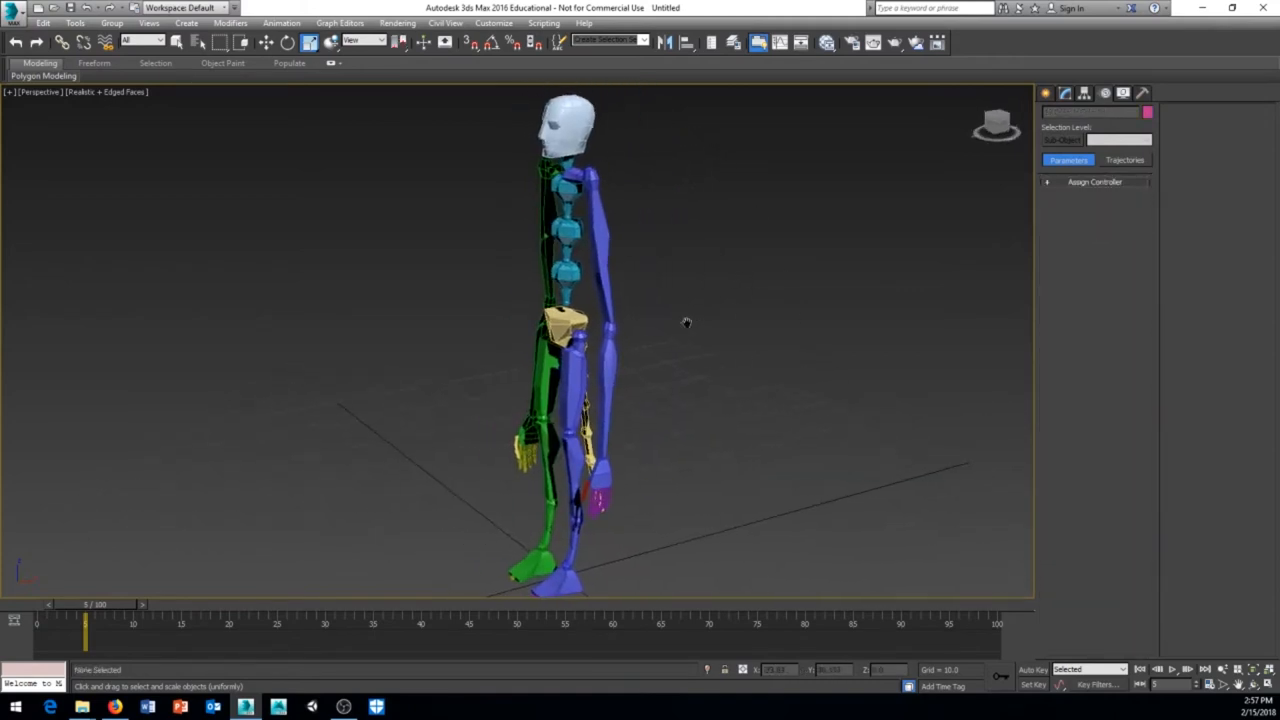
click(568, 320)
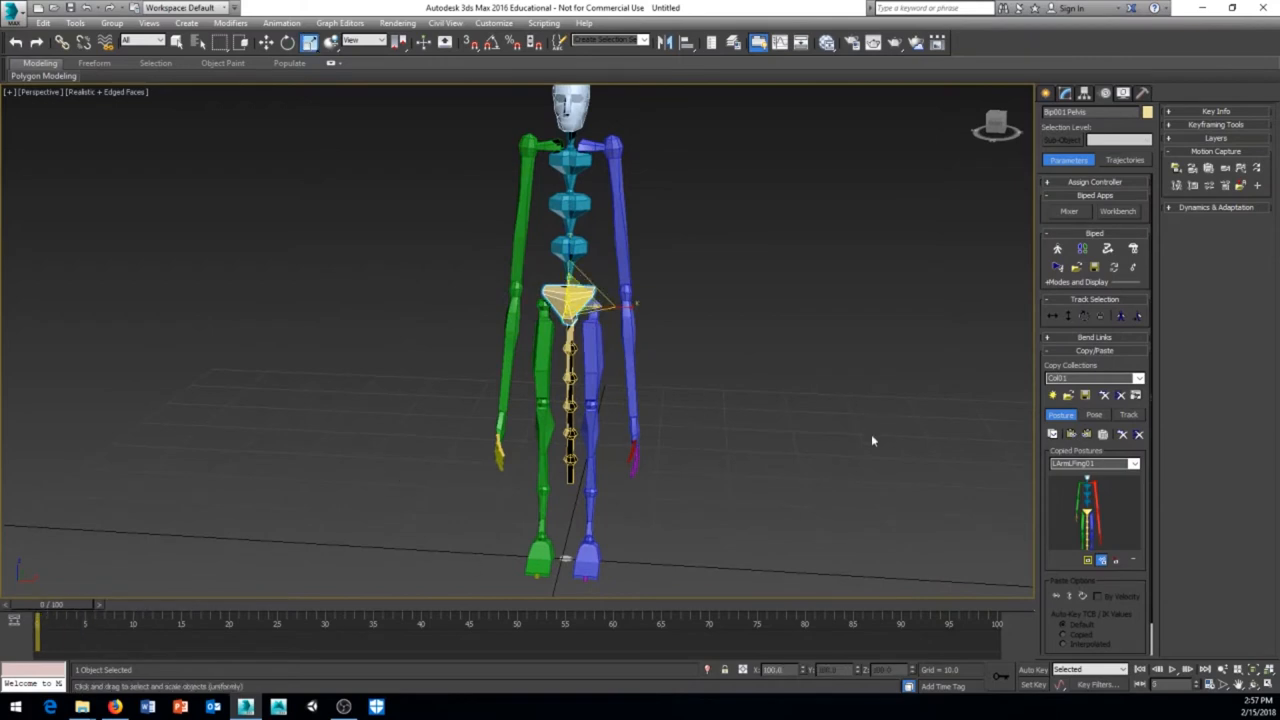
mouse_move(820, 456)
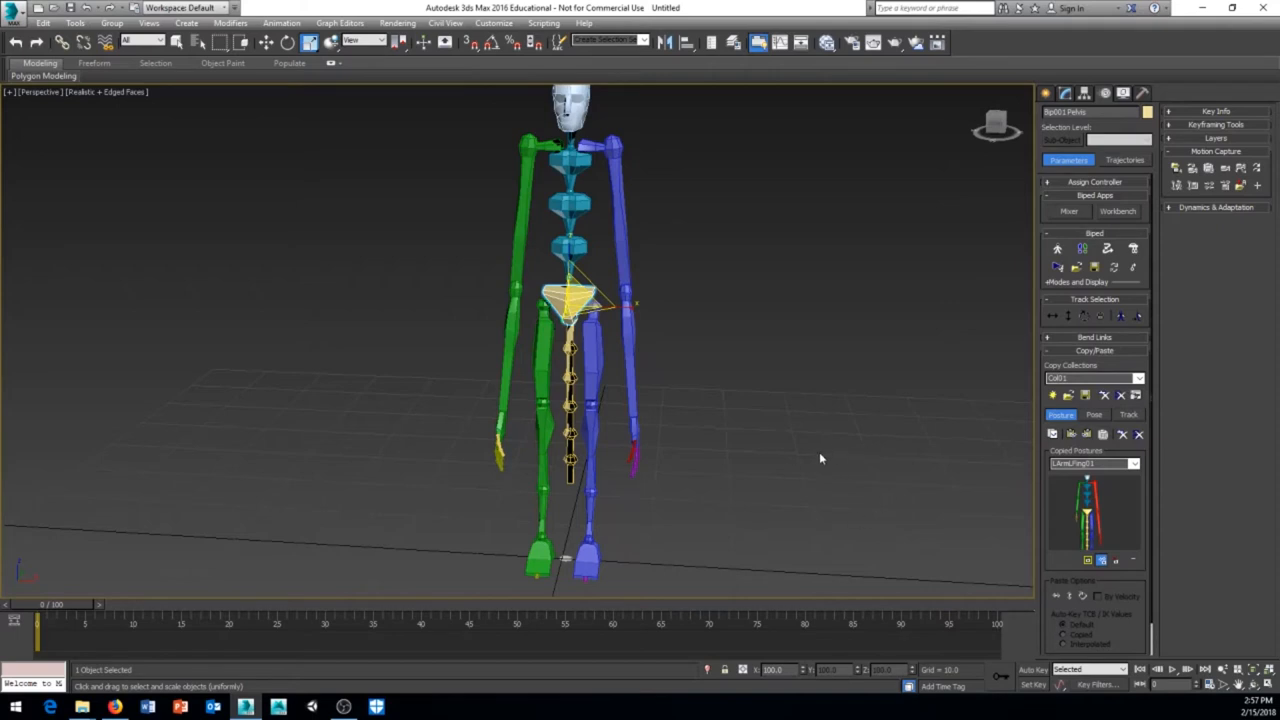
mouse_move(1032, 676)
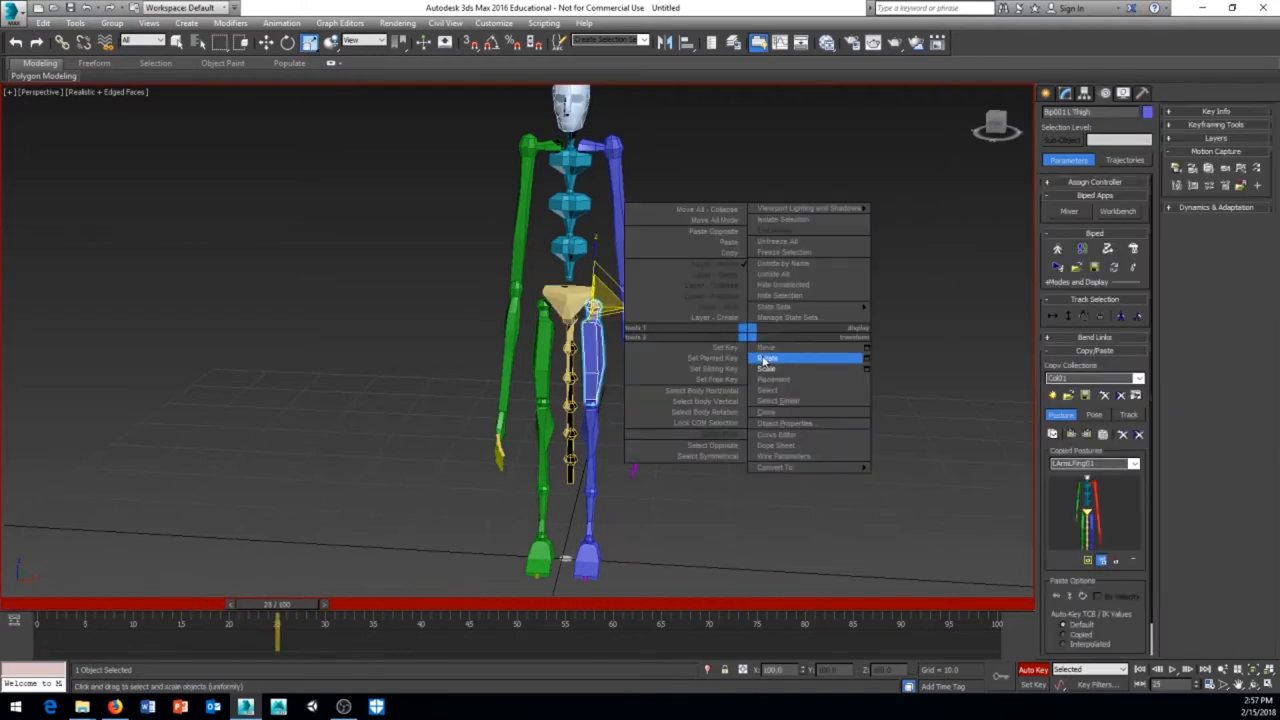
Swing the blue thigh outward at the later frame with Auto Key, then return to frame 0 to check
click(768, 356)
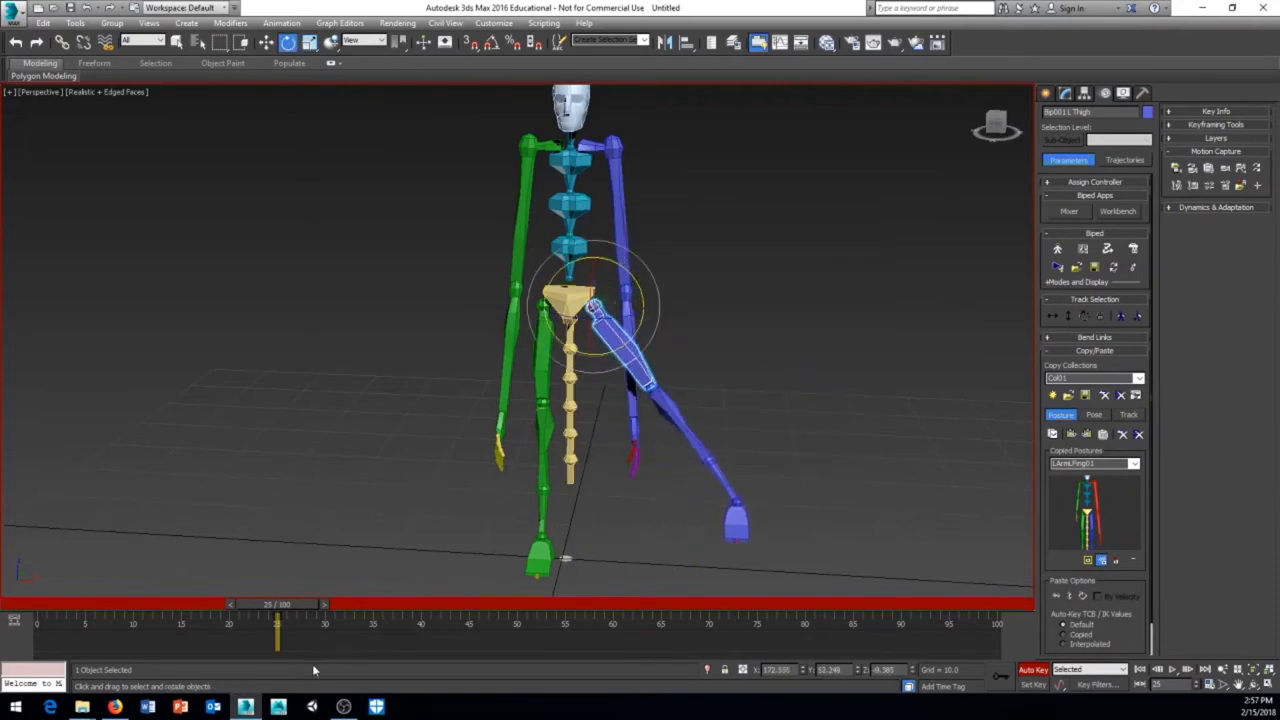
drag(276, 620, 36, 620)
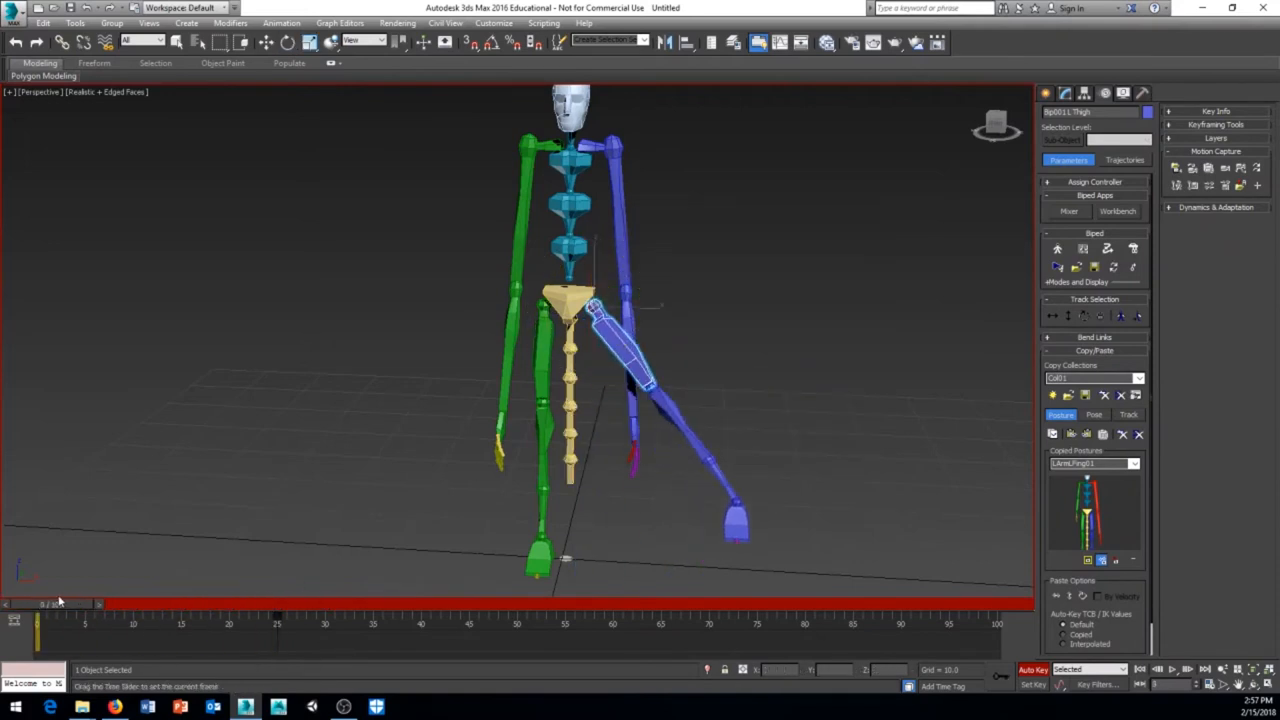
click(288, 42)
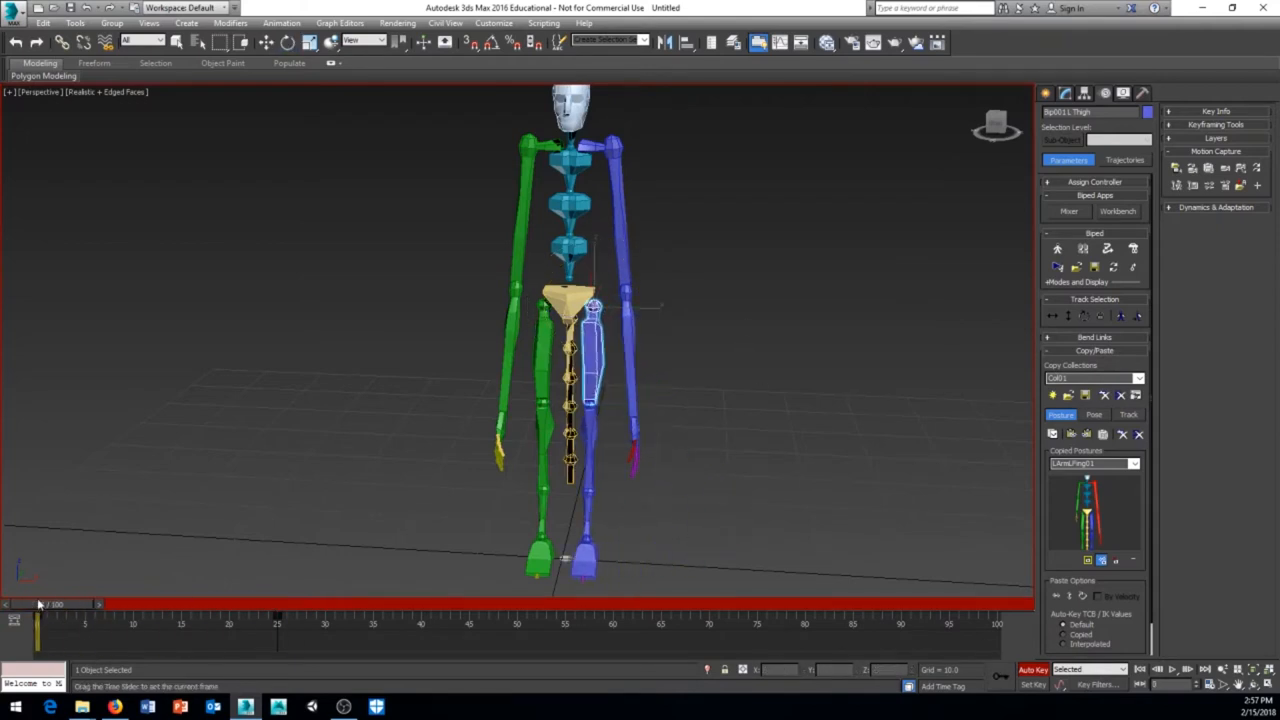
click(286, 42)
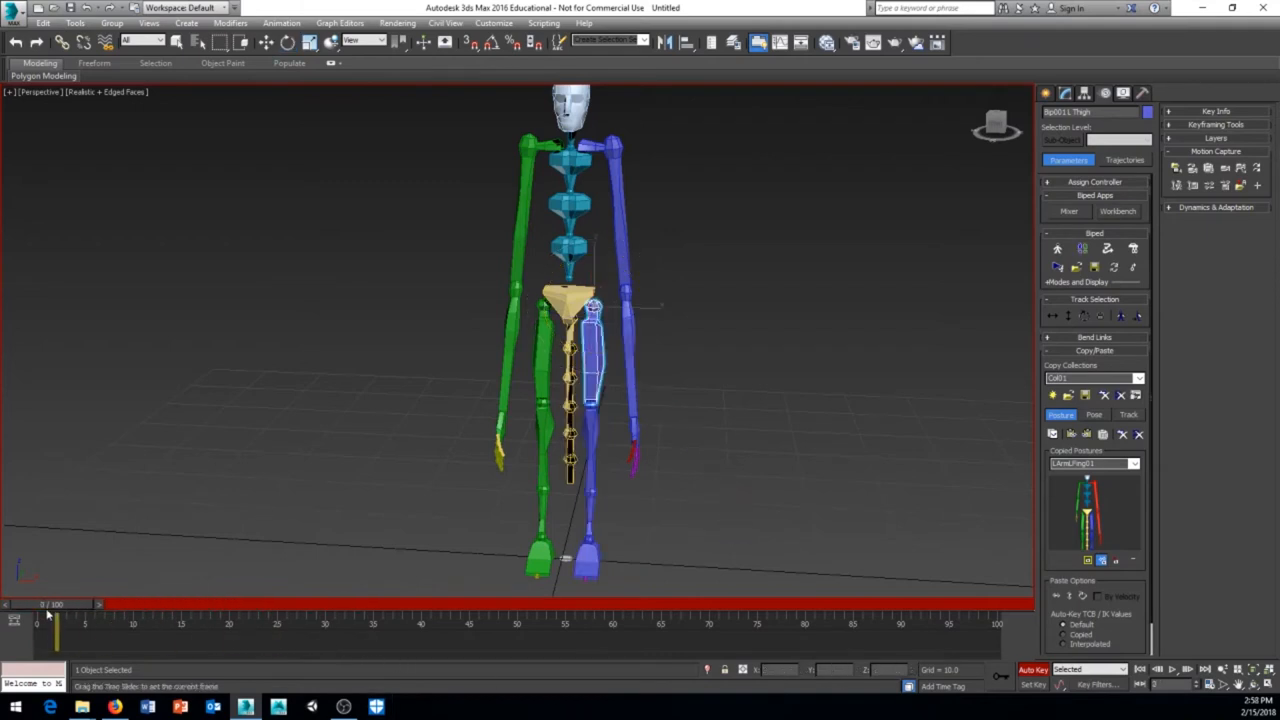
click(288, 42)
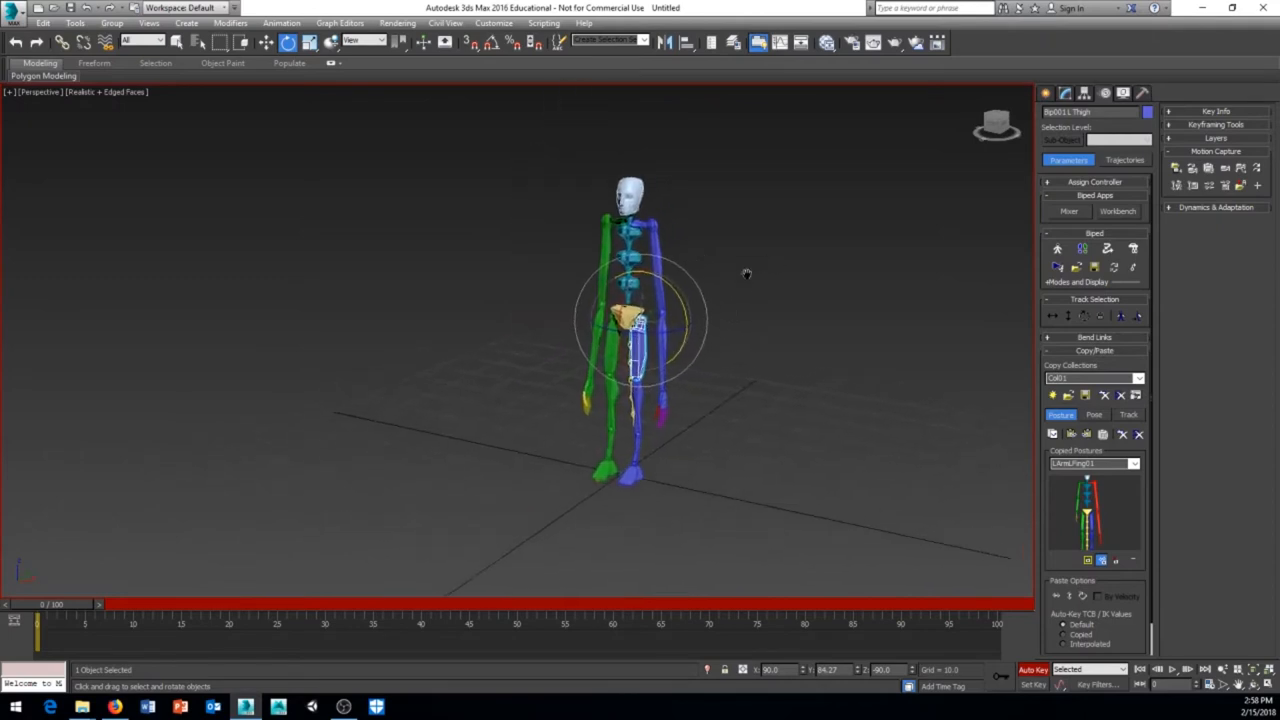
Show the biped's layer settings and switch to rotating the selected leg at a later frame
click(1104, 92)
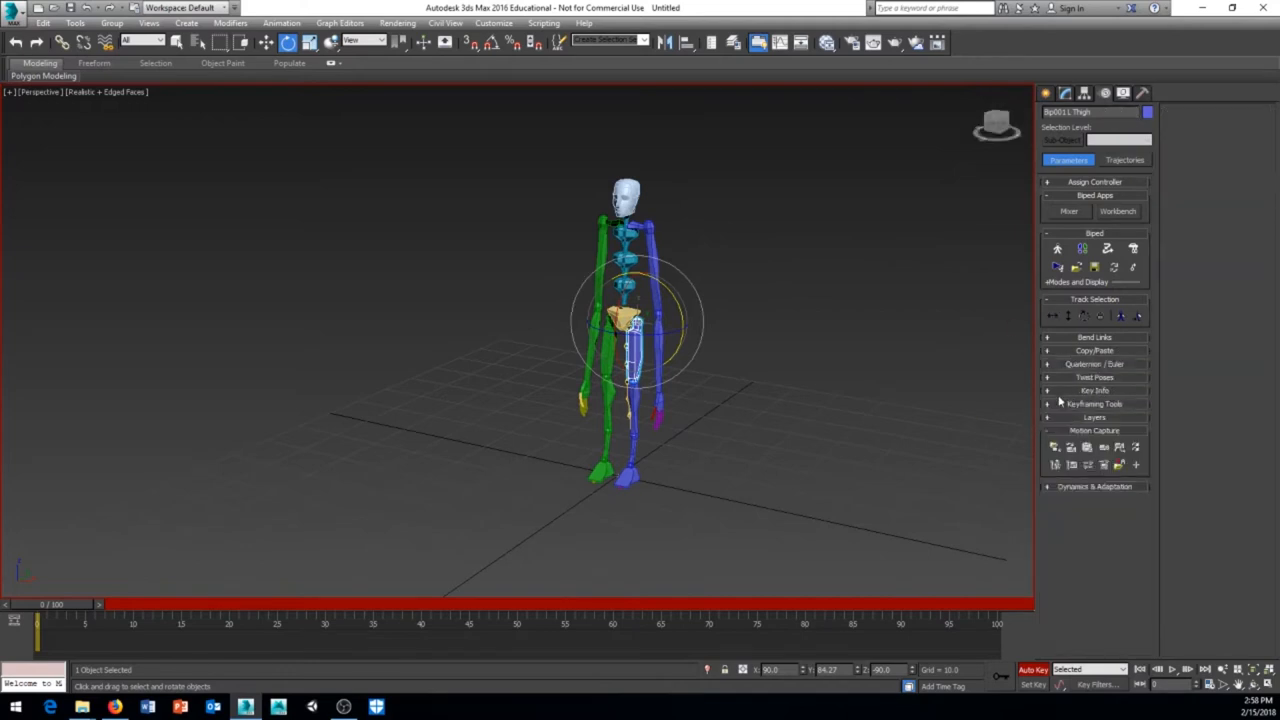
mouse_move(1084, 404)
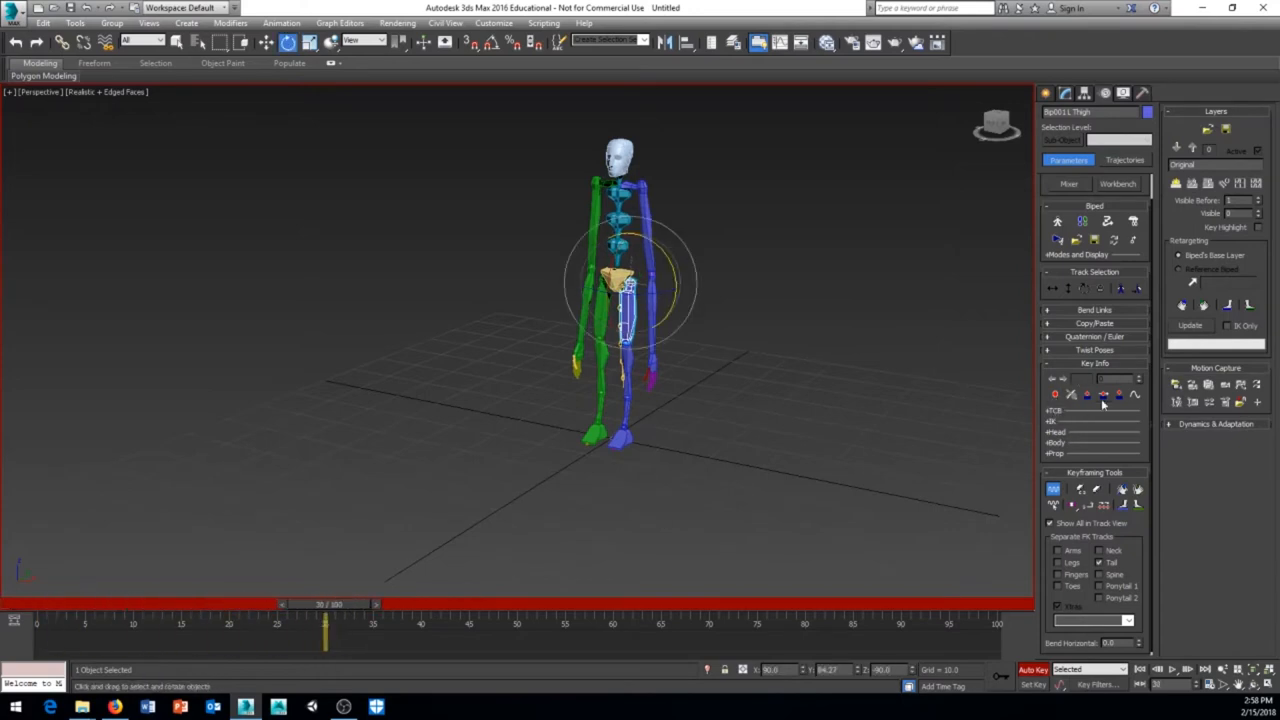
drag(324, 604, 470, 604)
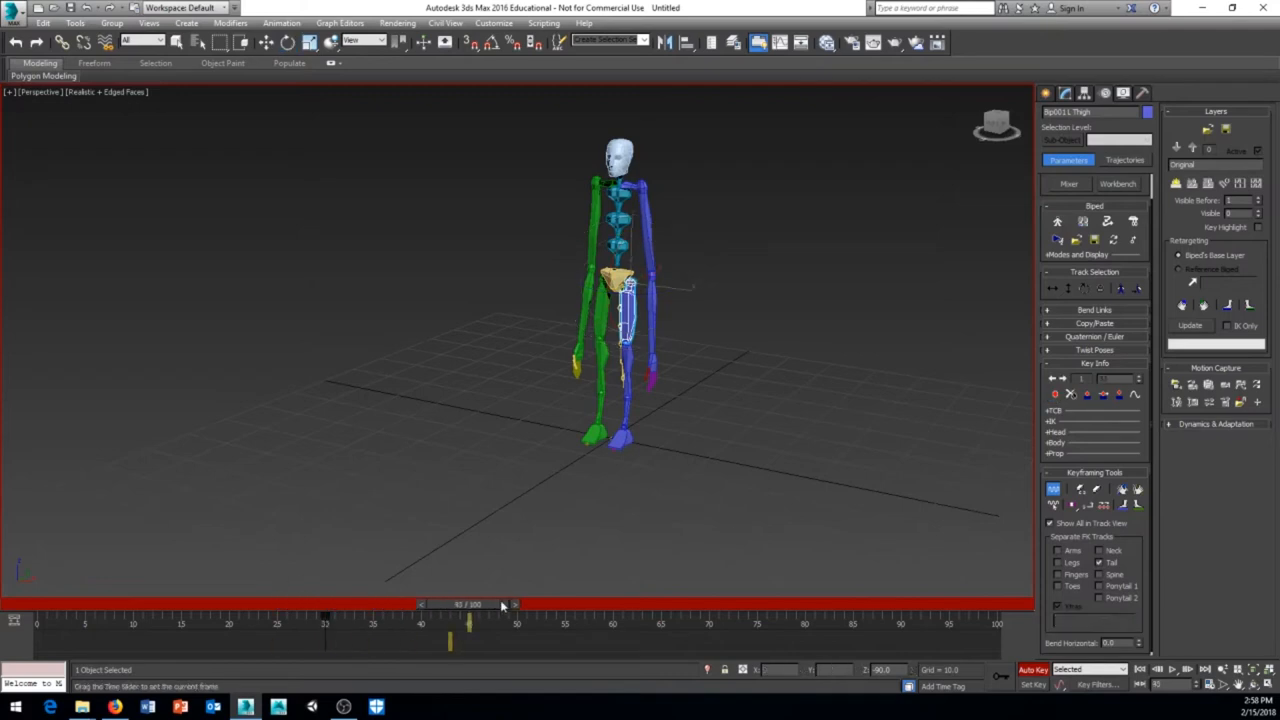
click(288, 42)
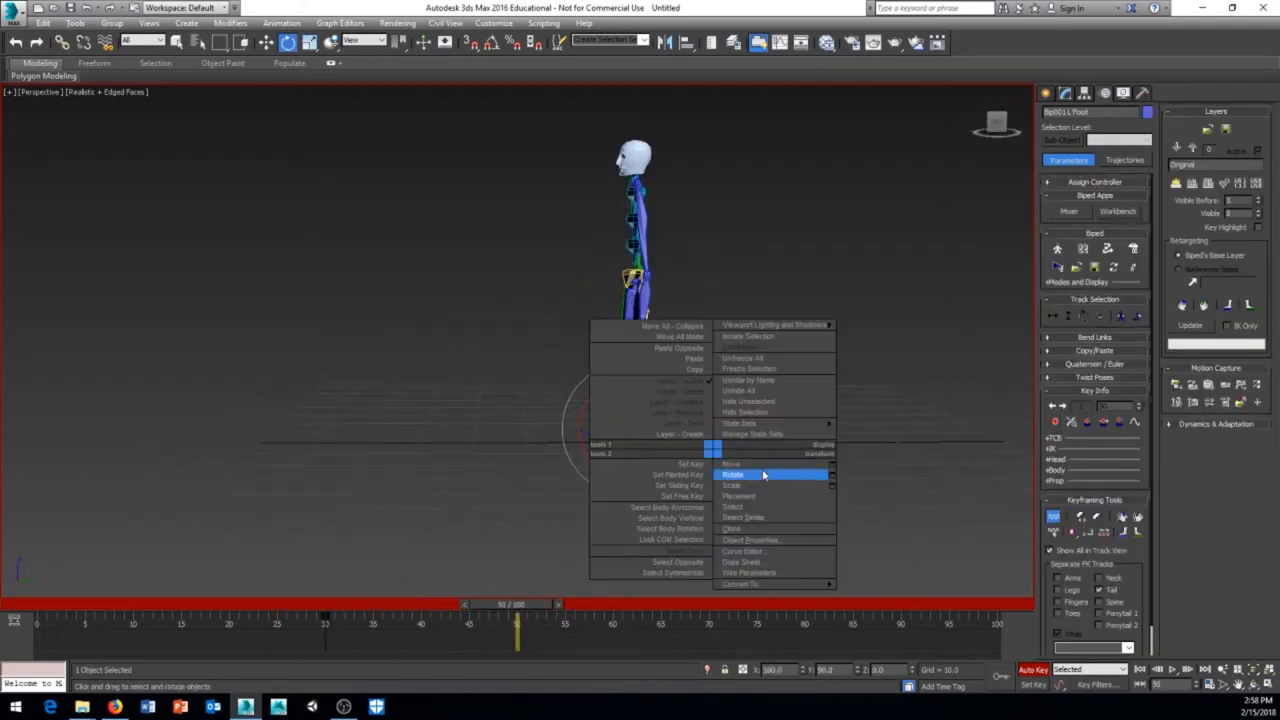
click(732, 464)
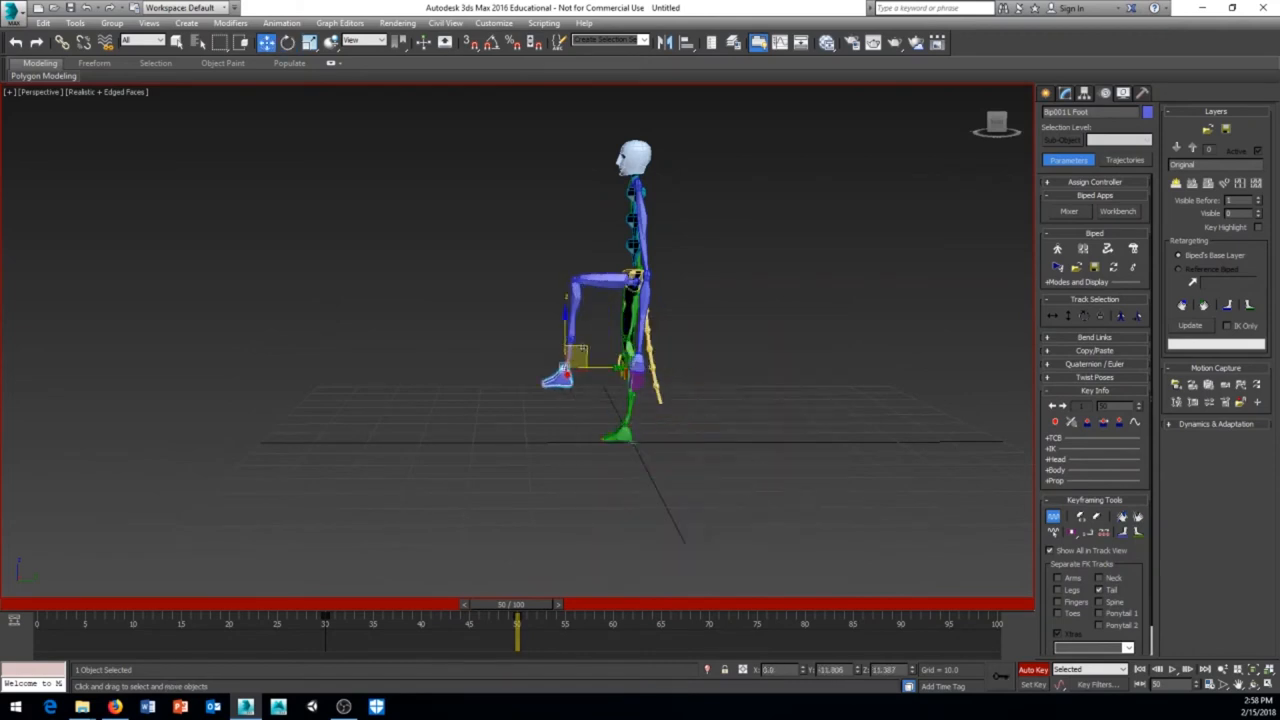
Scrub back and forth through the dance to find the frame where the leg lifts
drag(516, 620, 500, 620)
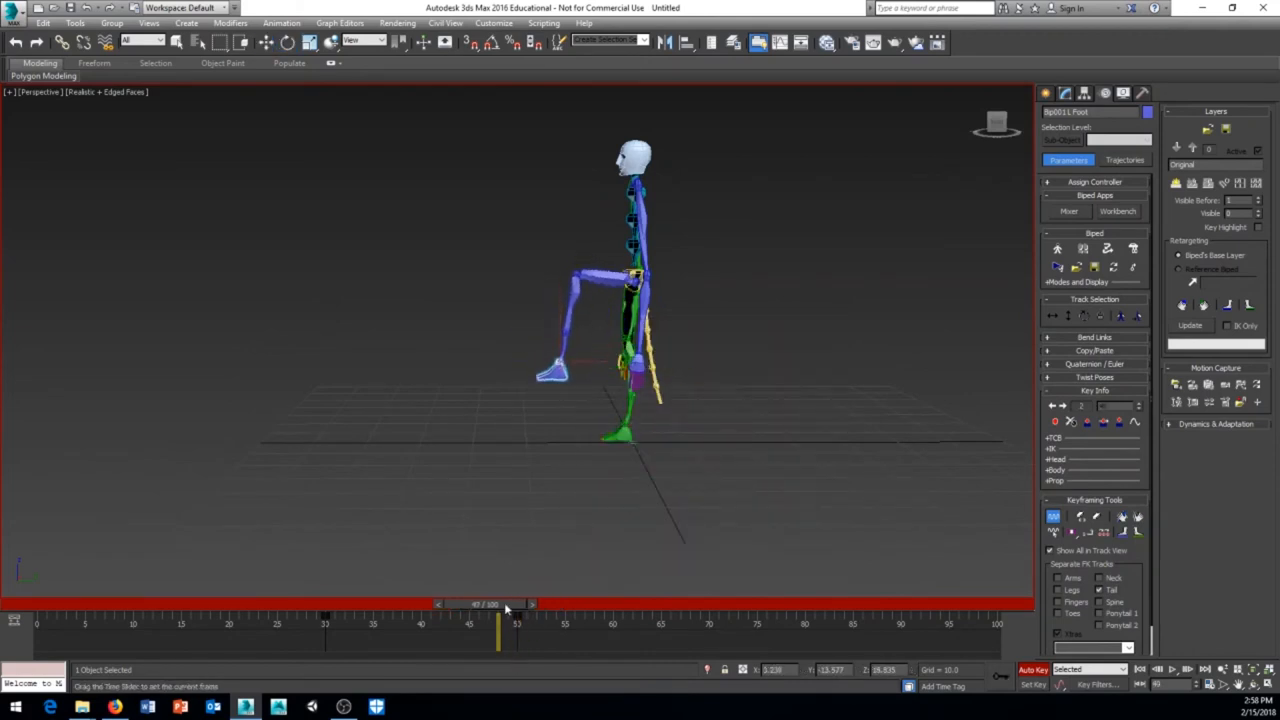
drag(500, 632, 336, 632)
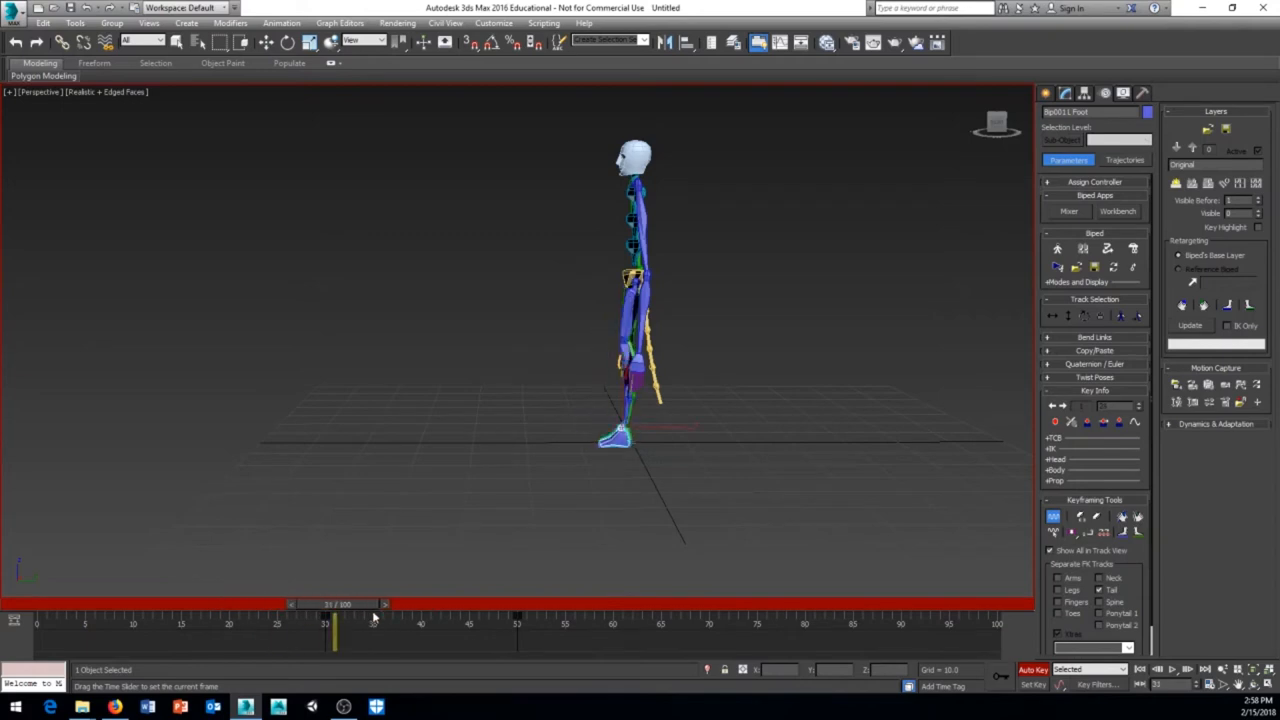
drag(336, 604, 372, 604)
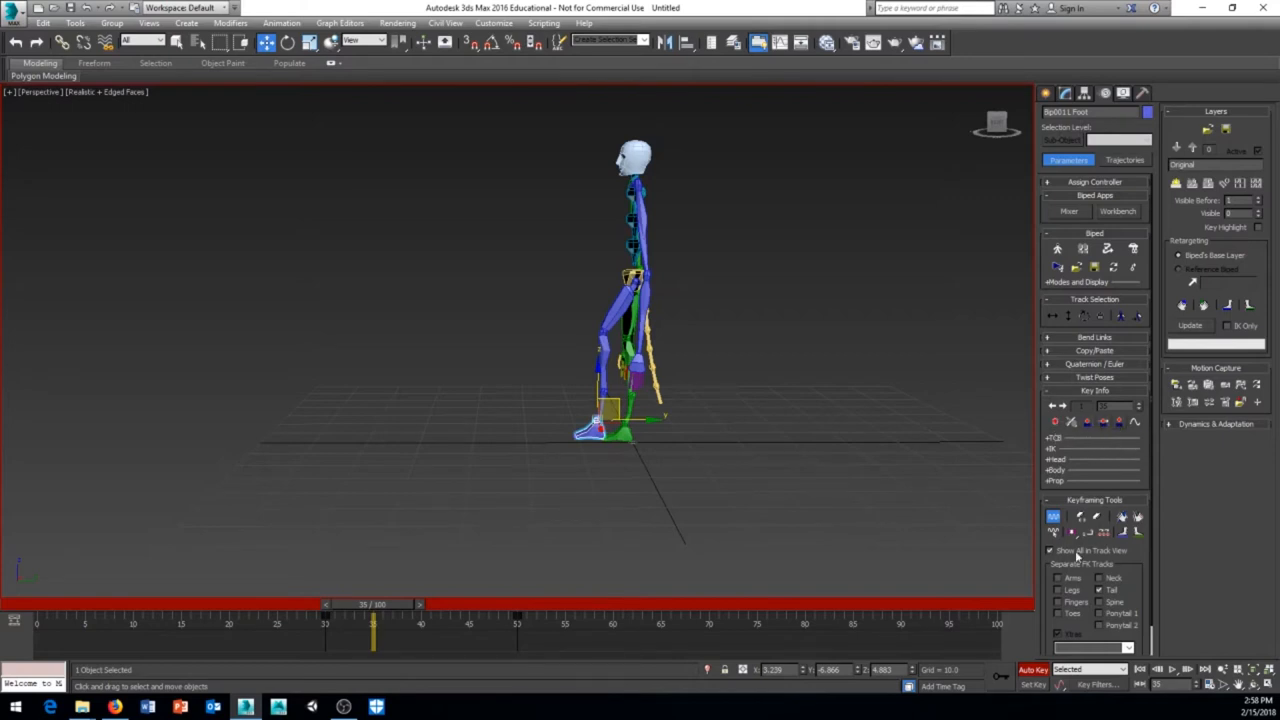
mouse_move(1052, 532)
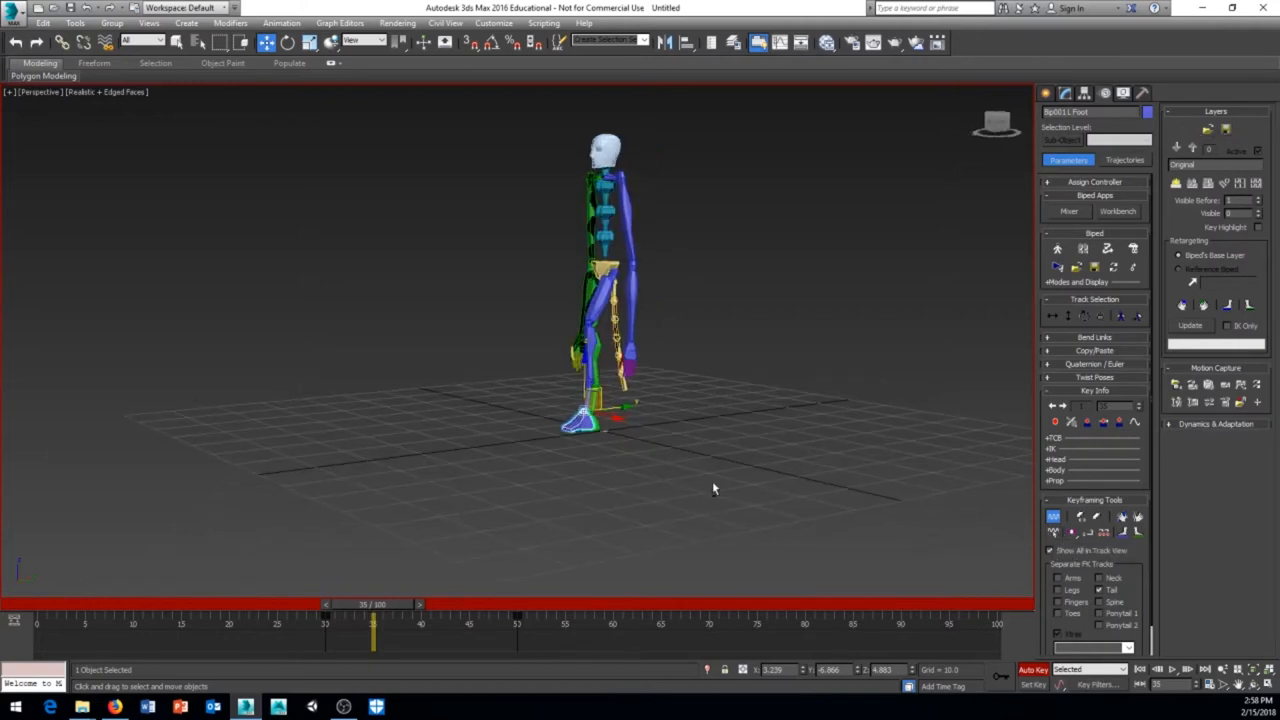
drag(372, 604, 258, 604)
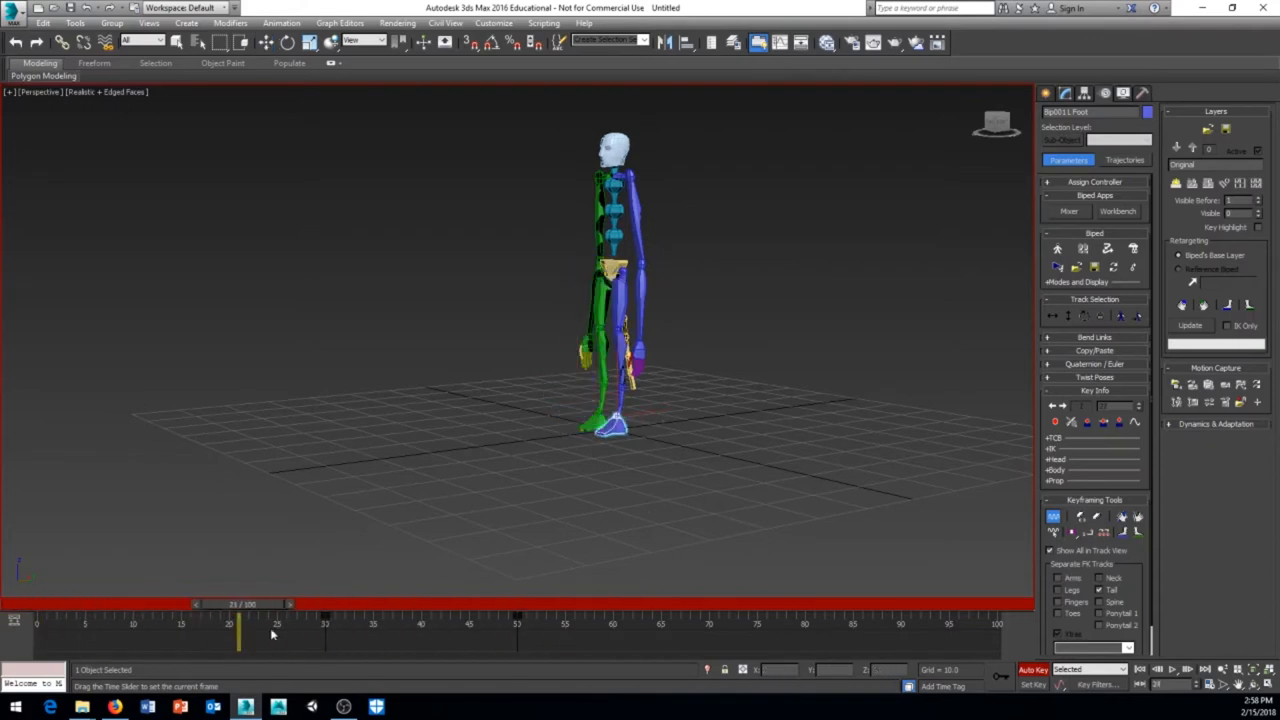
drag(240, 628, 420, 628)
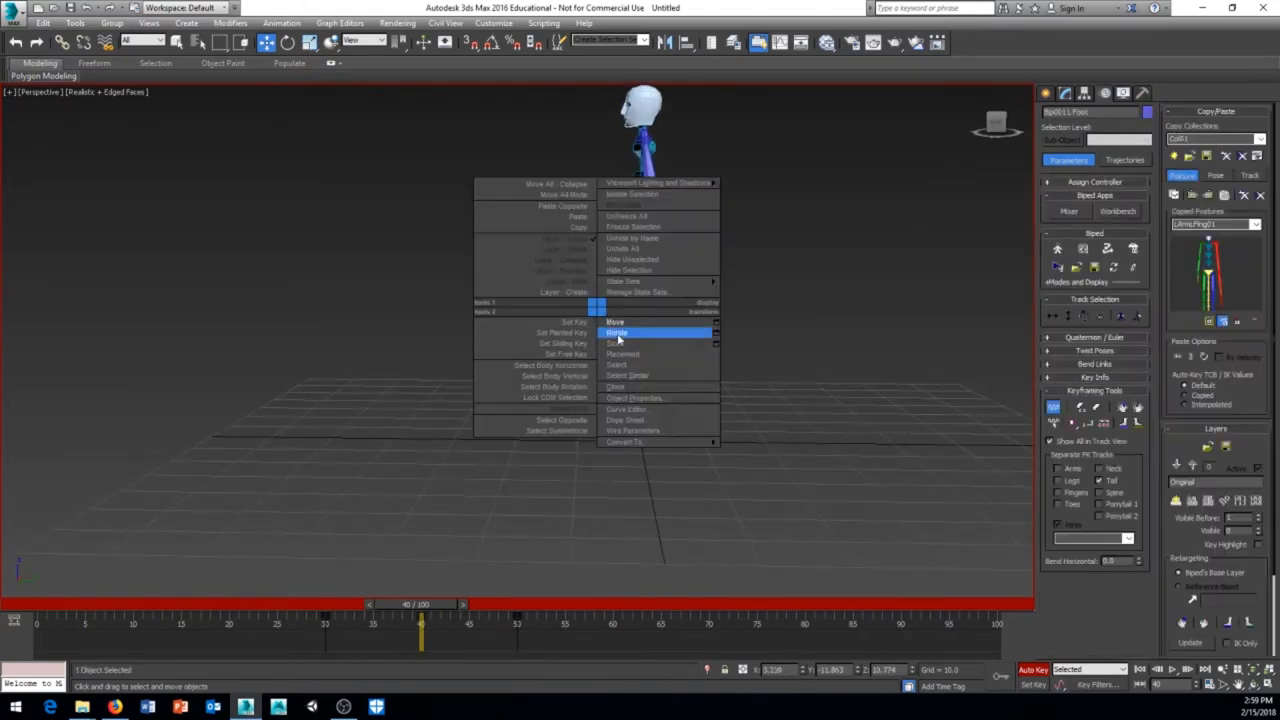
With Rotate active on the leg, scrub forward to about frame 62 and orbit around the biped
click(616, 332)
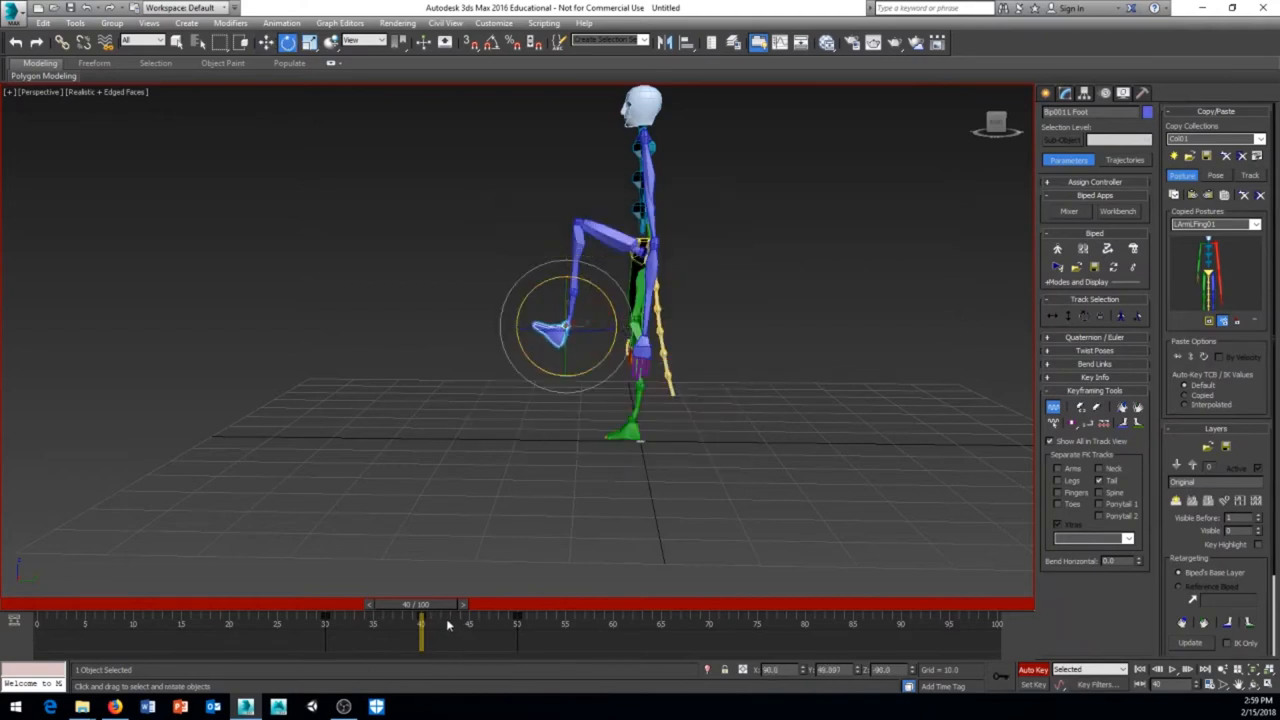
drag(420, 624, 478, 624)
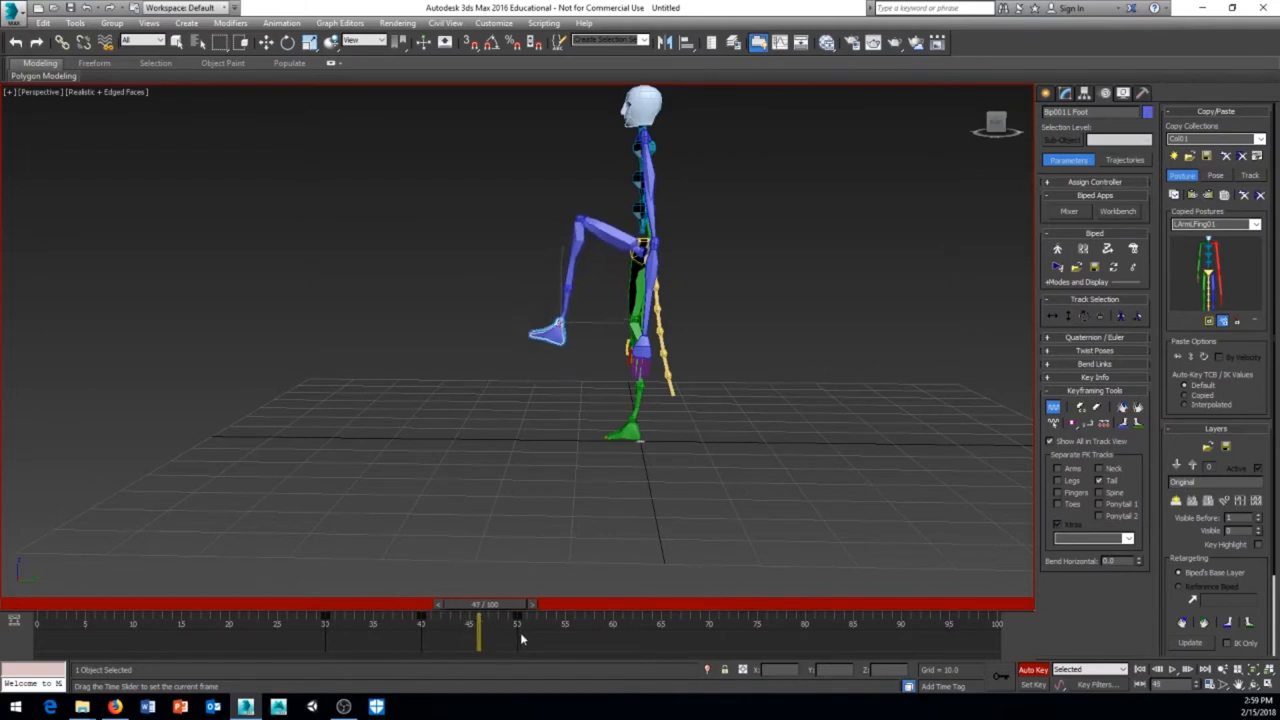
drag(478, 628, 652, 628)
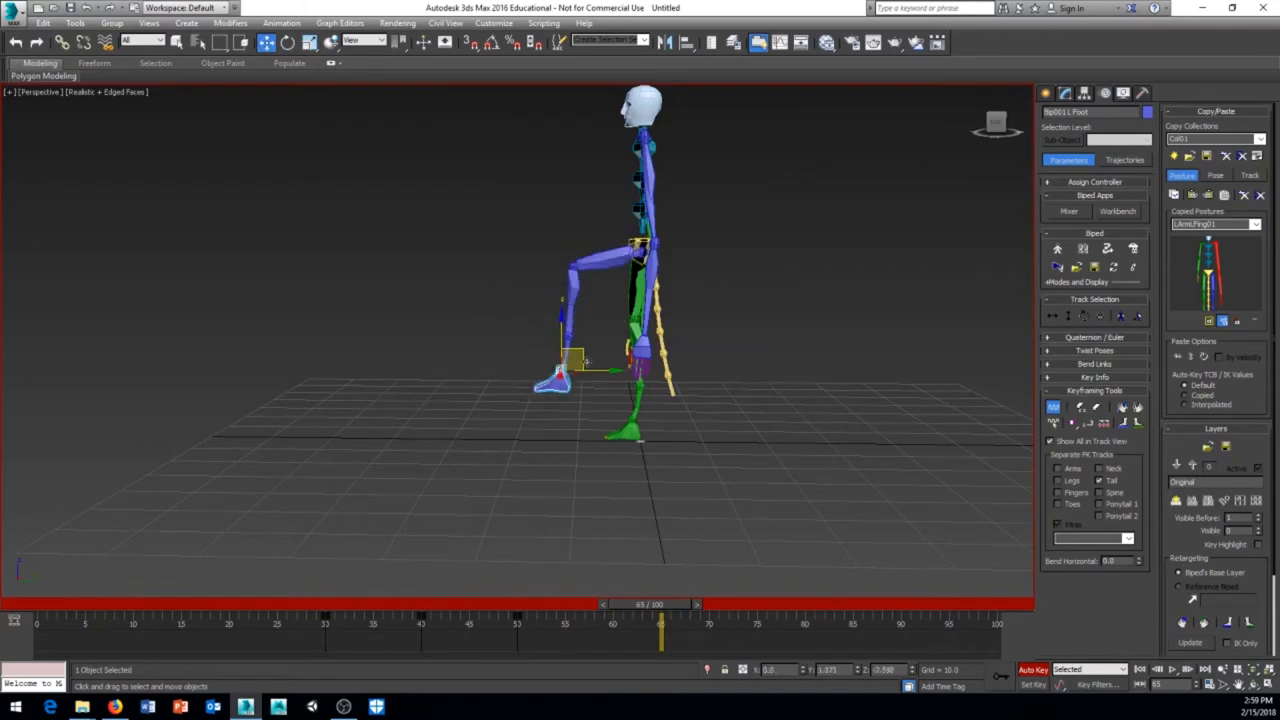
drag(564, 378, 636, 424)
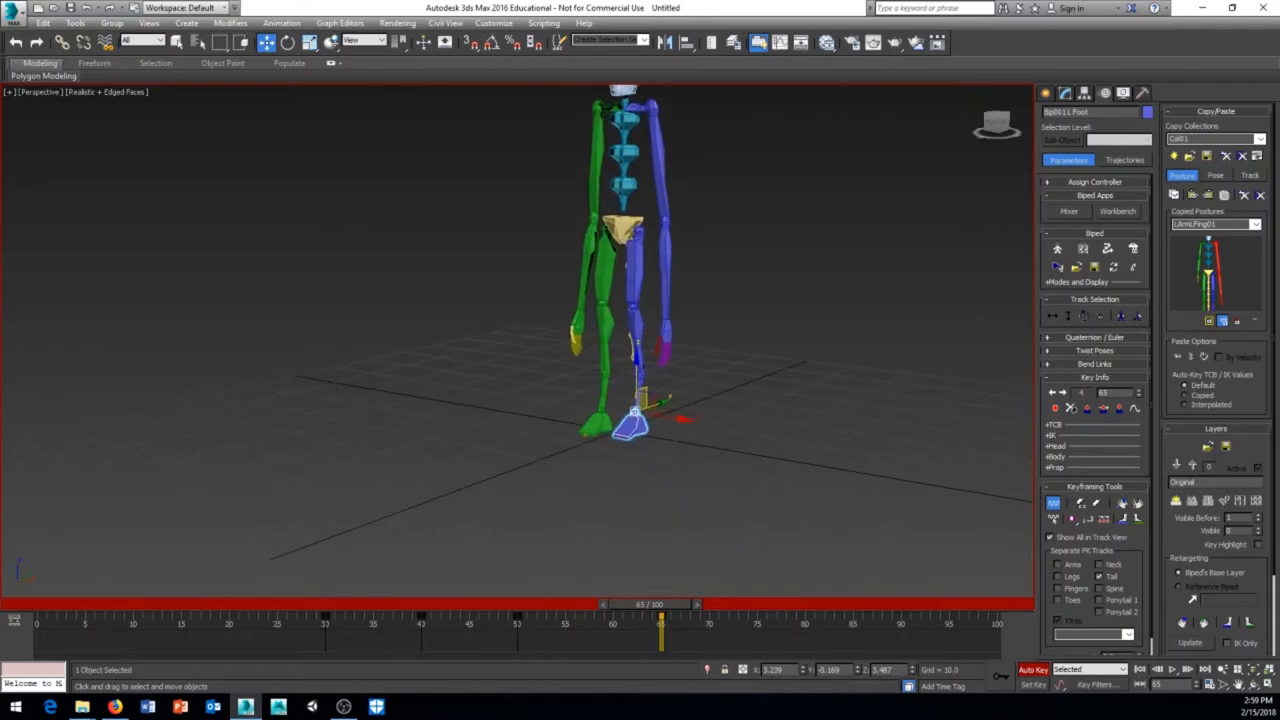
Zoom in, switch the viewport to wireframe with F3, and orbit to view the biped
scroll(down, 3)
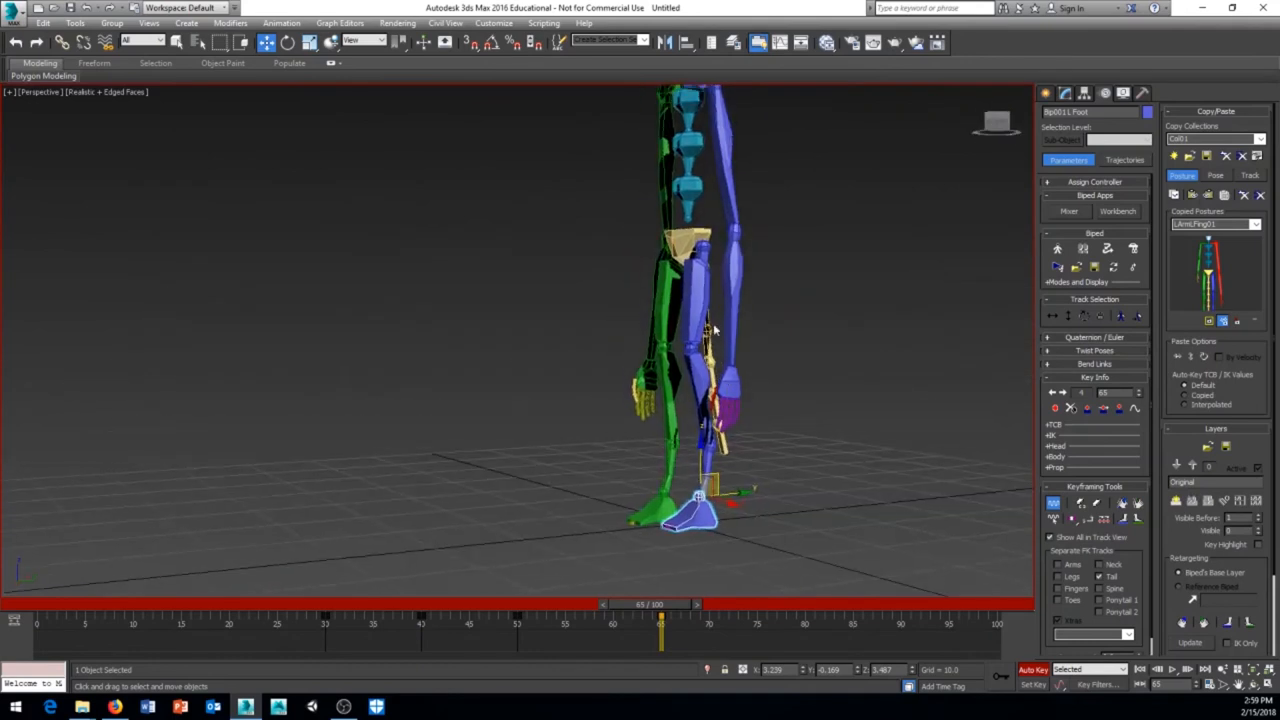
key(F3)
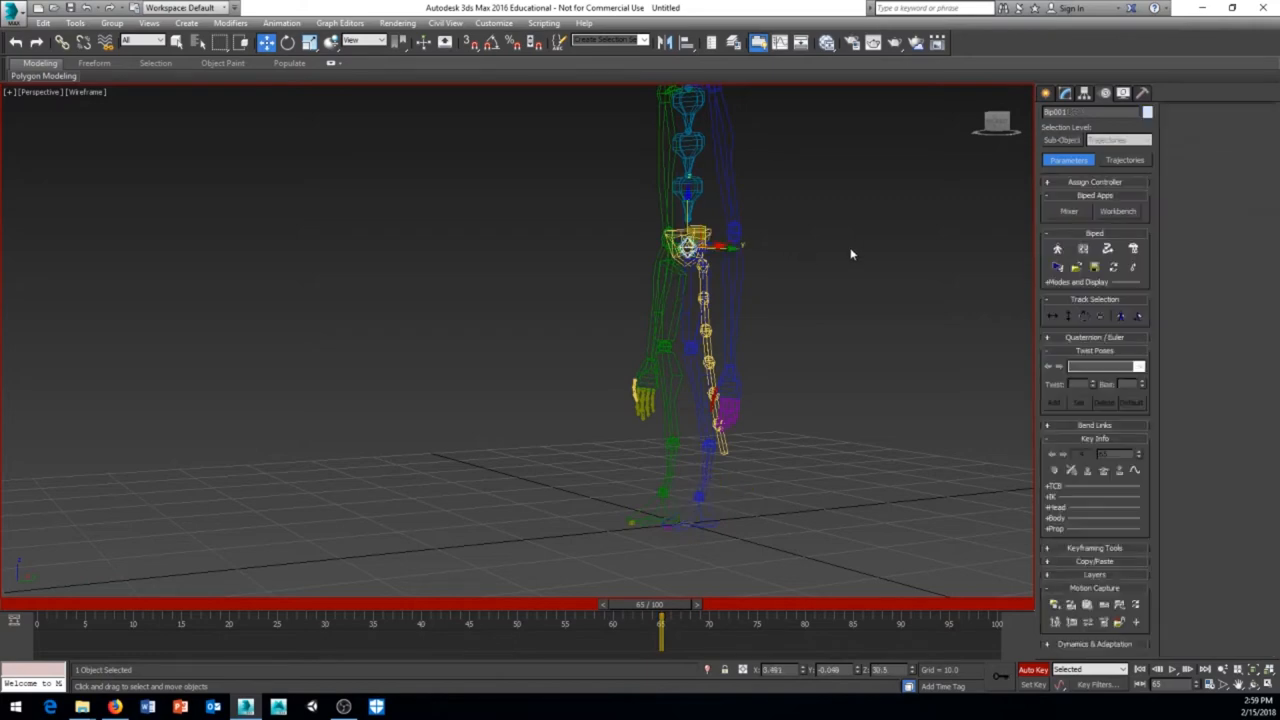
drag(850, 254, 792, 304)
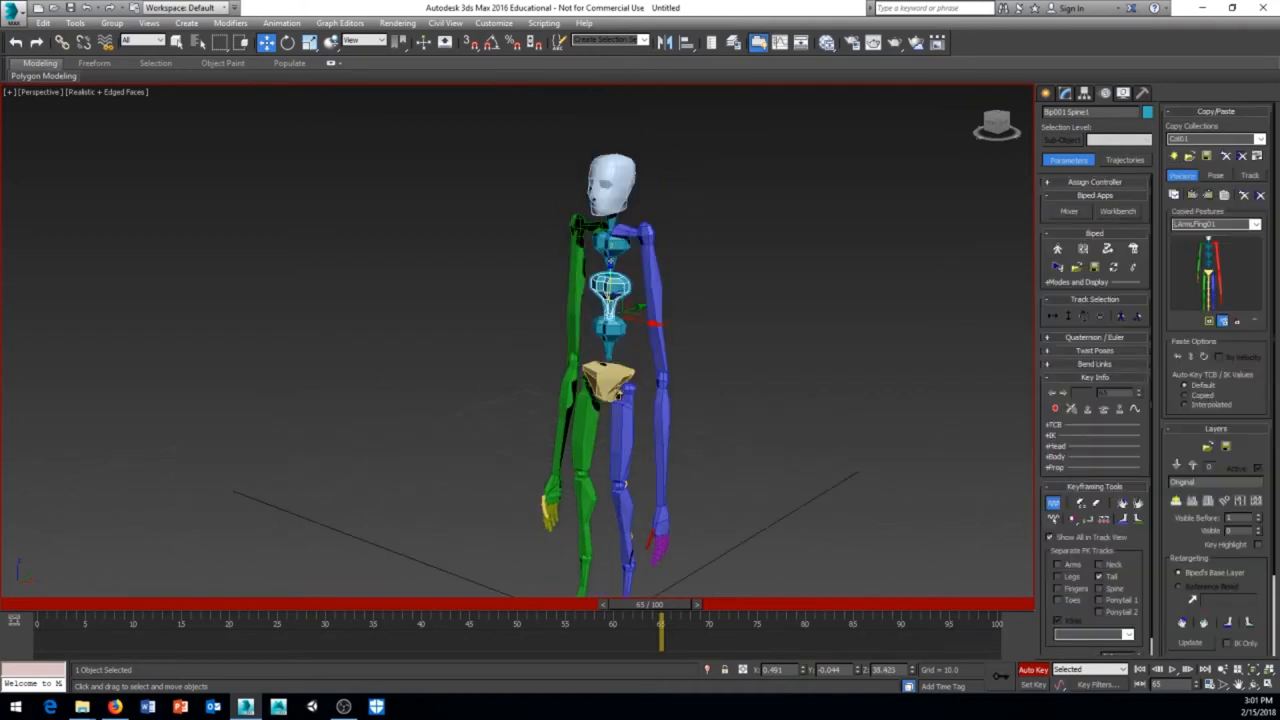
Select the biped's foot in the shaded viewport
click(612, 180)
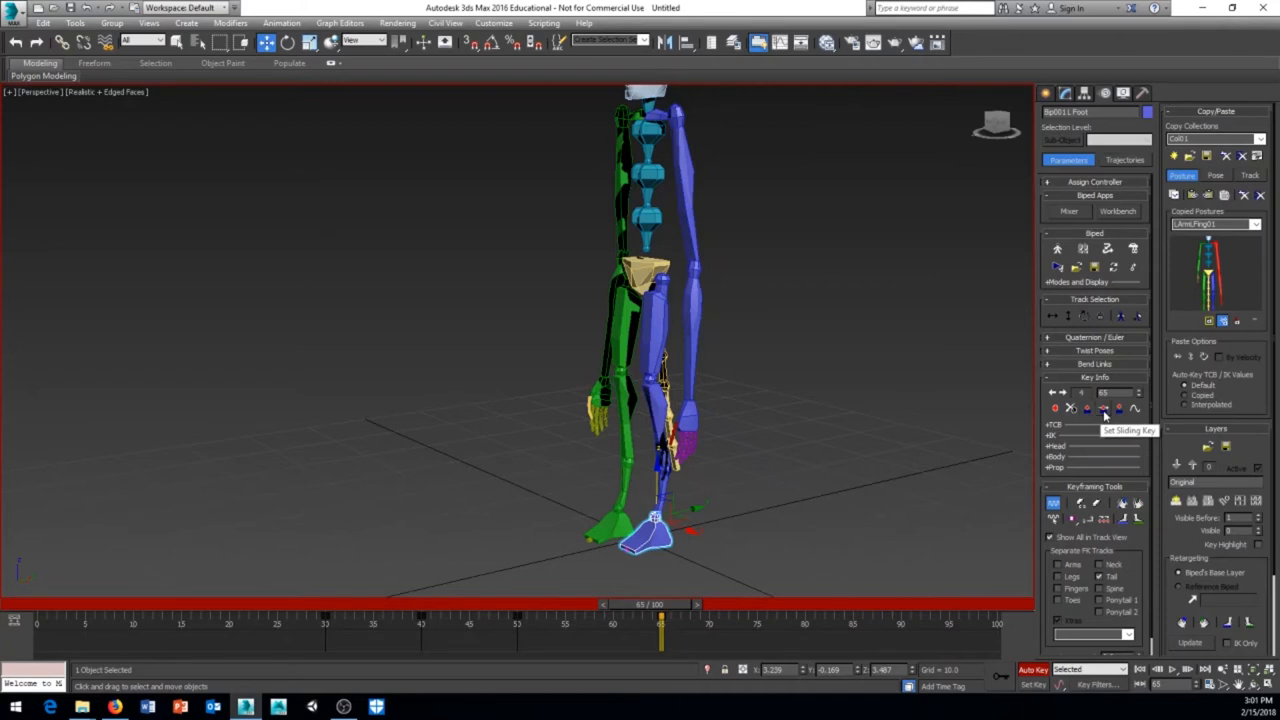
mouse_move(770, 538)
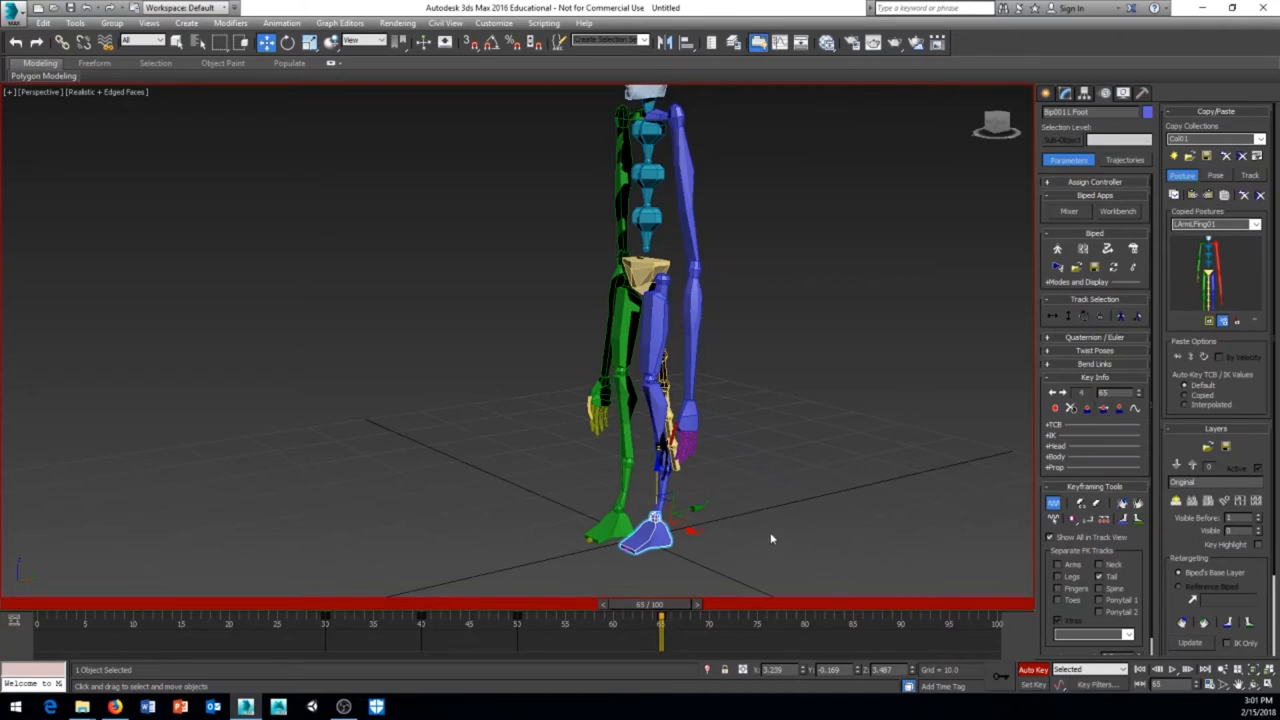
mouse_move(800, 508)
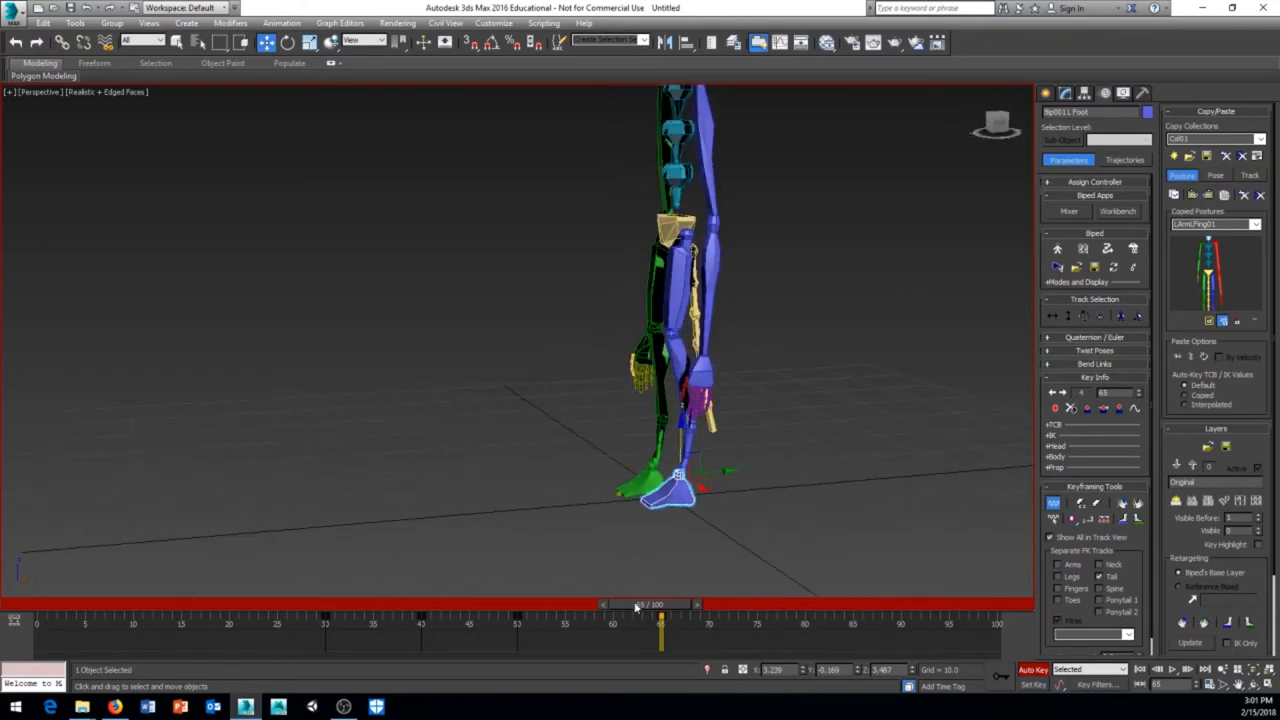
drag(660, 604, 516, 604)
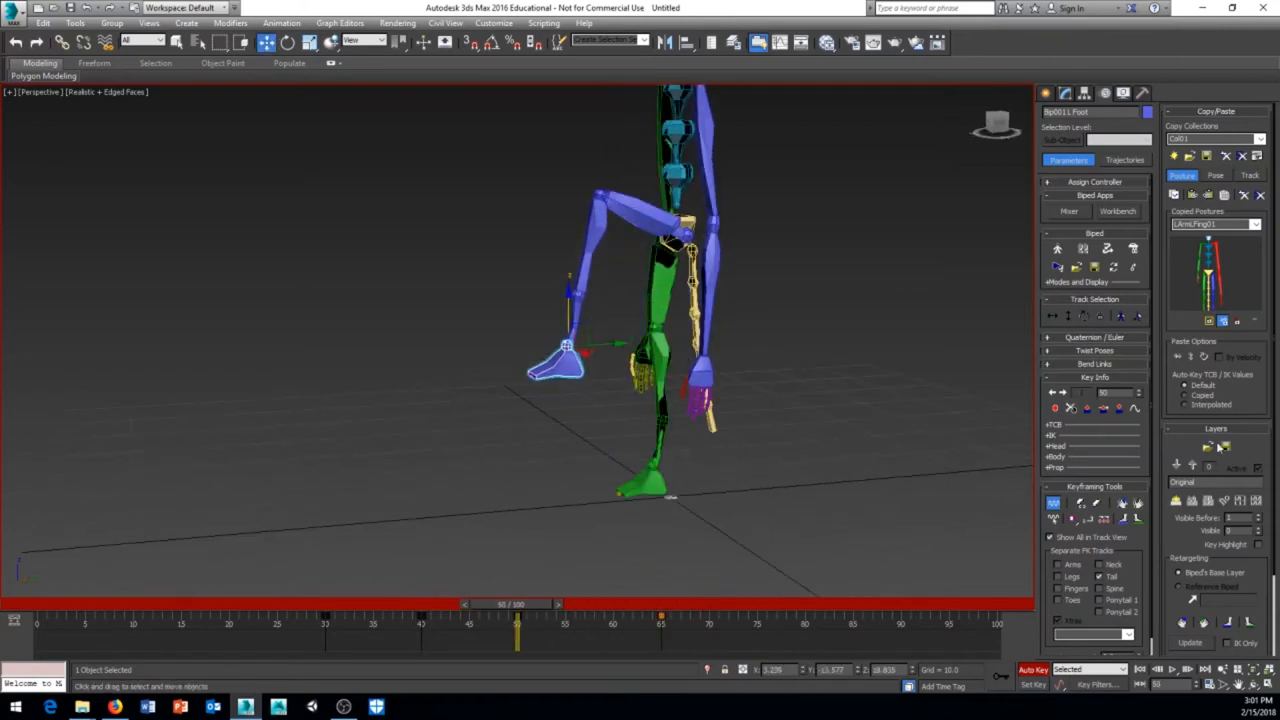
drag(516, 604, 510, 604)
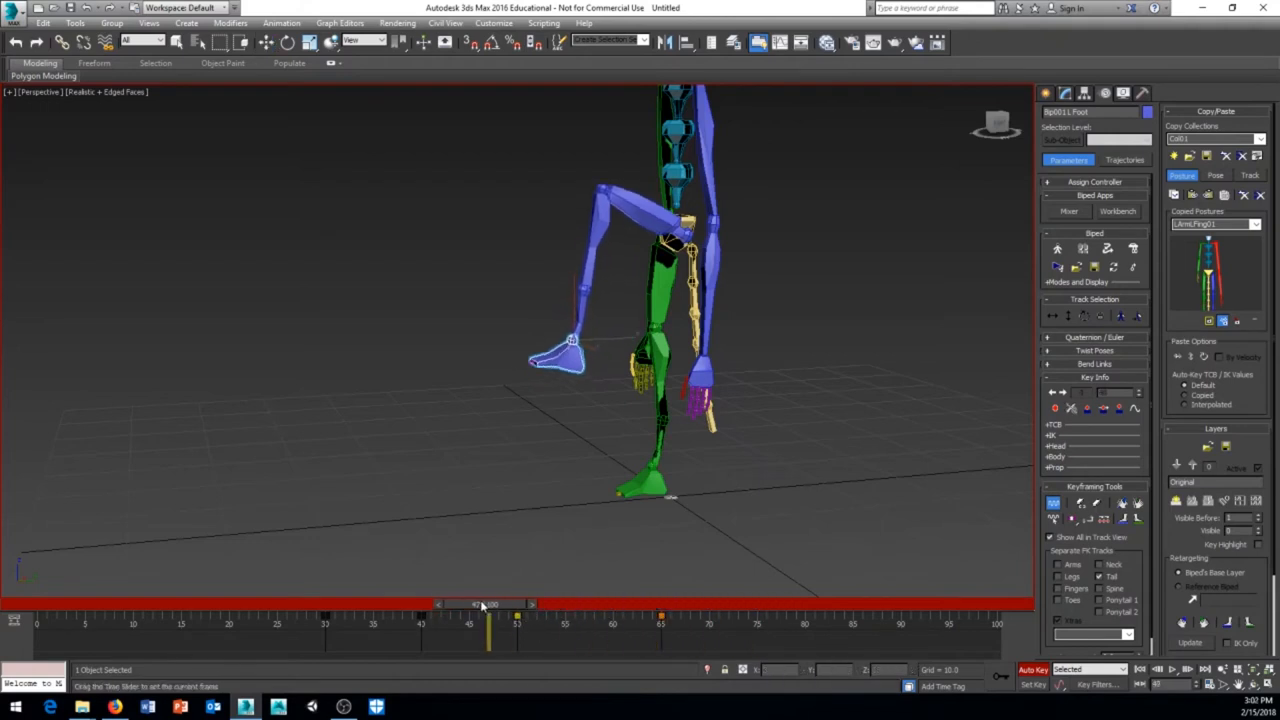
drag(490, 604, 596, 604)
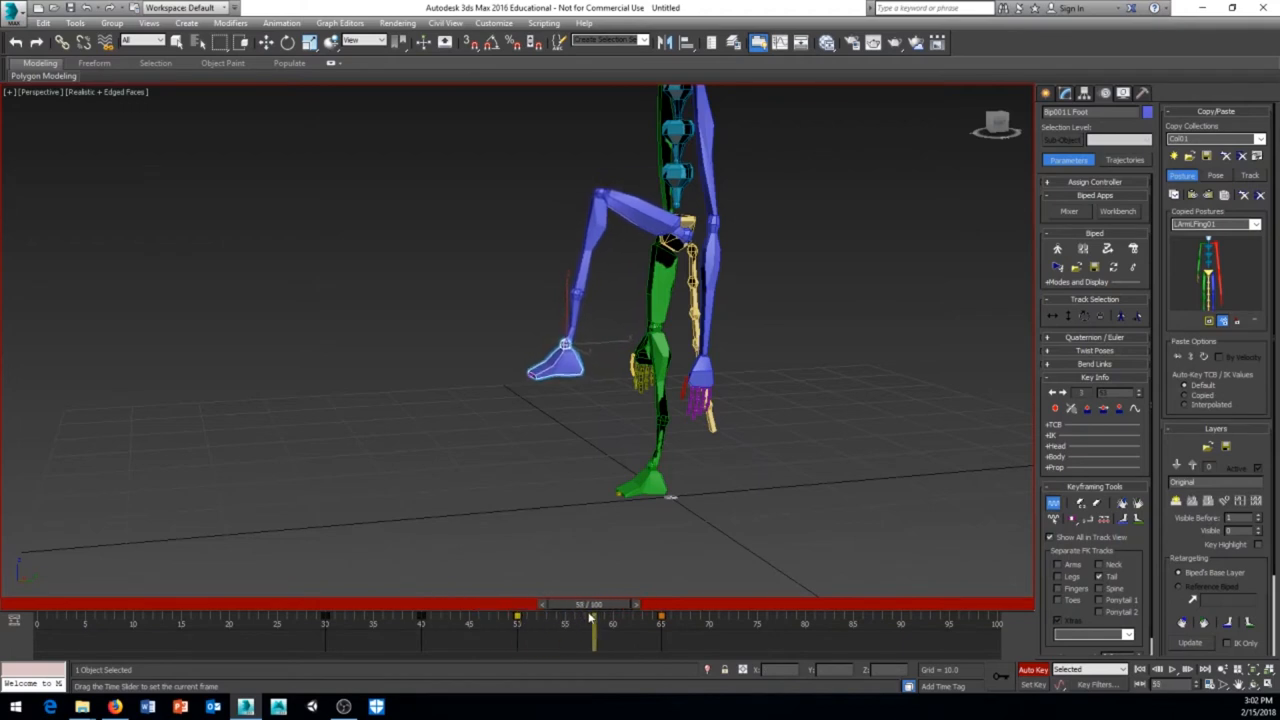
click(564, 356)
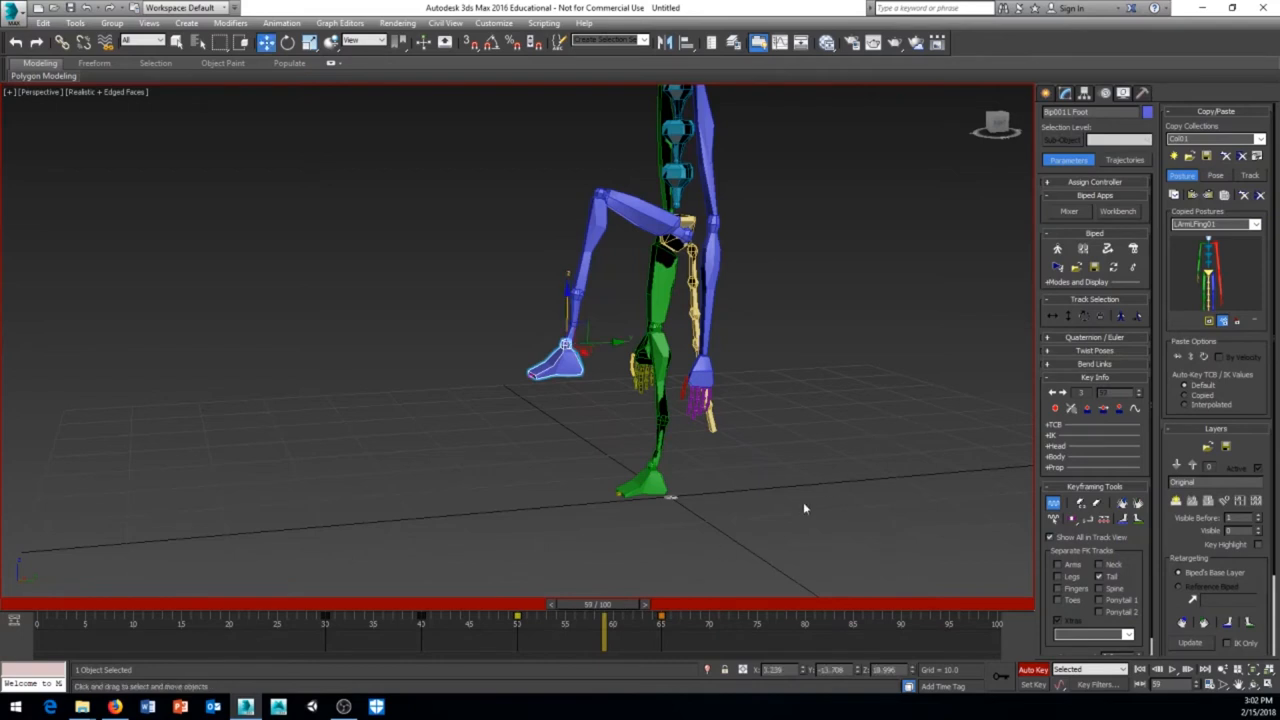
drag(604, 604, 524, 604)
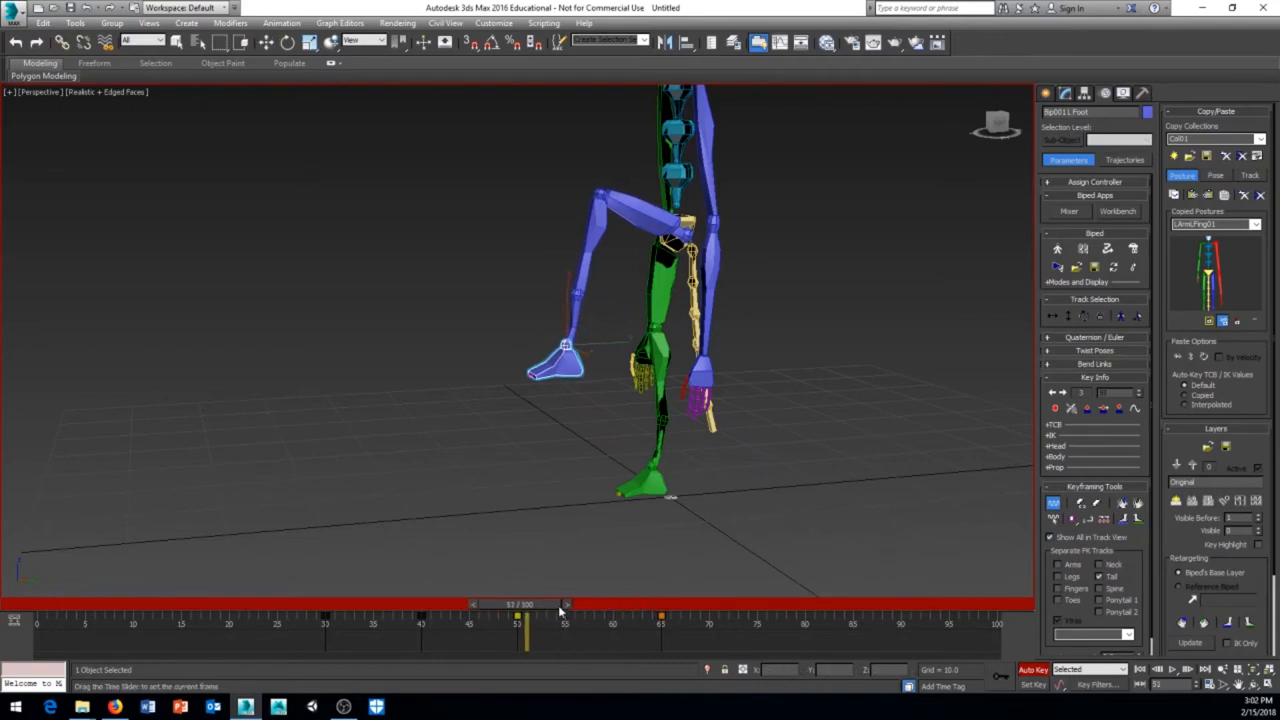
drag(528, 604, 516, 604)
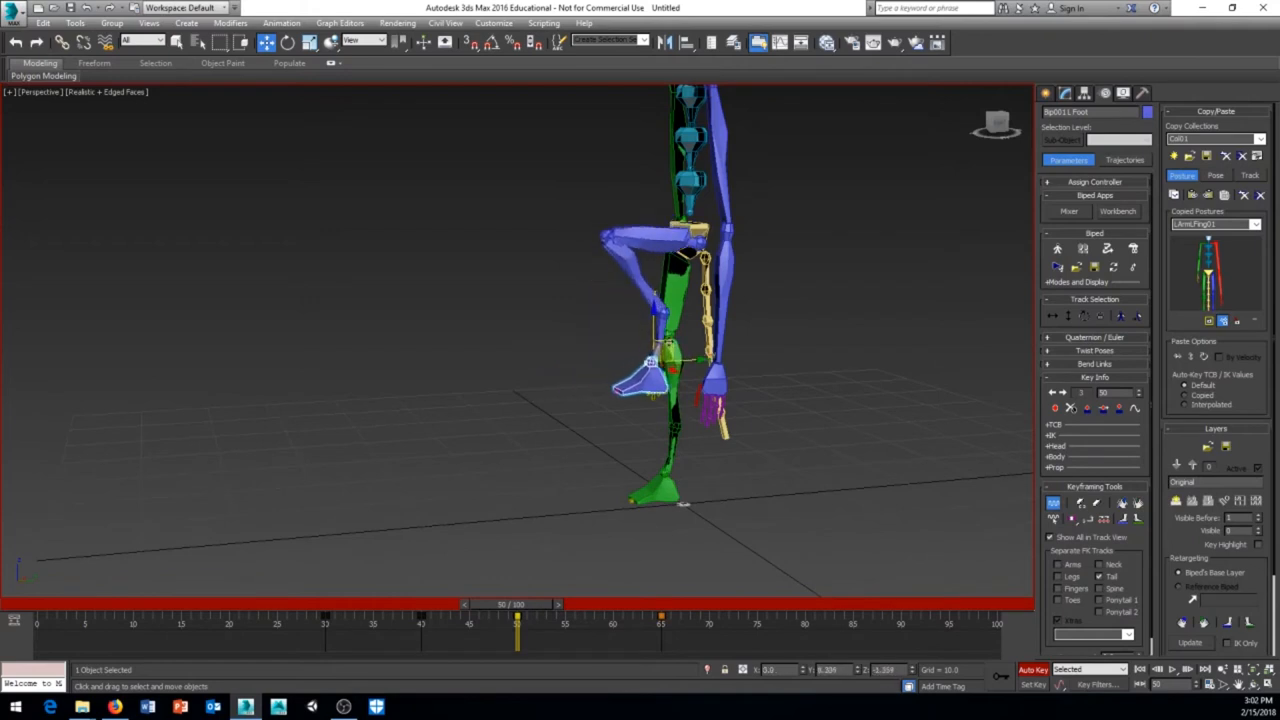
drag(516, 618, 420, 618)
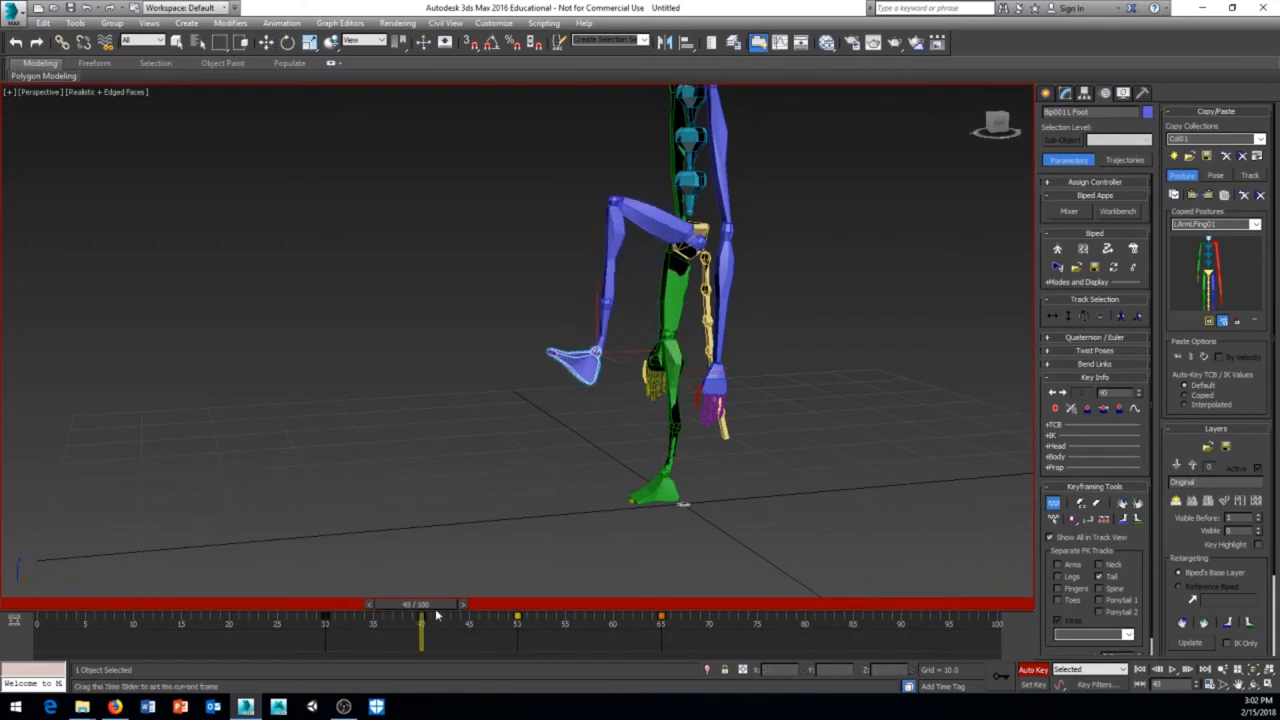
drag(420, 604, 540, 604)
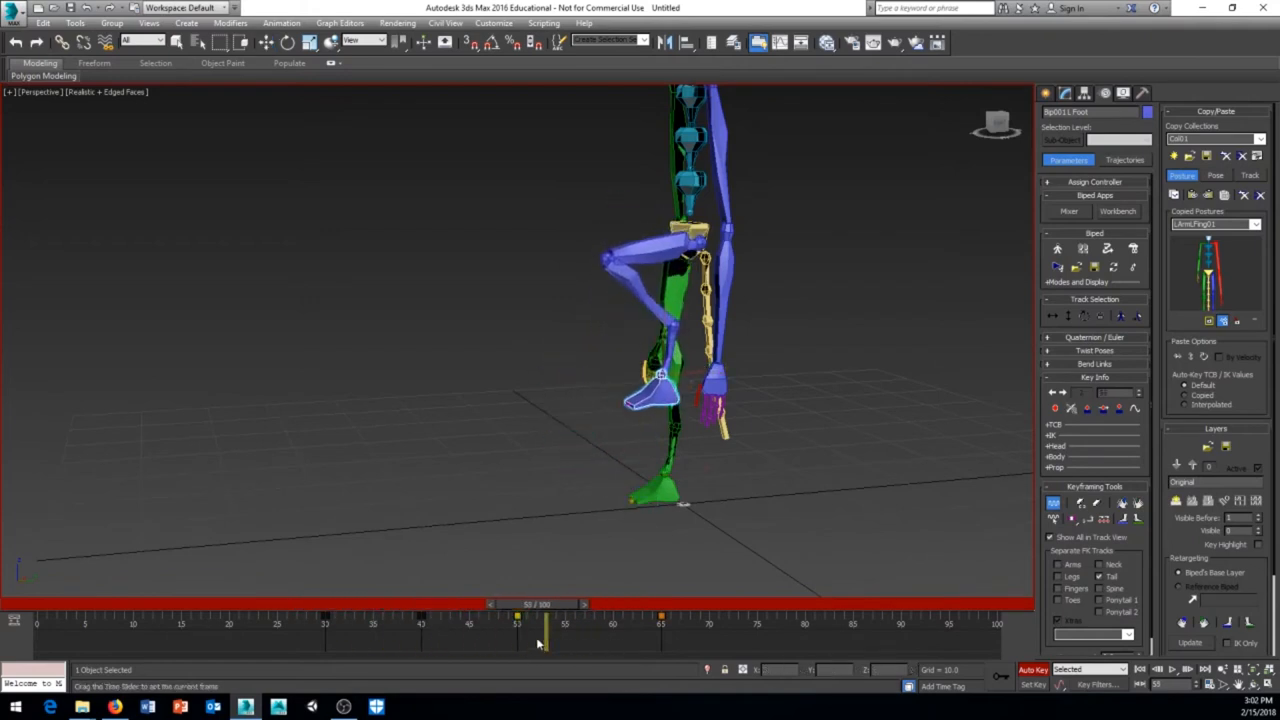
drag(540, 624, 470, 624)
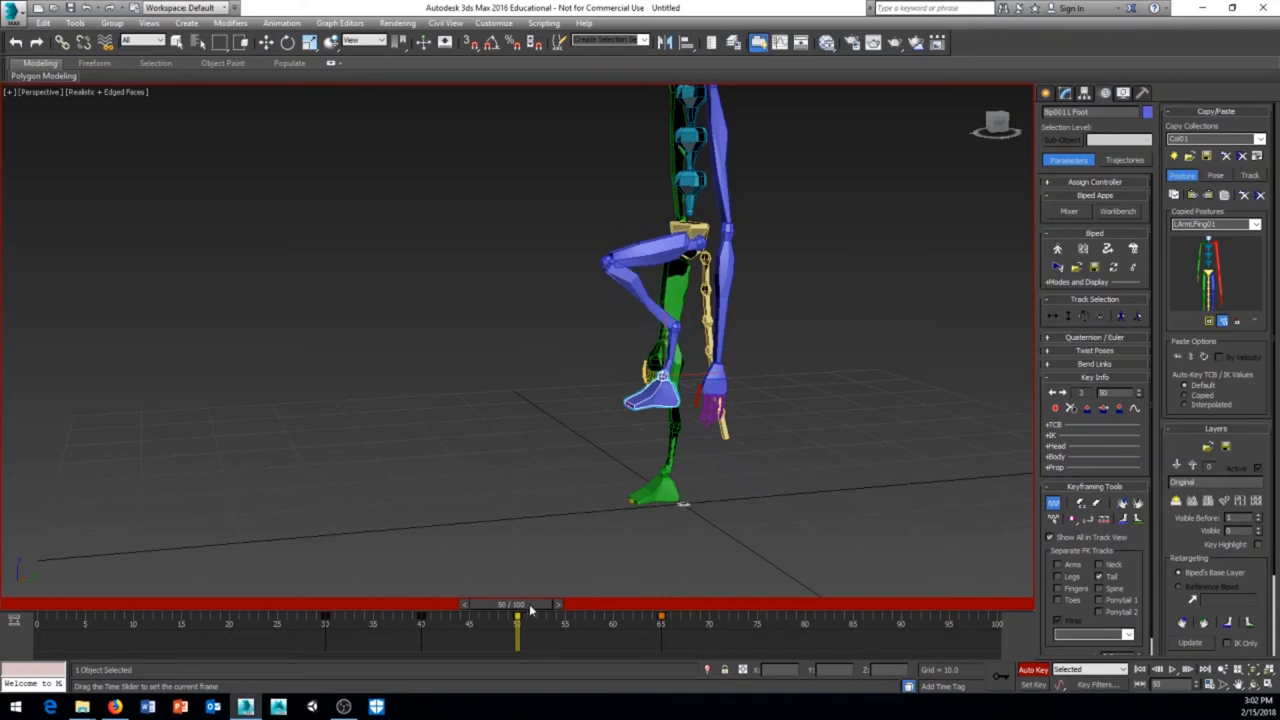
drag(516, 620, 668, 620)
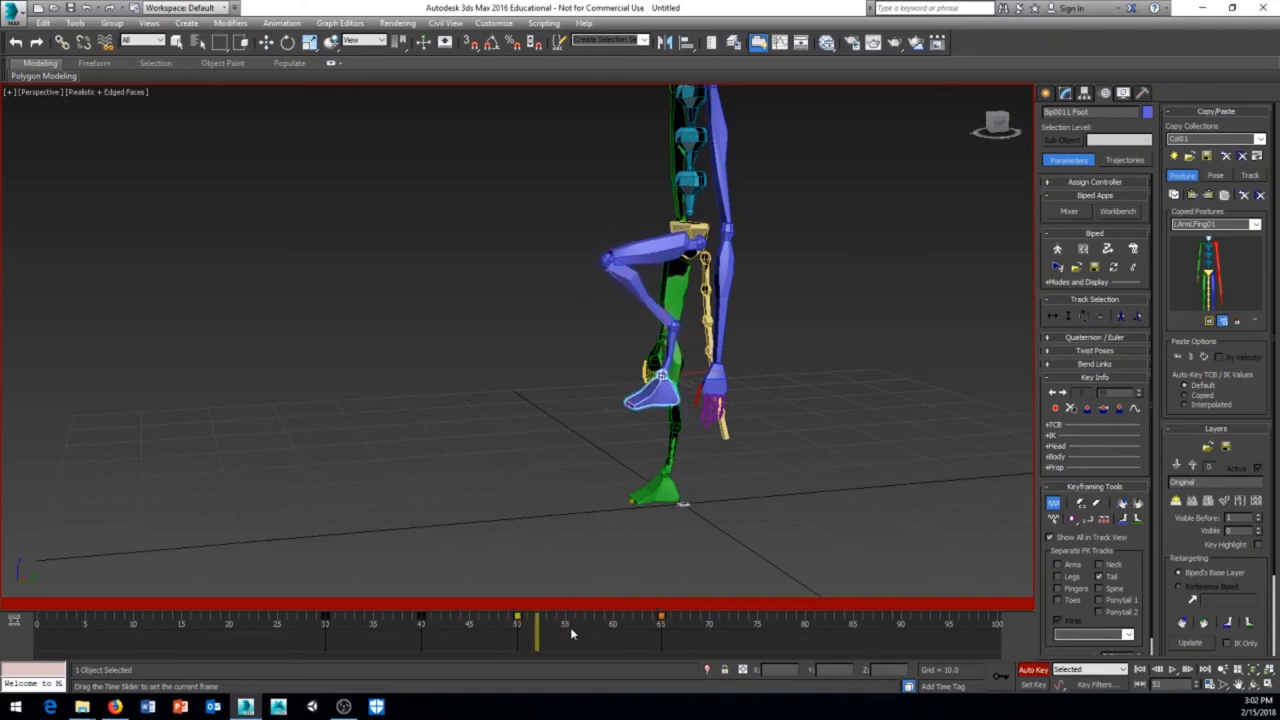
drag(536, 624, 660, 624)
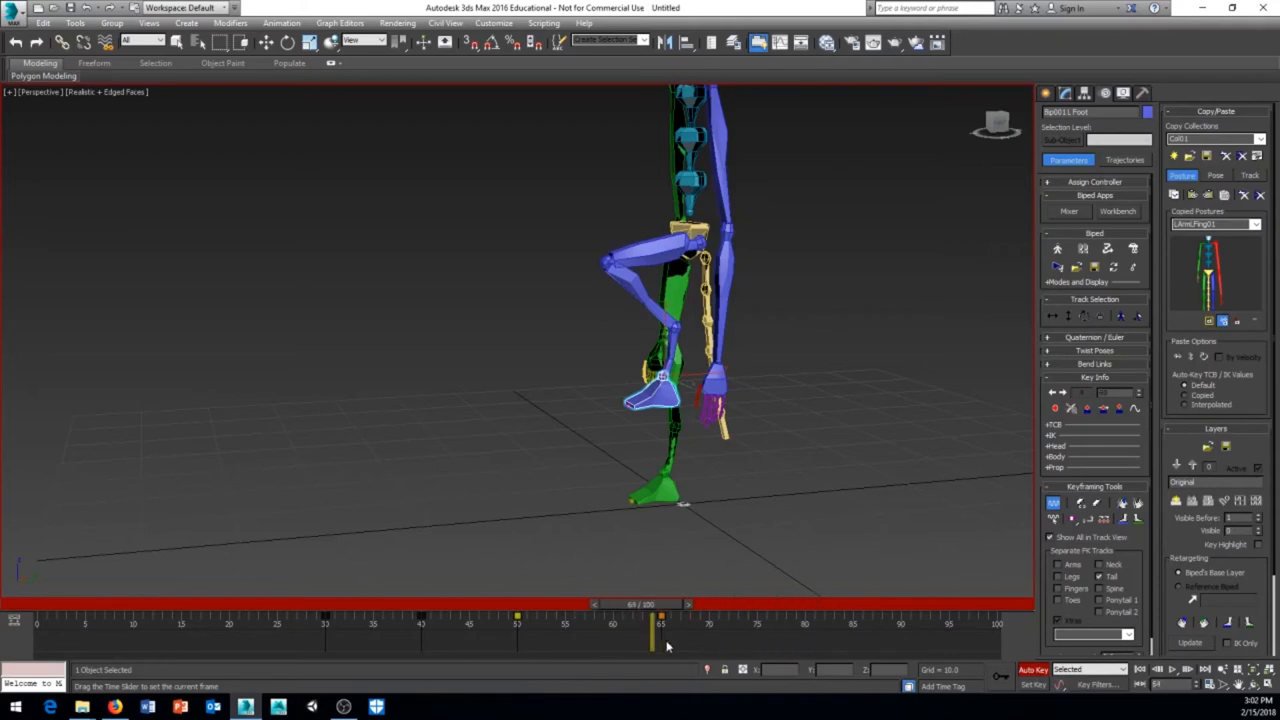
drag(660, 624, 584, 624)
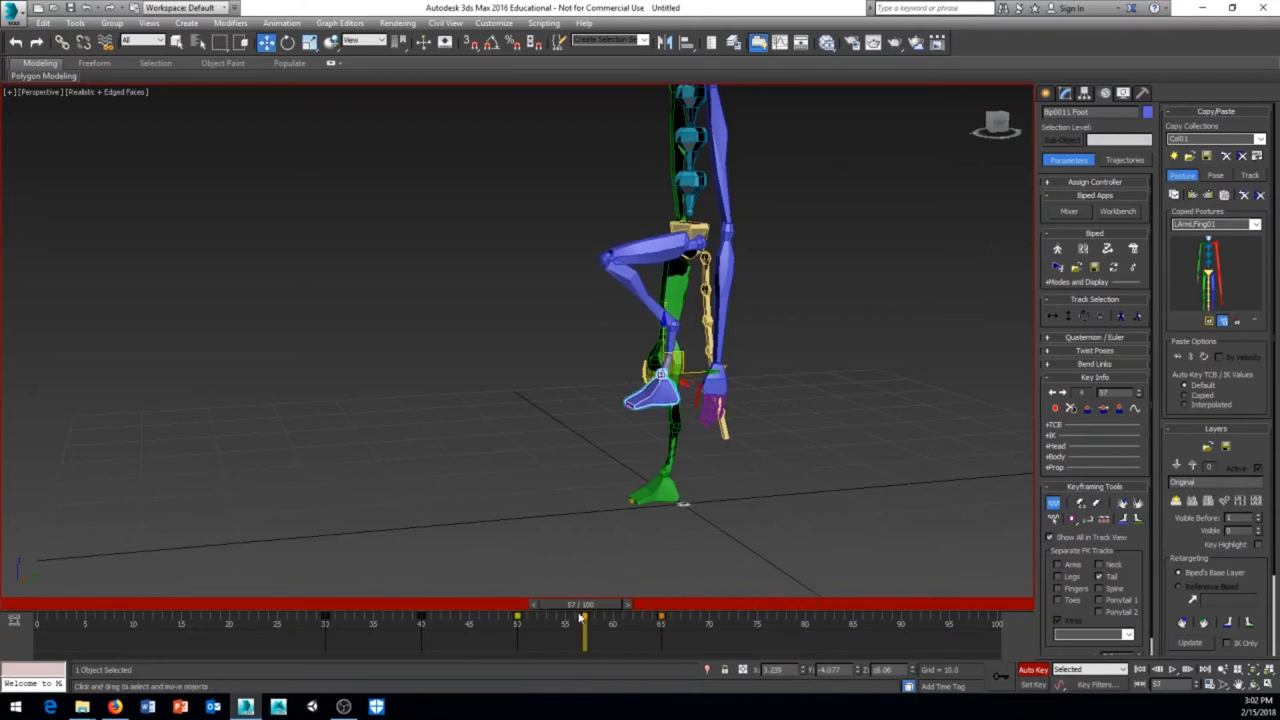
drag(584, 616, 660, 616)
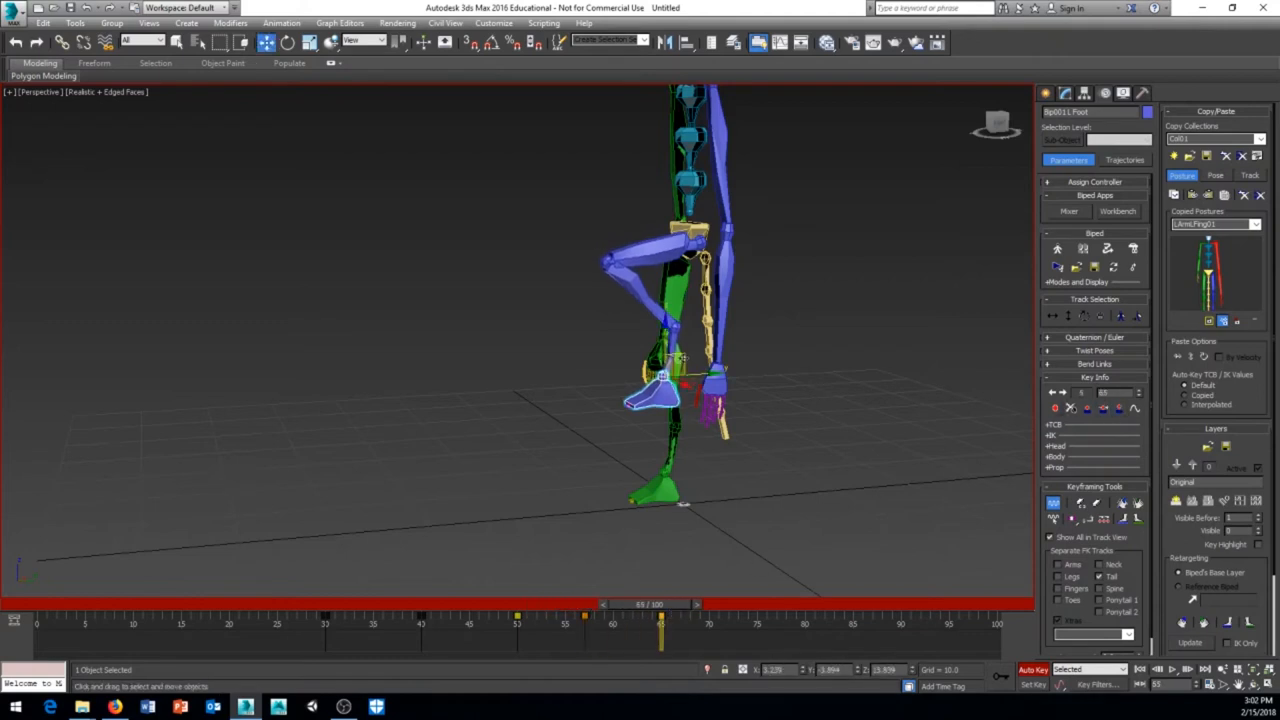
drag(660, 604, 620, 604)
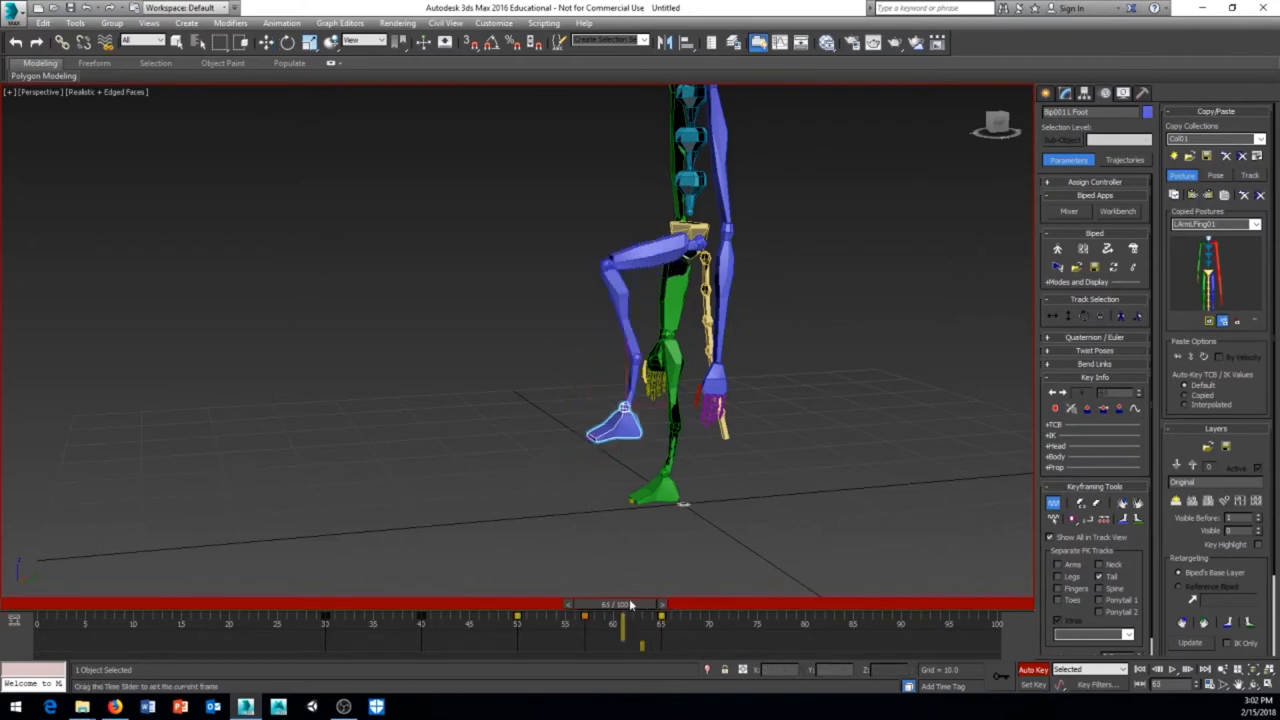
drag(624, 604, 498, 604)
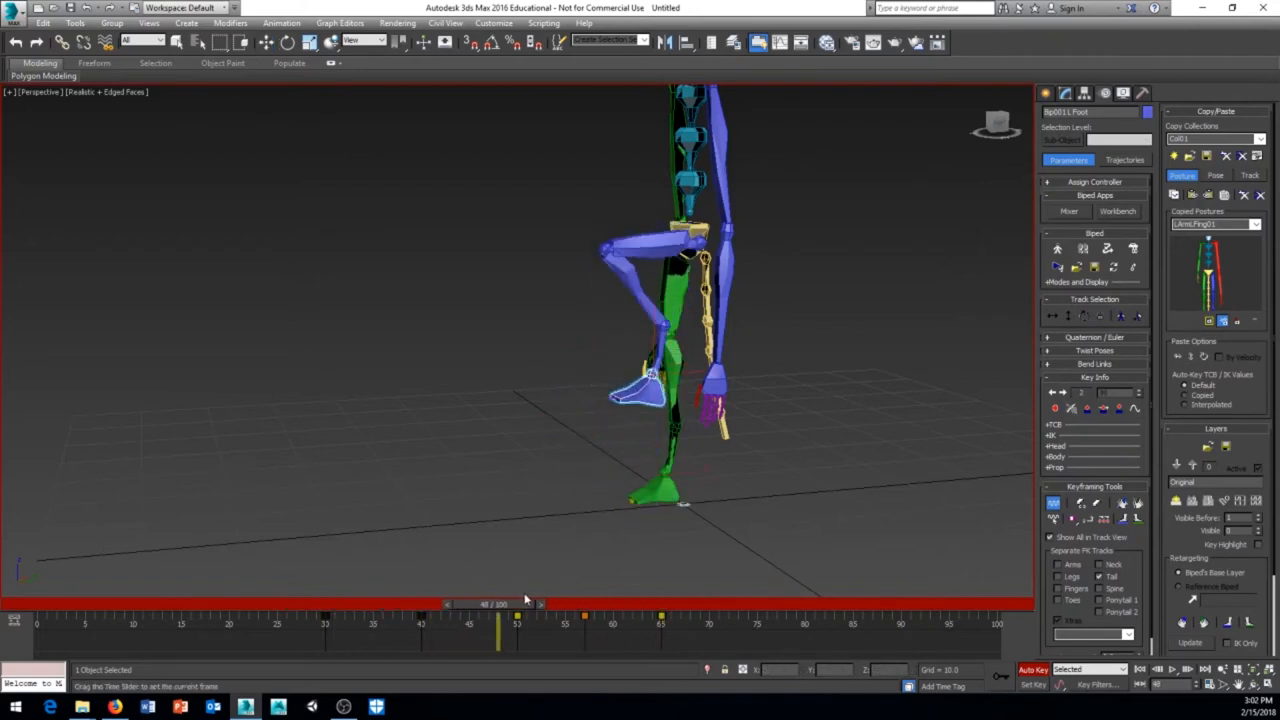
drag(498, 604, 516, 604)
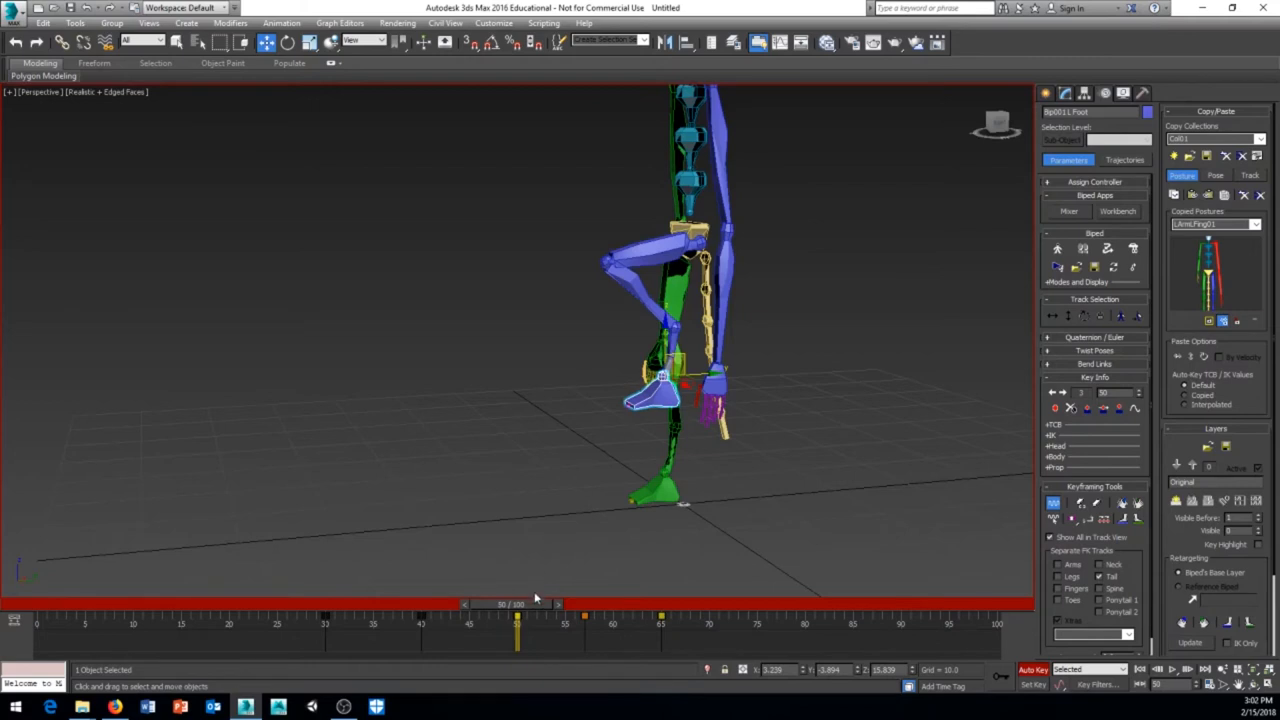
drag(516, 604, 584, 604)
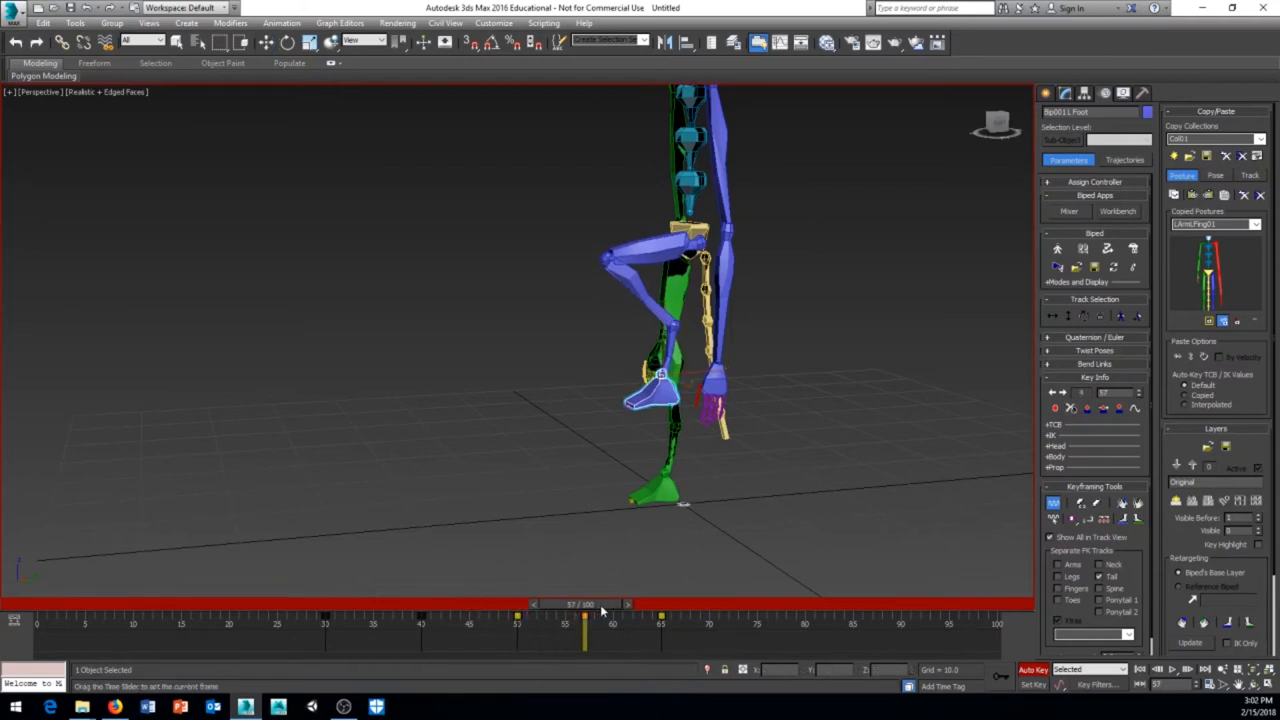
drag(584, 604, 608, 604)
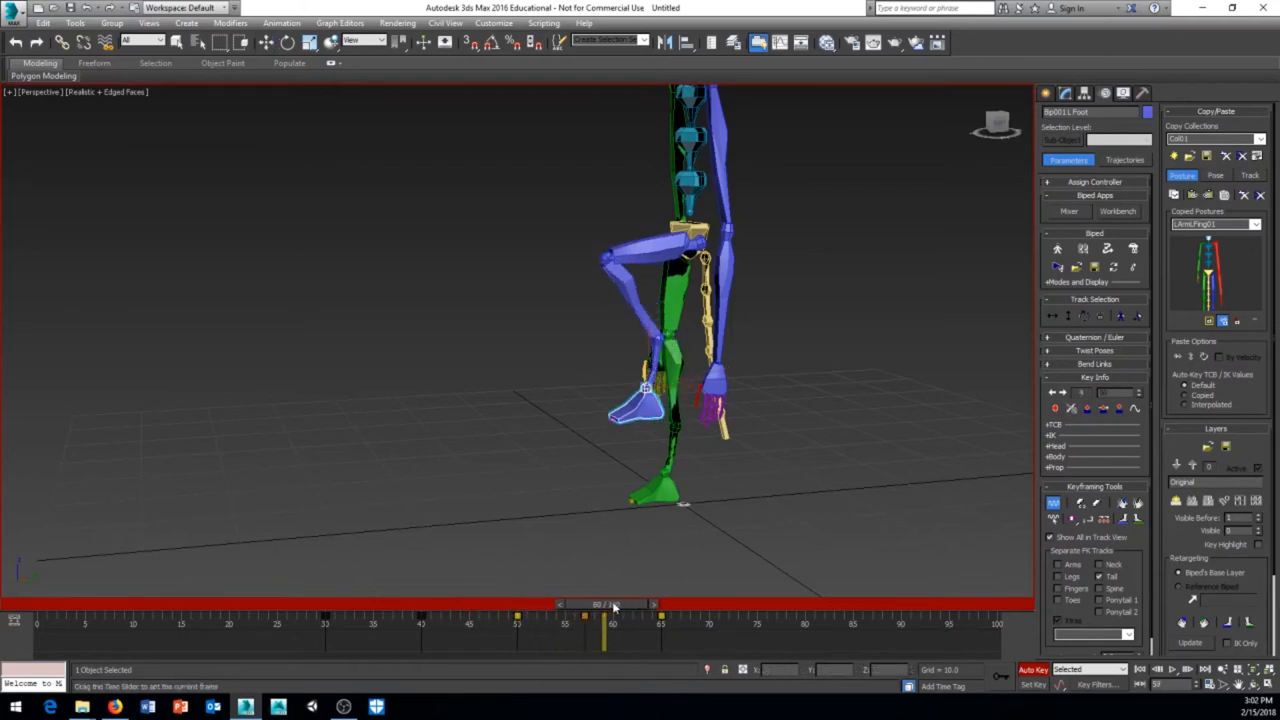
drag(610, 604, 516, 604)
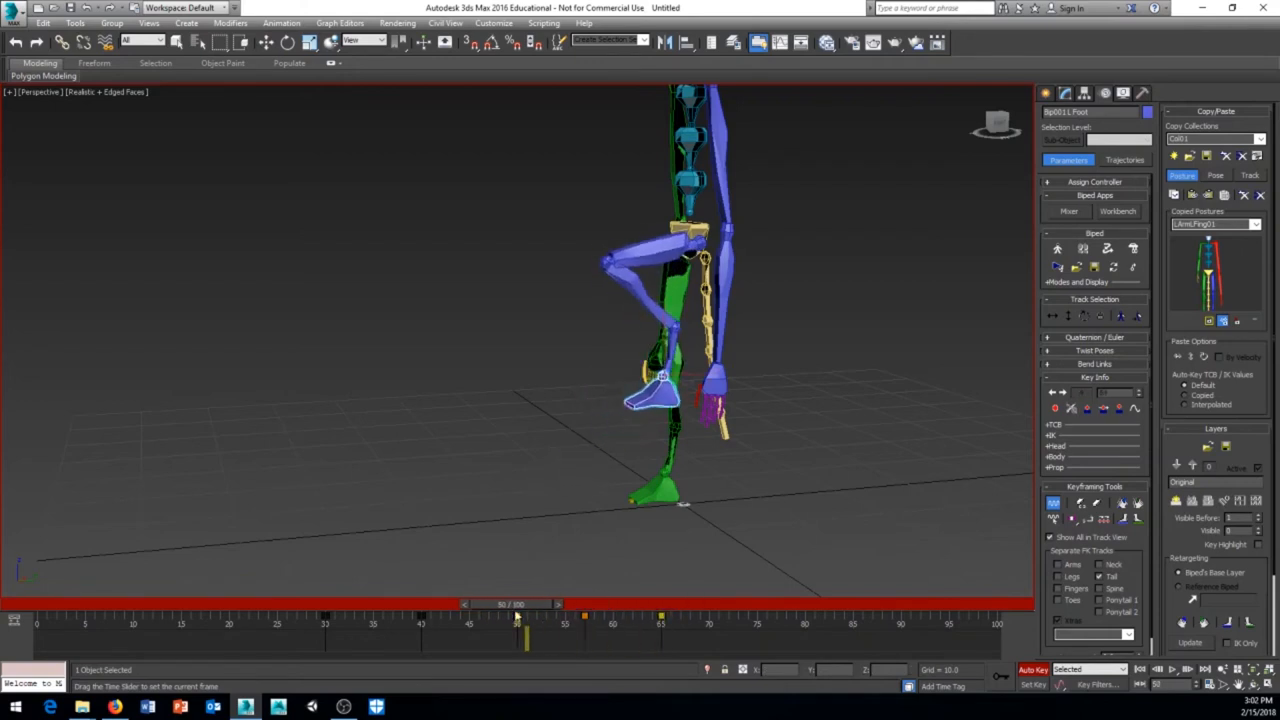
drag(516, 618, 584, 618)
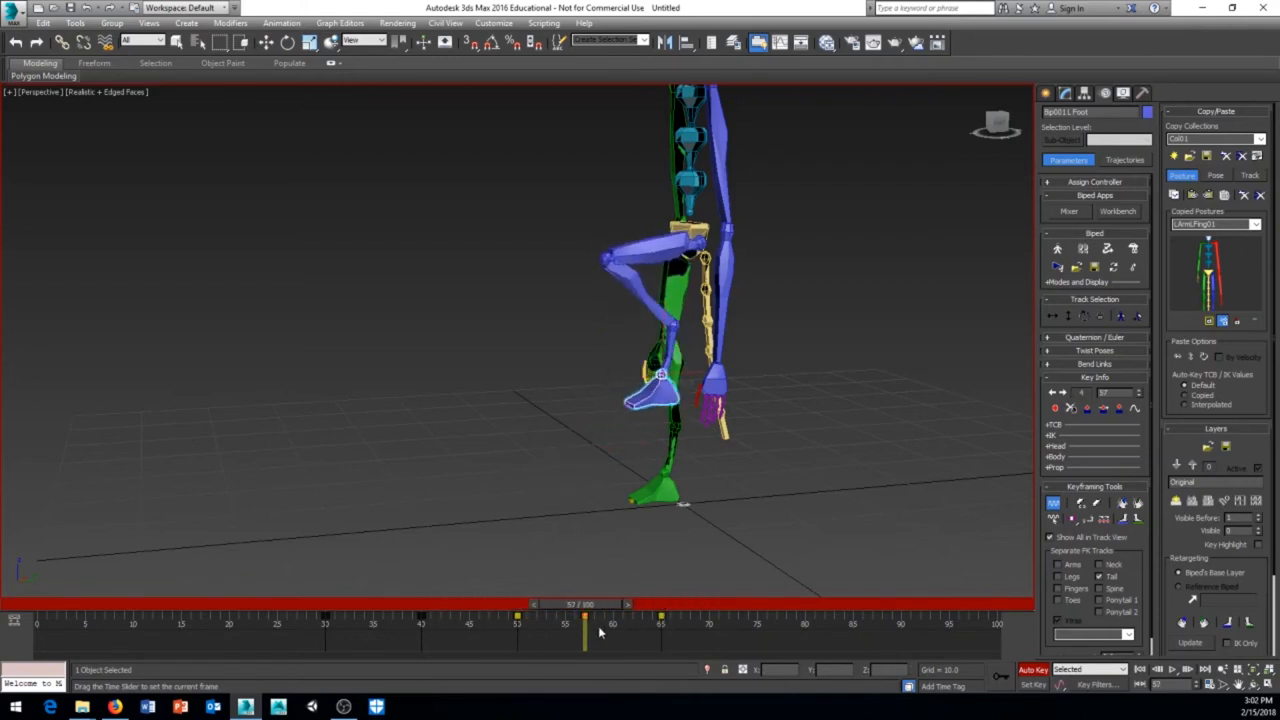
drag(584, 616, 660, 616)
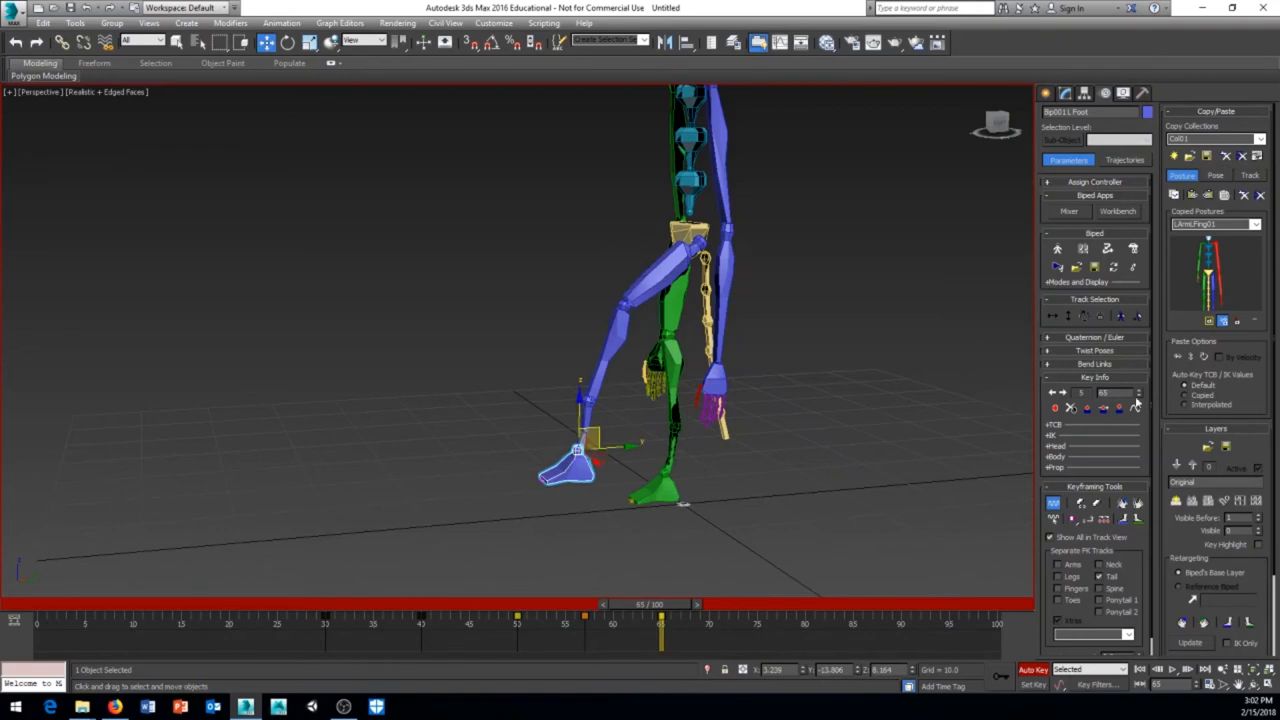
mouse_move(1120, 410)
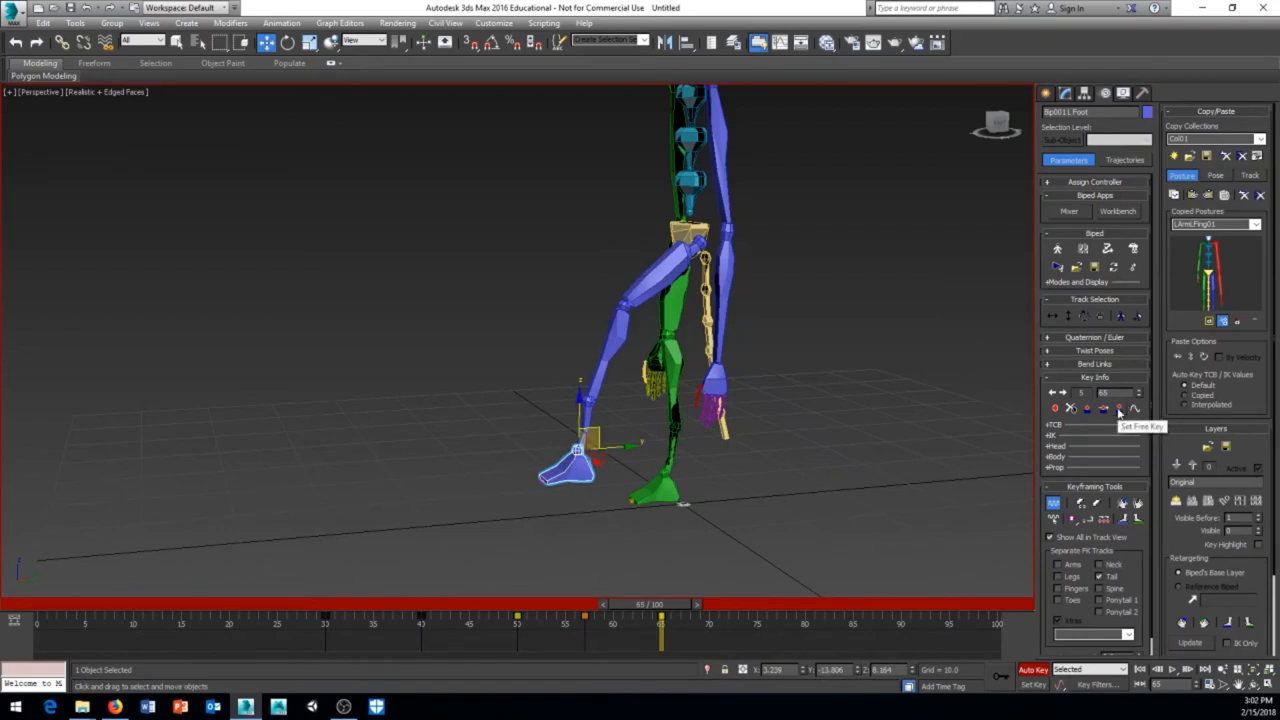
drag(660, 604, 708, 604)
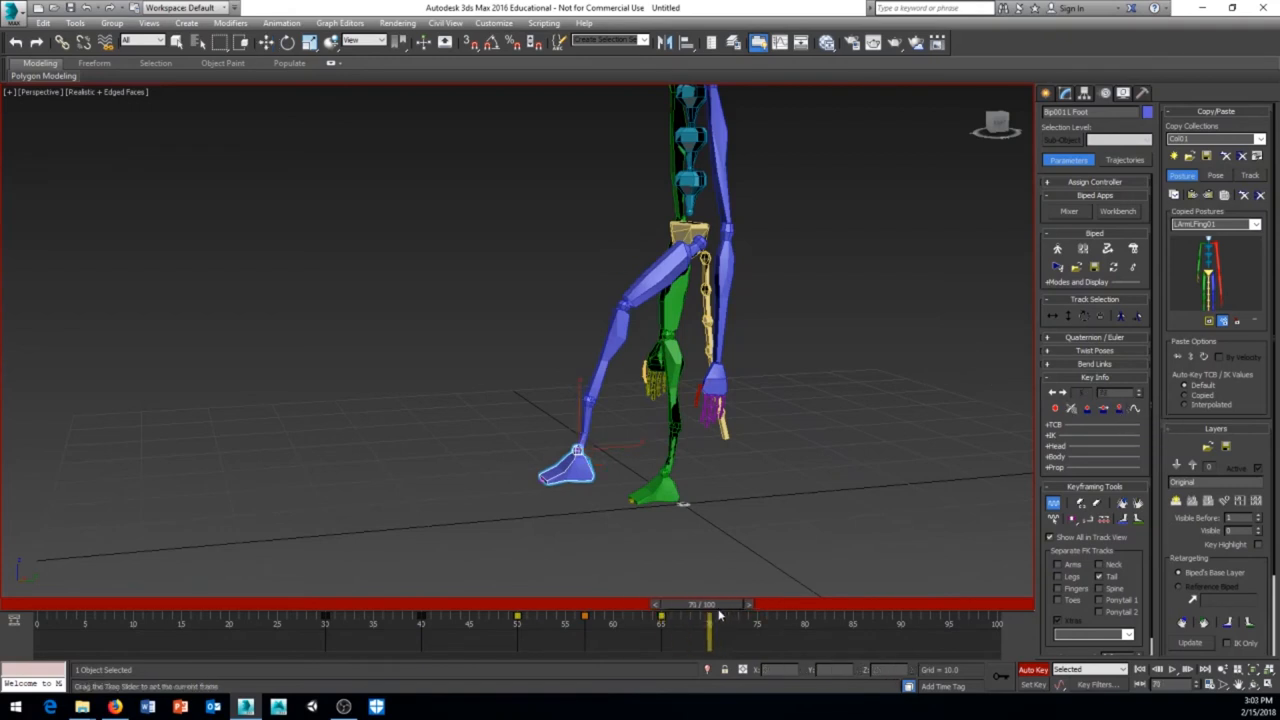
drag(710, 616, 510, 616)
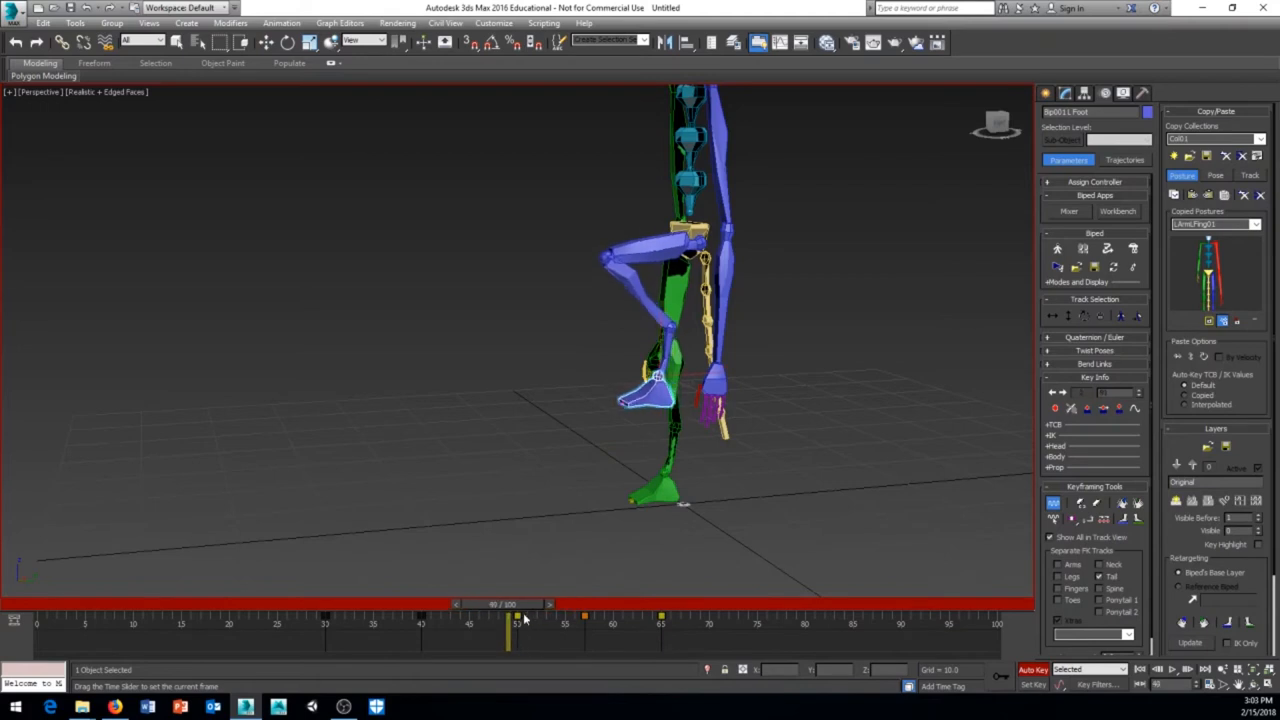
drag(524, 618, 584, 618)
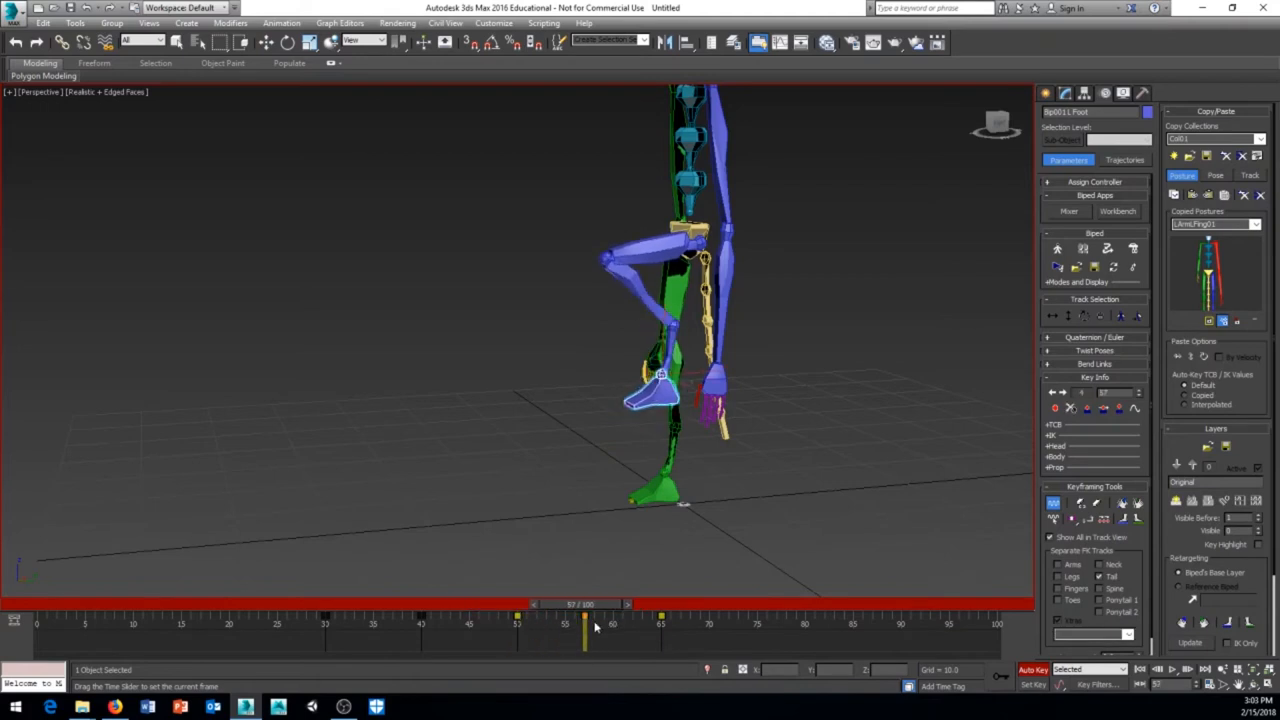
click(664, 370)
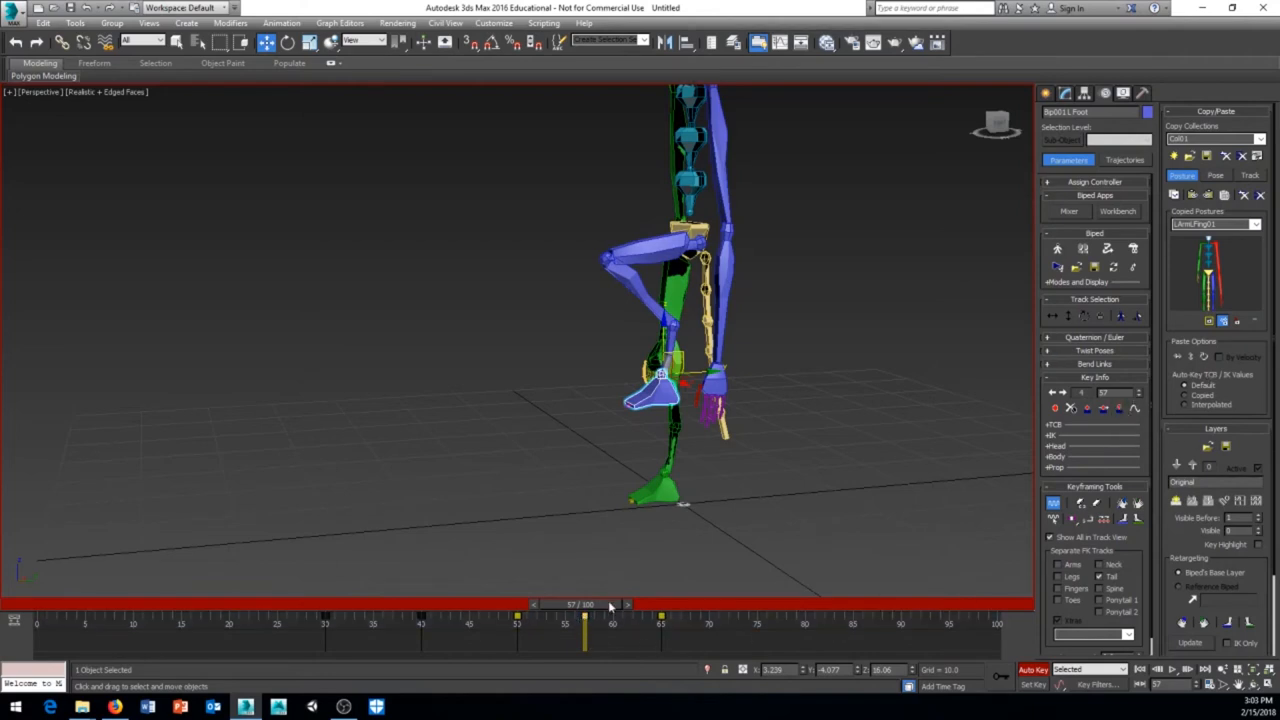
drag(584, 604, 704, 604)
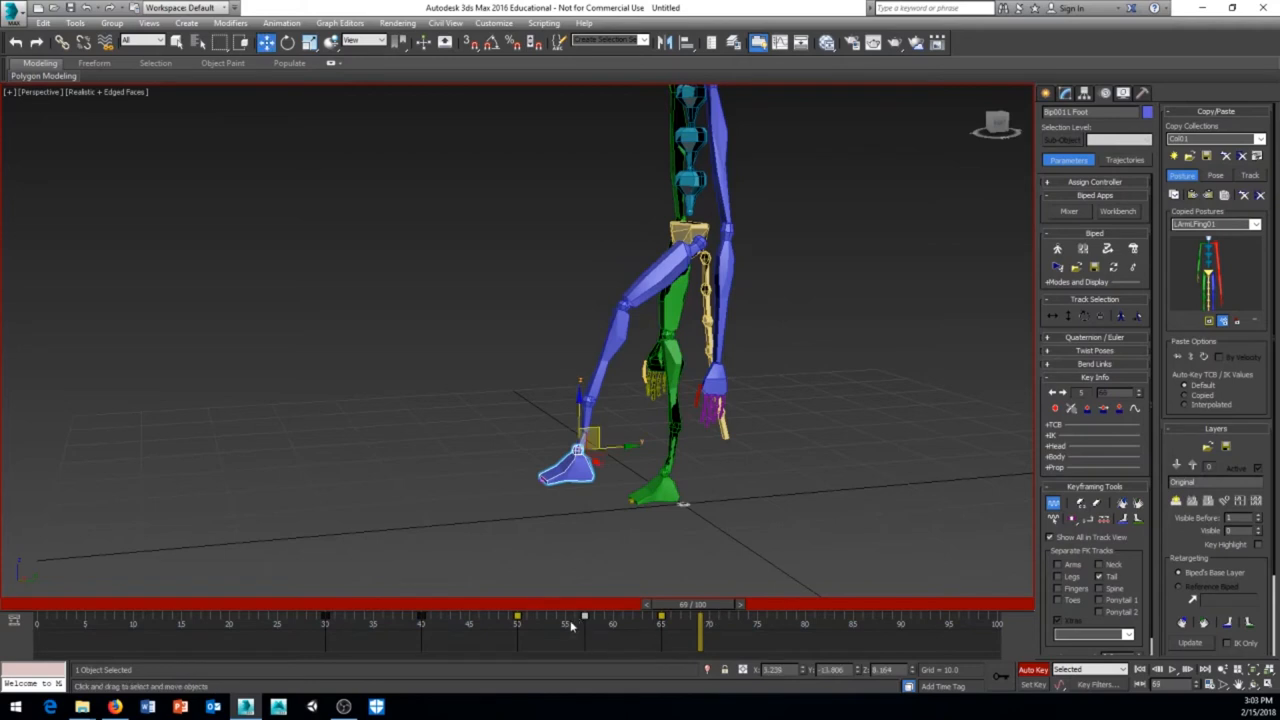
mouse_move(690, 608)
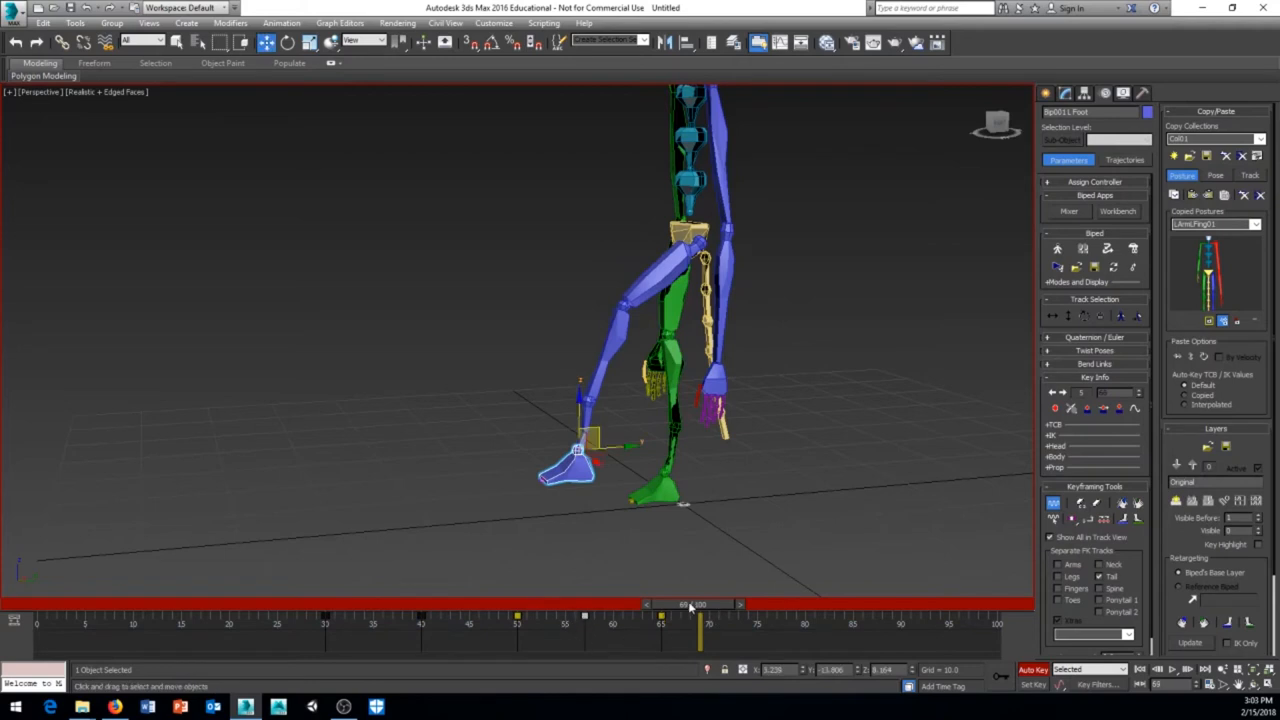
drag(690, 604, 518, 604)
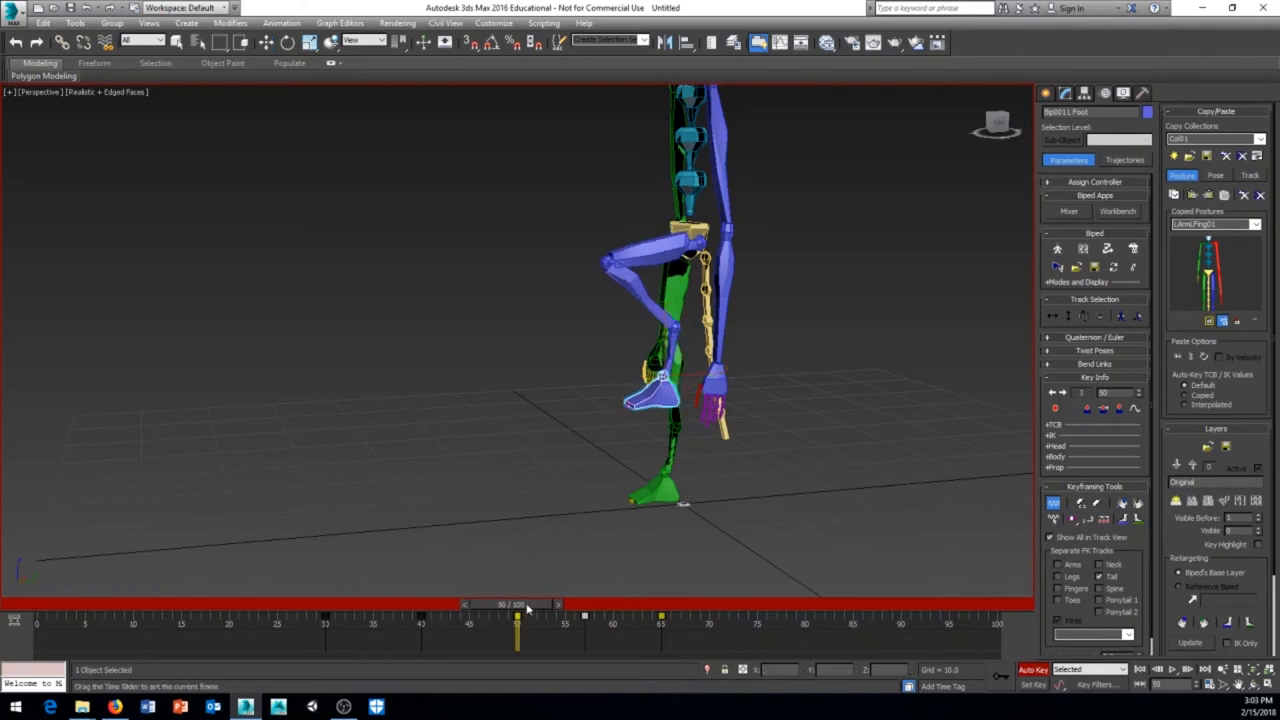
drag(516, 604, 584, 604)
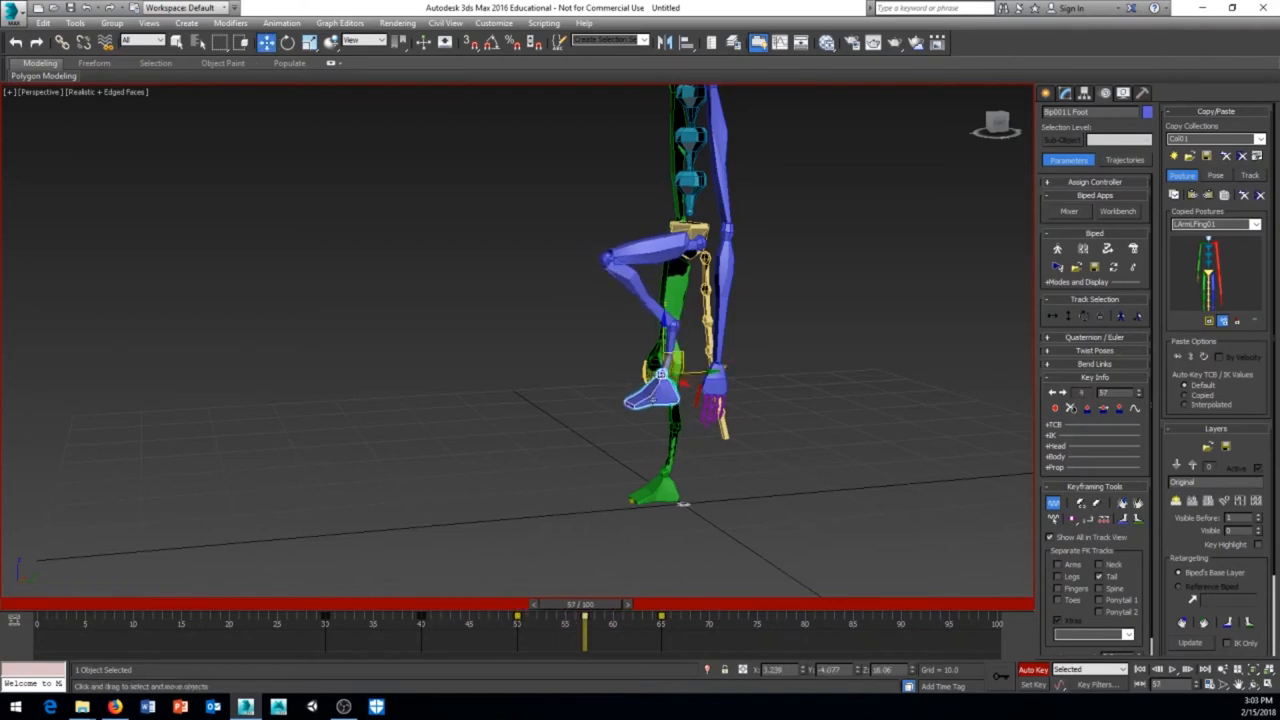
drag(584, 604, 510, 604)
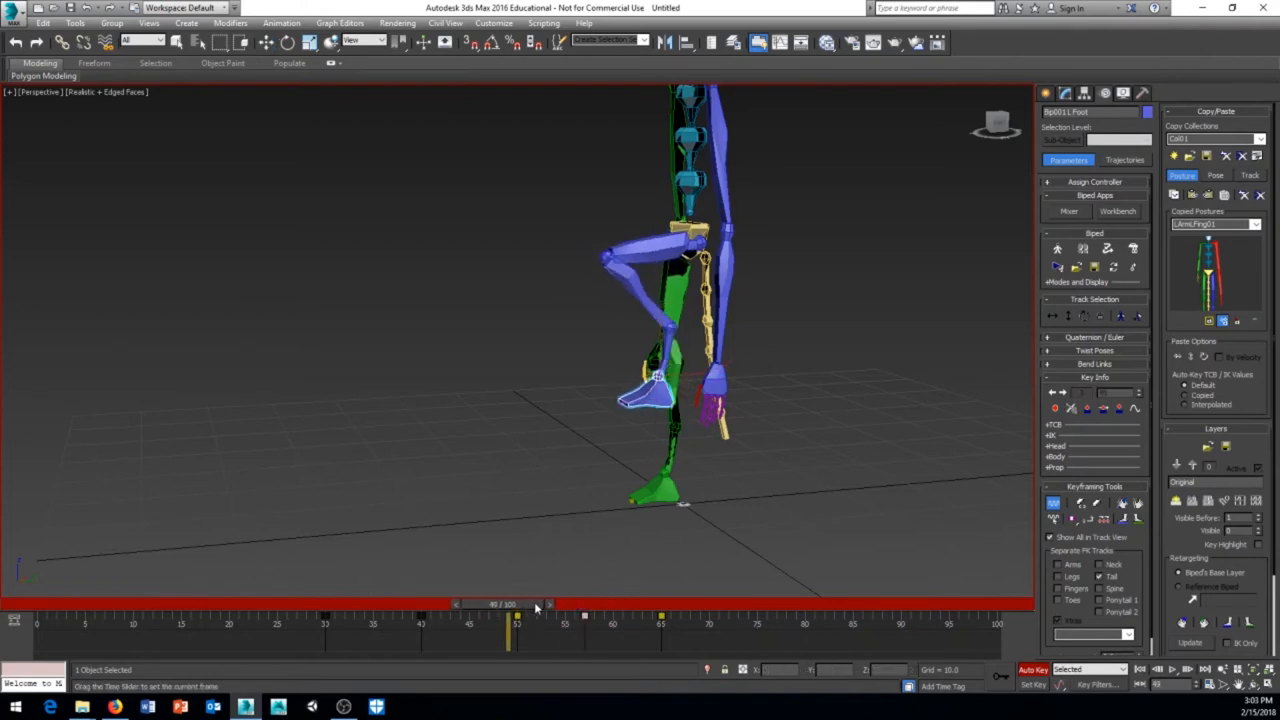
drag(510, 604, 584, 604)
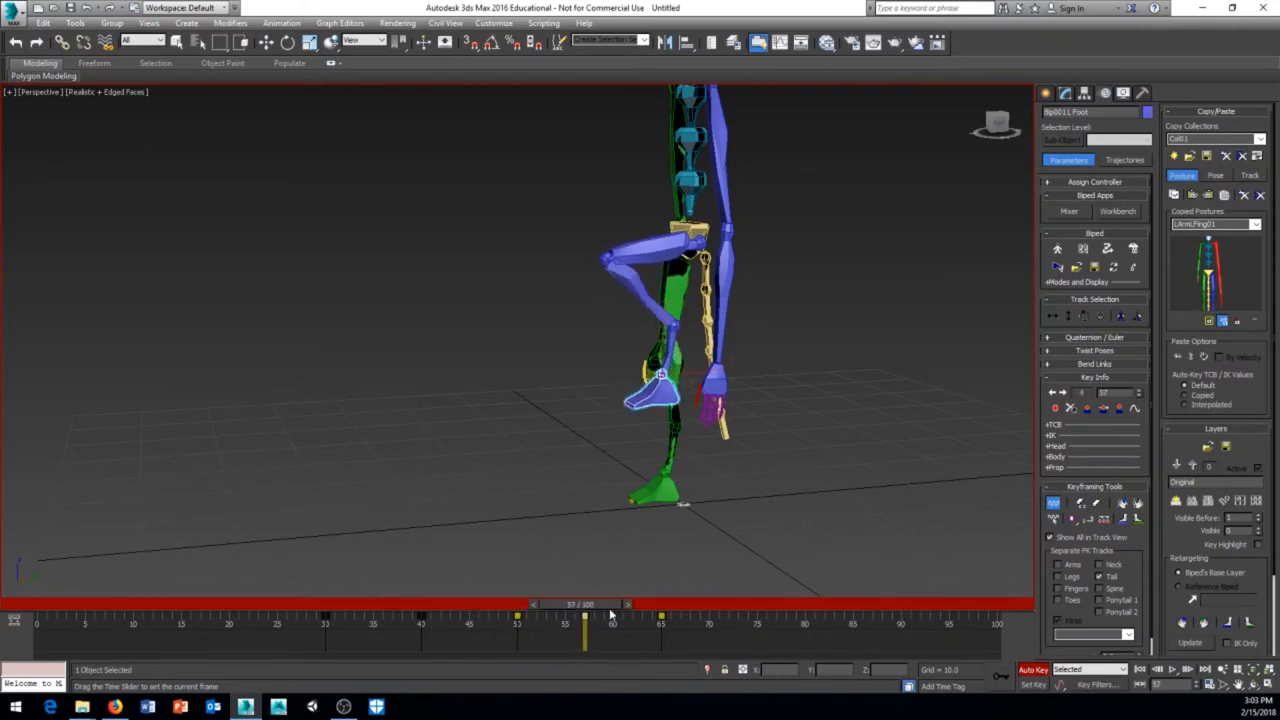
drag(584, 604, 516, 604)
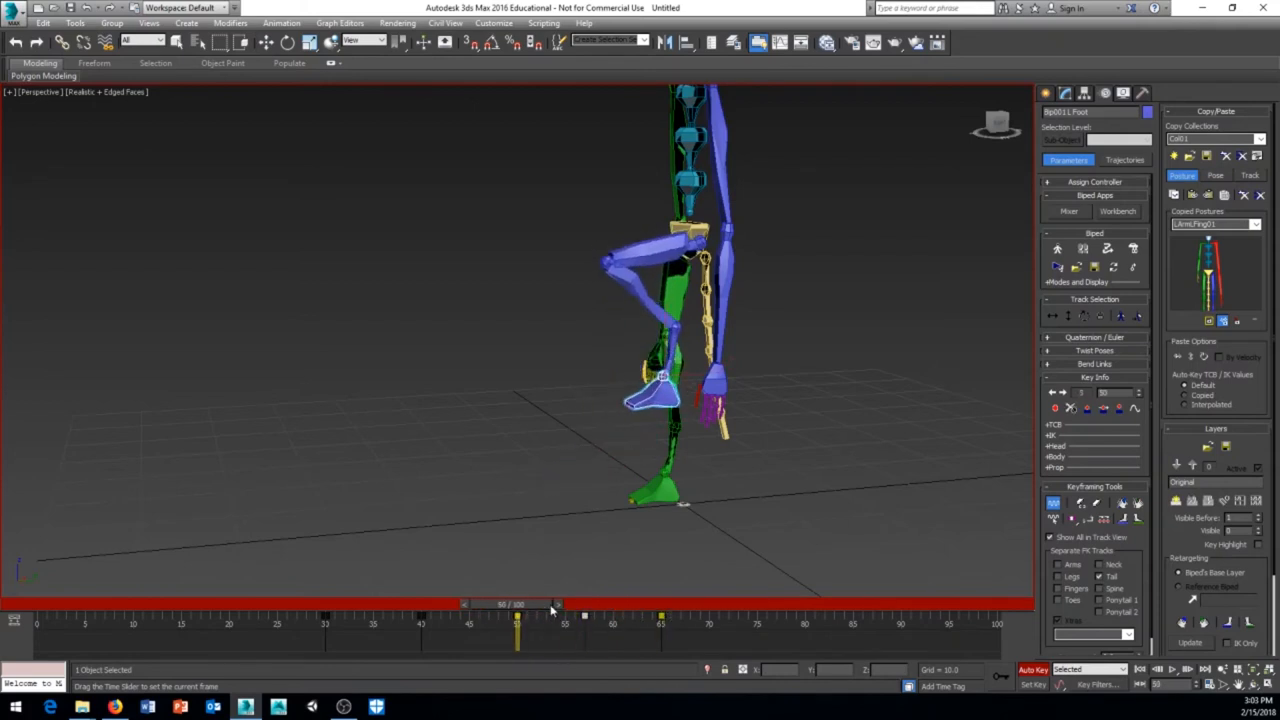
drag(516, 616, 662, 616)
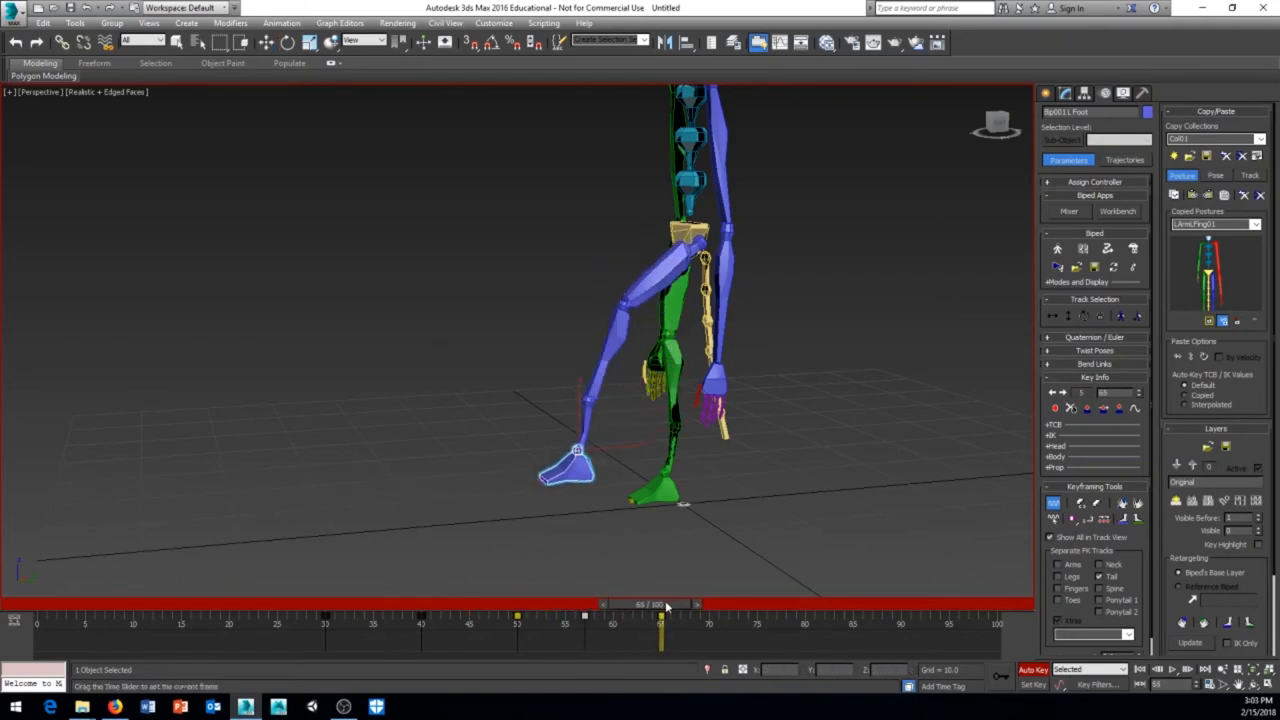
drag(664, 604, 612, 604)
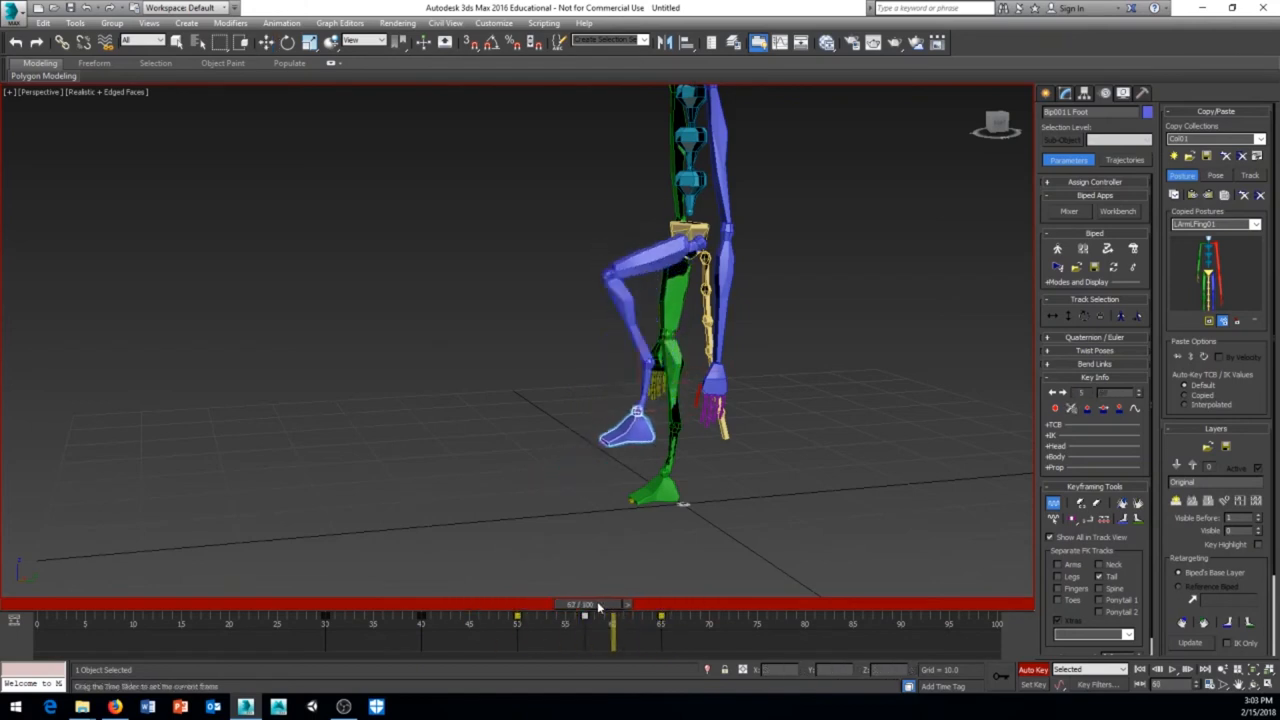
drag(584, 604, 364, 604)
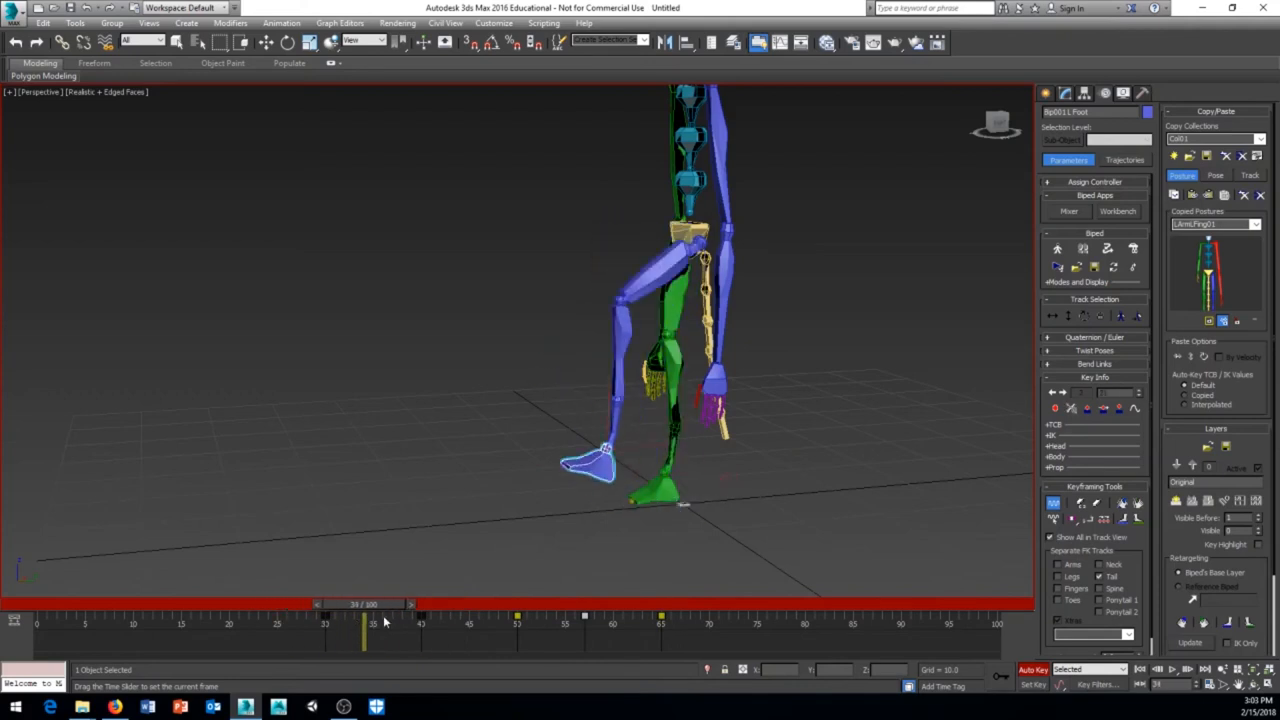
drag(364, 620, 574, 620)
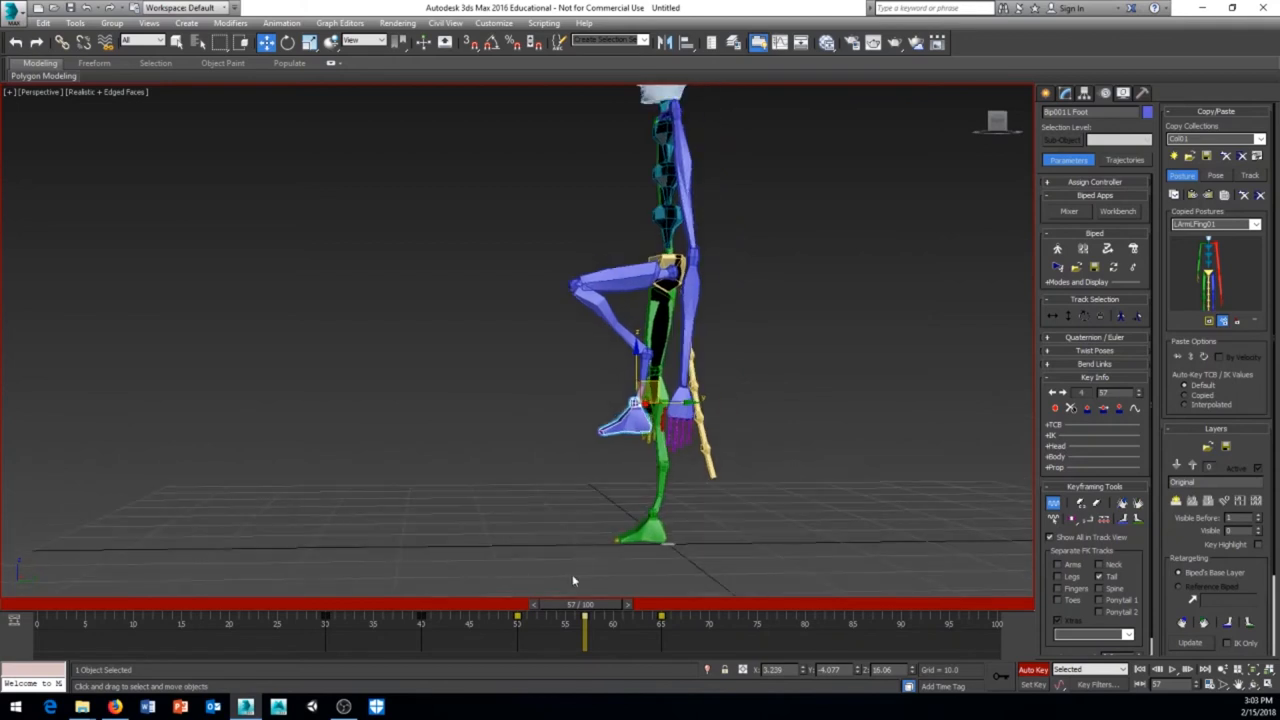
drag(584, 604, 612, 604)
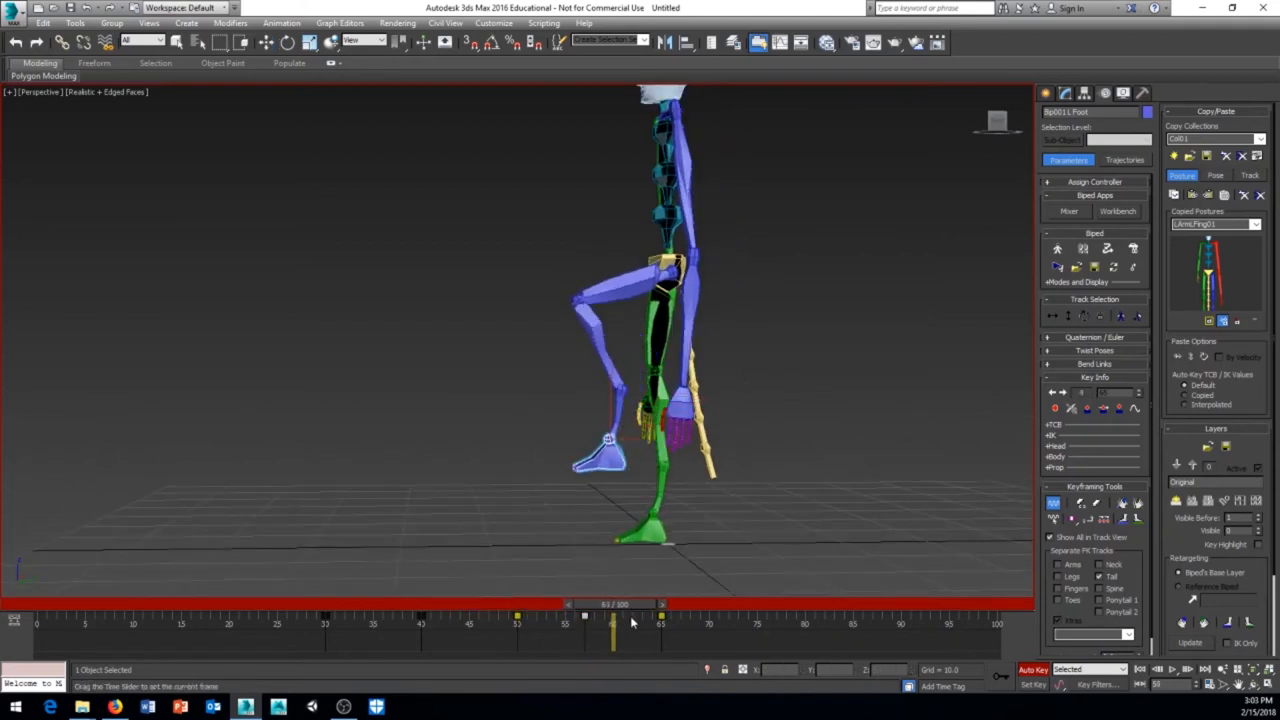
drag(612, 618, 576, 624)
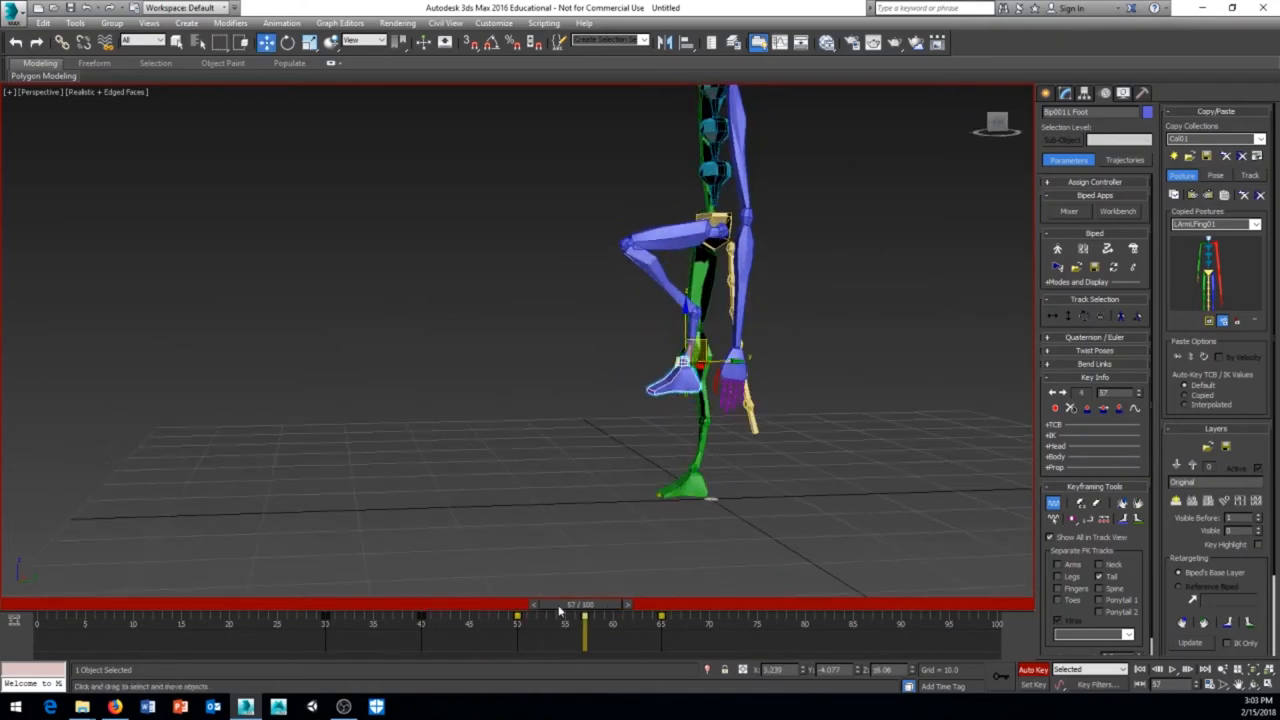
drag(584, 604, 318, 604)
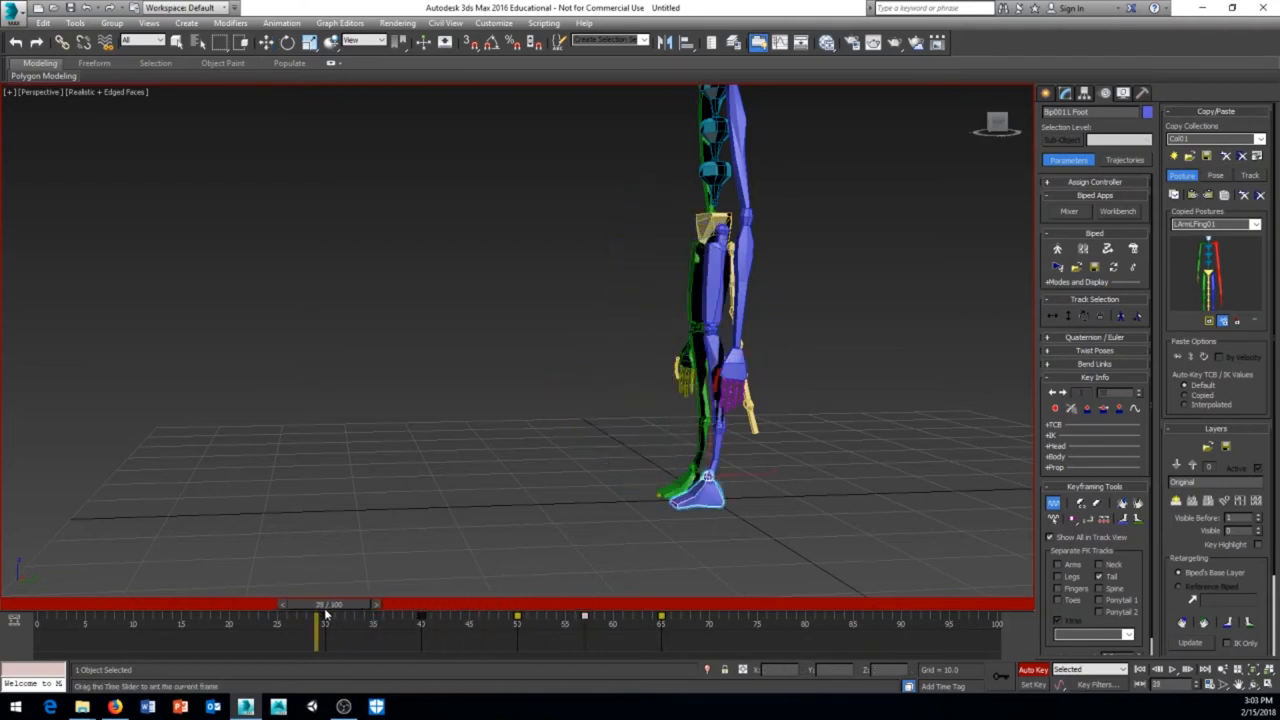
drag(318, 624, 336, 624)
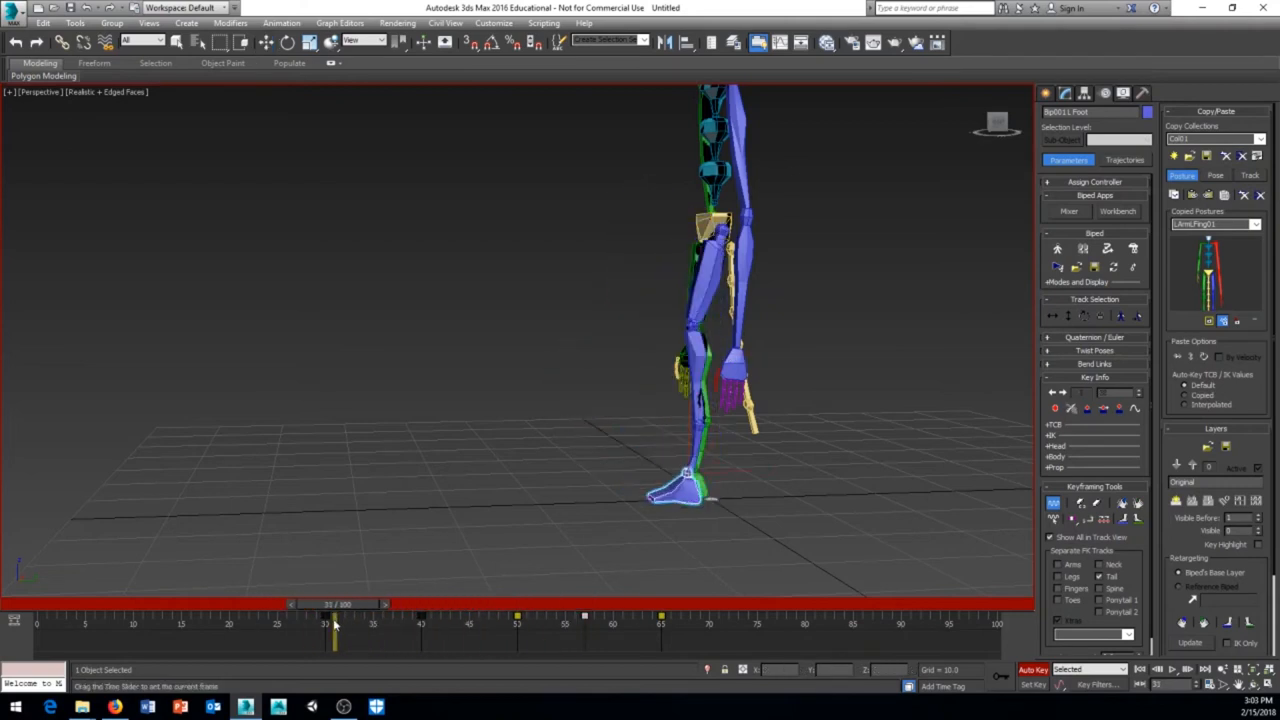
drag(336, 642, 356, 642)
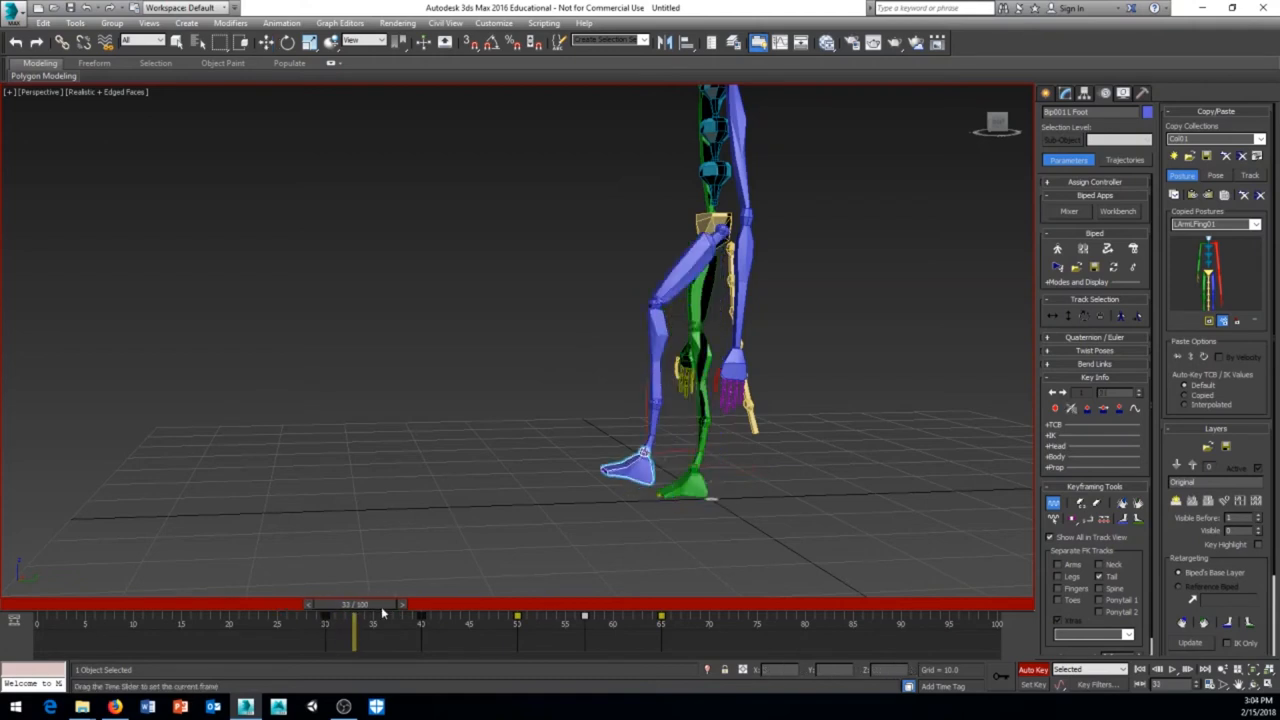
drag(356, 604, 420, 604)
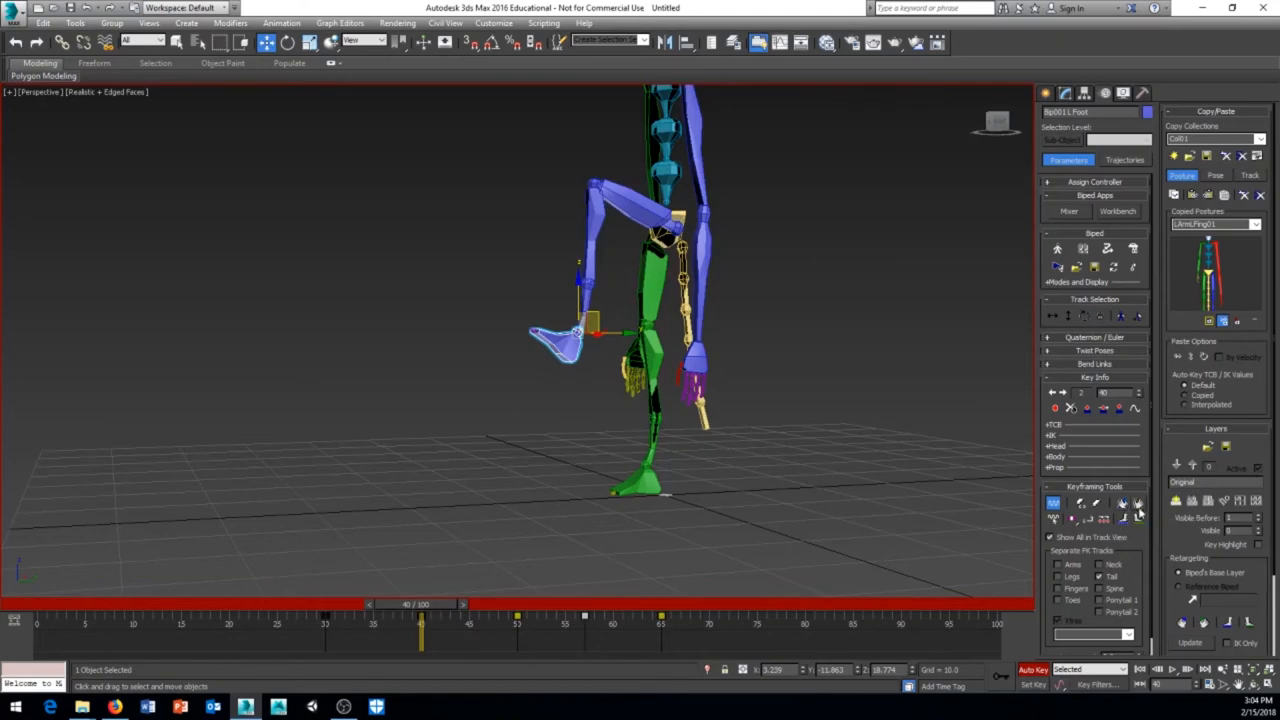
mouse_move(1138, 516)
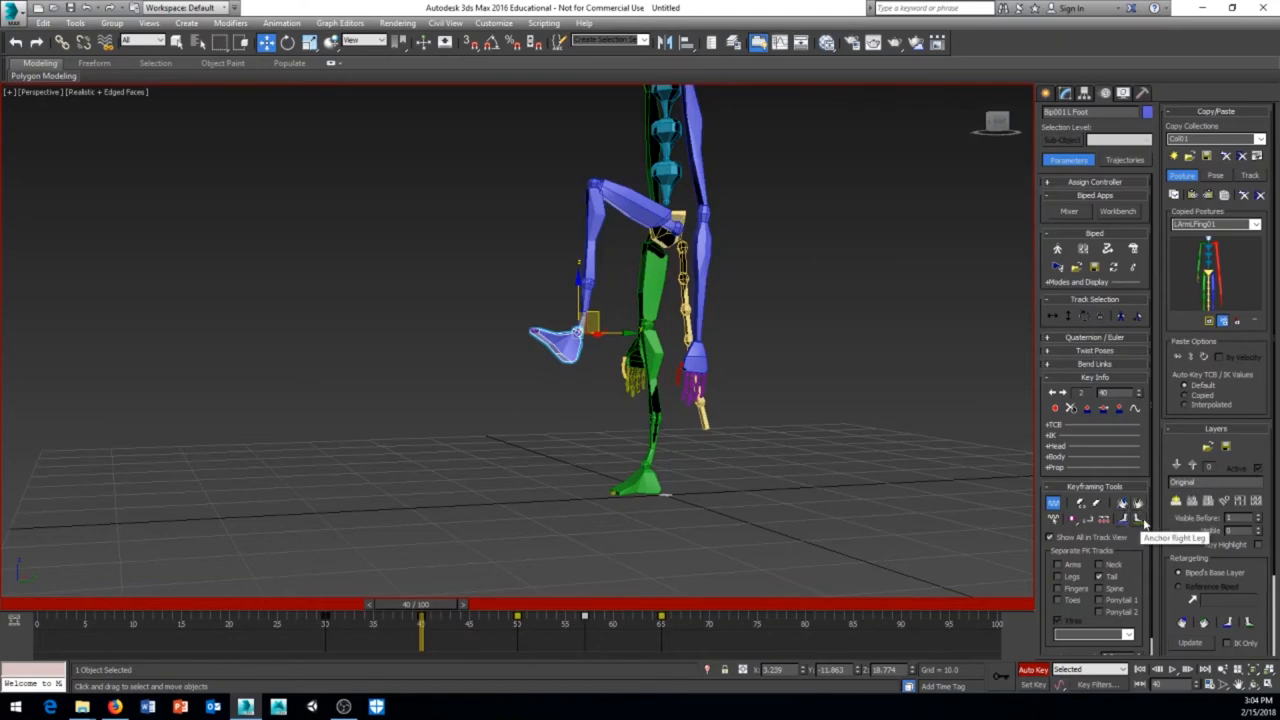
mouse_move(1070, 436)
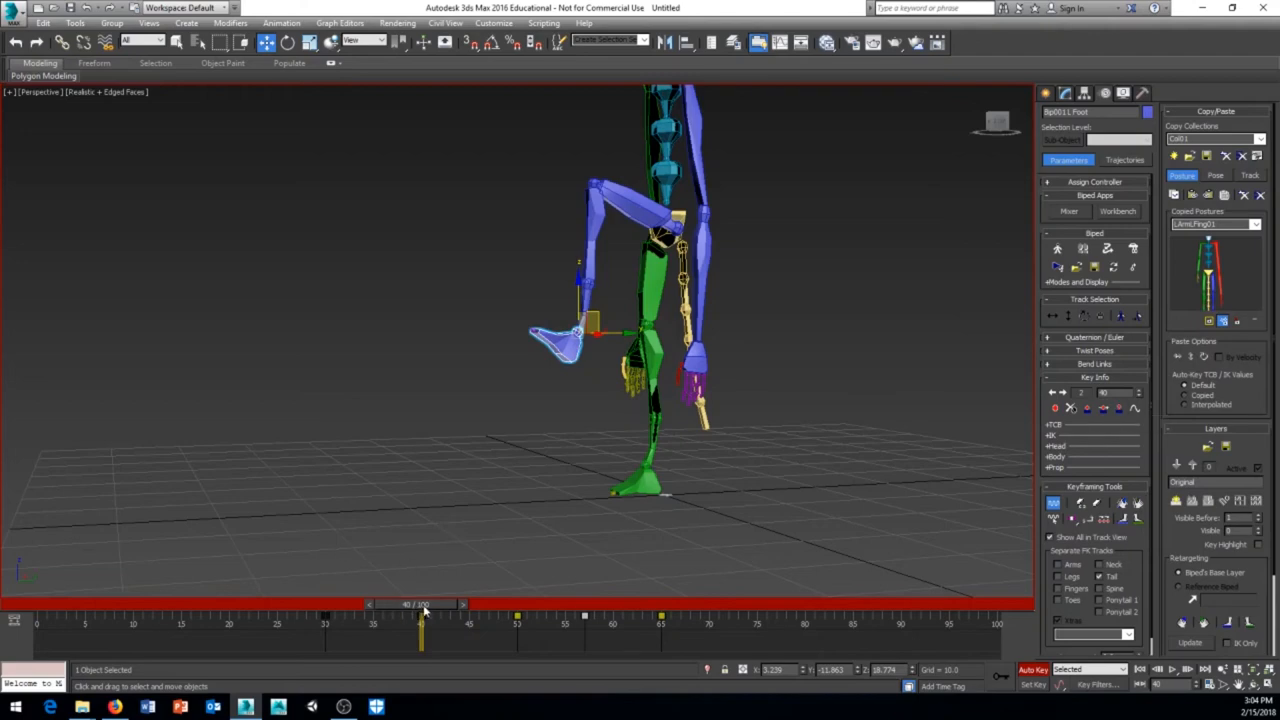
drag(420, 604, 324, 604)
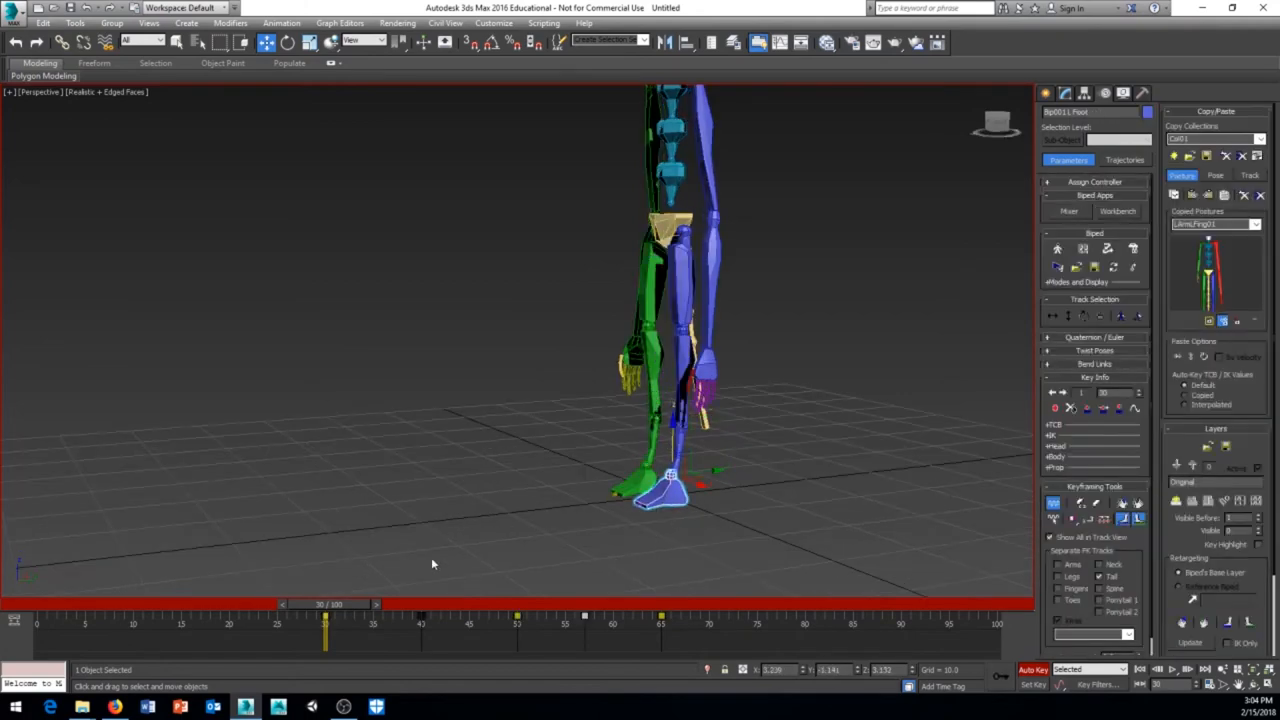
drag(324, 604, 364, 604)
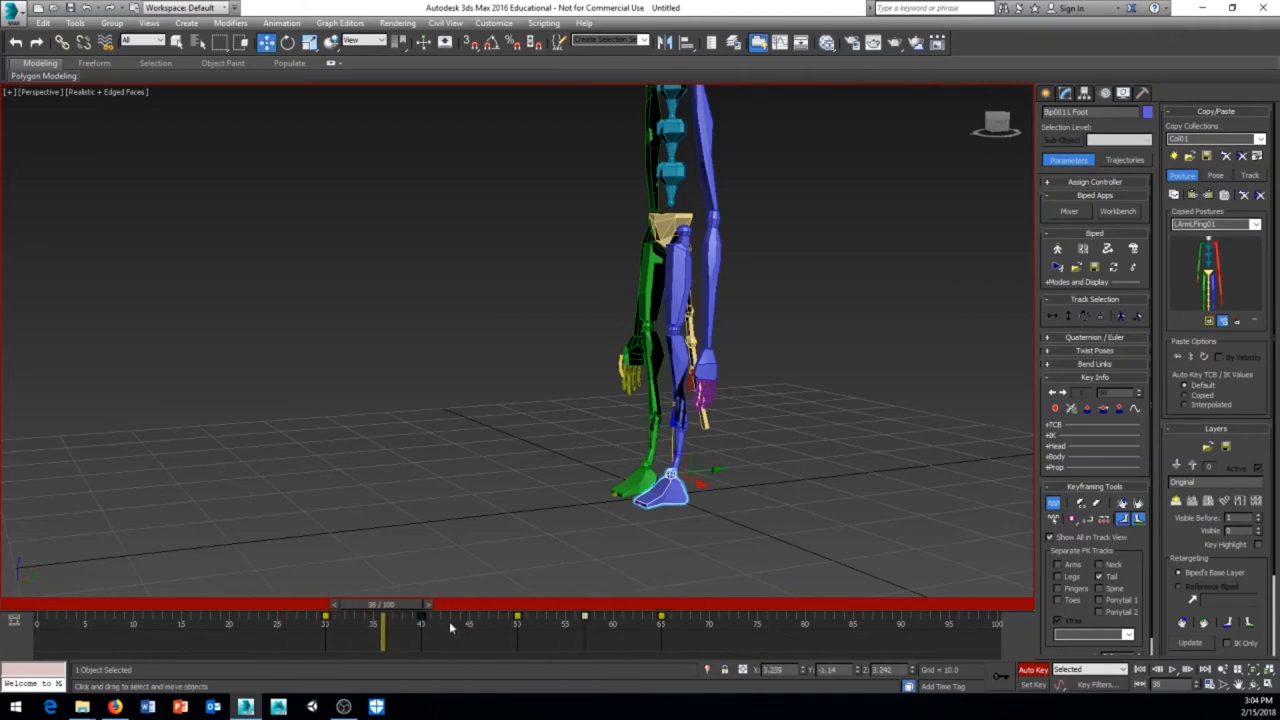
drag(384, 624, 410, 624)
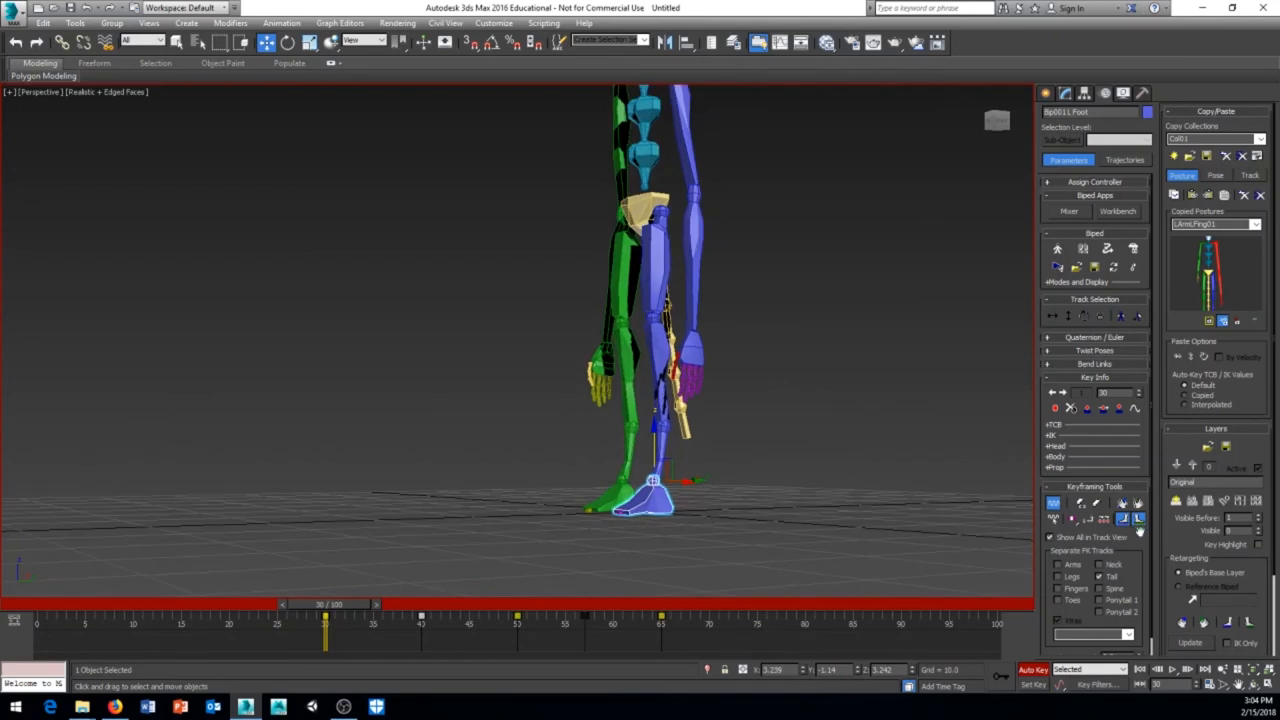
mouse_move(1124, 520)
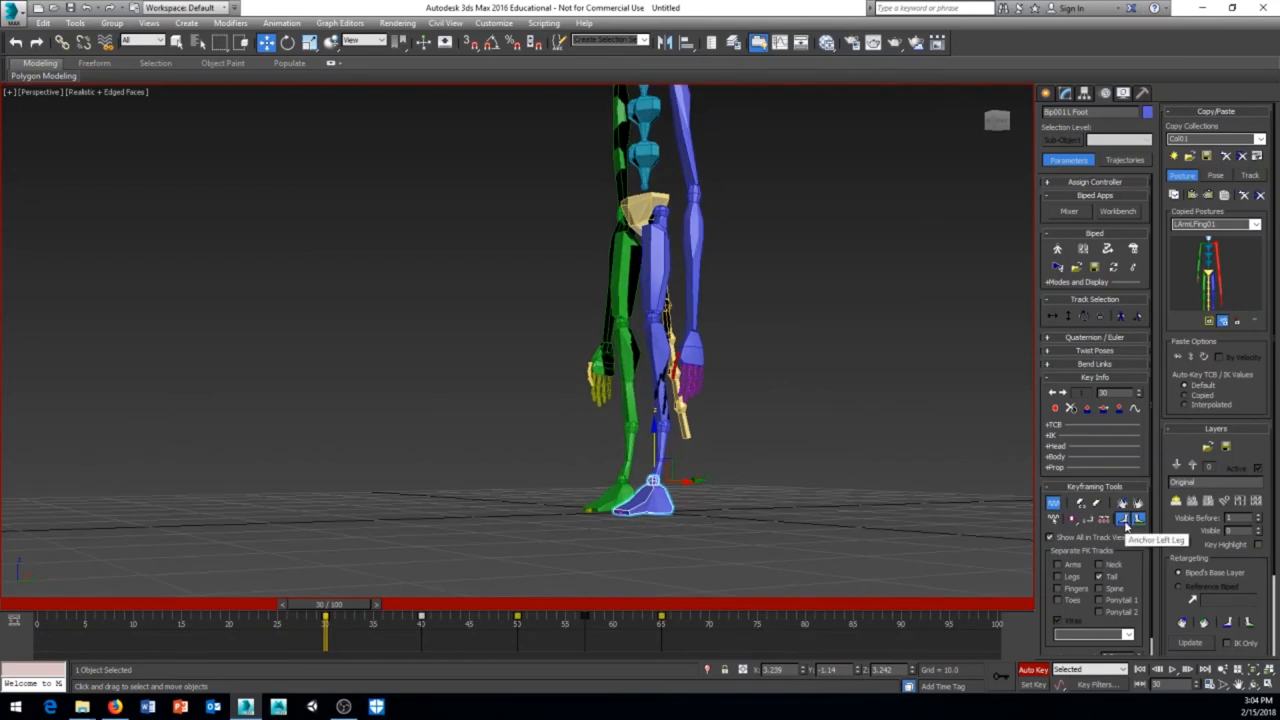
drag(324, 604, 356, 604)
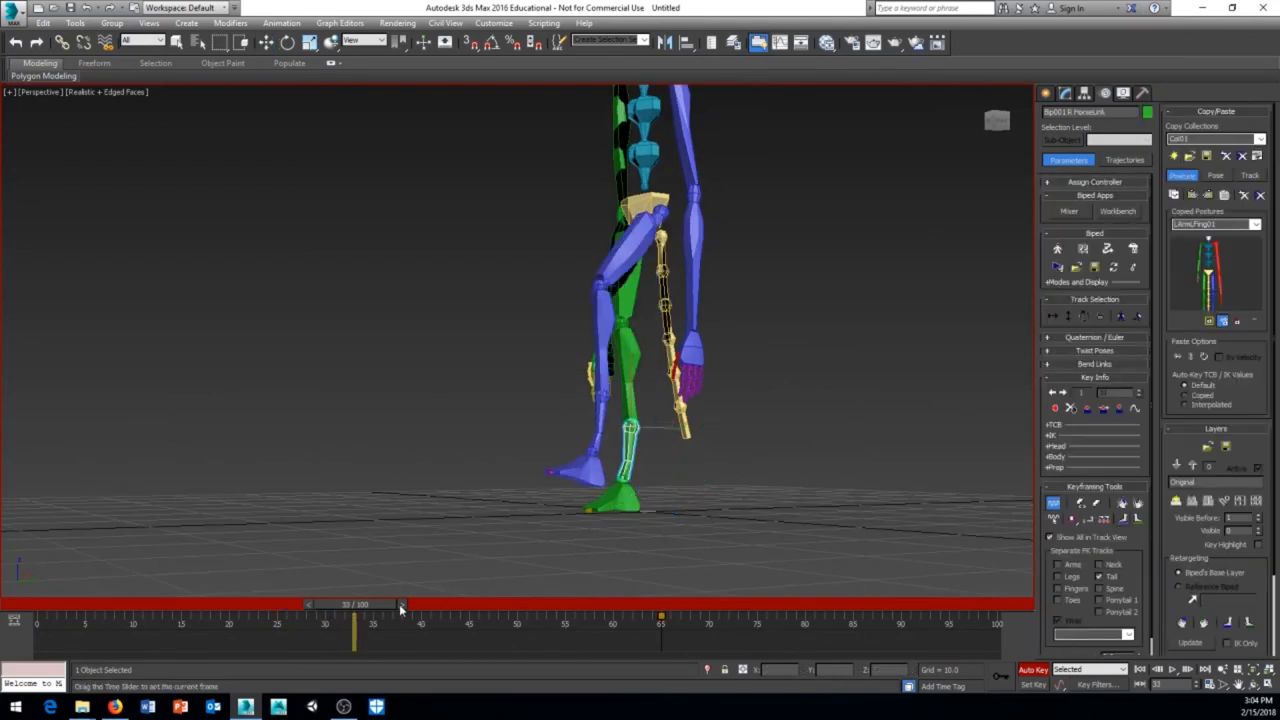
drag(356, 604, 324, 604)
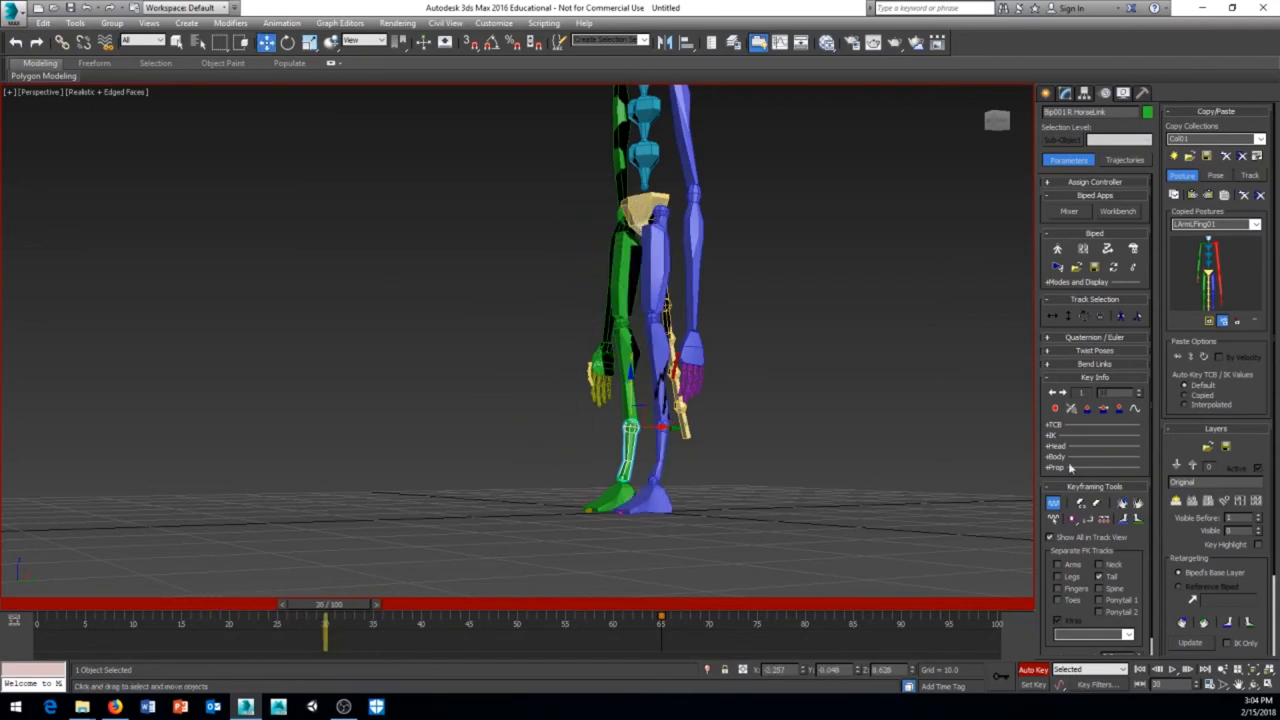
drag(324, 604, 304, 604)
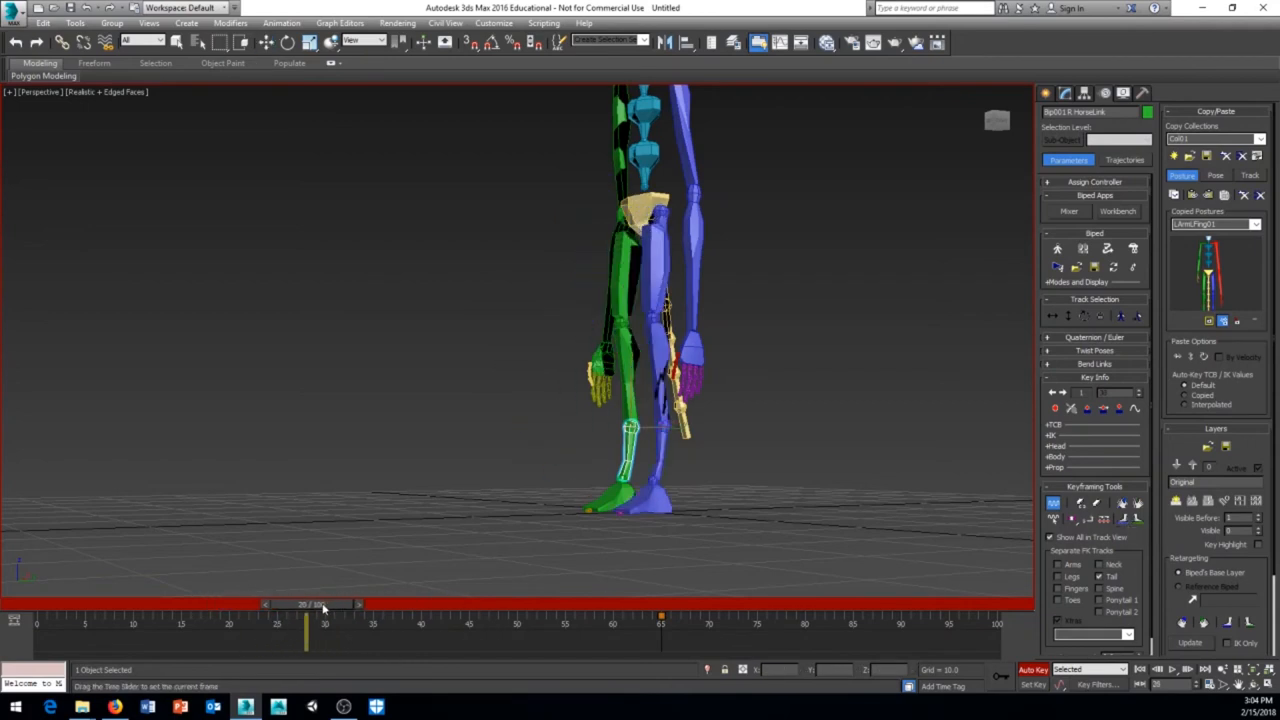
drag(304, 604, 644, 604)
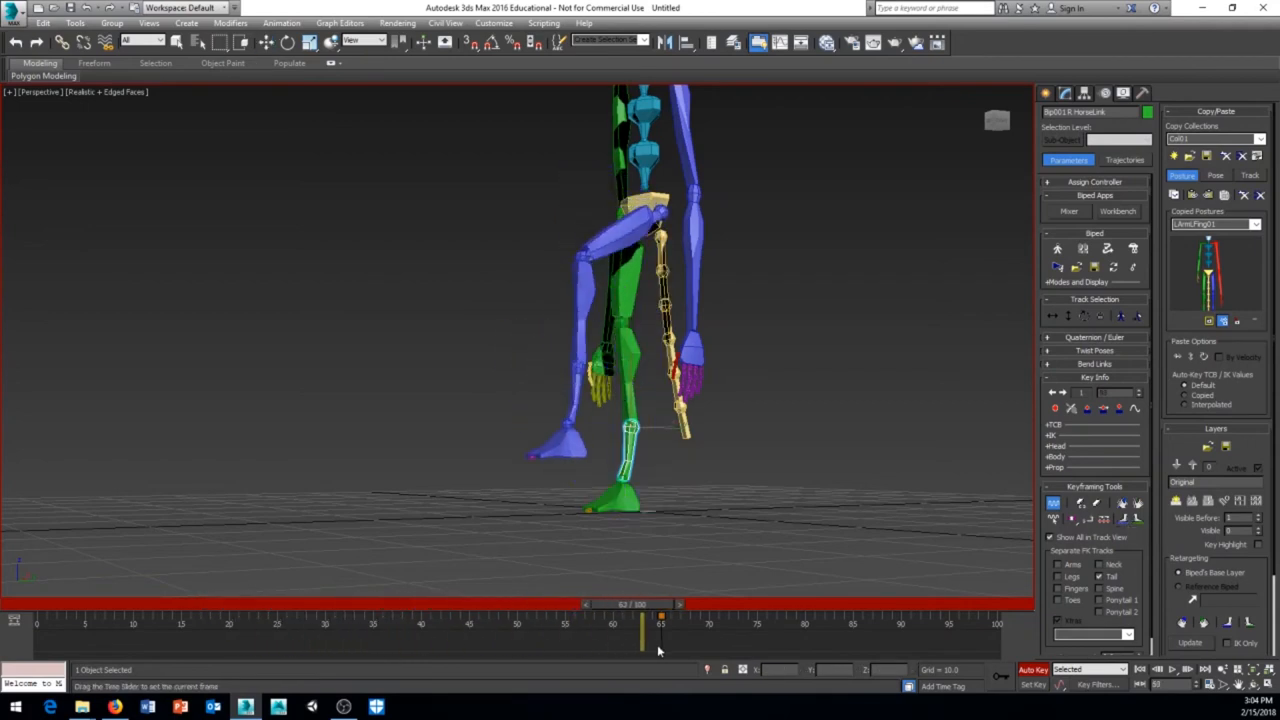
drag(640, 620, 356, 620)
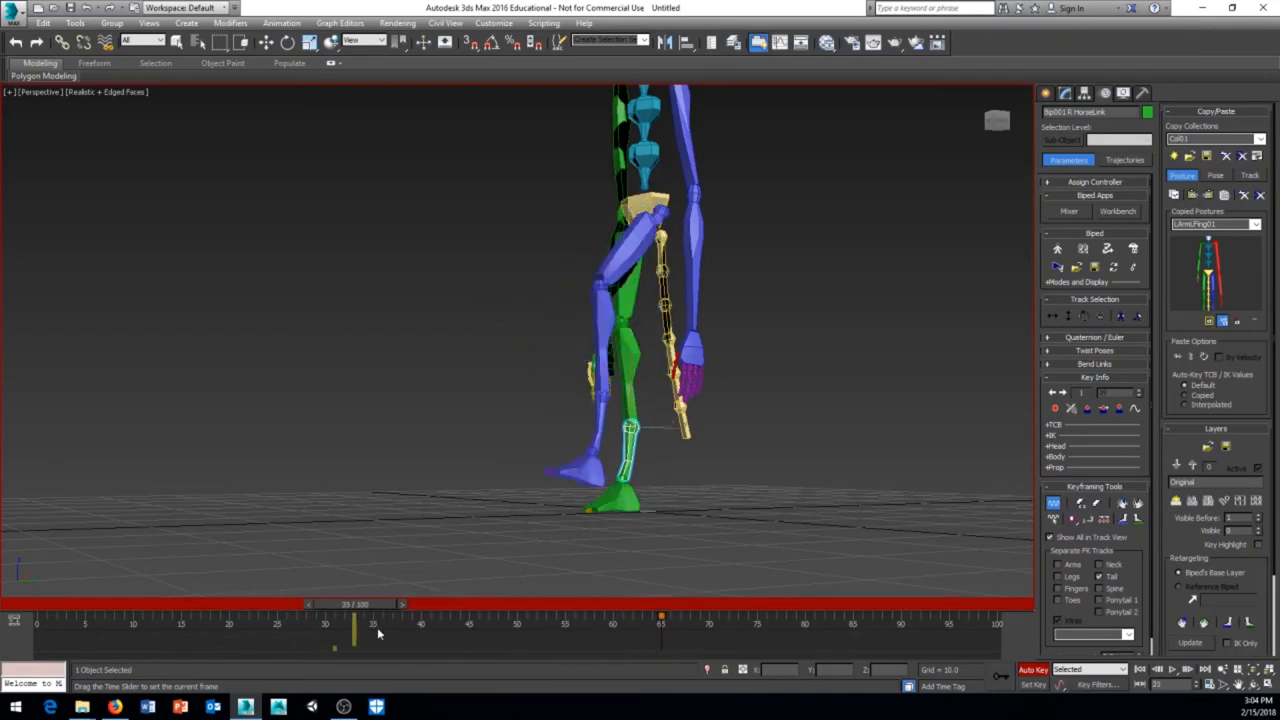
drag(356, 624, 372, 624)
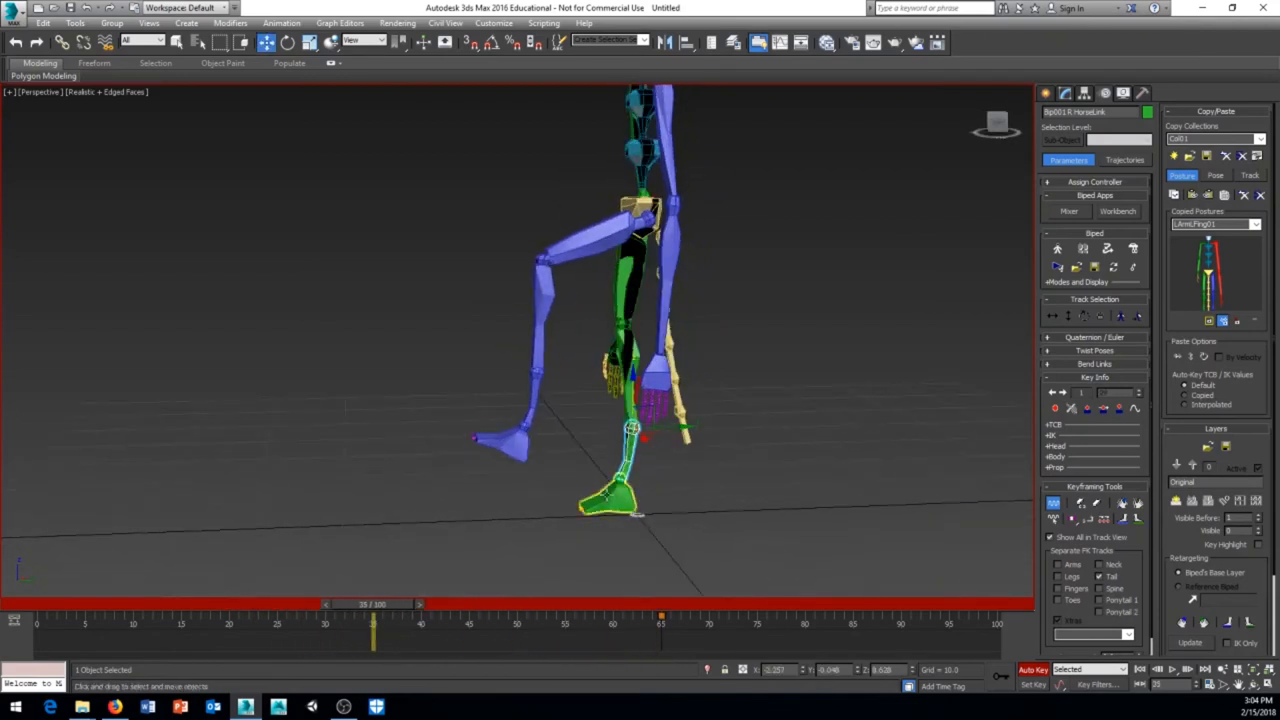
drag(372, 604, 412, 604)
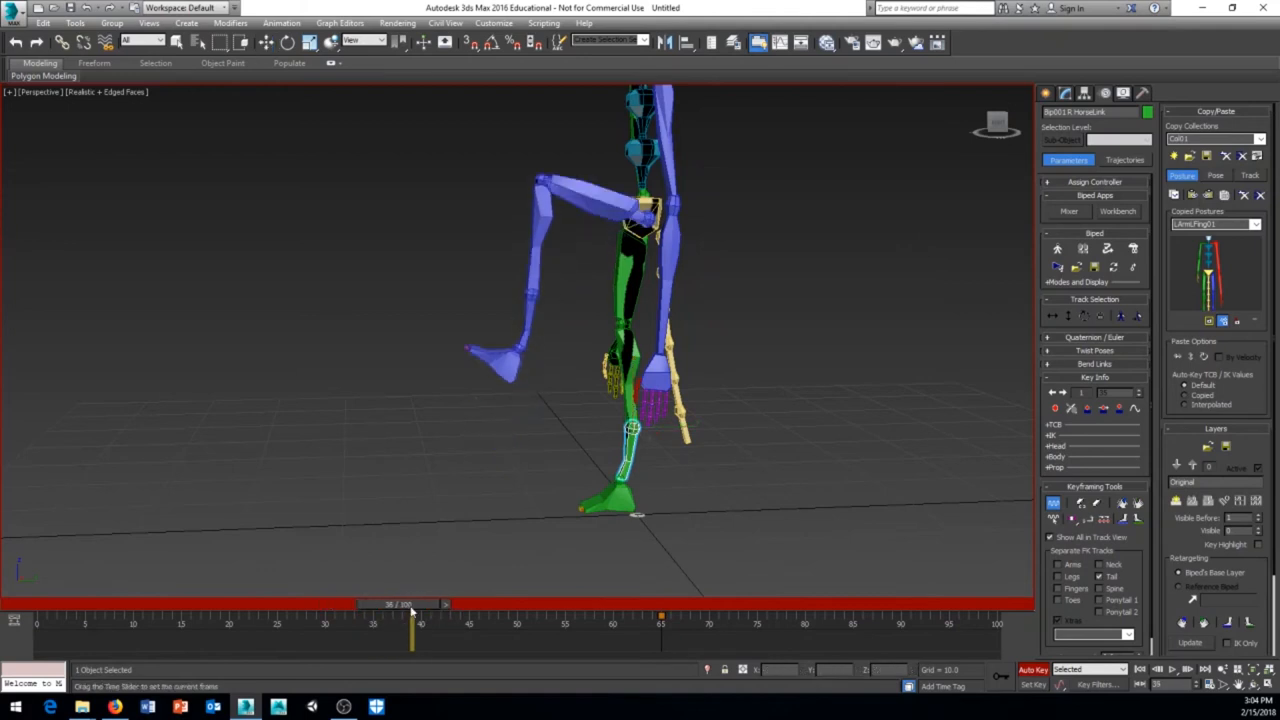
drag(410, 632, 460, 632)
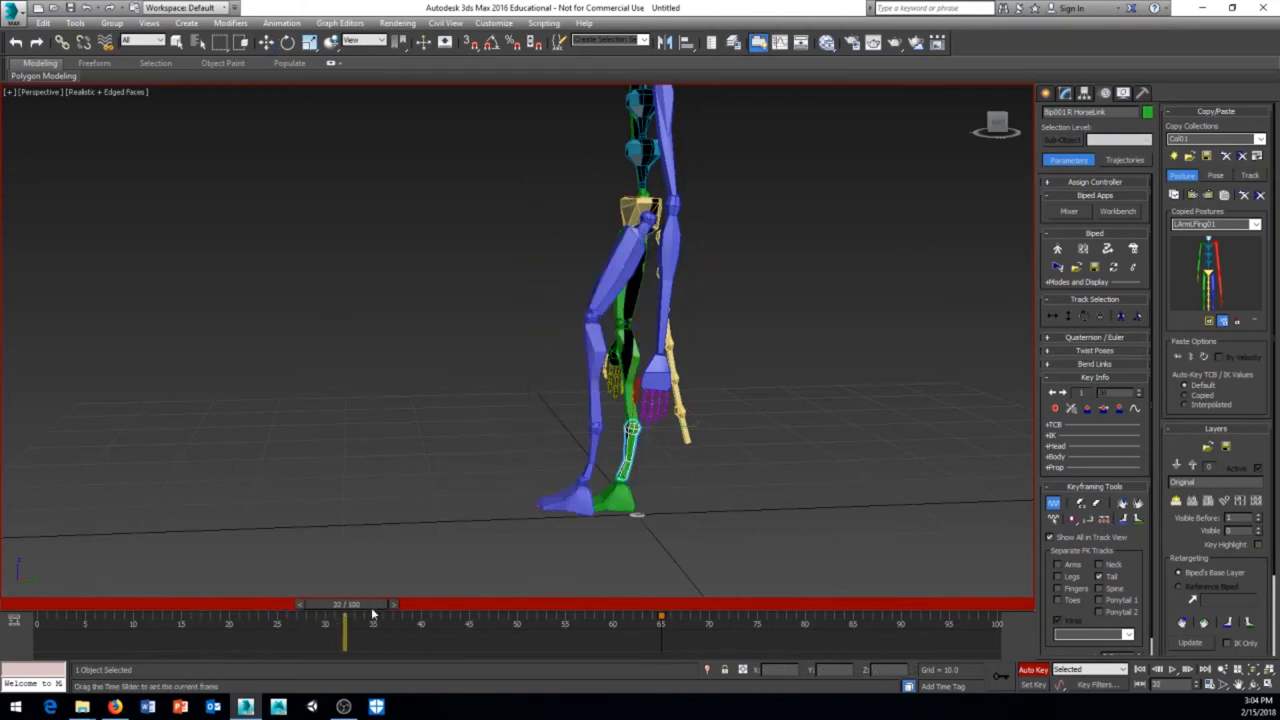
drag(344, 604, 288, 604)
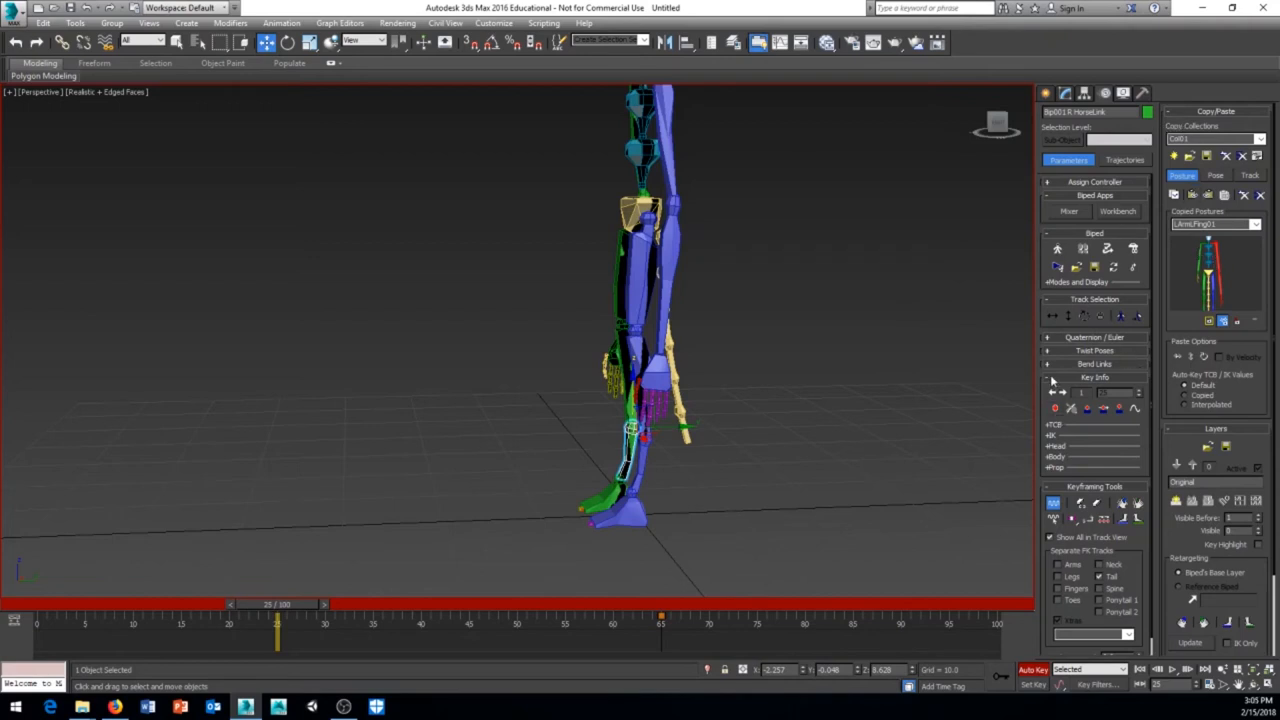
mouse_move(1204, 258)
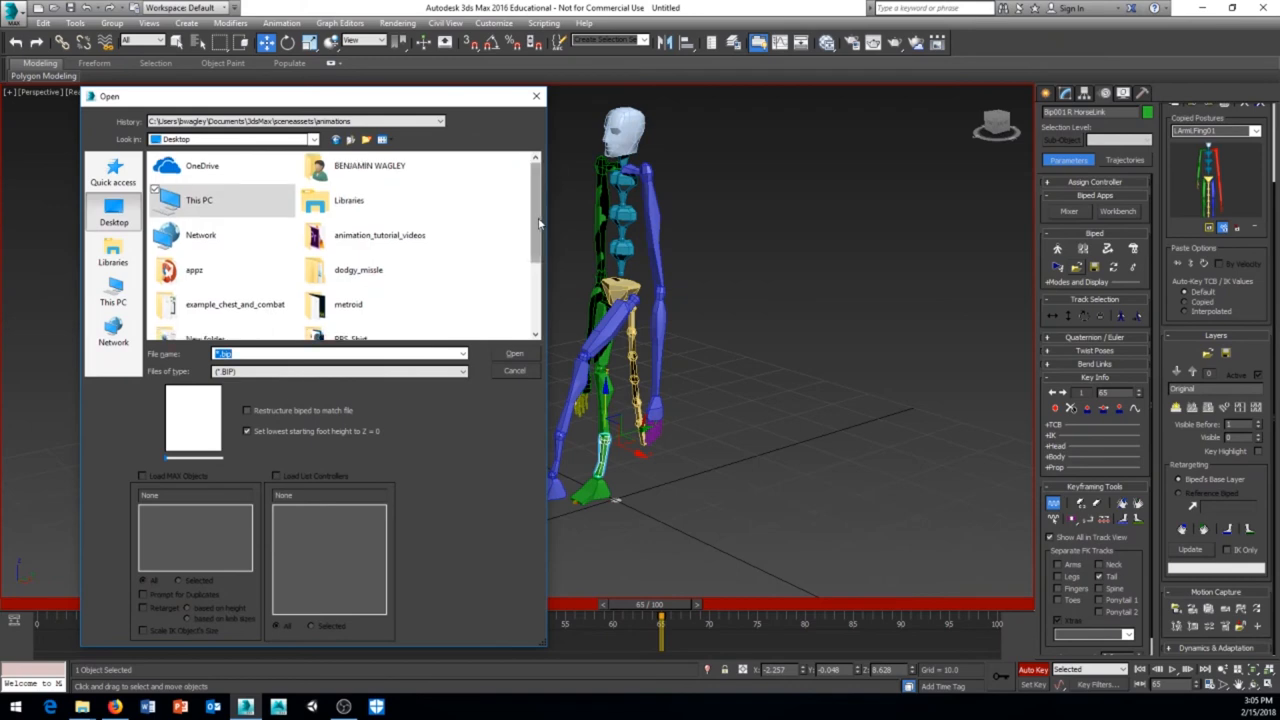
Load the Desktop .bip motion file onto the biped and dismiss the Biped Obsolete File warning
scroll(down, 3)
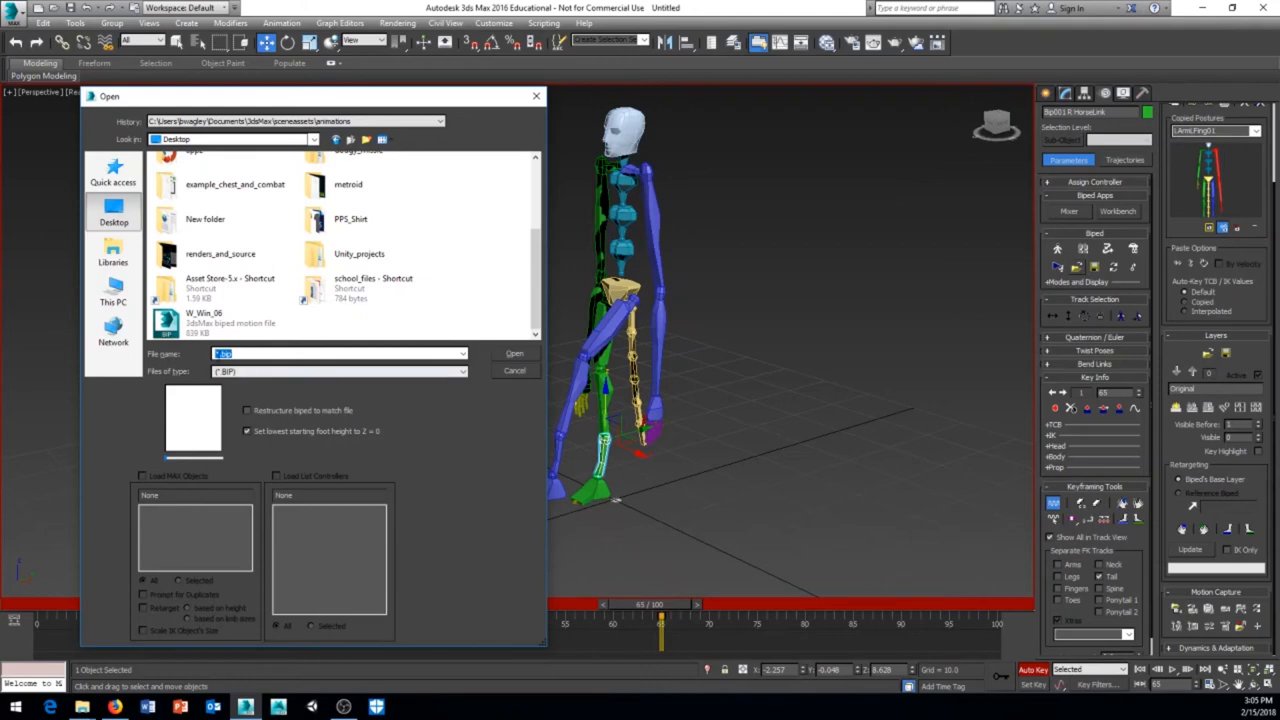
click(204, 318)
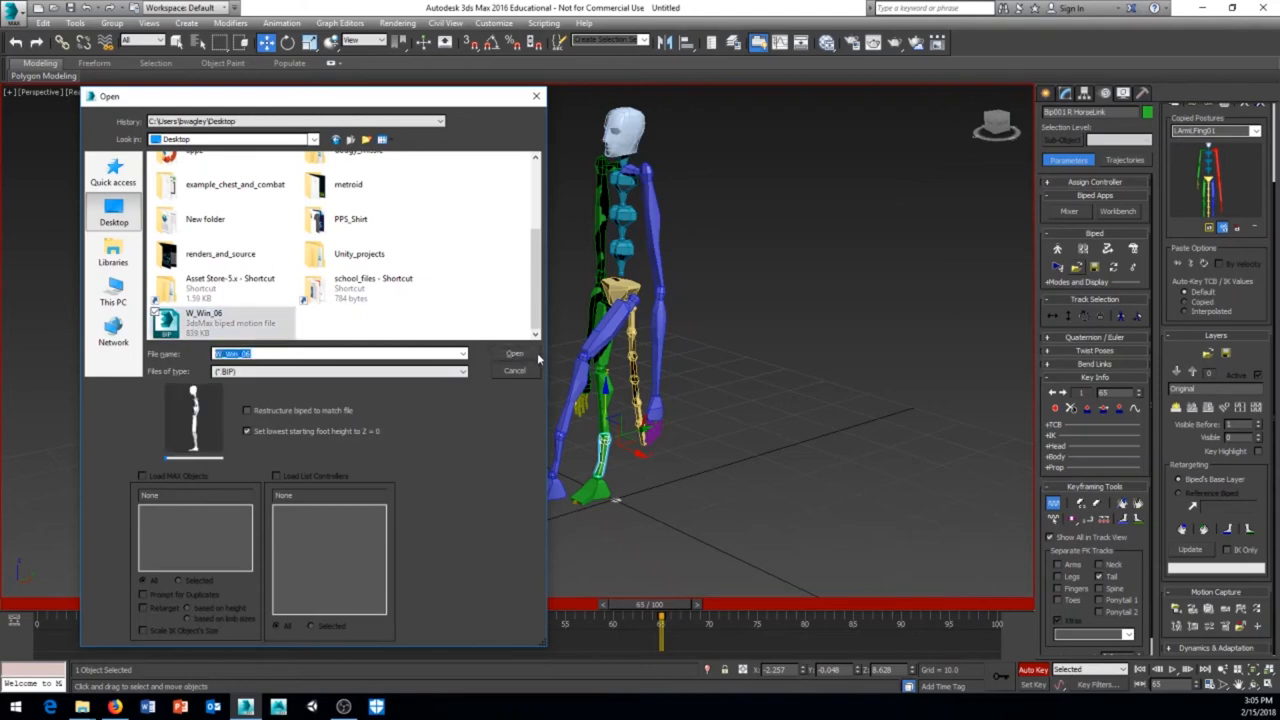
click(516, 352)
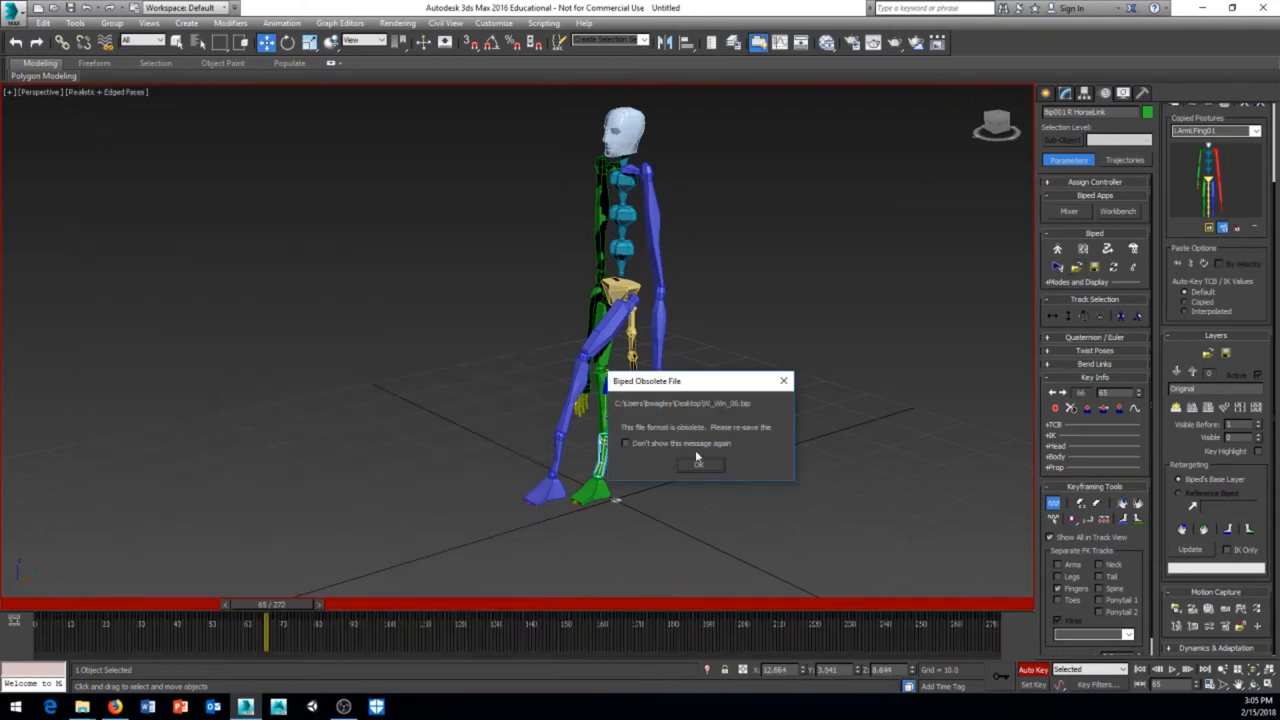
click(700, 464)
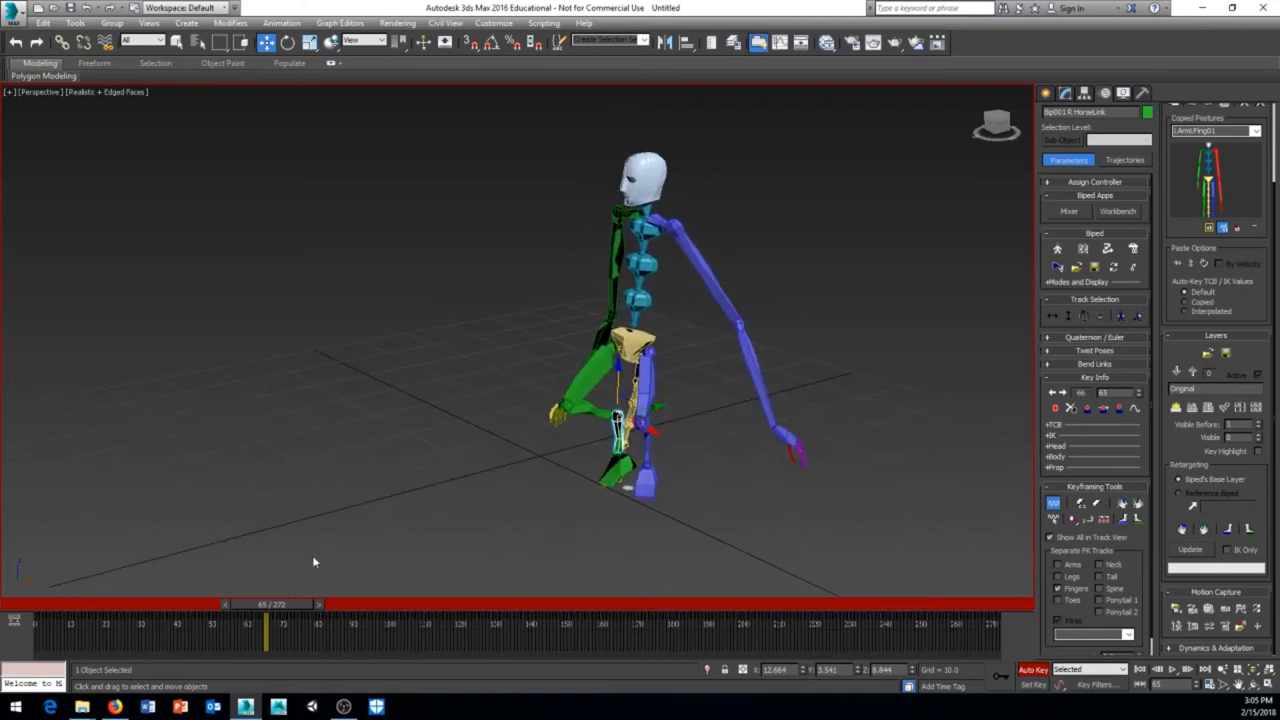
drag(264, 604, 90, 604)
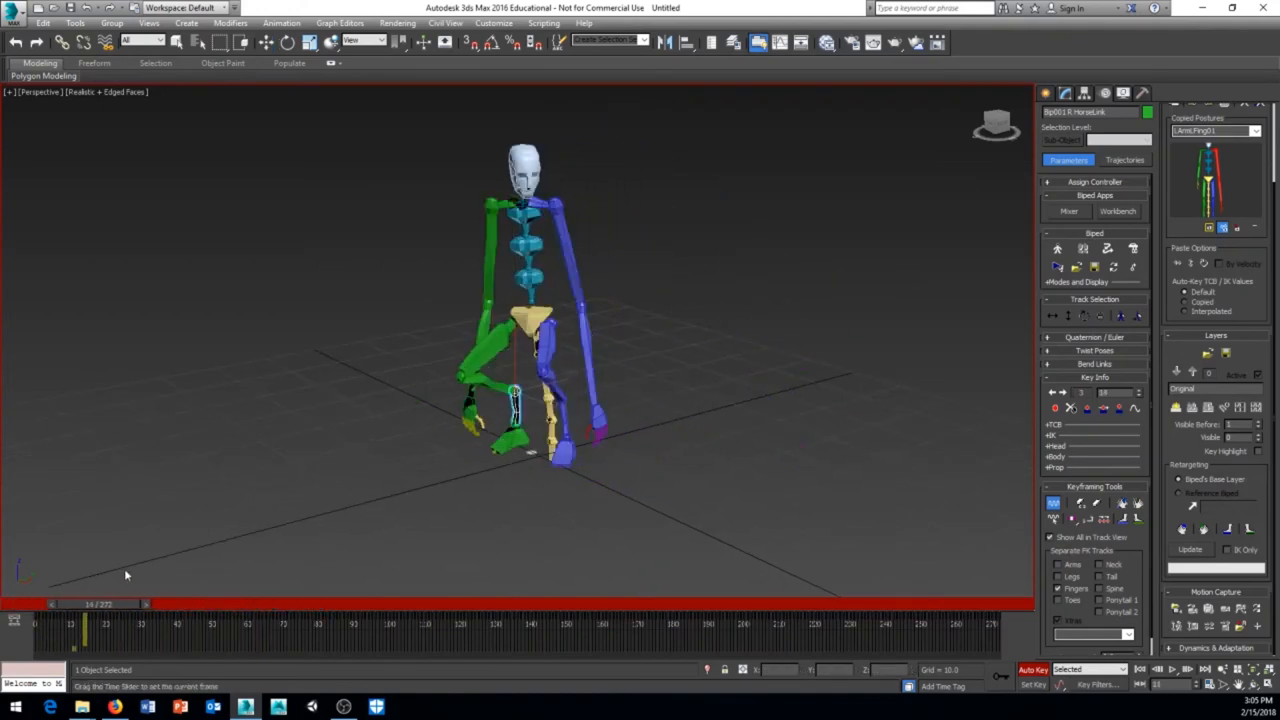
drag(84, 638, 496, 638)
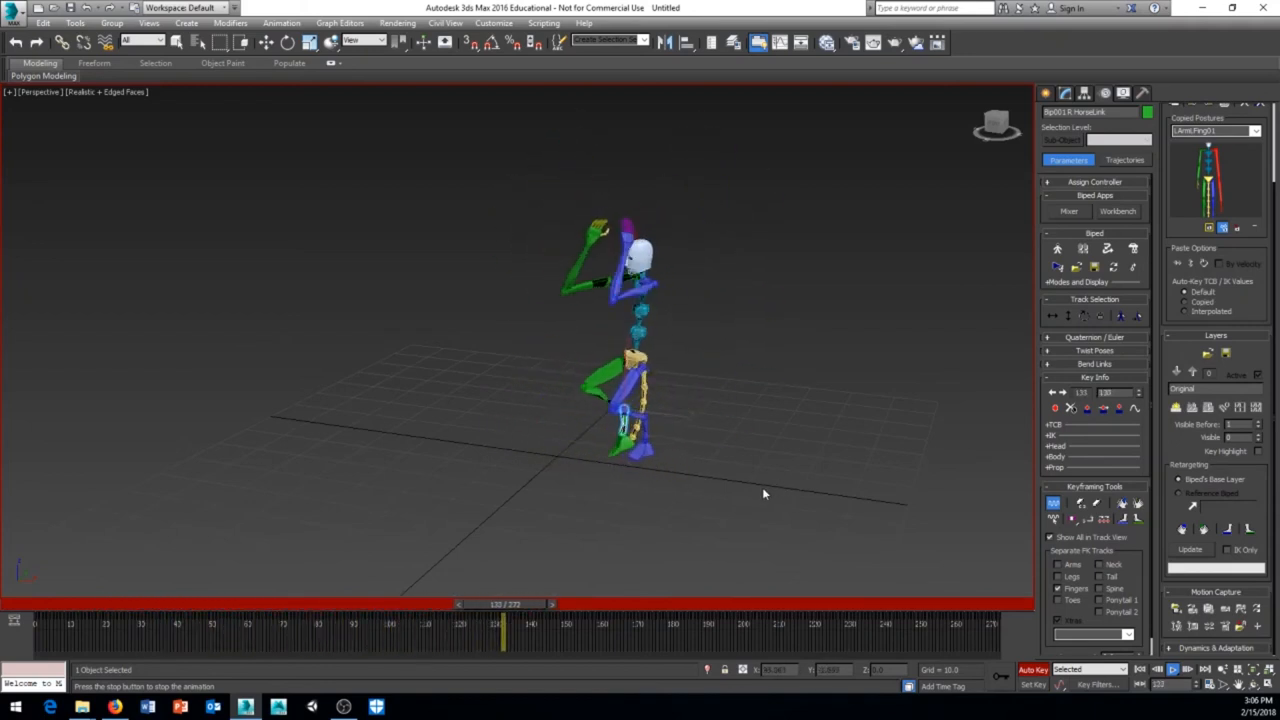
drag(504, 604, 676, 604)
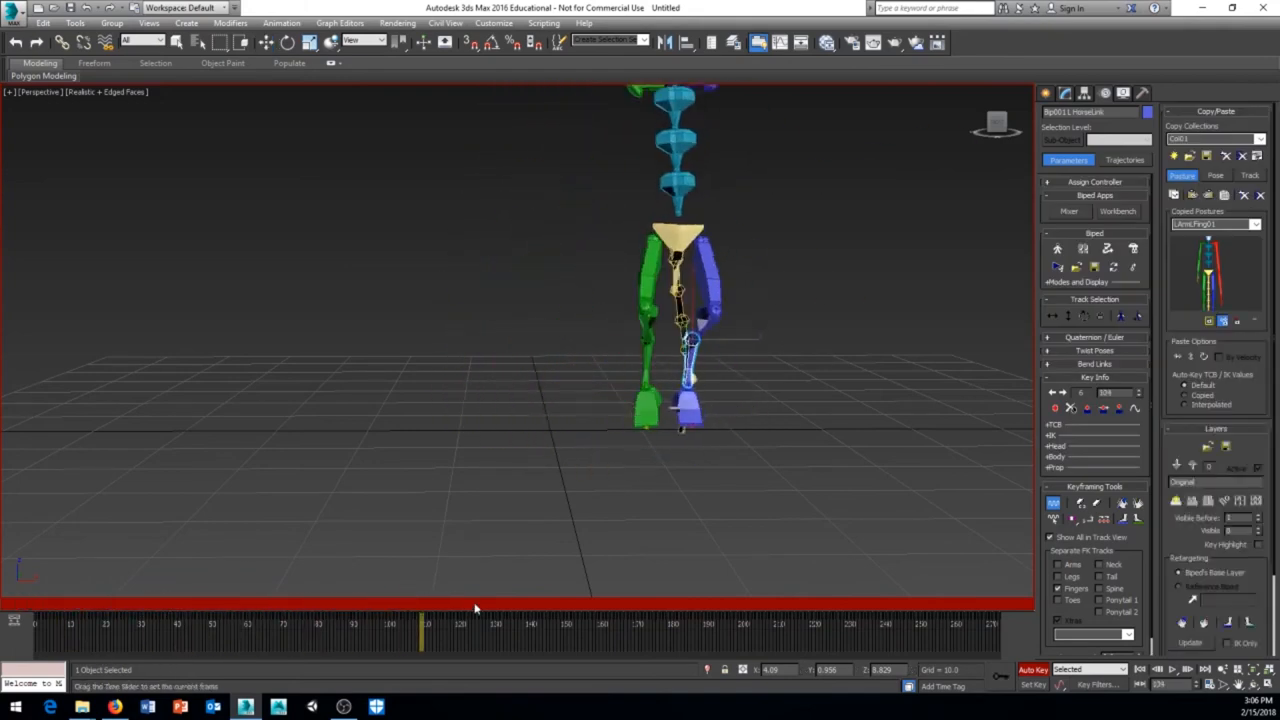
drag(420, 624, 672, 624)
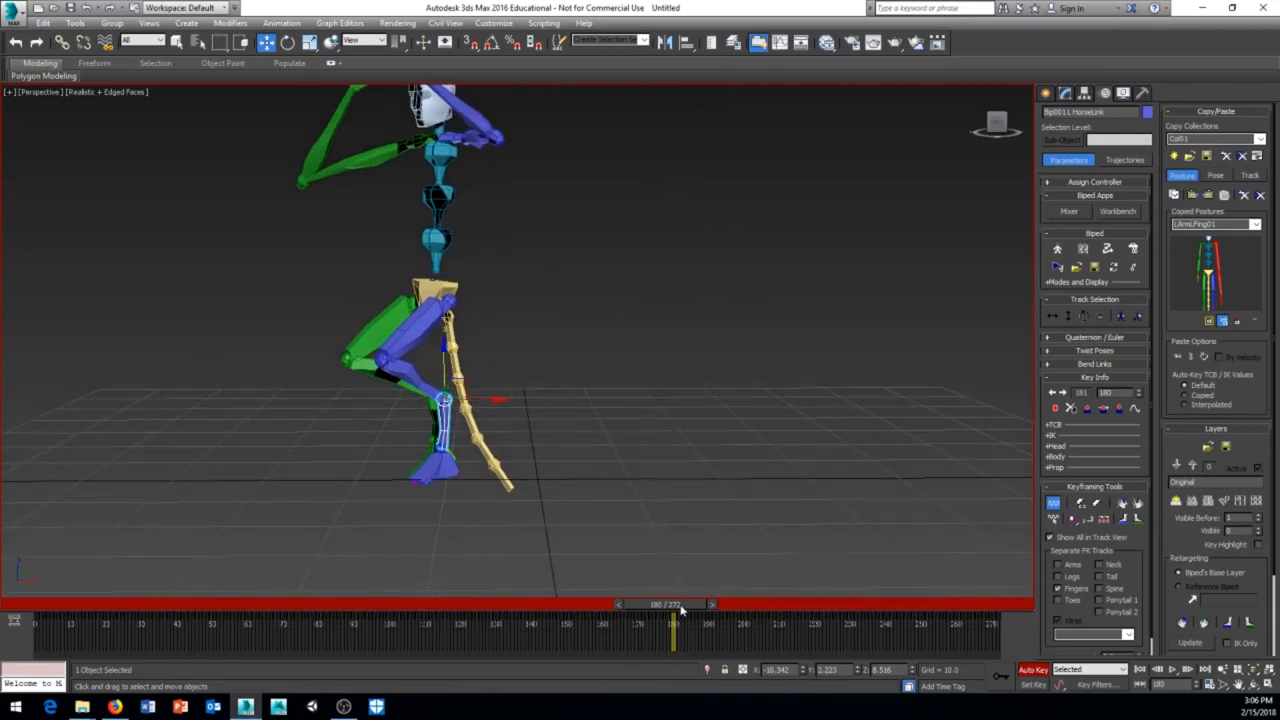
drag(670, 624, 48, 624)
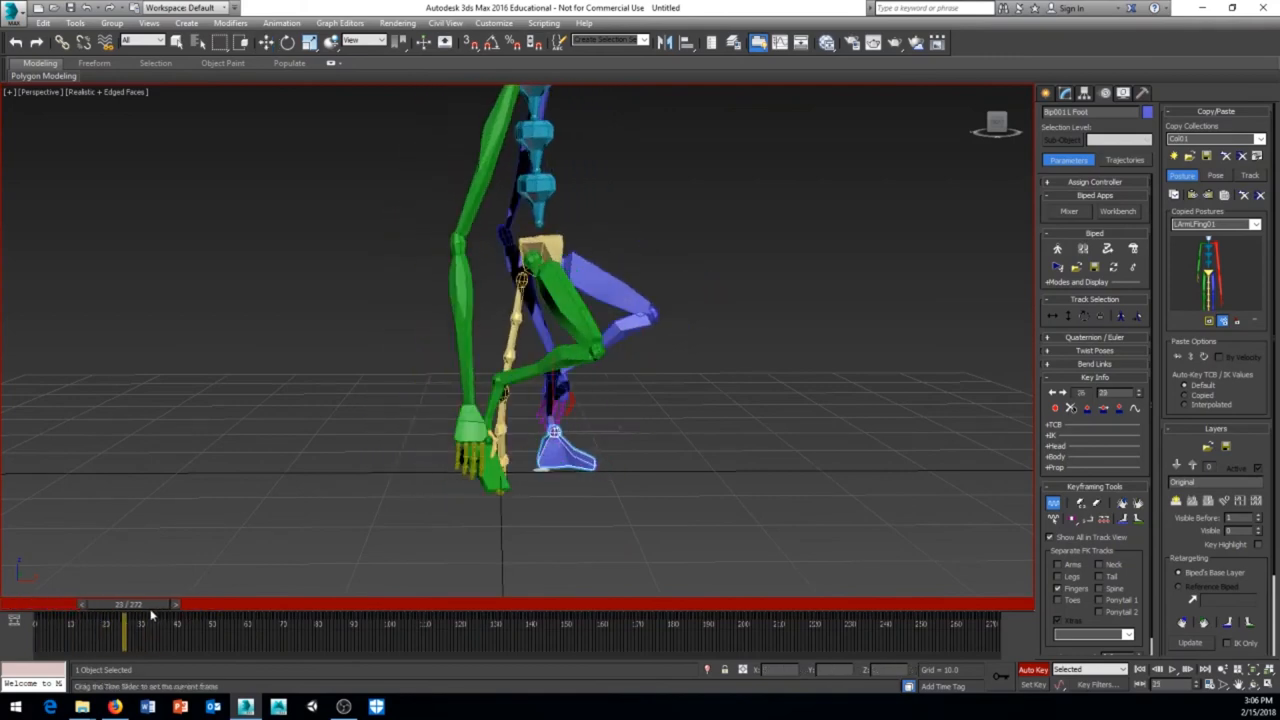
drag(124, 624, 70, 624)
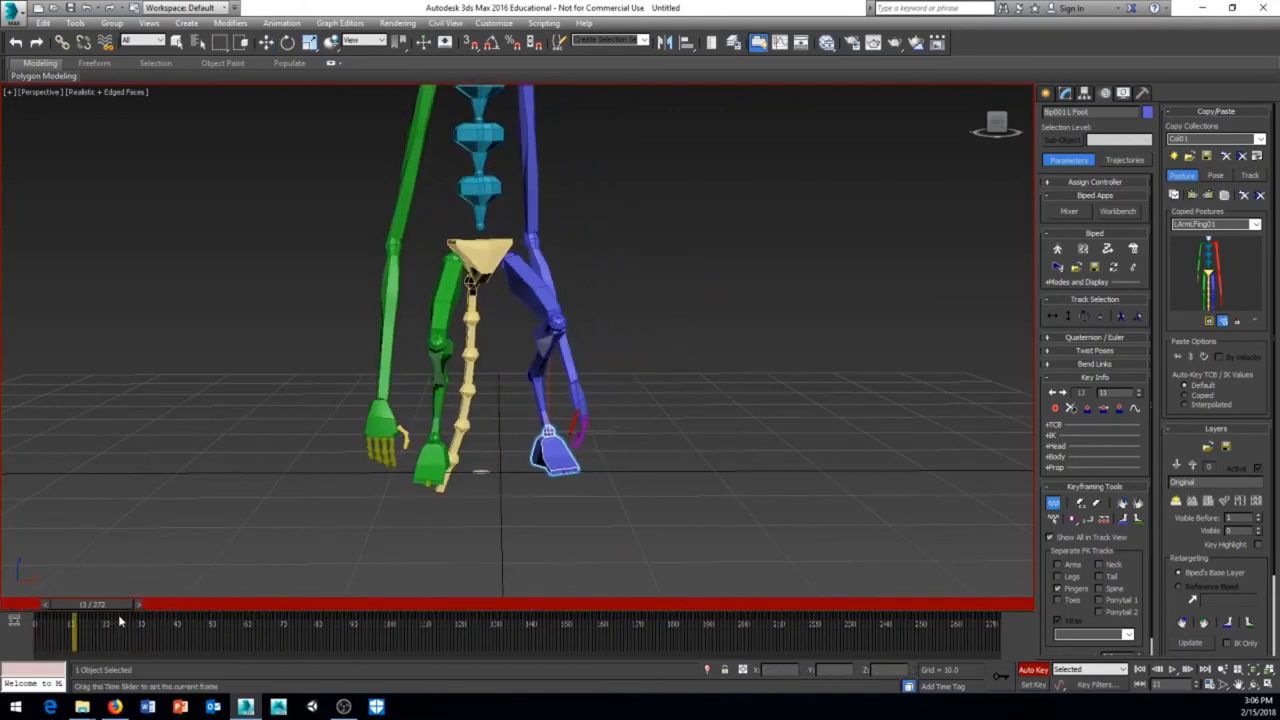
drag(72, 620, 32, 620)
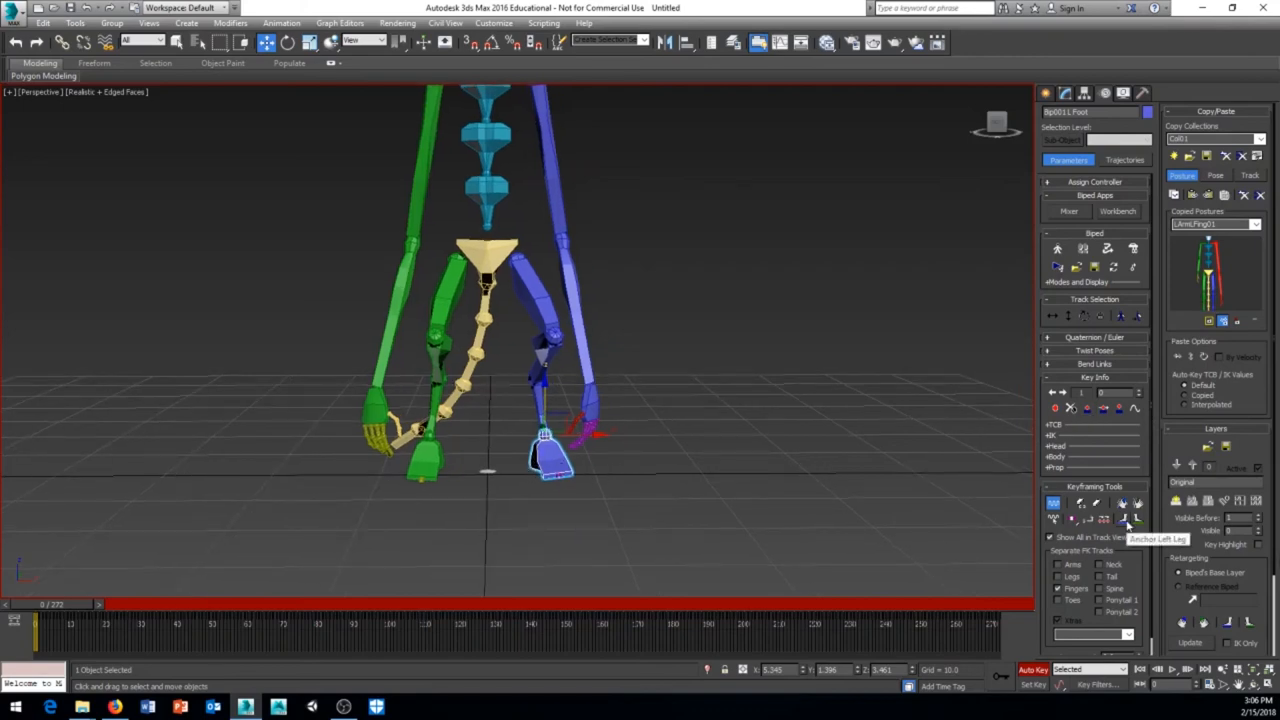
click(1124, 516)
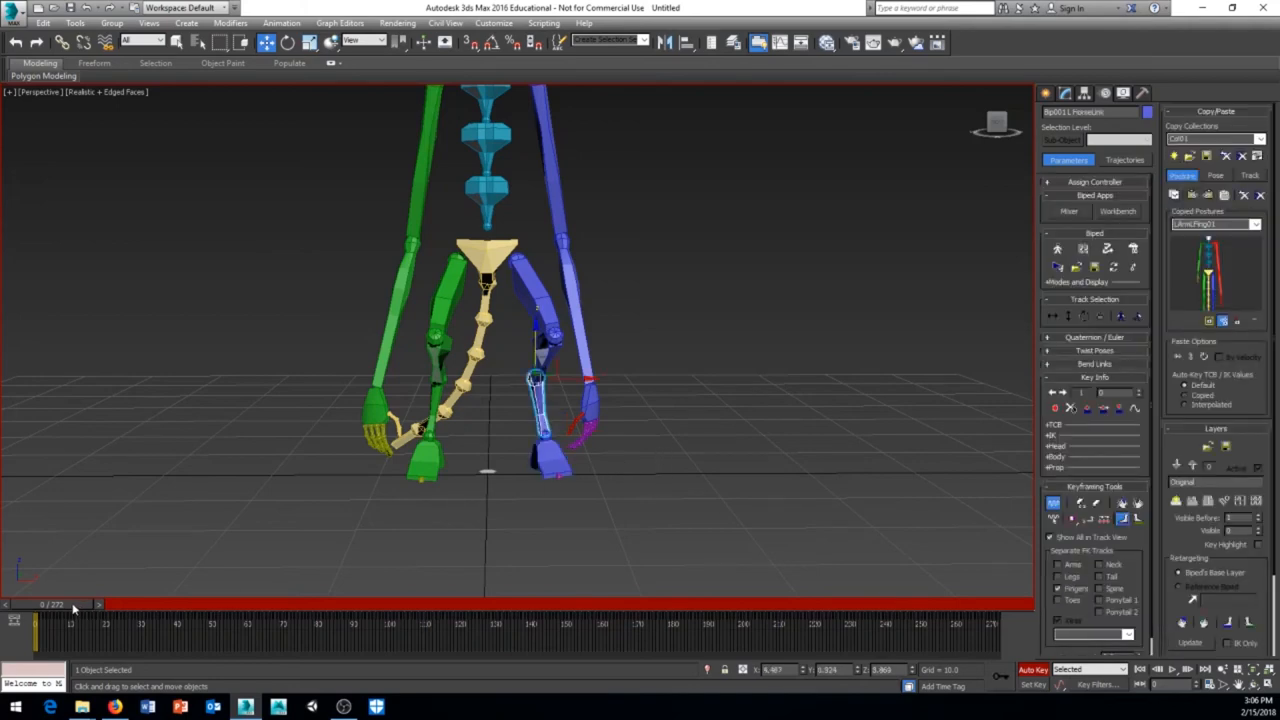
drag(40, 604, 90, 604)
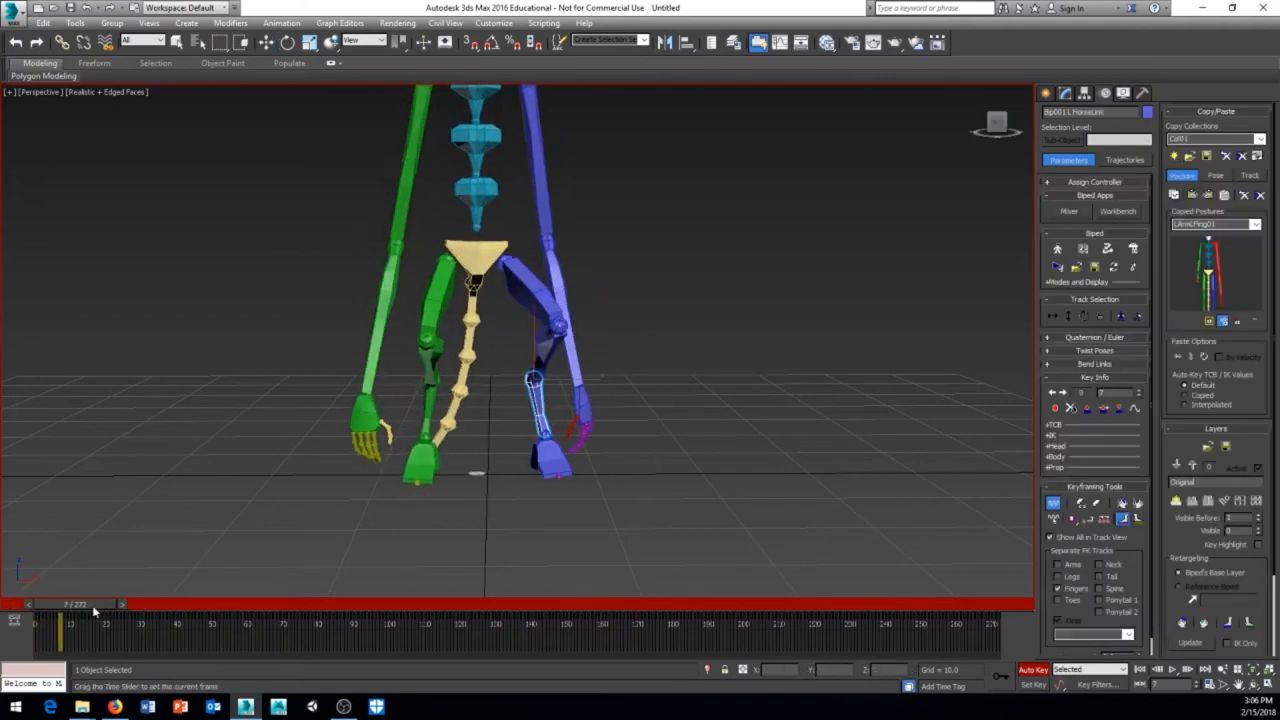
drag(76, 604, 108, 604)
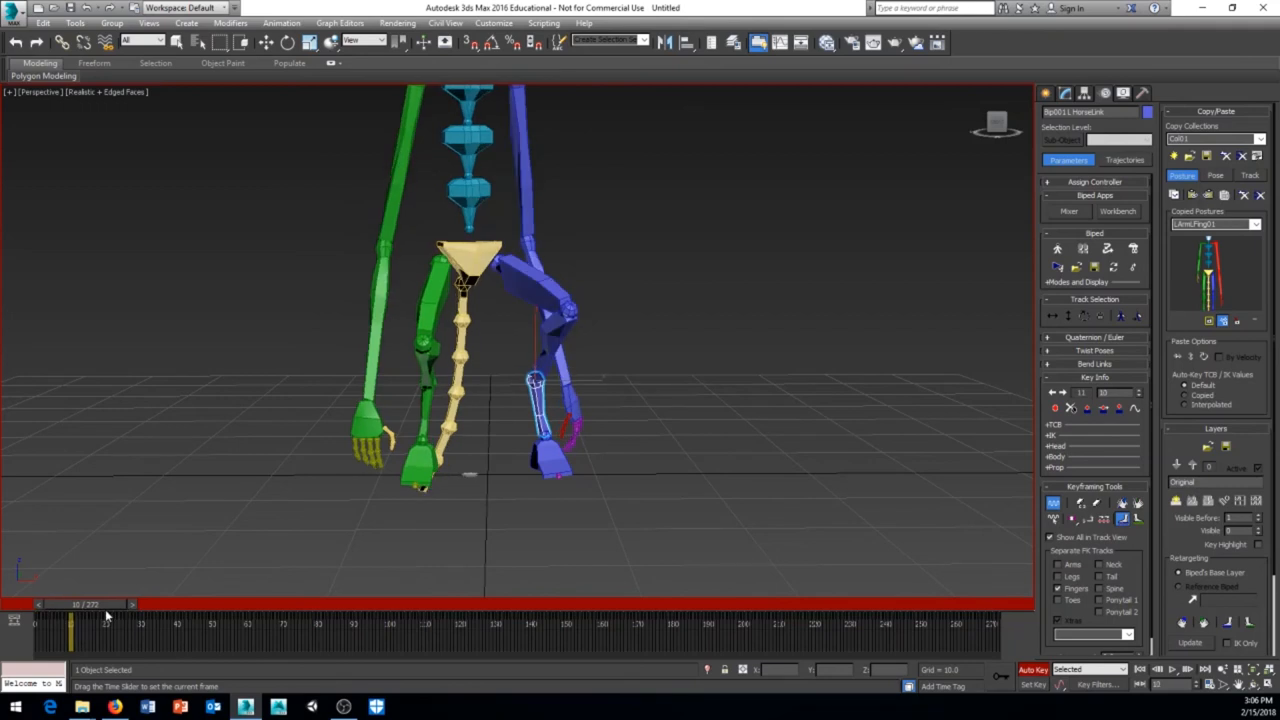
drag(104, 604, 98, 604)
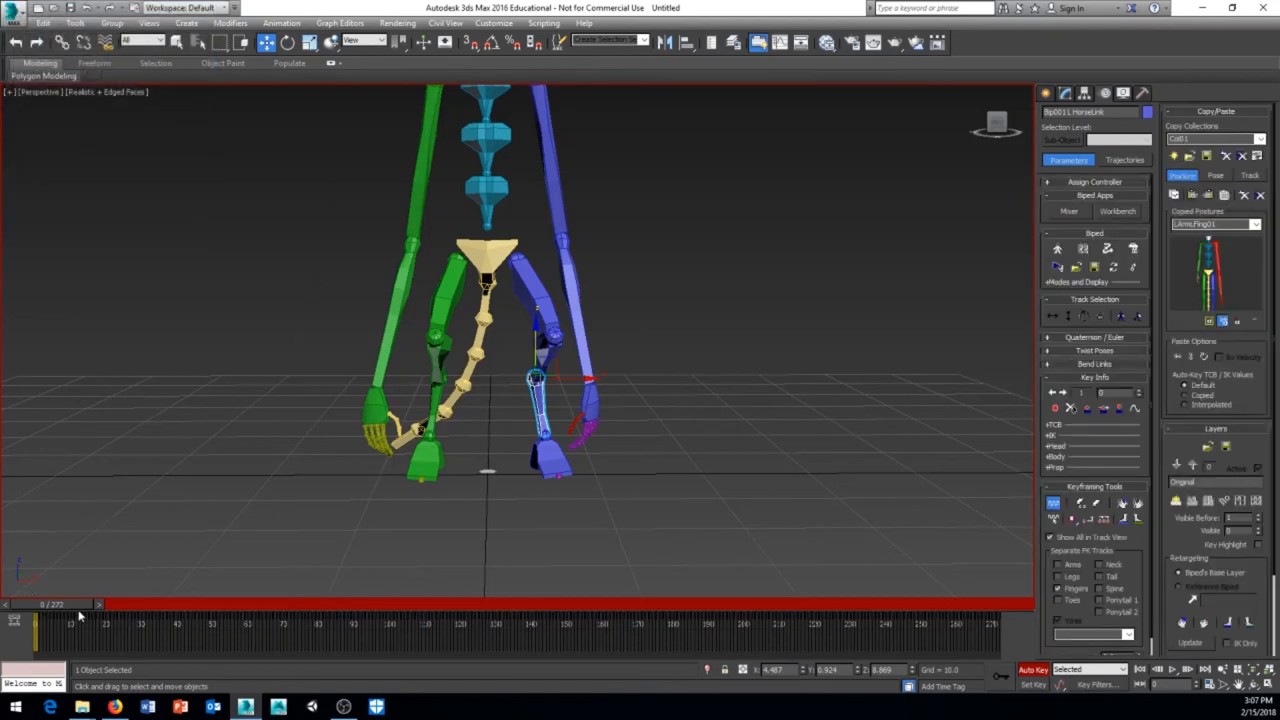
drag(50, 624, 72, 624)
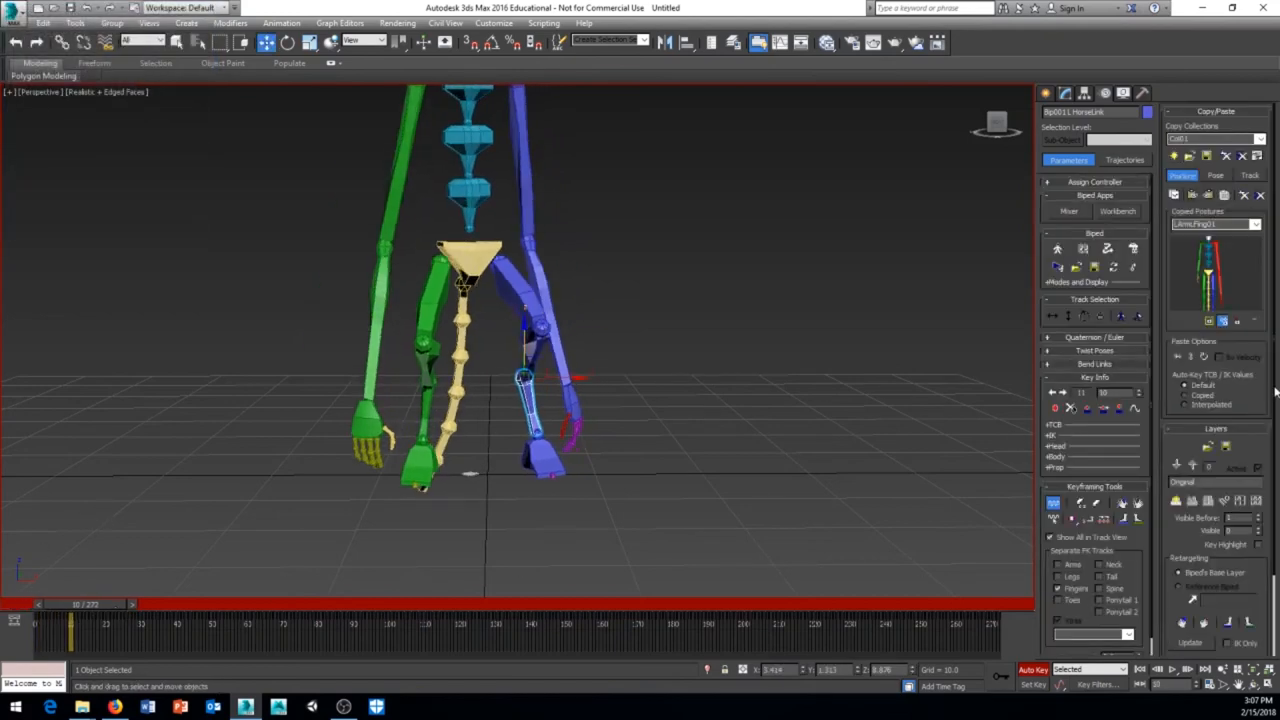
mouse_move(1092, 408)
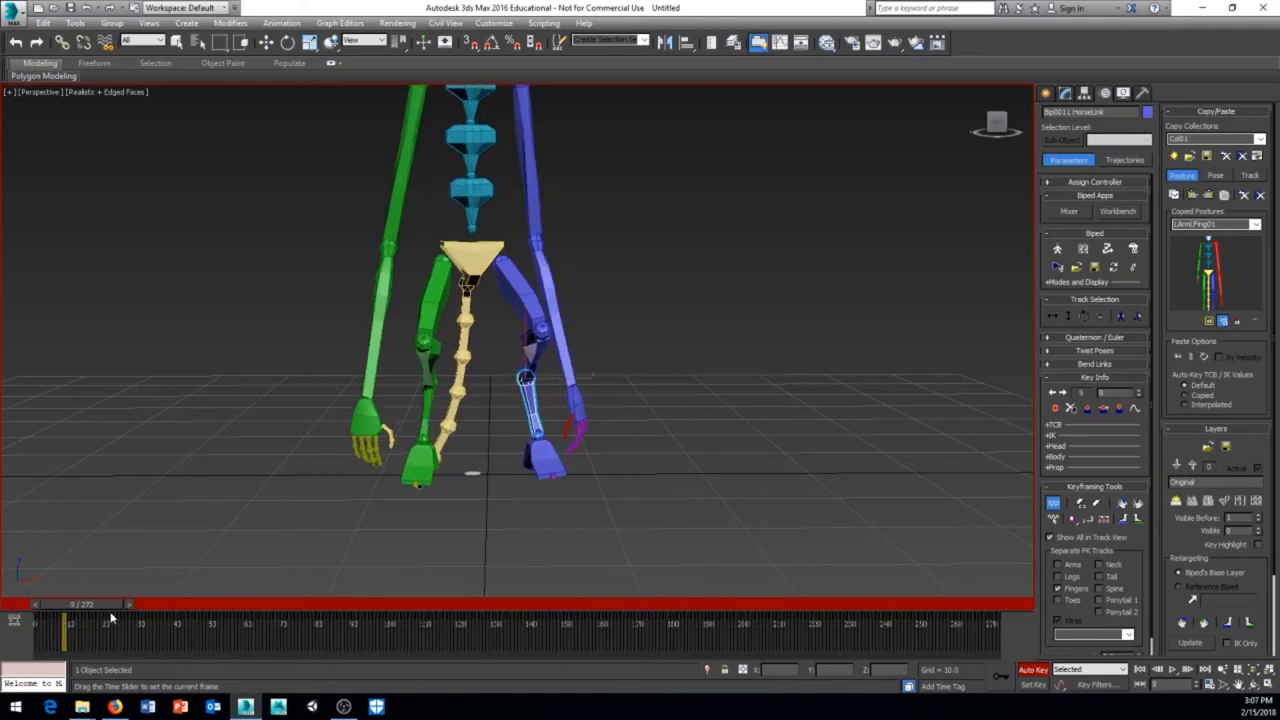
drag(110, 620, 100, 620)
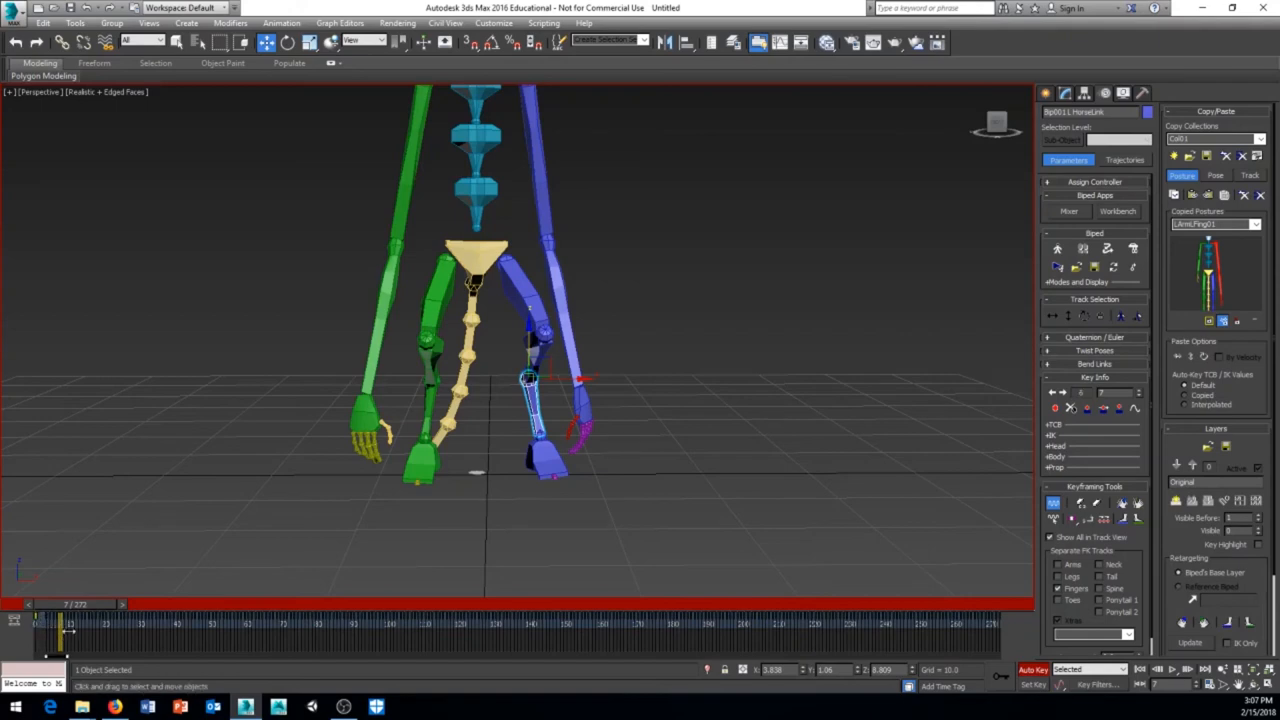
drag(72, 630, 38, 618)
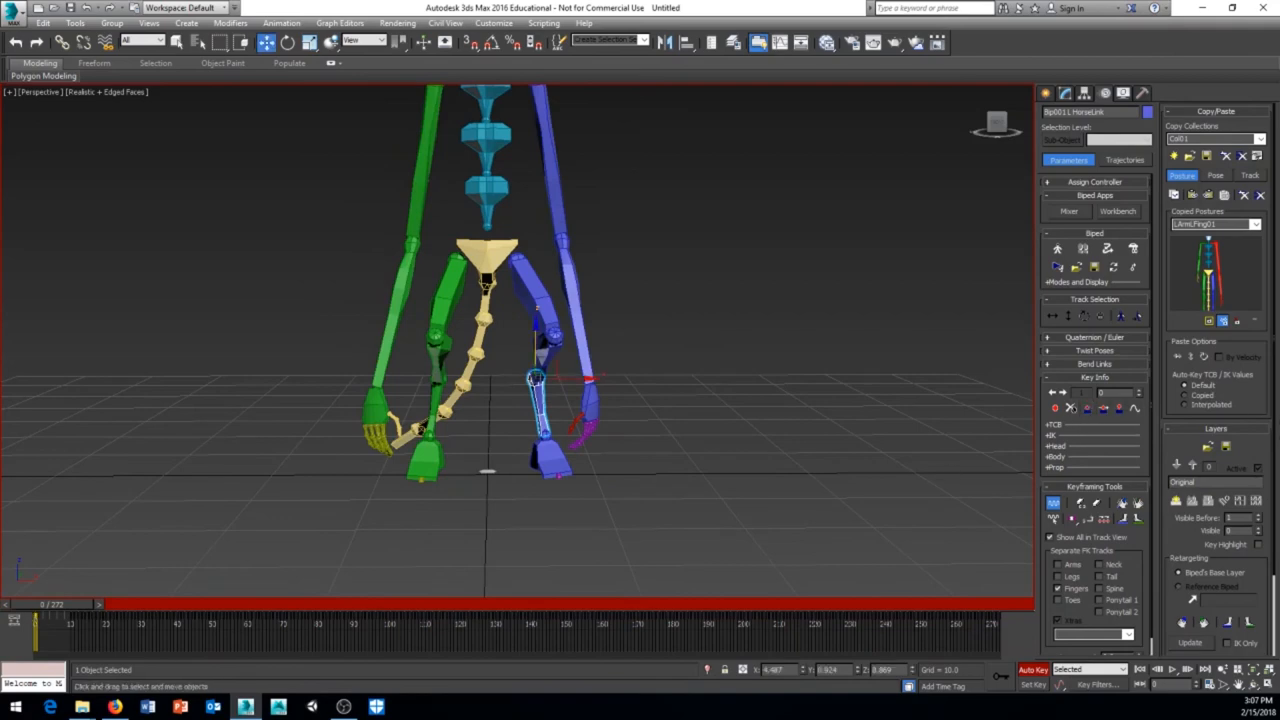
drag(36, 604, 100, 604)
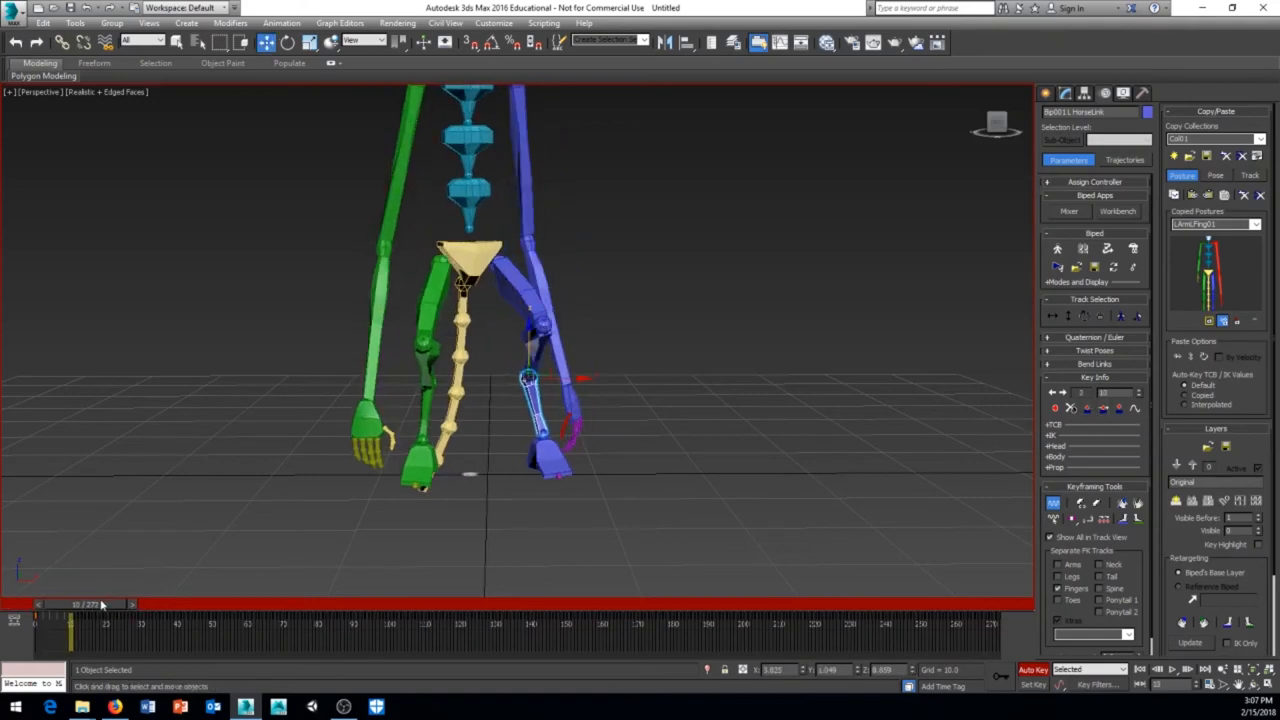
drag(100, 604, 50, 604)
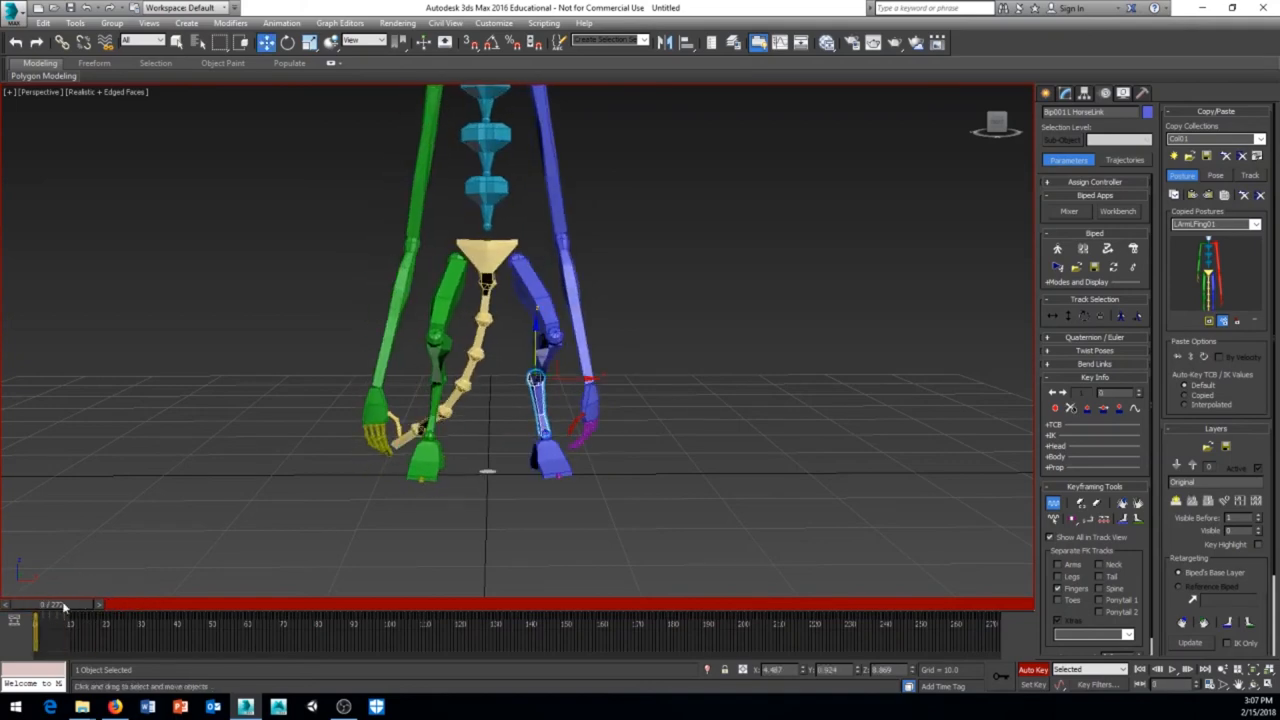
drag(60, 604, 76, 604)
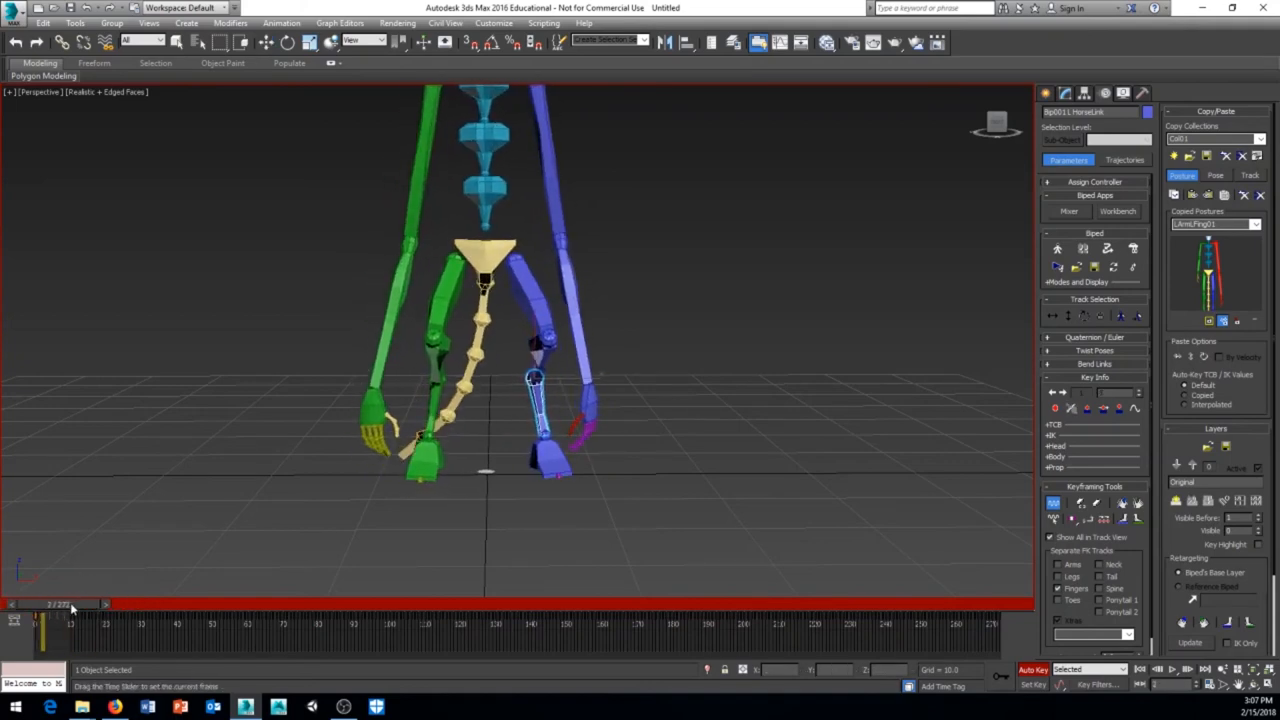
drag(50, 604, 96, 604)
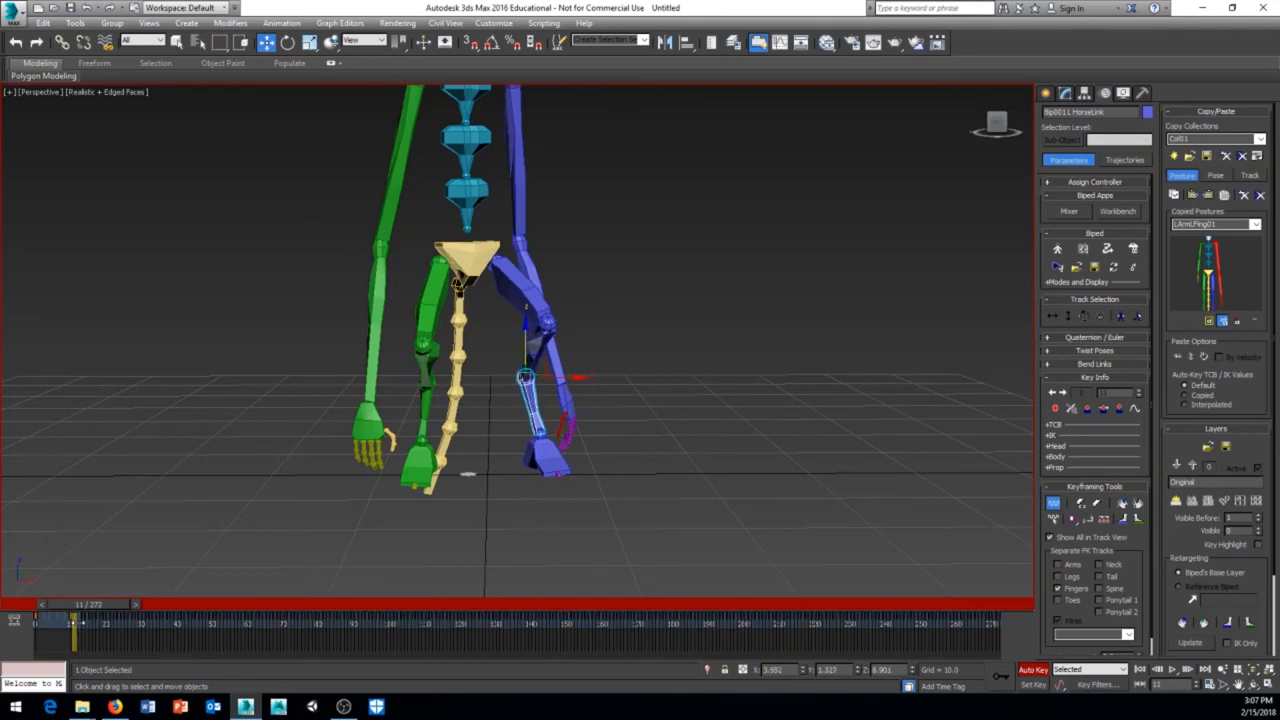
drag(88, 624, 72, 624)
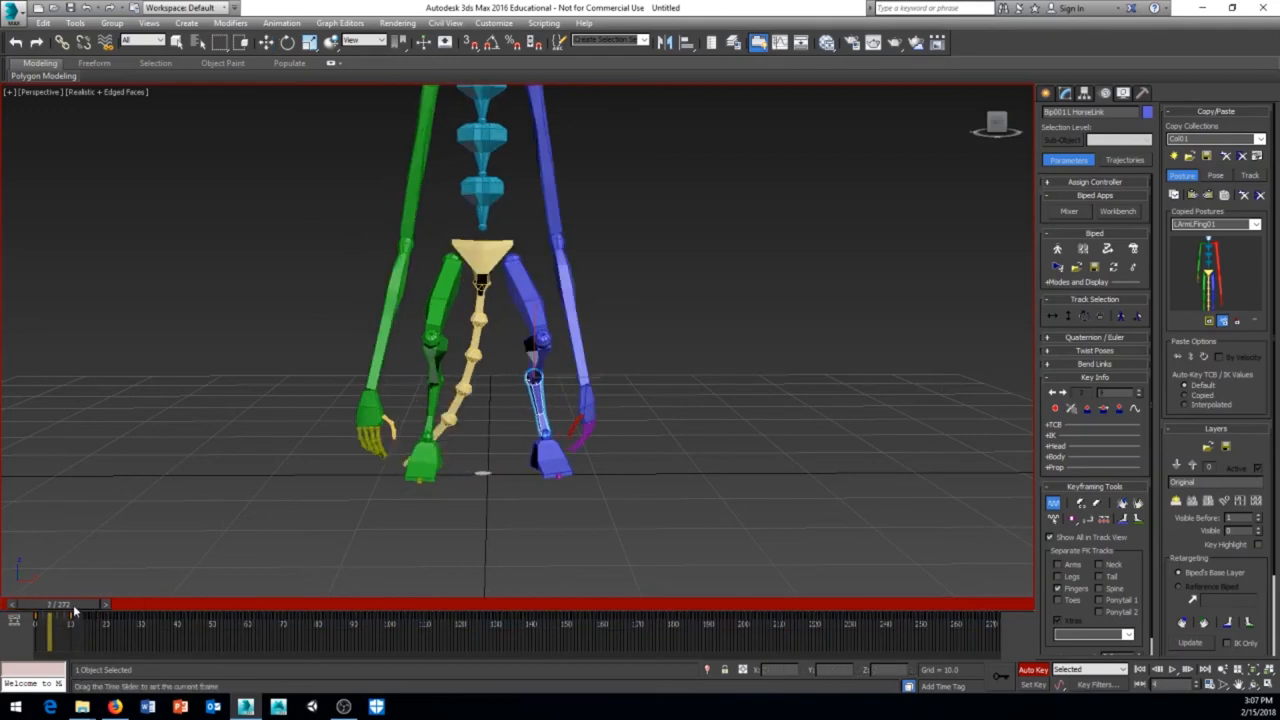
drag(76, 604, 130, 604)
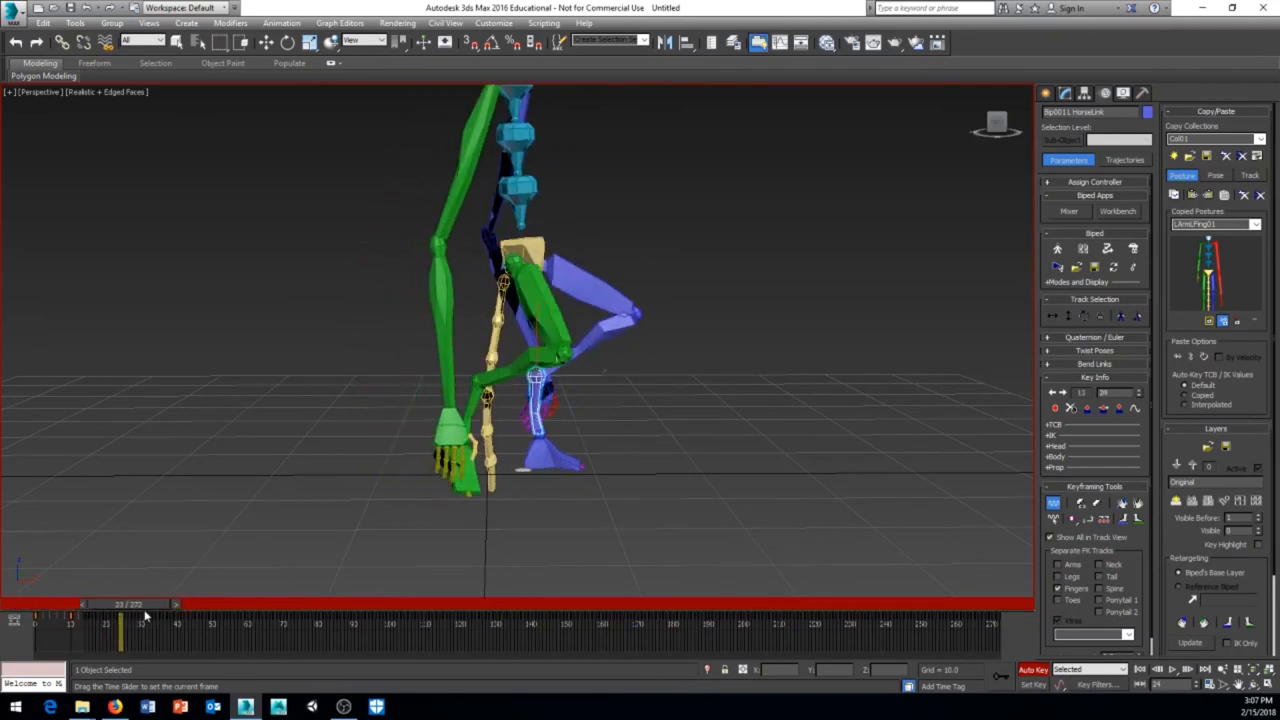
drag(120, 616, 104, 616)
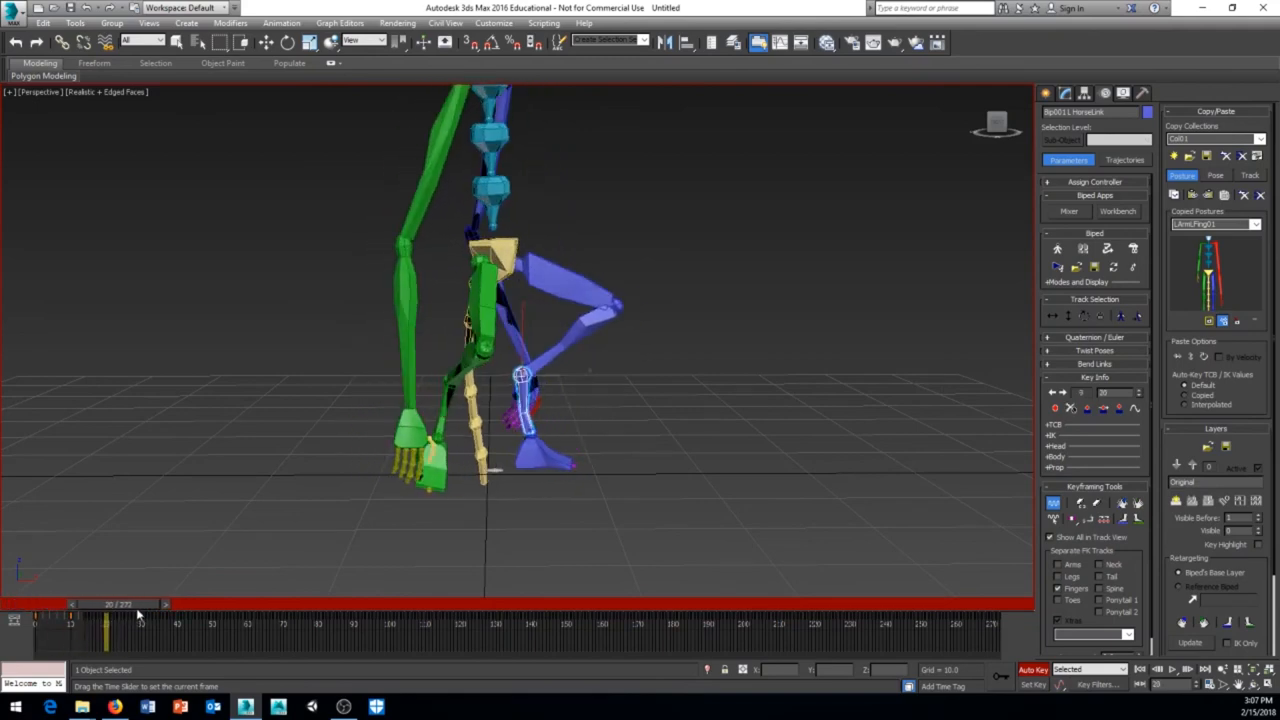
drag(116, 624, 104, 624)
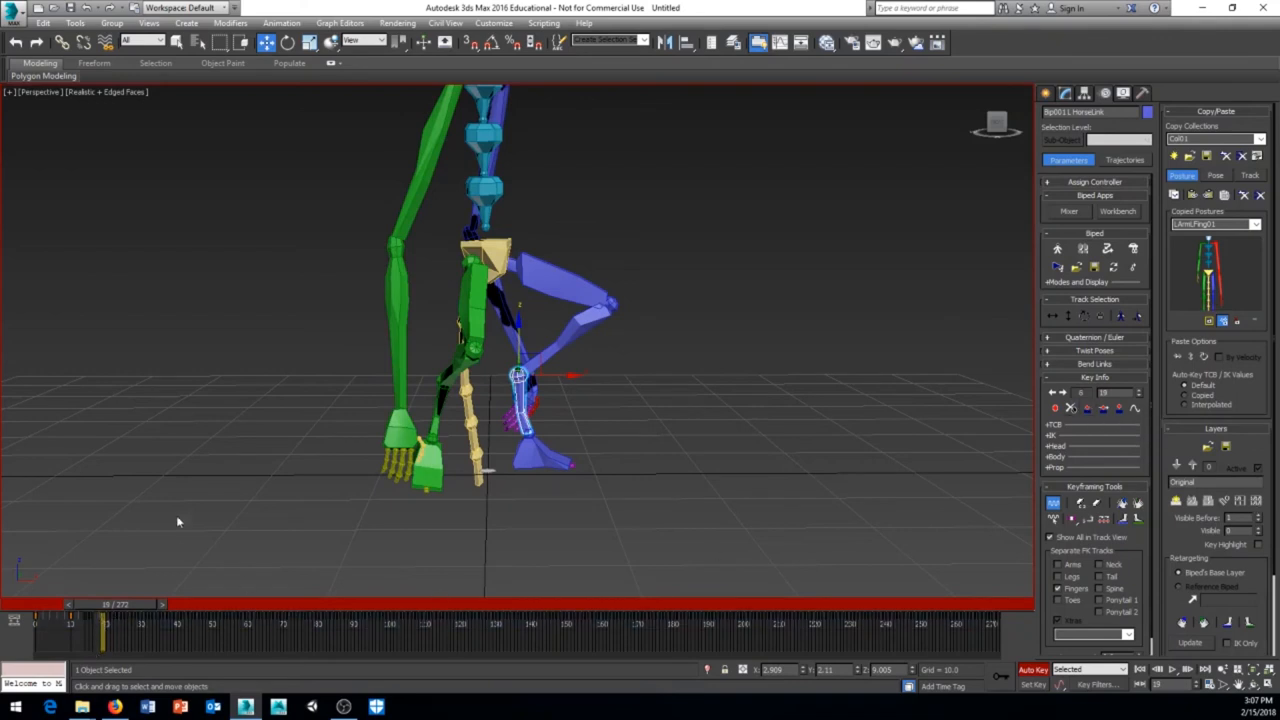
drag(104, 604, 160, 604)
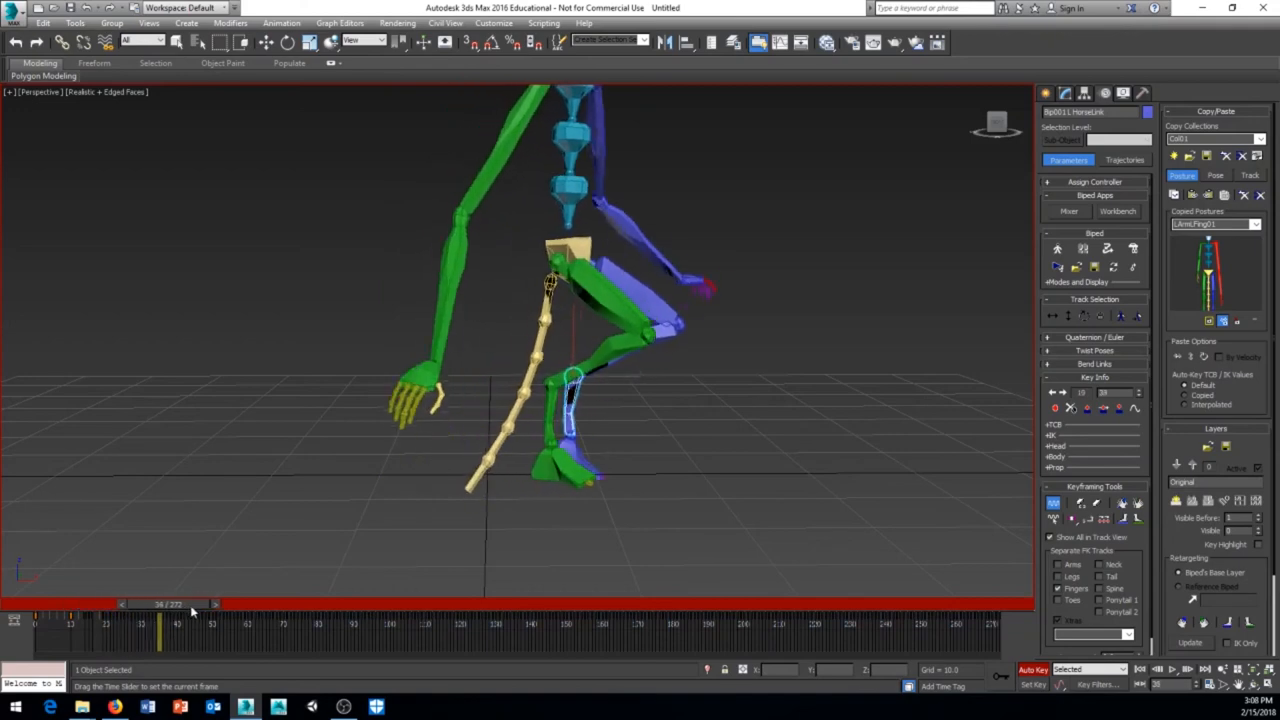
drag(160, 610, 124, 610)
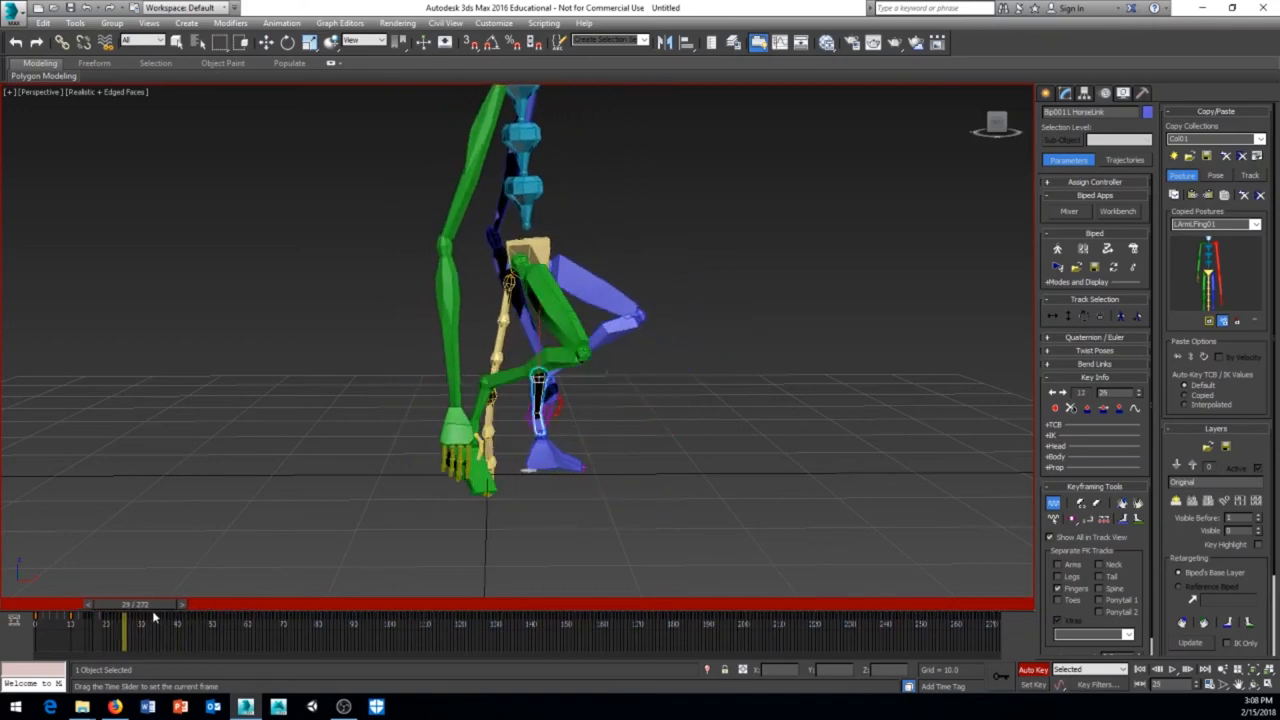
drag(124, 624, 144, 624)
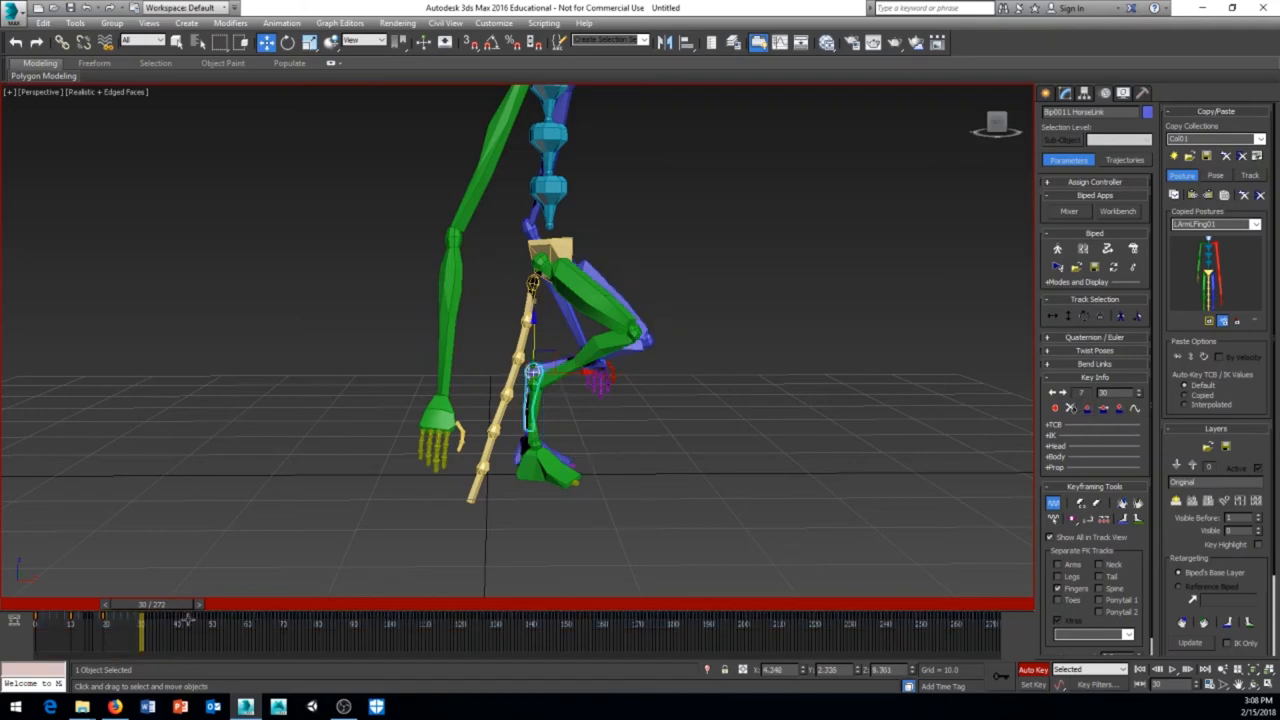
drag(140, 604, 44, 604)
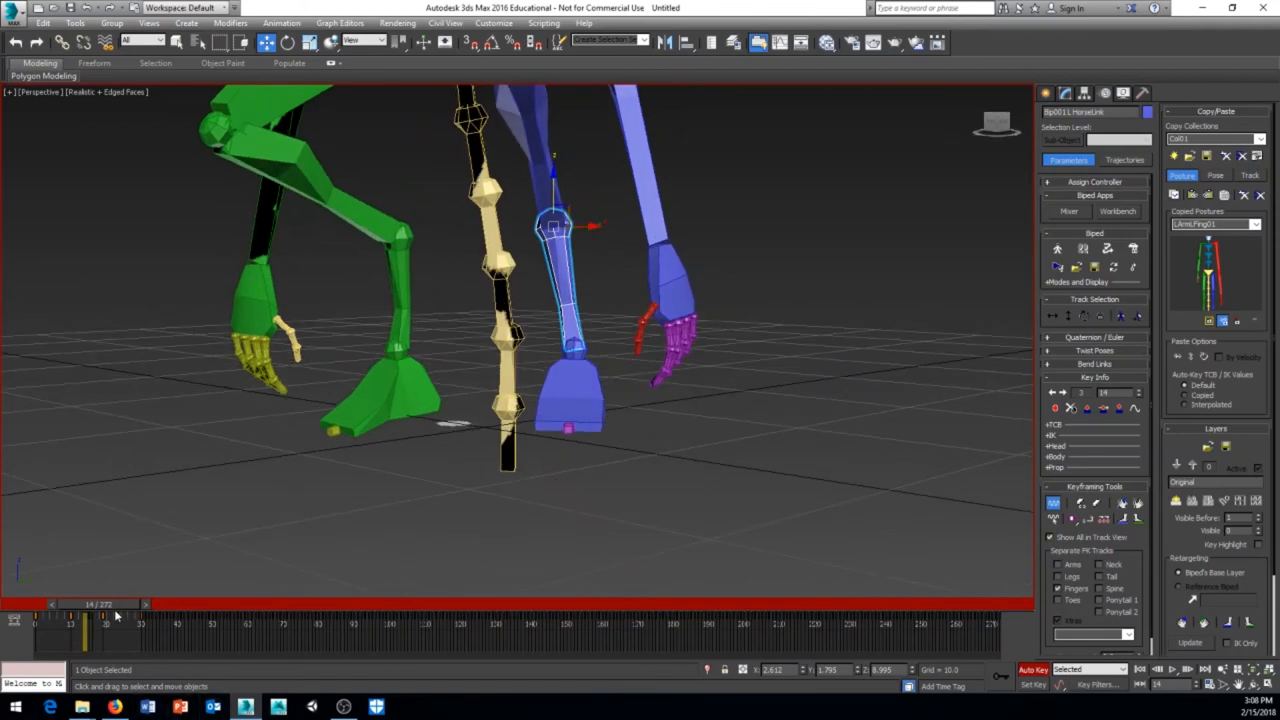
drag(108, 604, 76, 604)
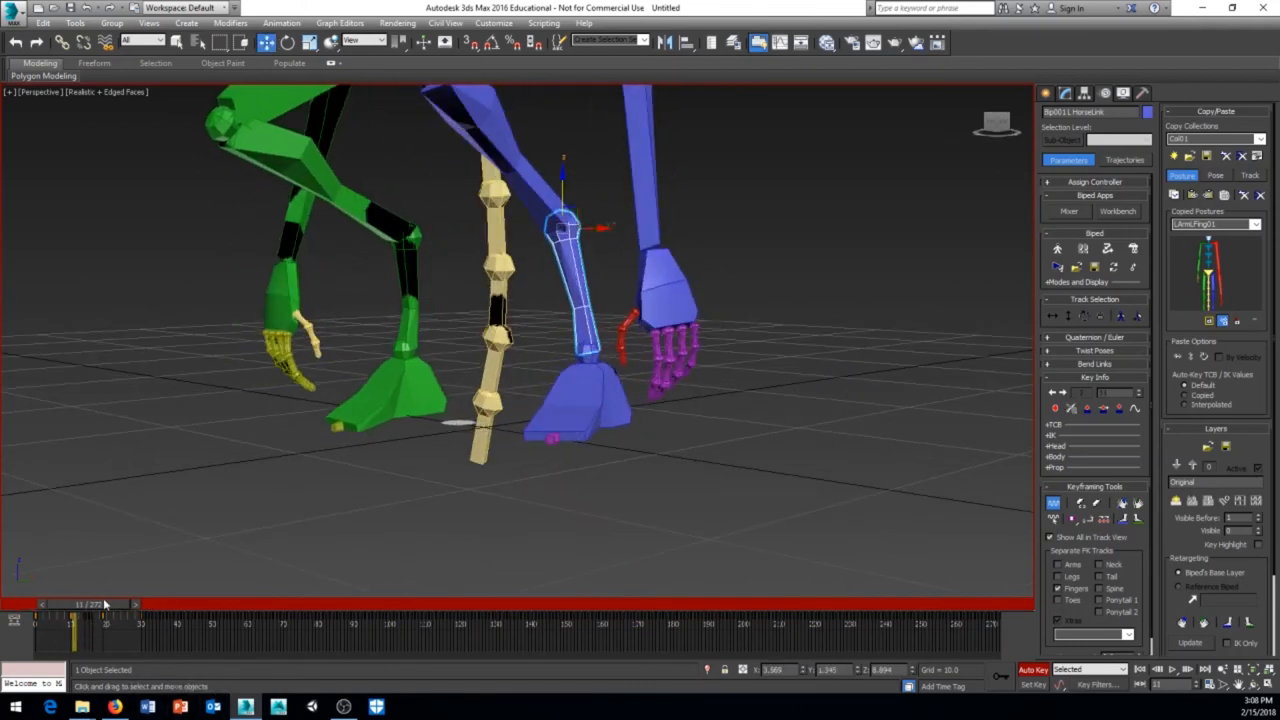
drag(84, 604, 116, 604)
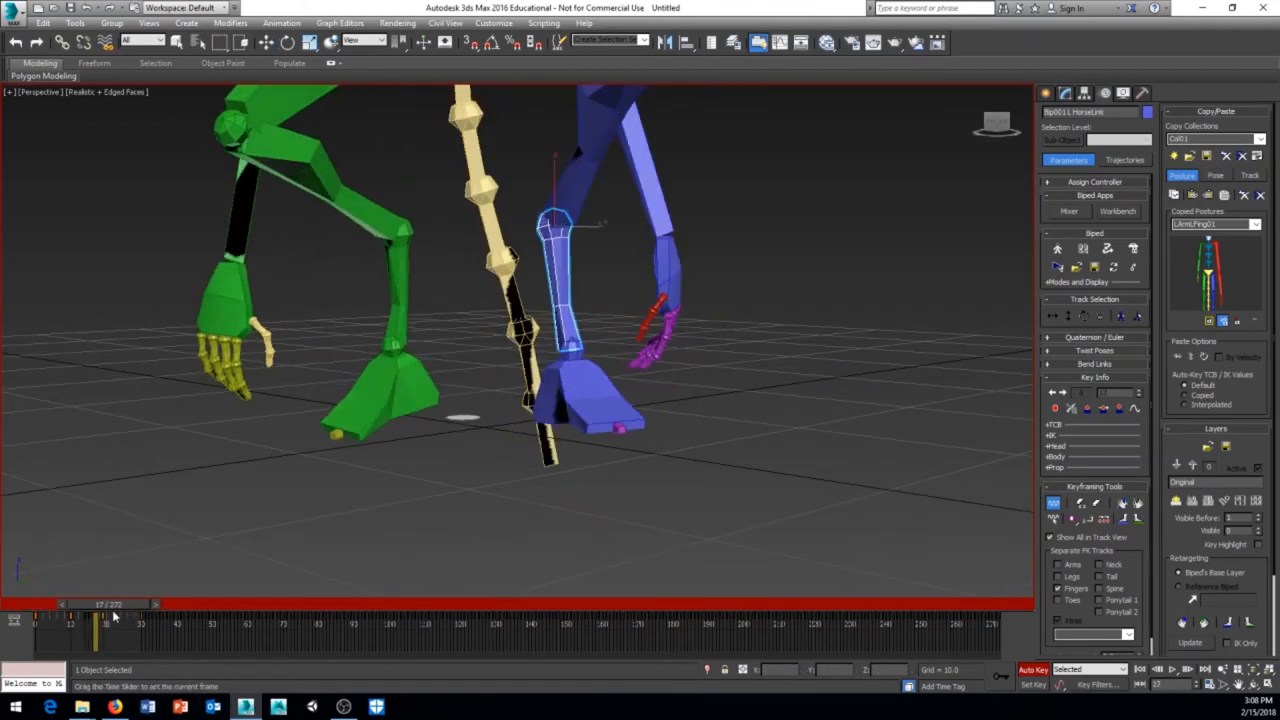
drag(100, 620, 136, 620)
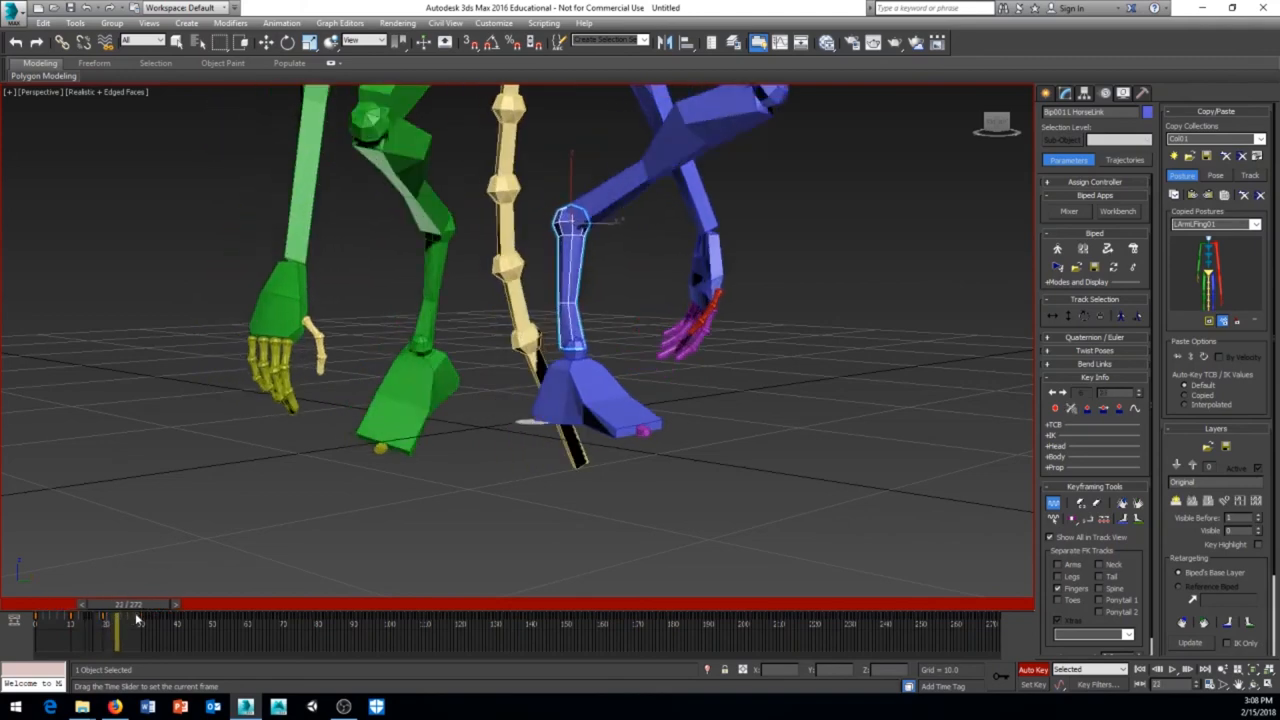
drag(136, 620, 104, 620)
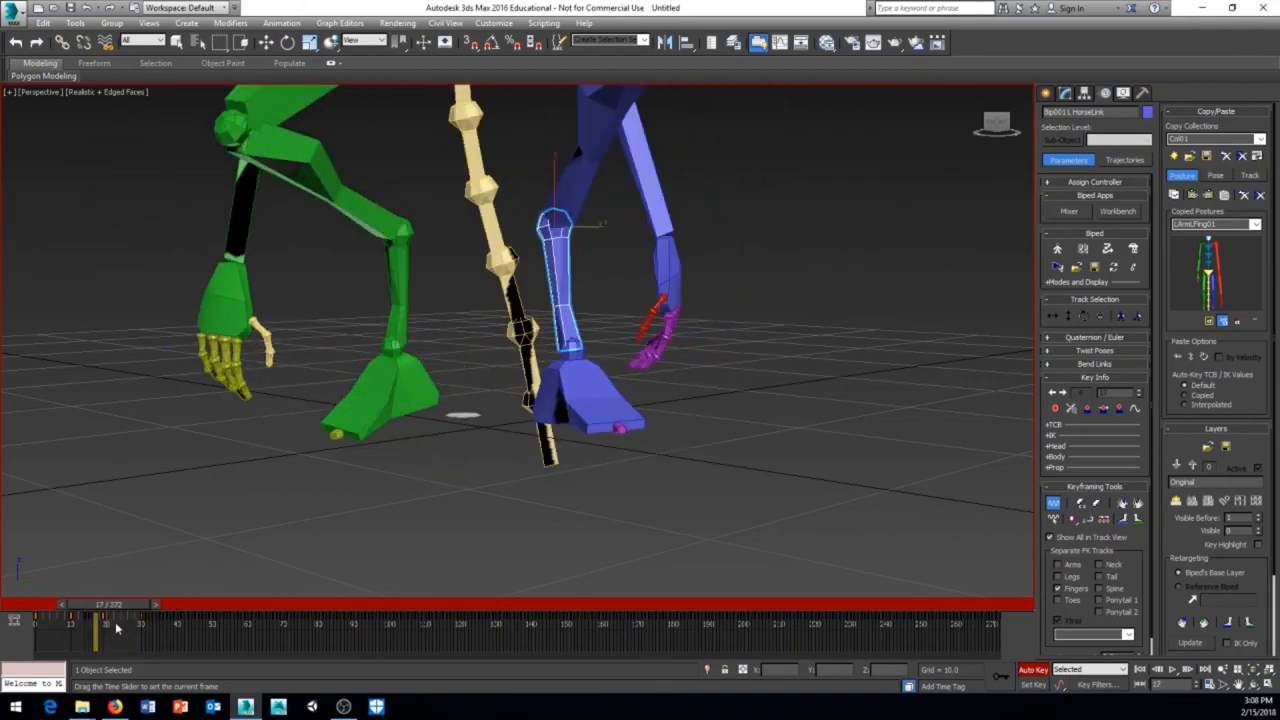
drag(116, 628, 84, 628)
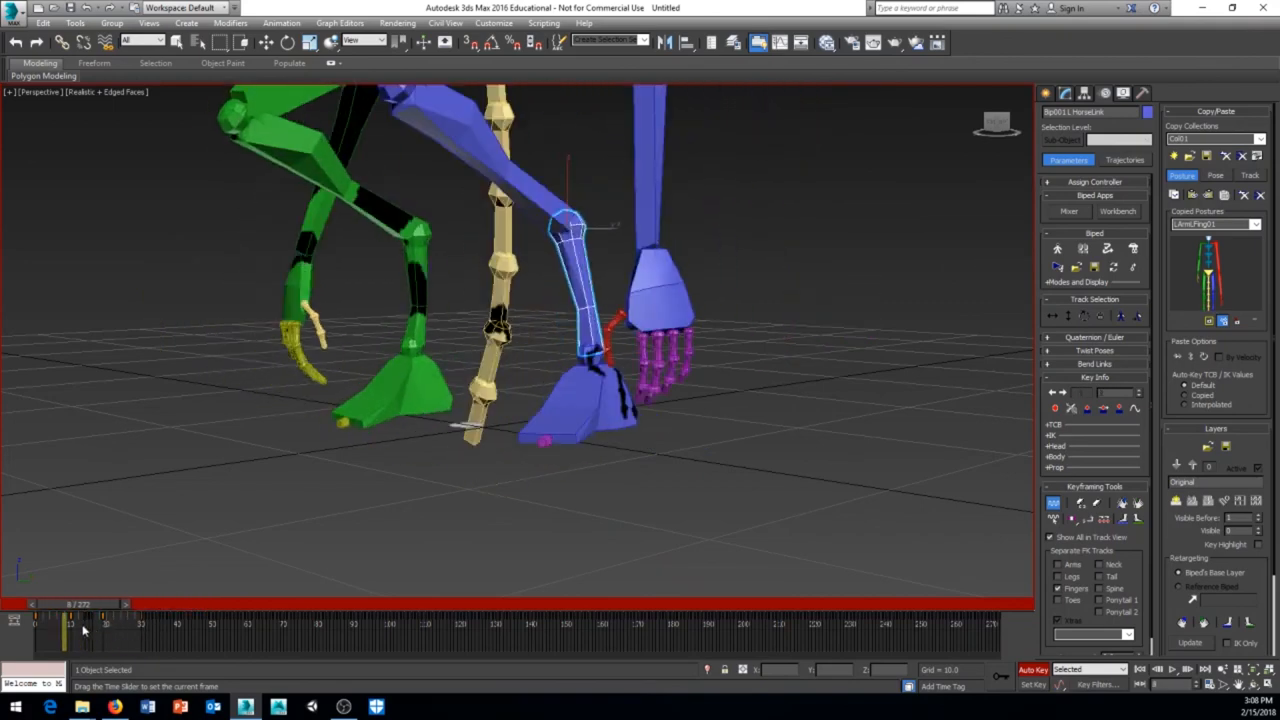
drag(84, 630, 116, 630)
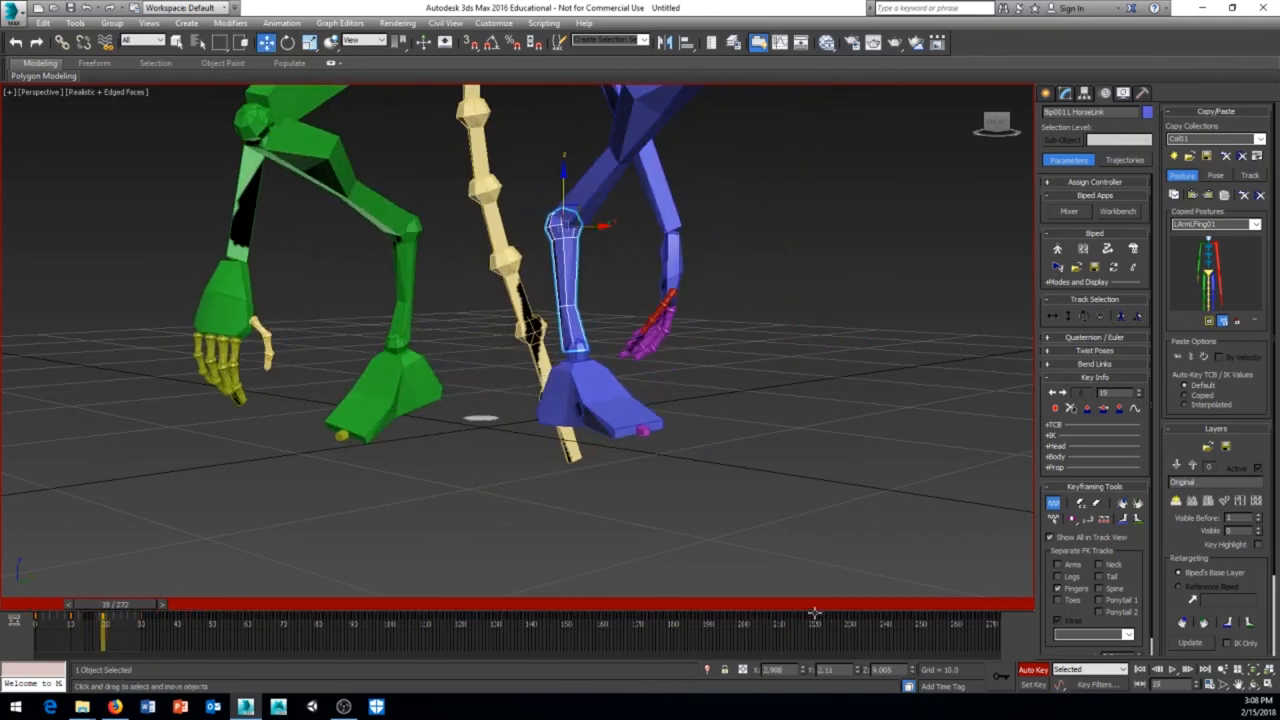
drag(104, 612, 90, 612)
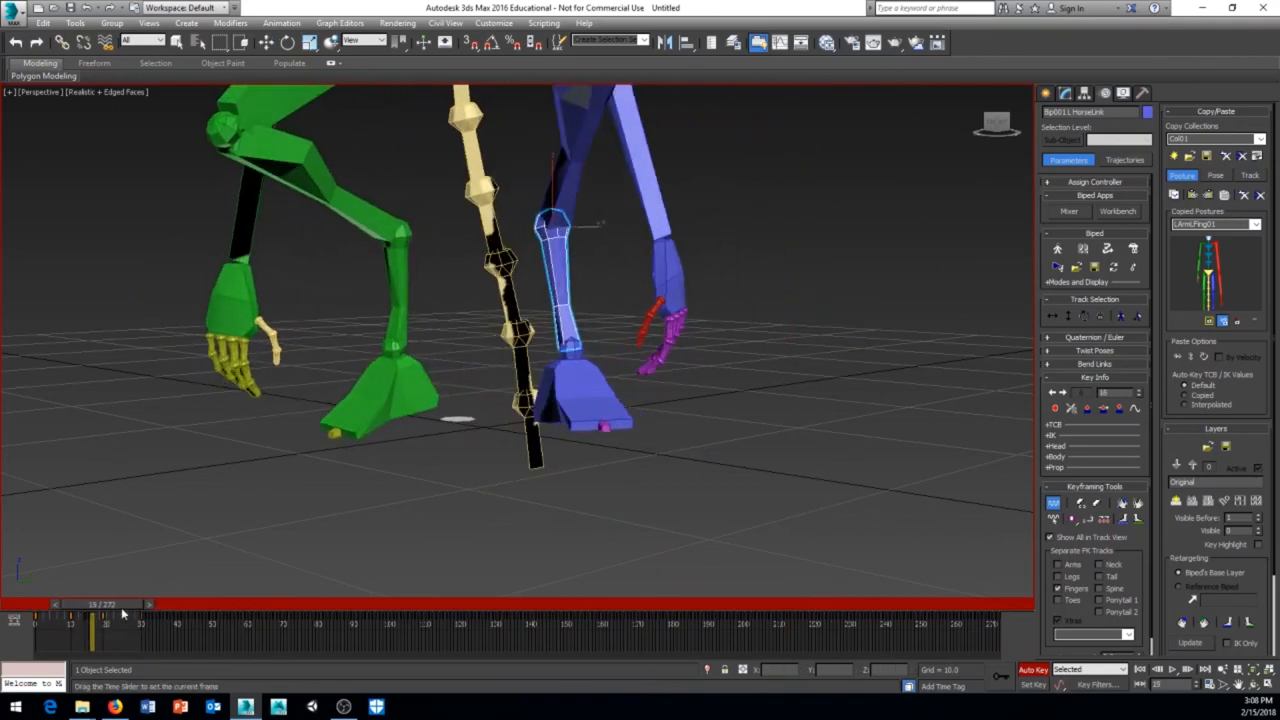
drag(90, 604, 136, 604)
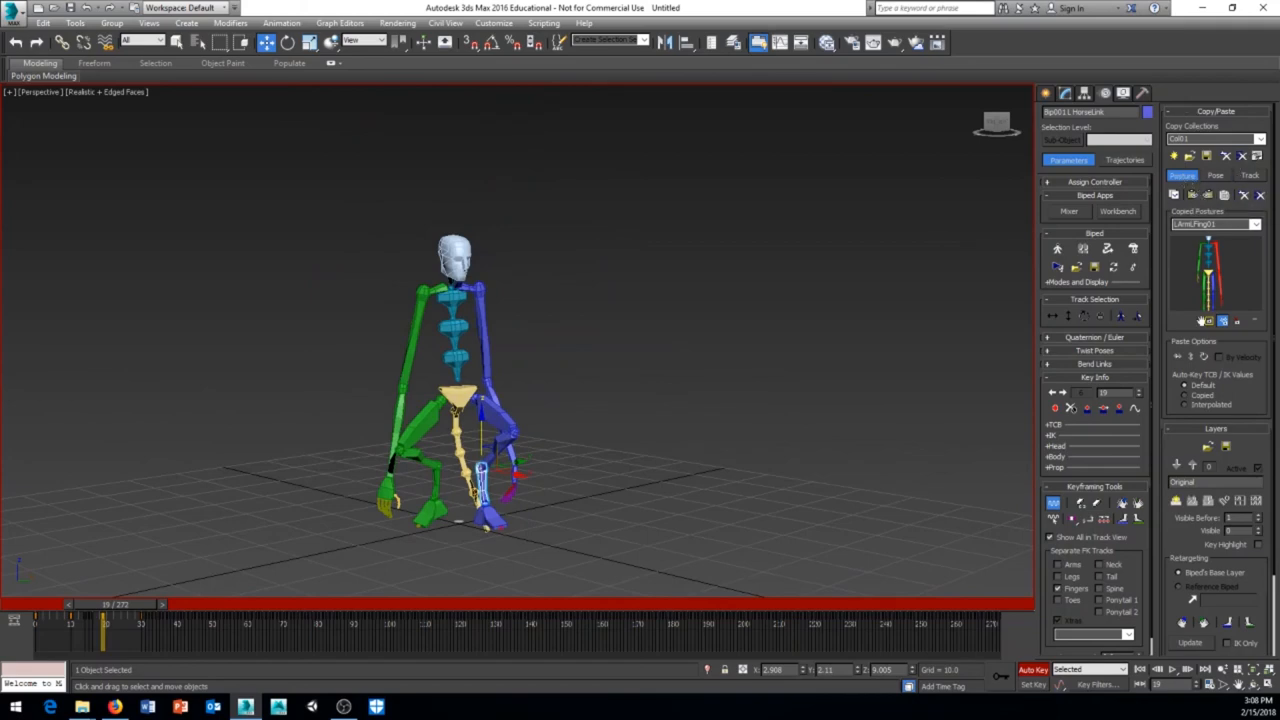
mouse_move(1136, 368)
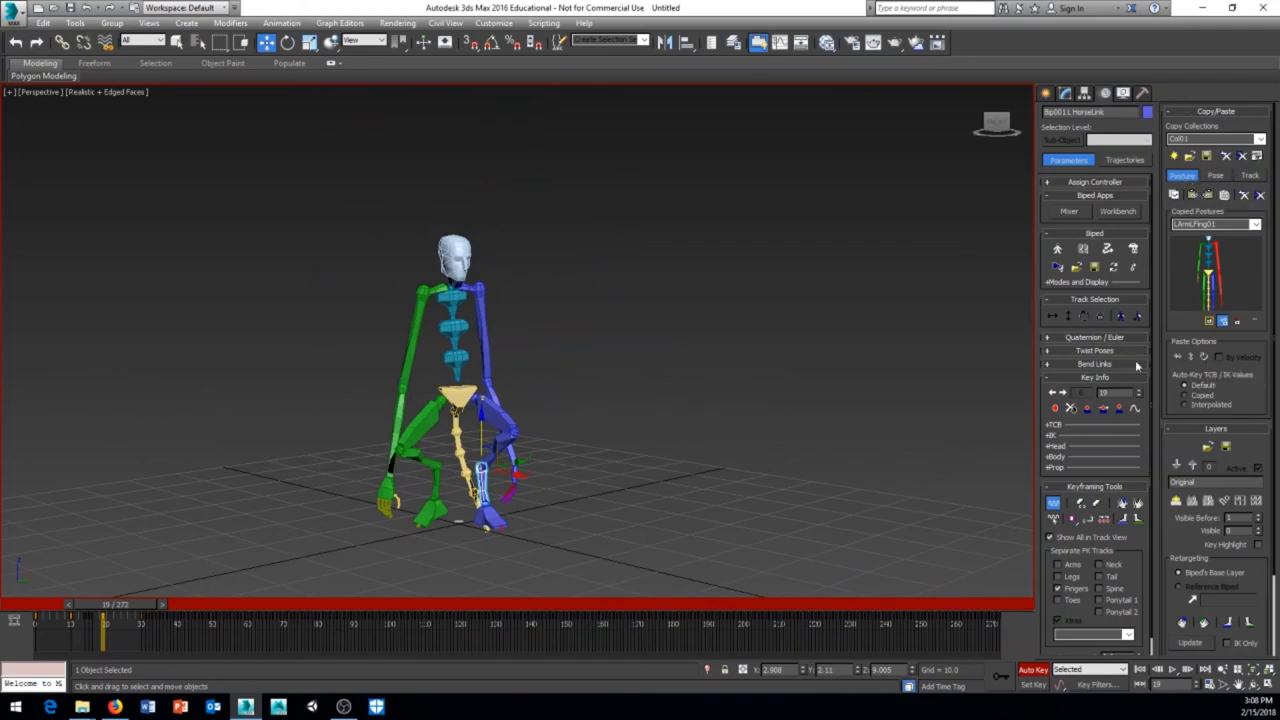
mouse_move(1084, 248)
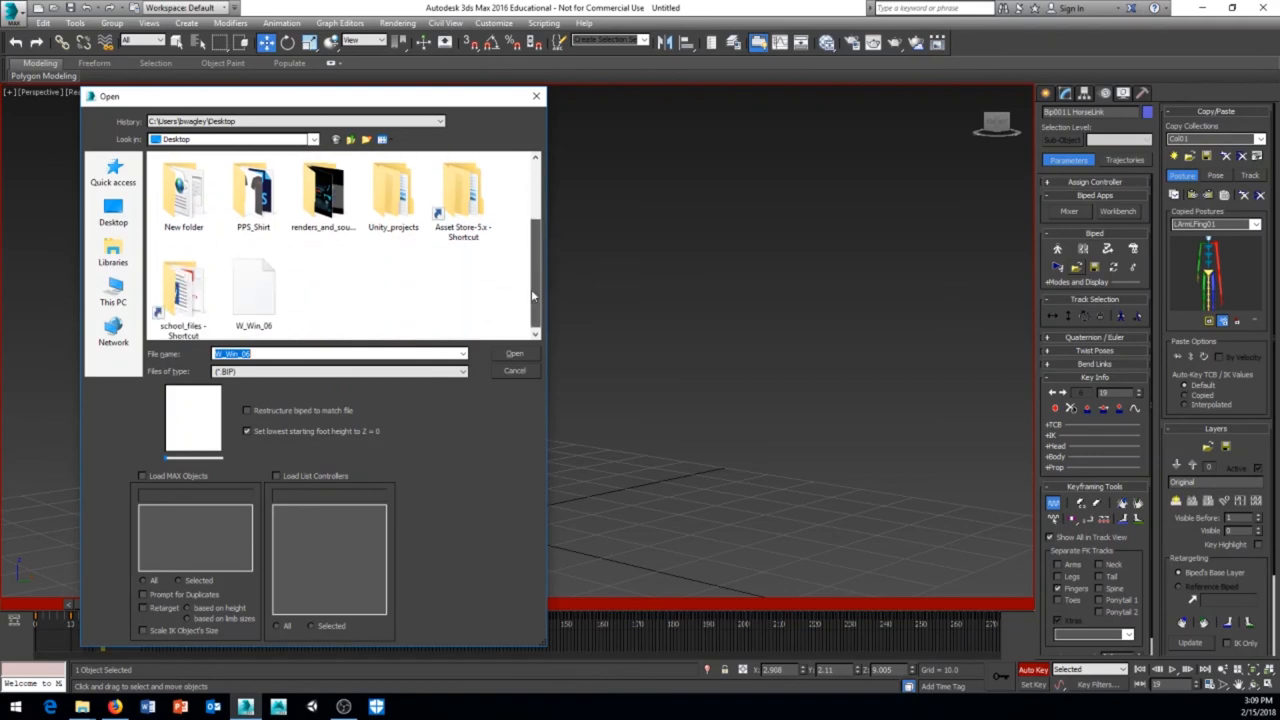
Pick the .bip motion file on the Desktop and confirm loading it onto the biped
click(460, 370)
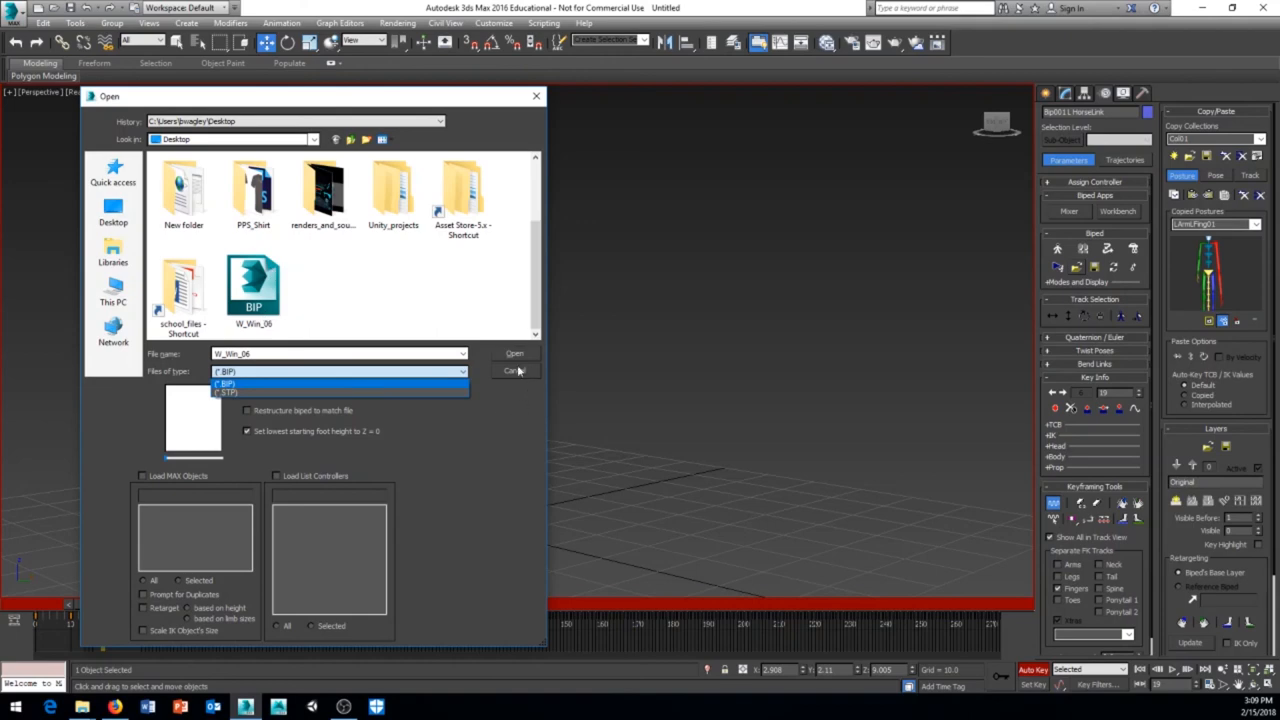
click(514, 352)
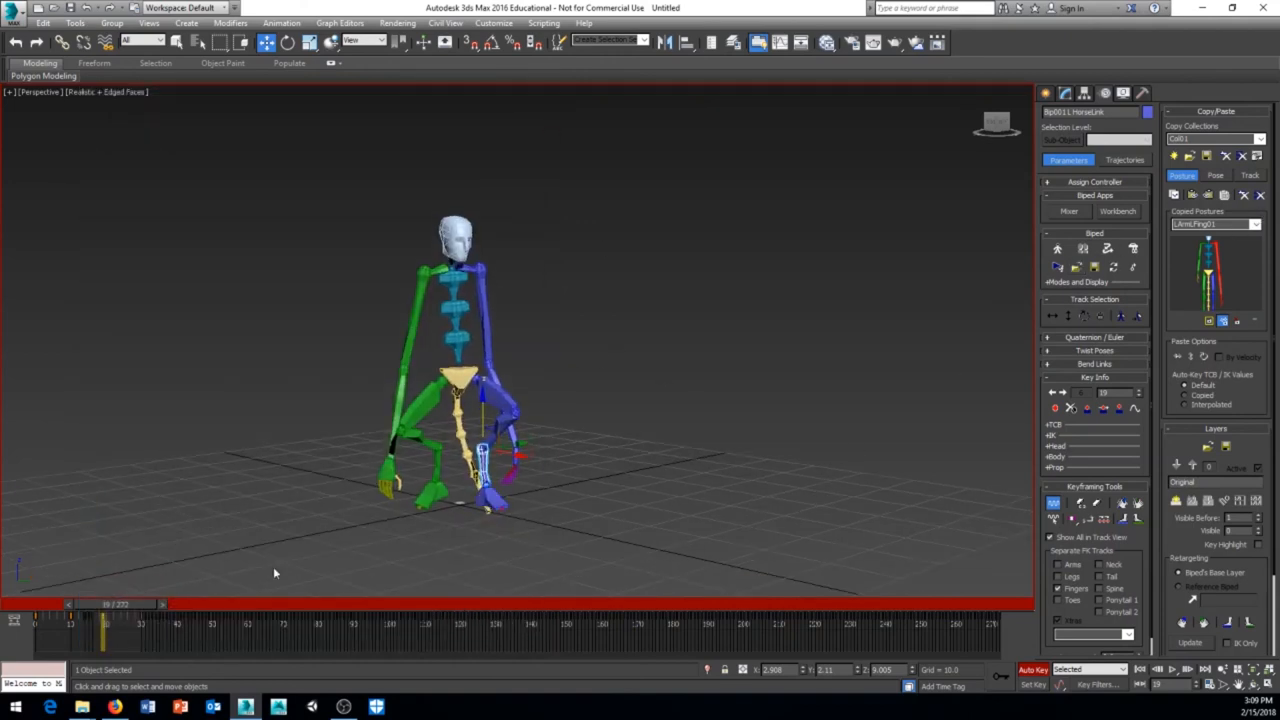
drag(104, 604, 248, 604)
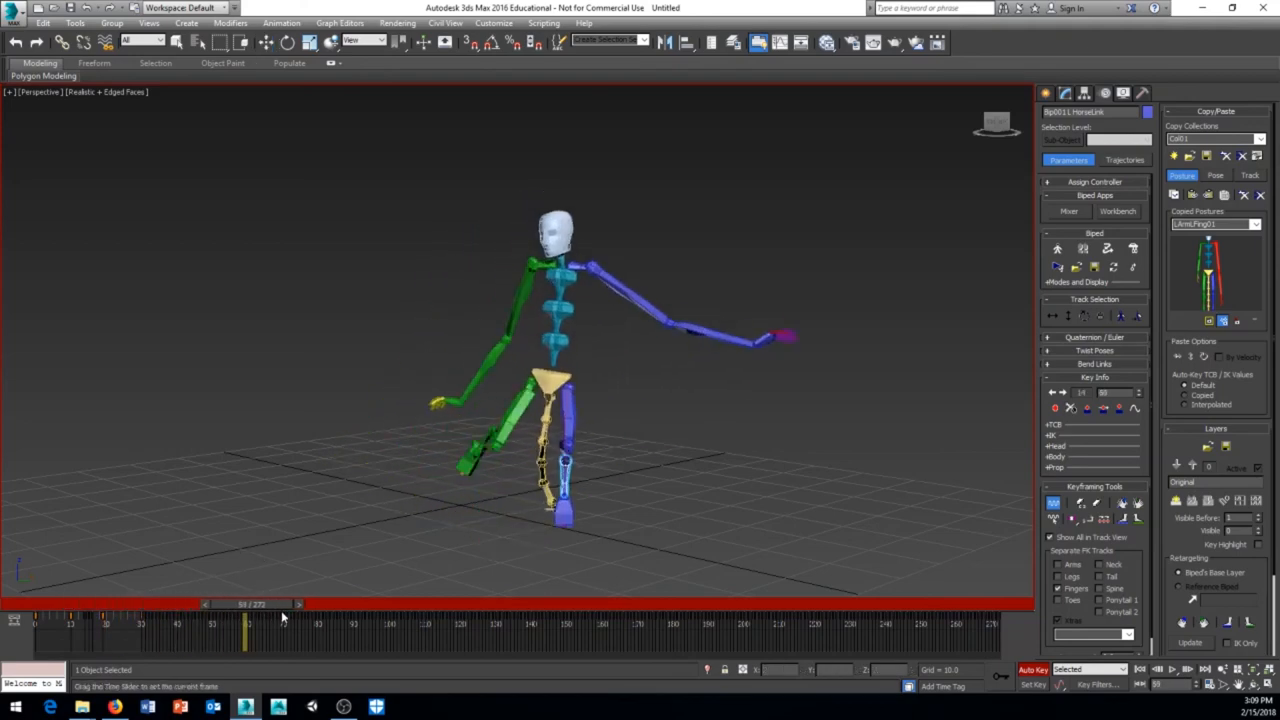
drag(248, 604, 568, 604)
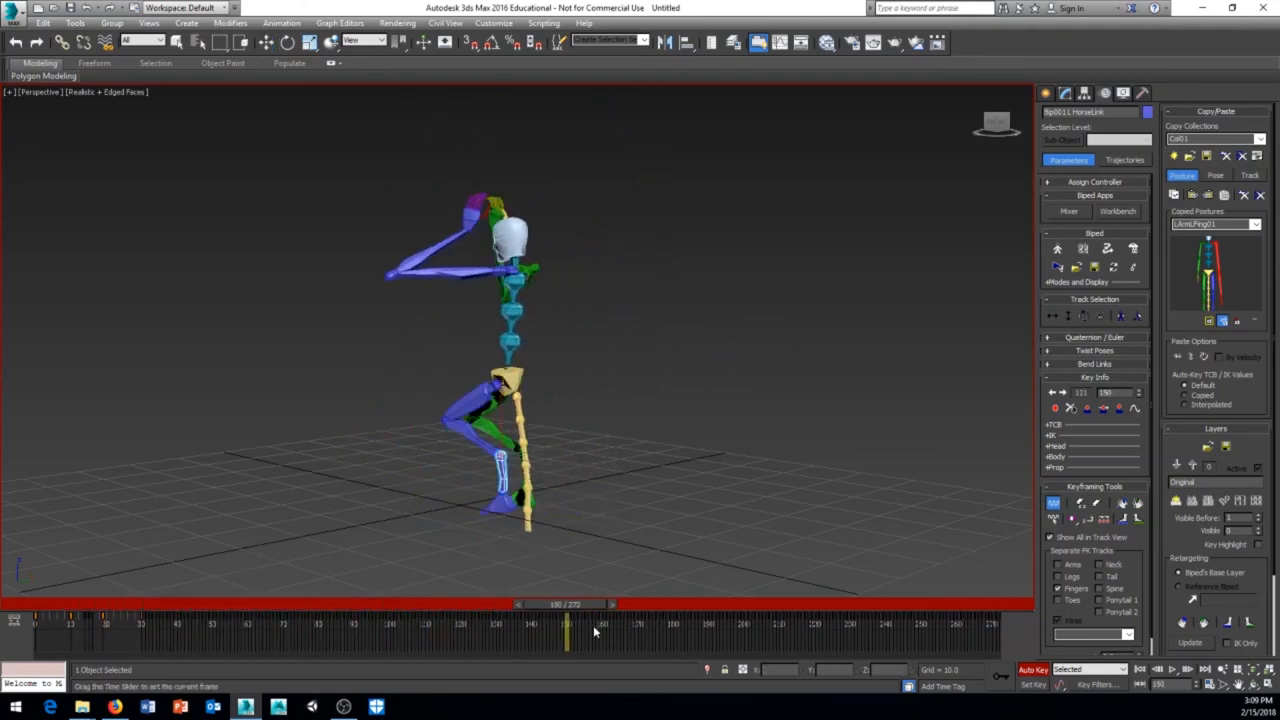
drag(564, 640, 548, 640)
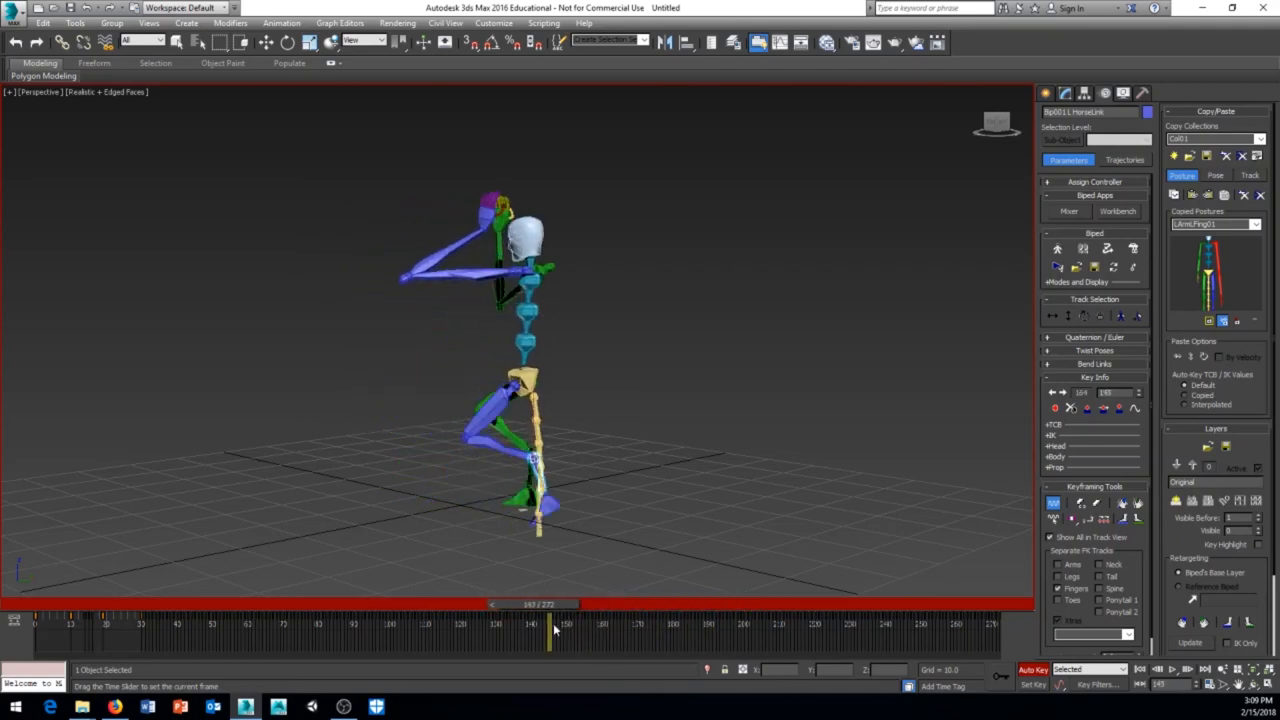
drag(556, 628, 358, 628)
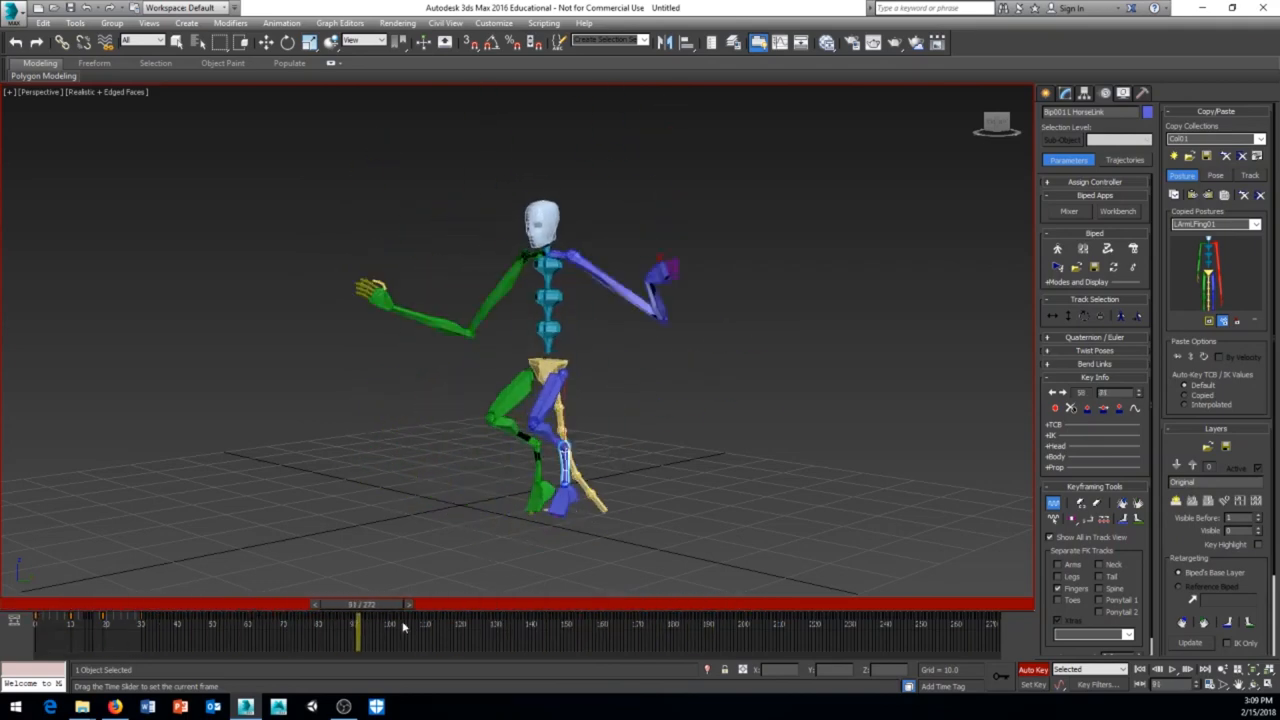
drag(356, 604, 70, 604)
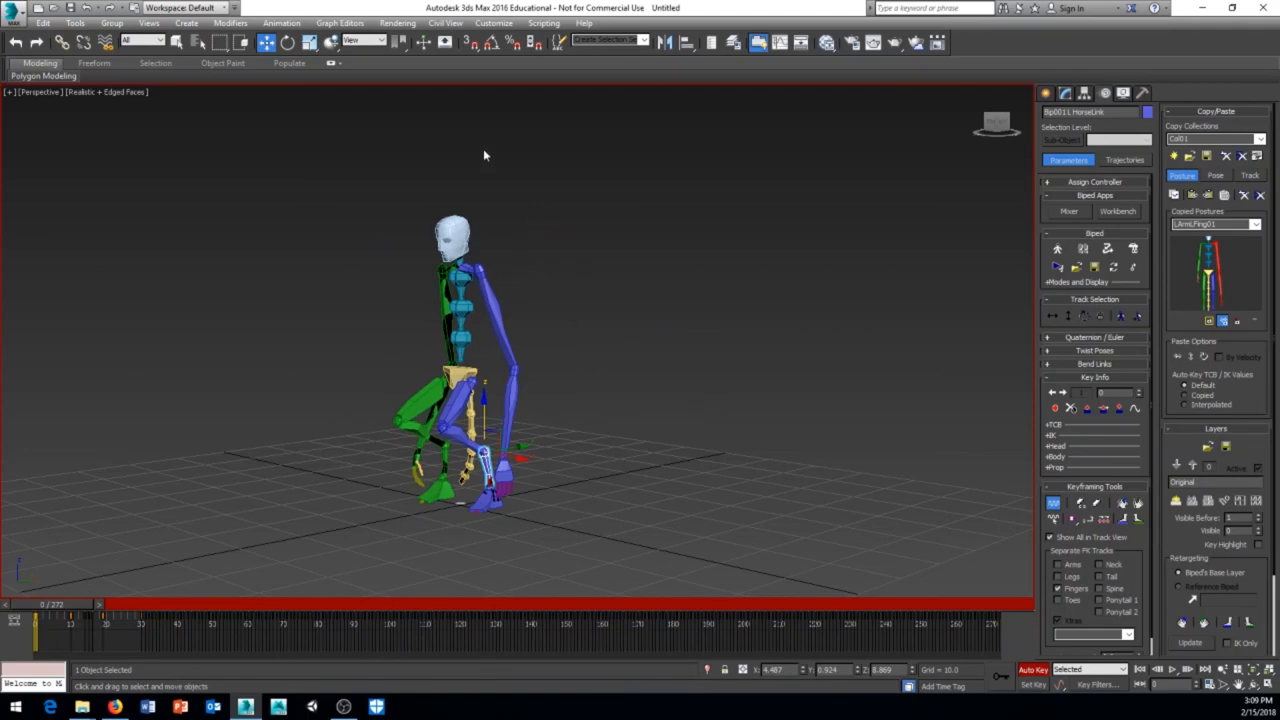
mouse_move(644, 248)
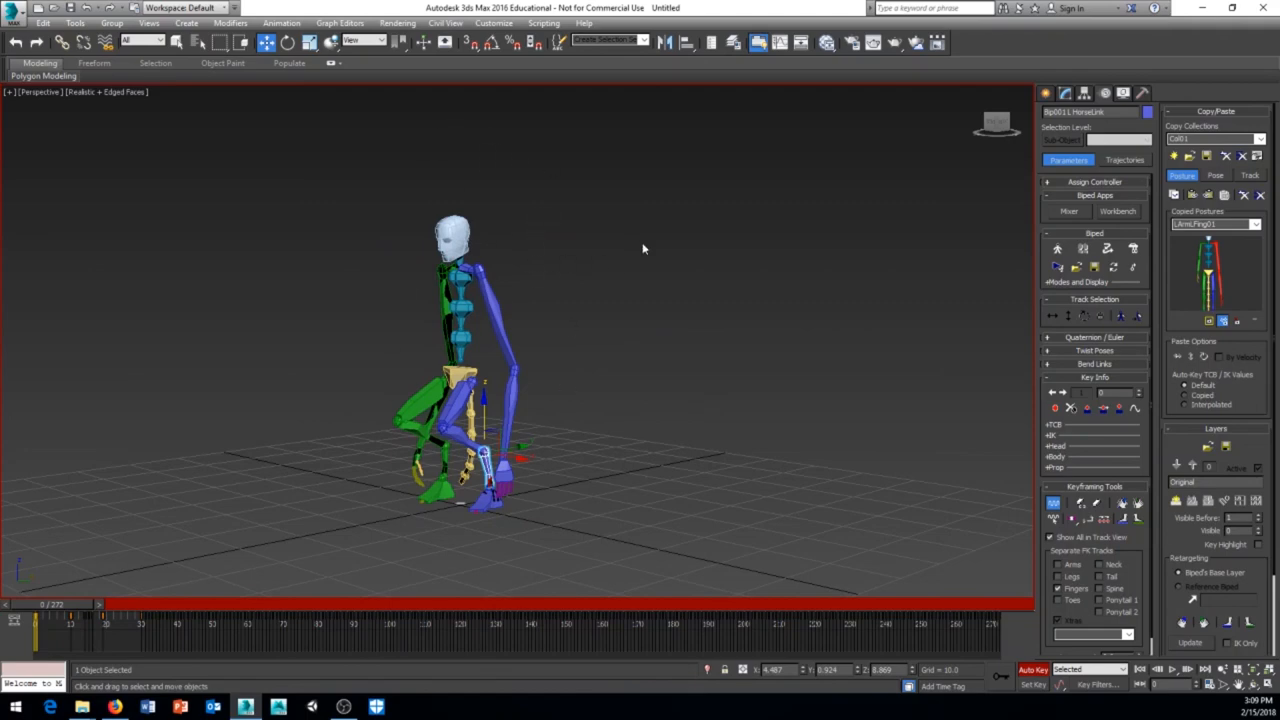
drag(36, 604, 318, 604)
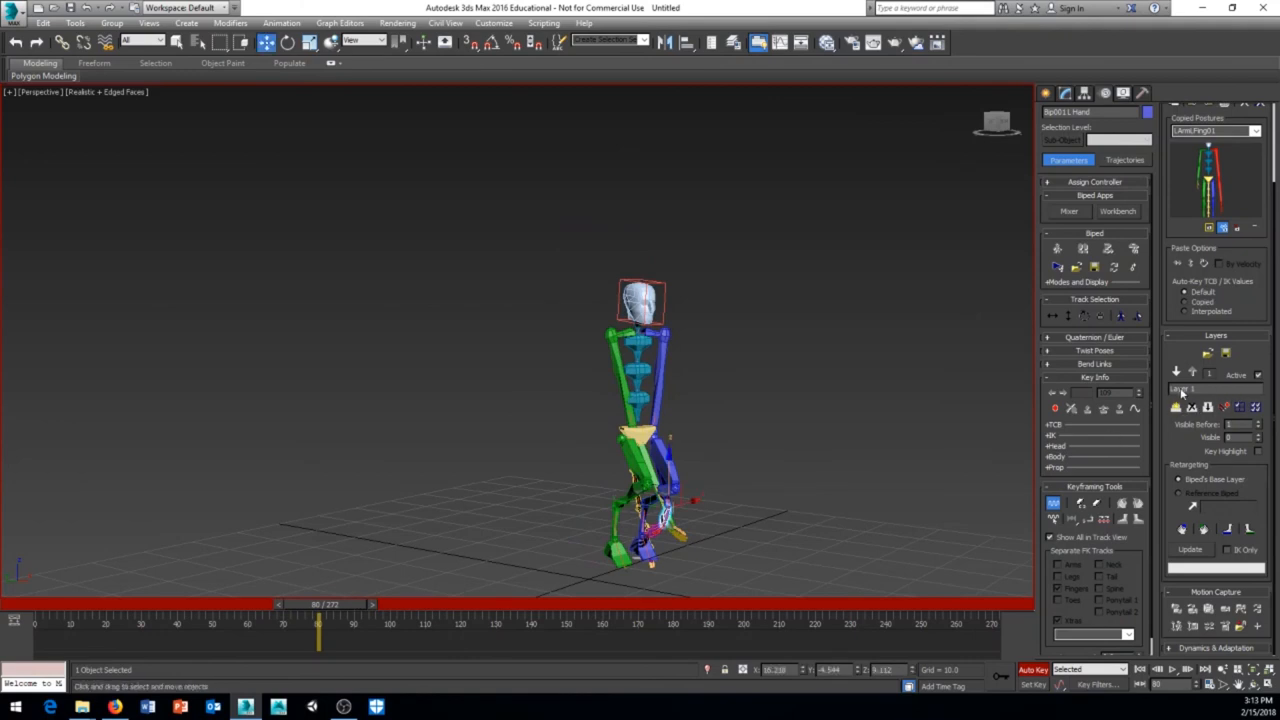
mouse_move(1208, 356)
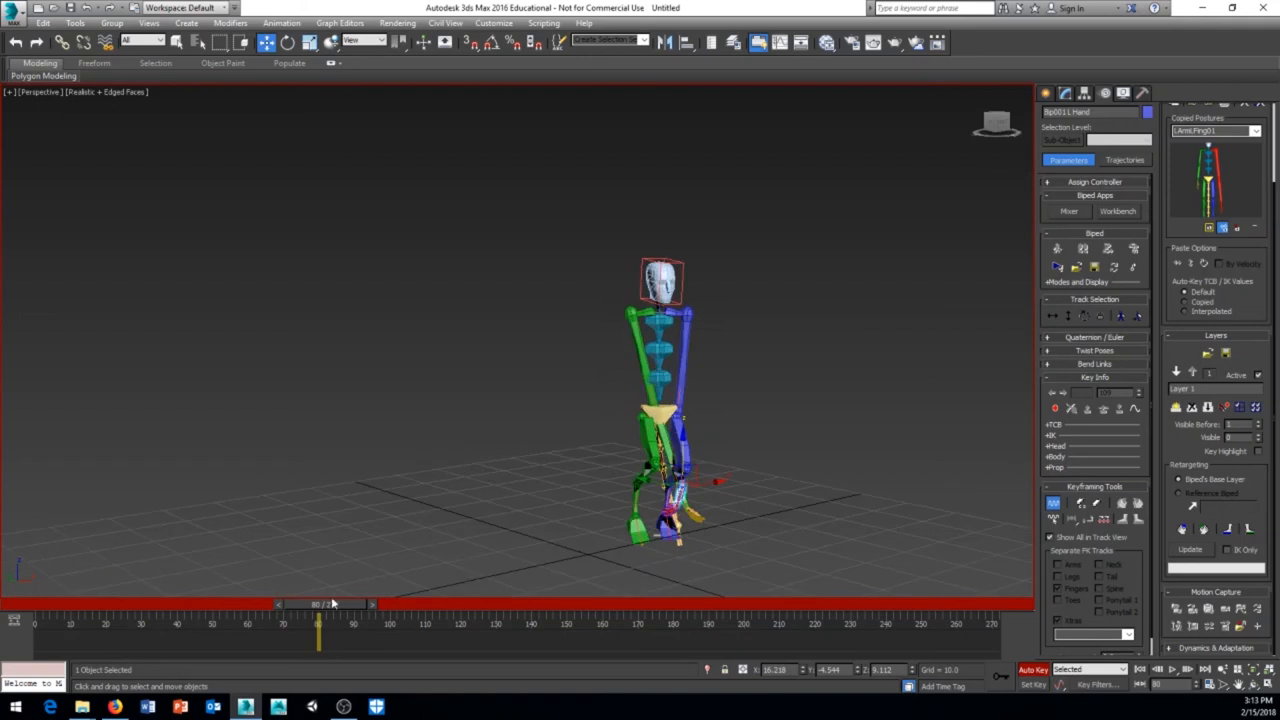
Swing the purple arm out sideways on the new layer and scrub forward to check it
drag(318, 642, 356, 642)
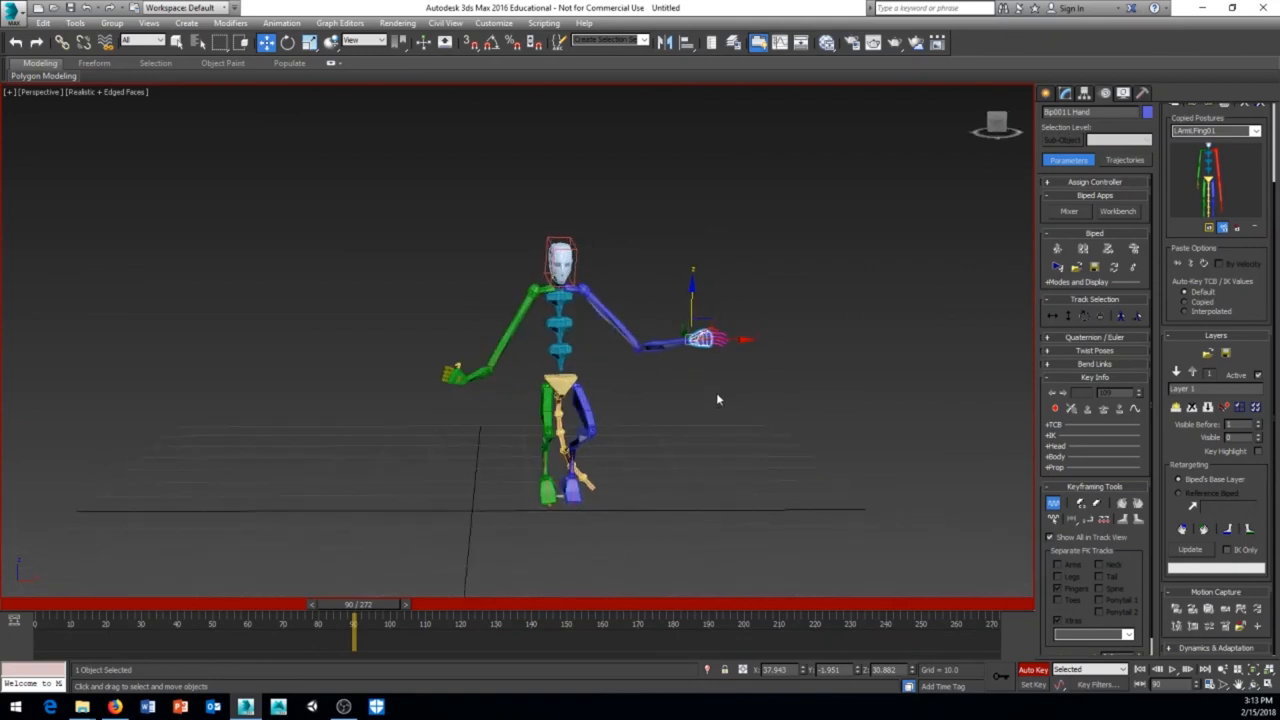
mouse_move(1120, 402)
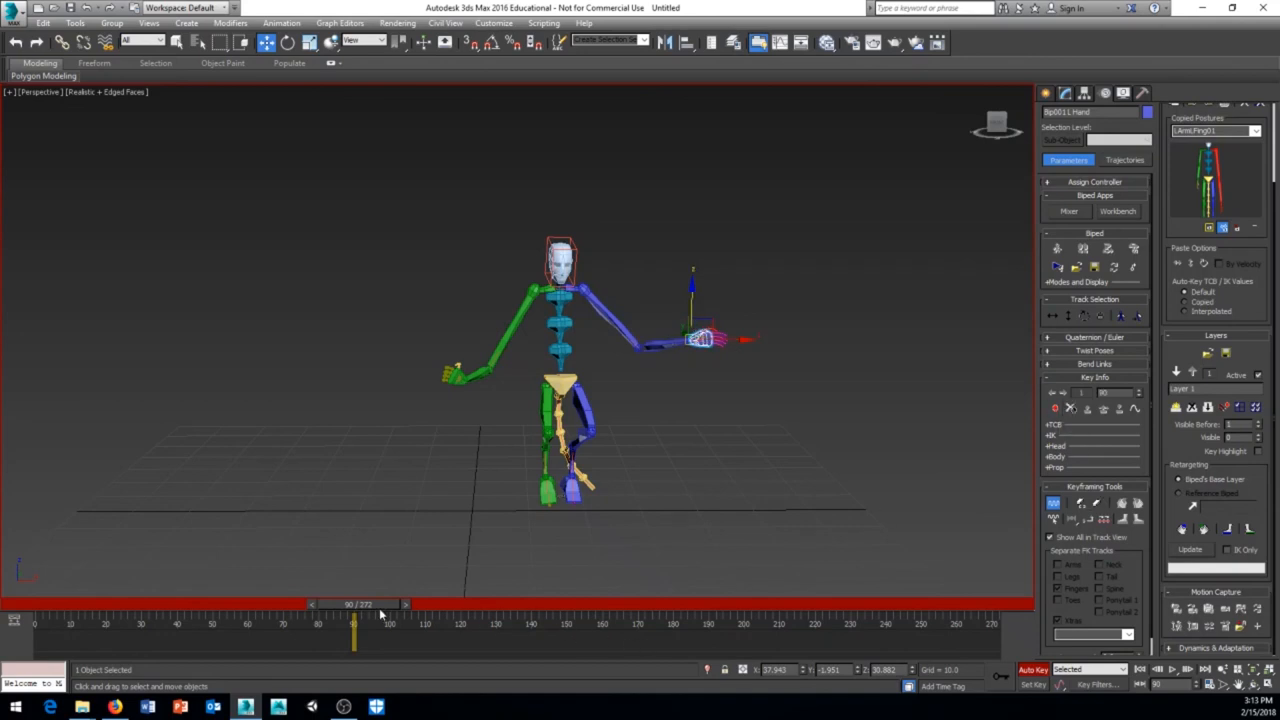
drag(356, 604, 476, 604)
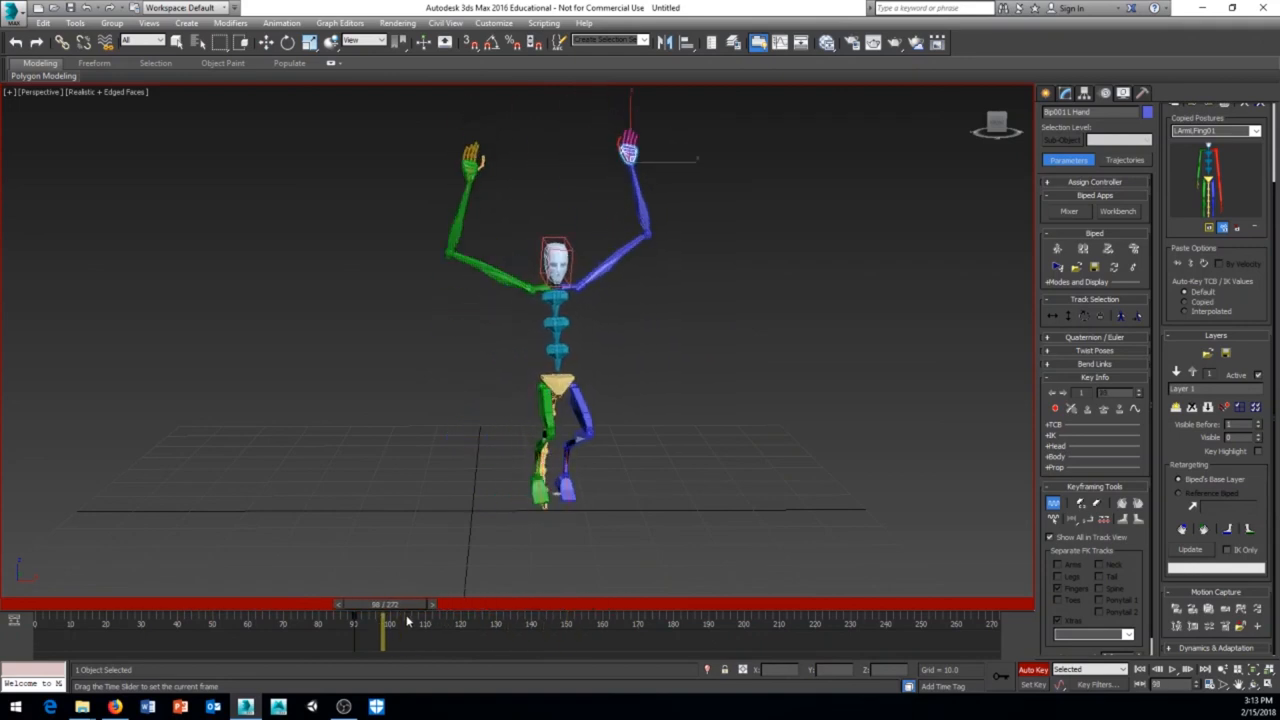
drag(384, 604, 640, 604)
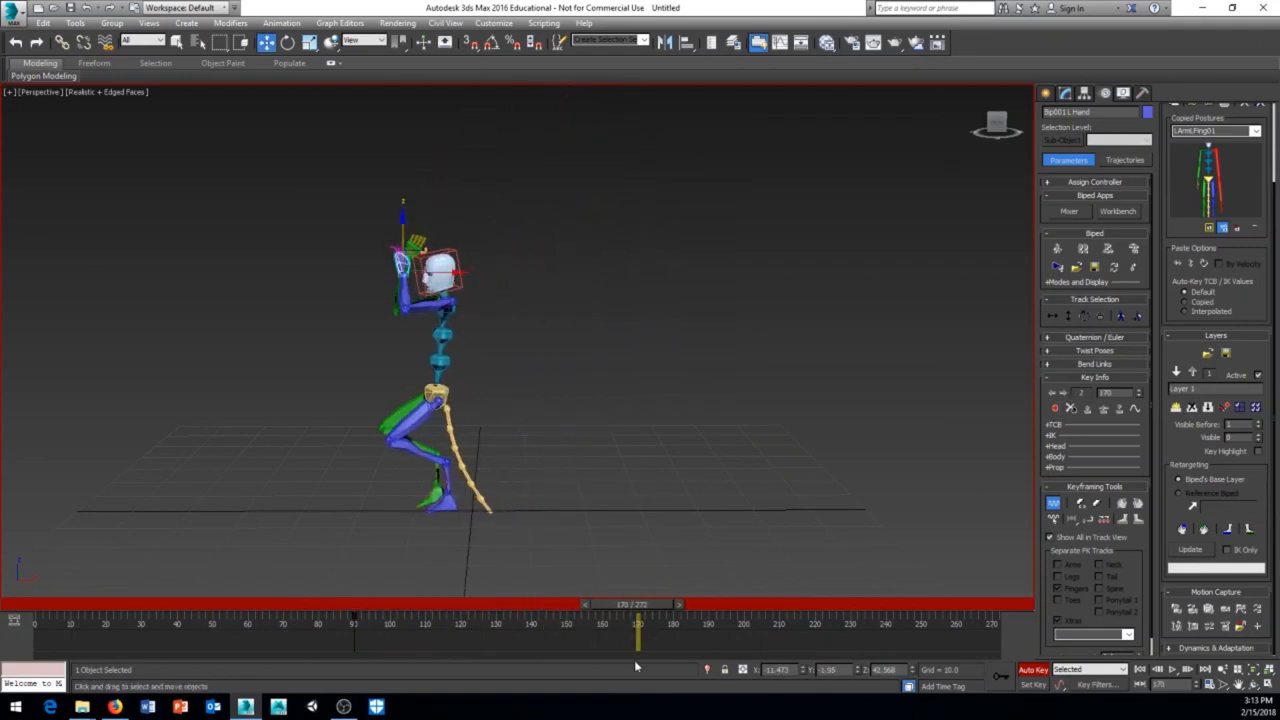
drag(636, 636, 492, 636)
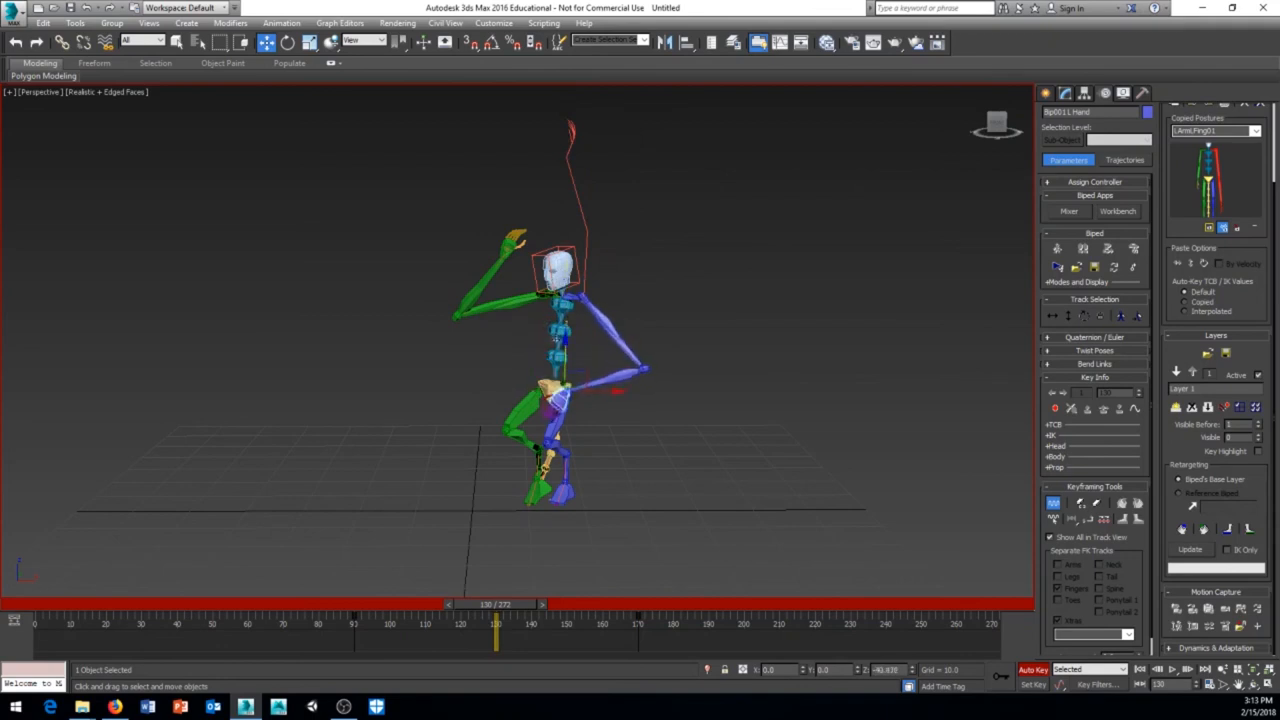
Scrub back to the posed frame and forward again to review the arm blending through the dance
drag(496, 604, 464, 604)
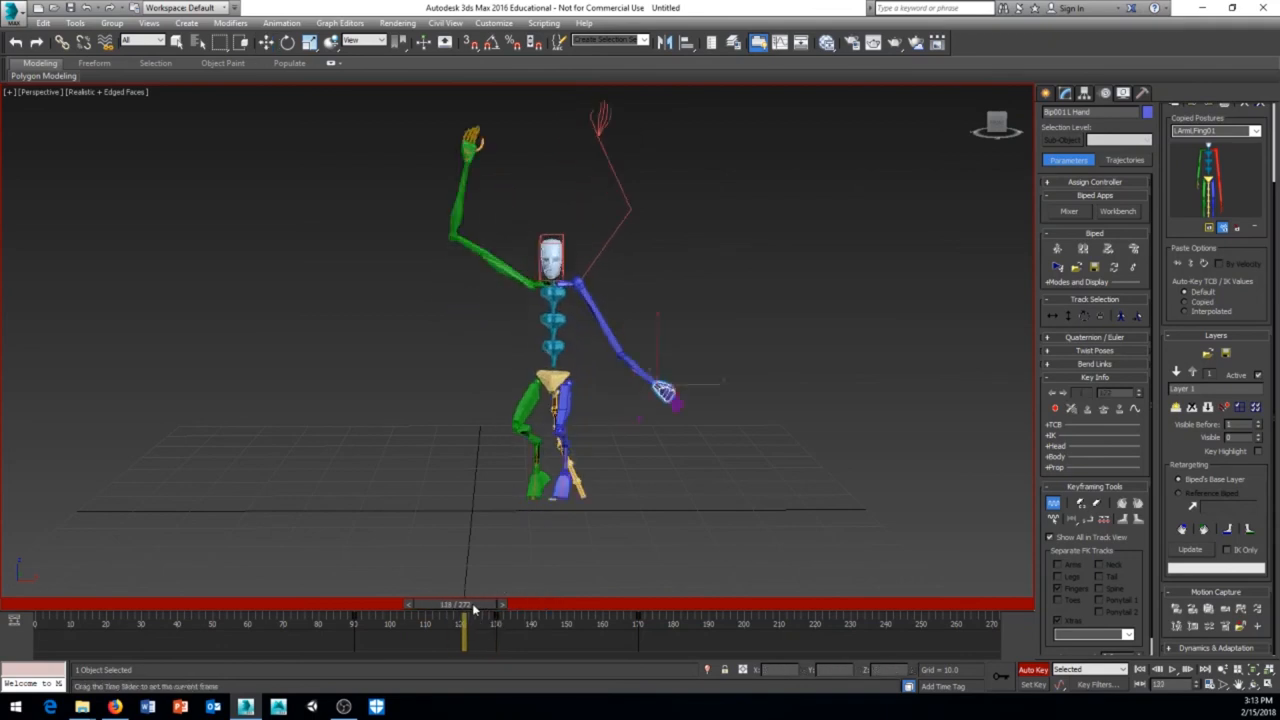
drag(464, 604, 356, 604)
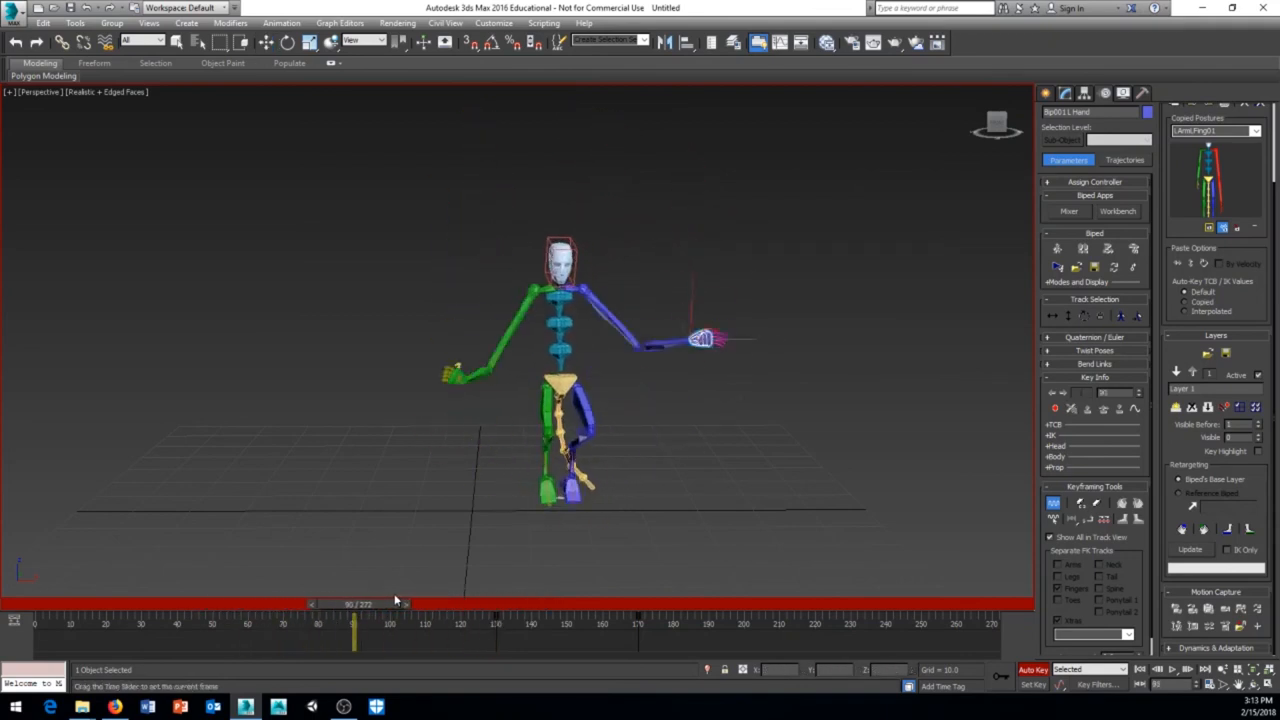
drag(356, 604, 468, 604)
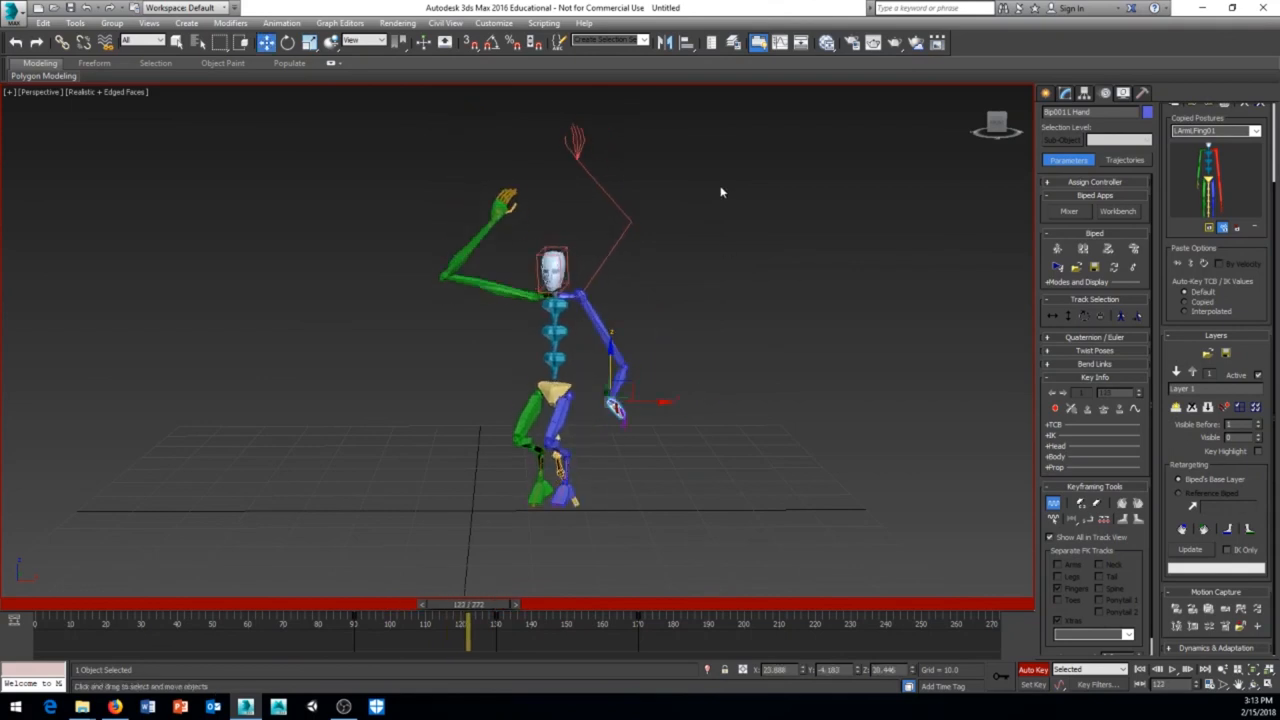
mouse_move(588, 184)
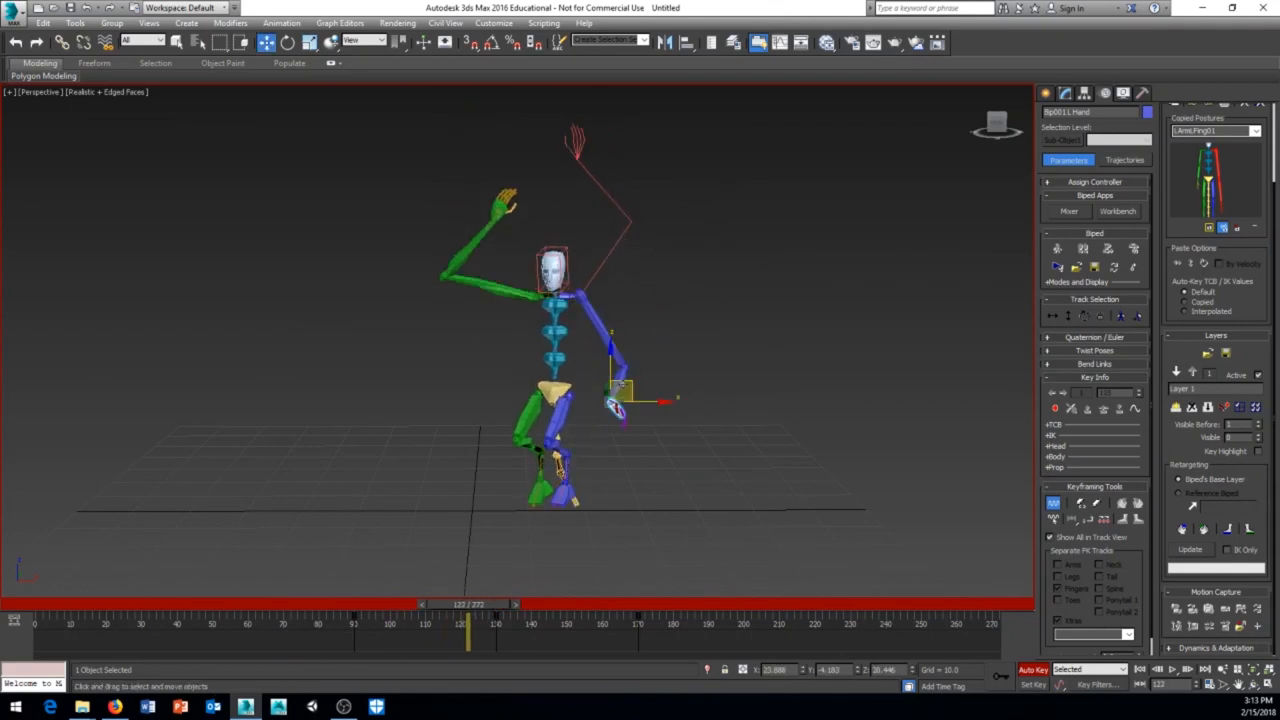
drag(468, 604, 528, 604)
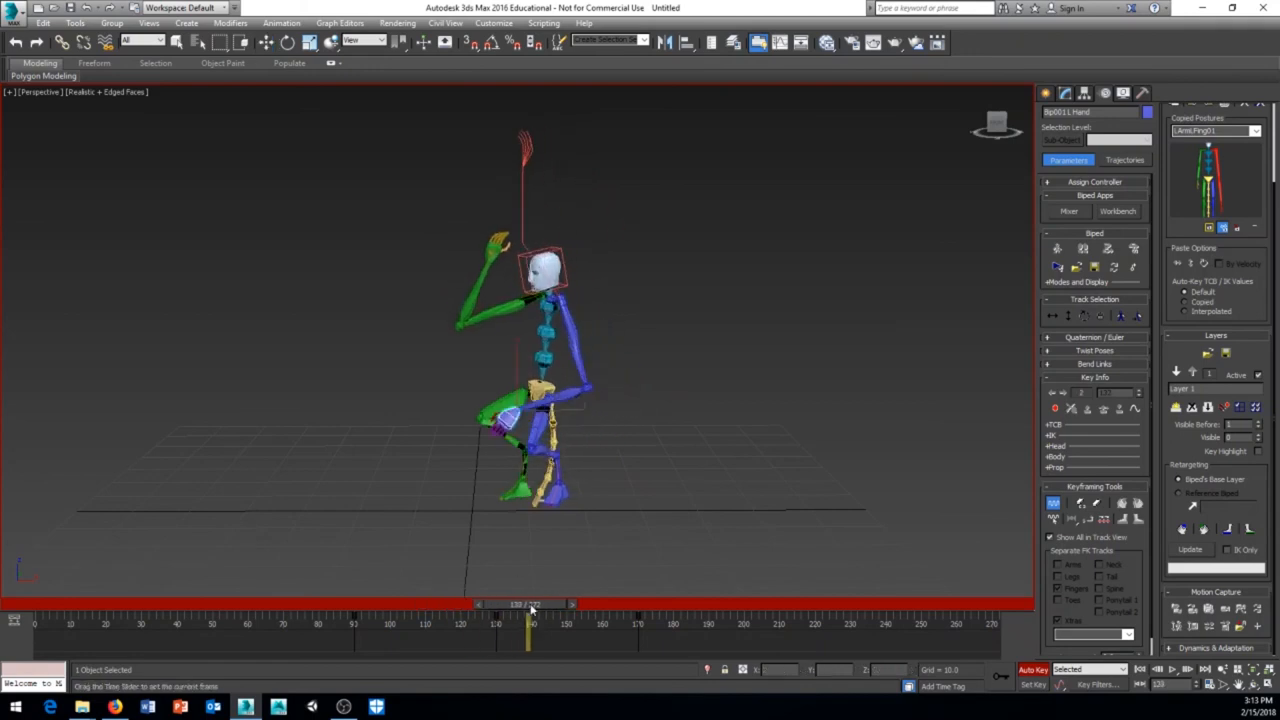
drag(528, 604, 644, 604)
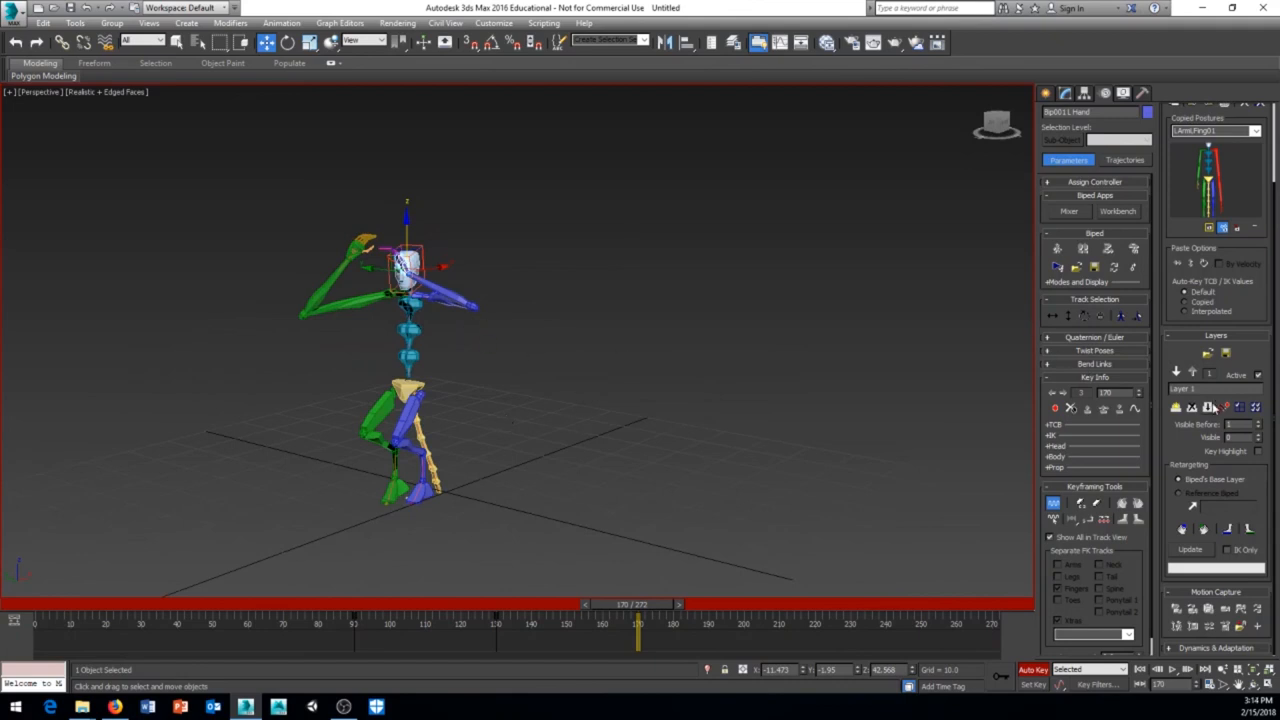
mouse_move(1208, 408)
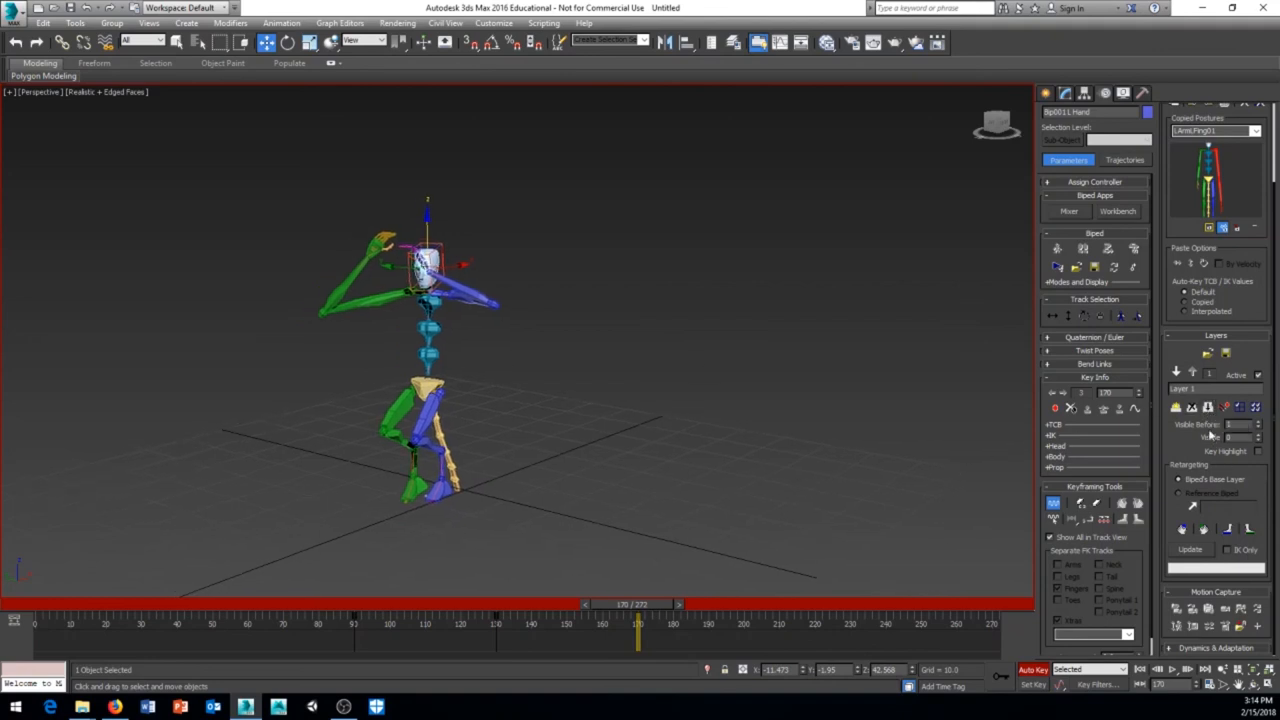
Collapse the arm layer into the Original animation and scrub to verify the merged arm motion
click(1208, 408)
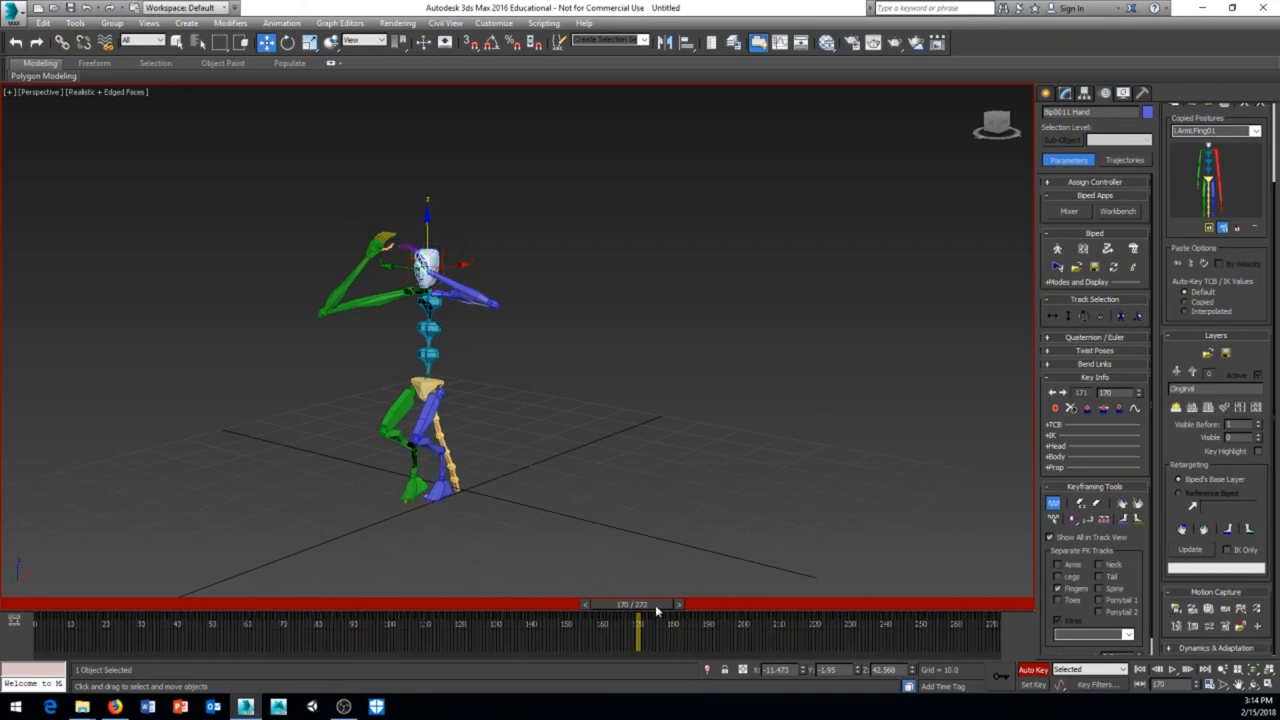
drag(638, 624, 428, 624)
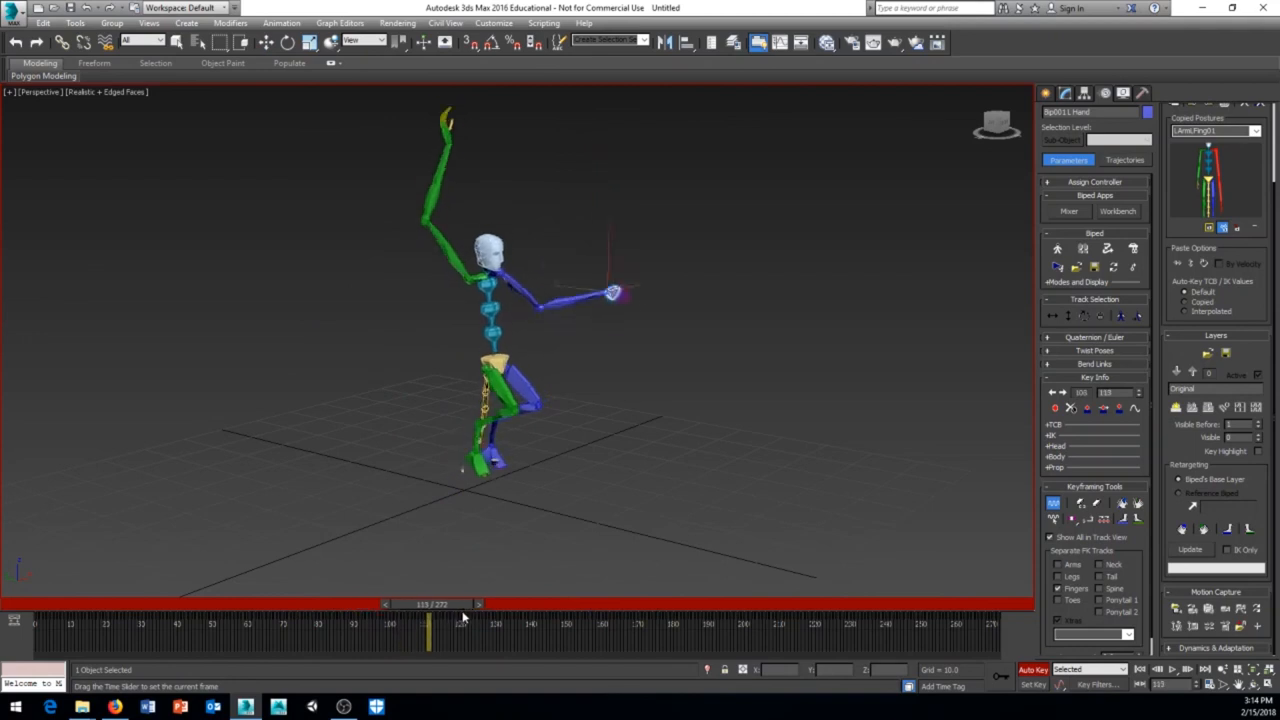
drag(428, 624, 582, 624)
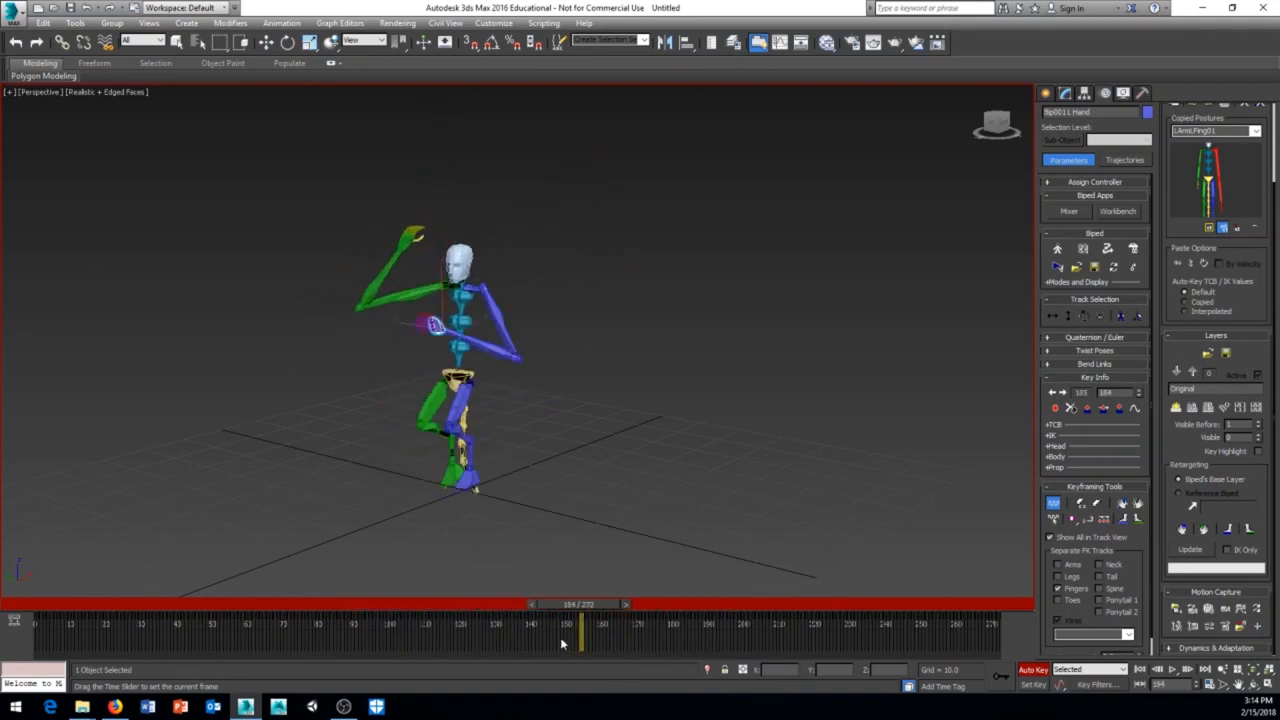
drag(584, 624, 638, 624)
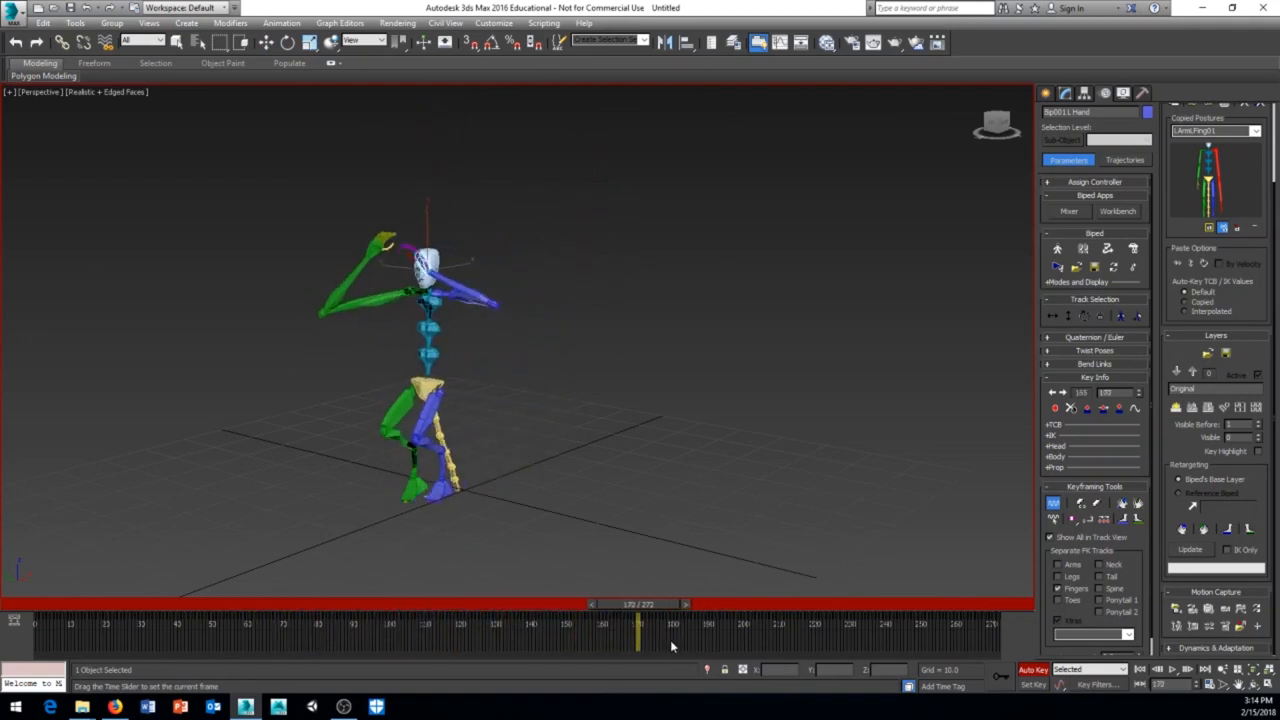
drag(638, 624, 582, 624)
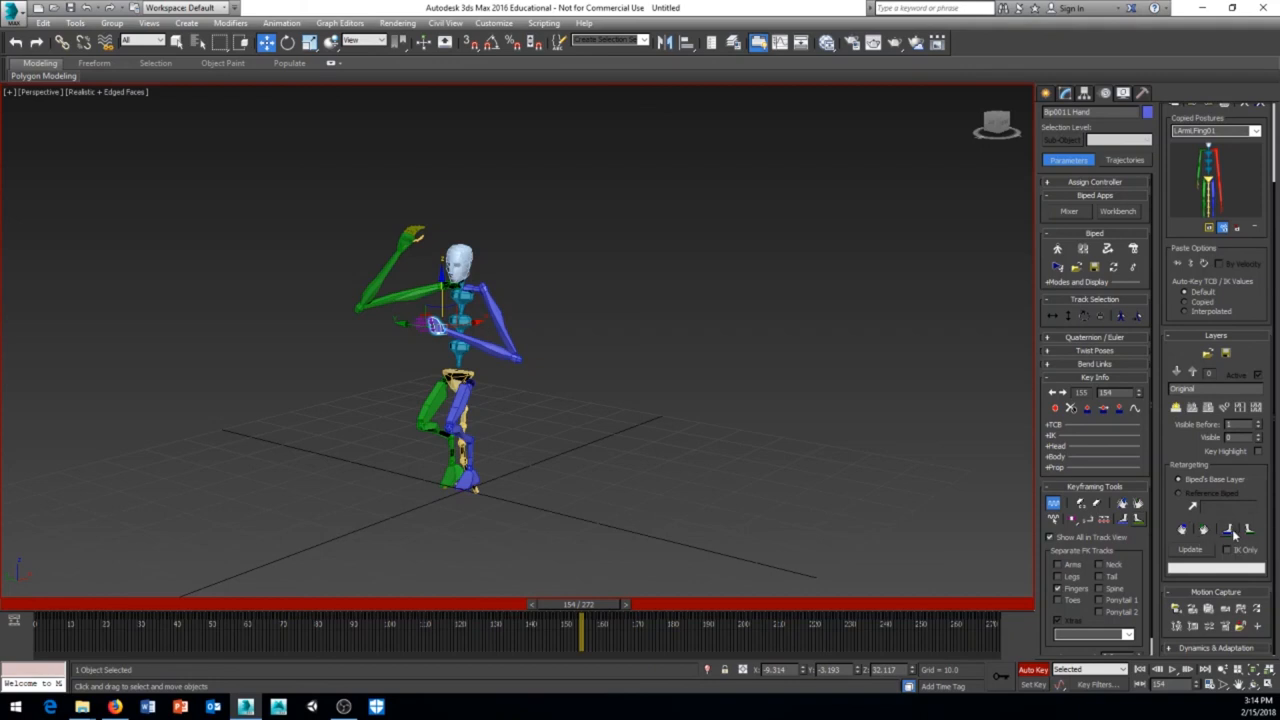
mouse_move(1204, 530)
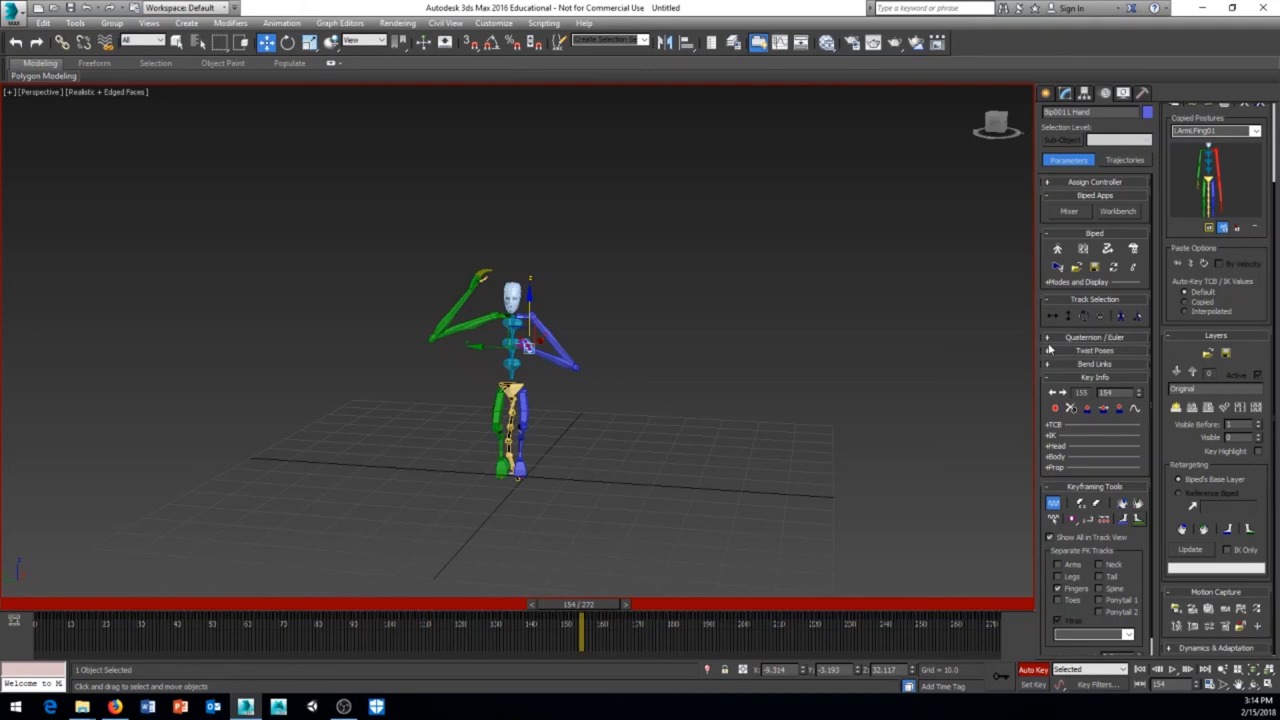
mouse_move(936, 352)
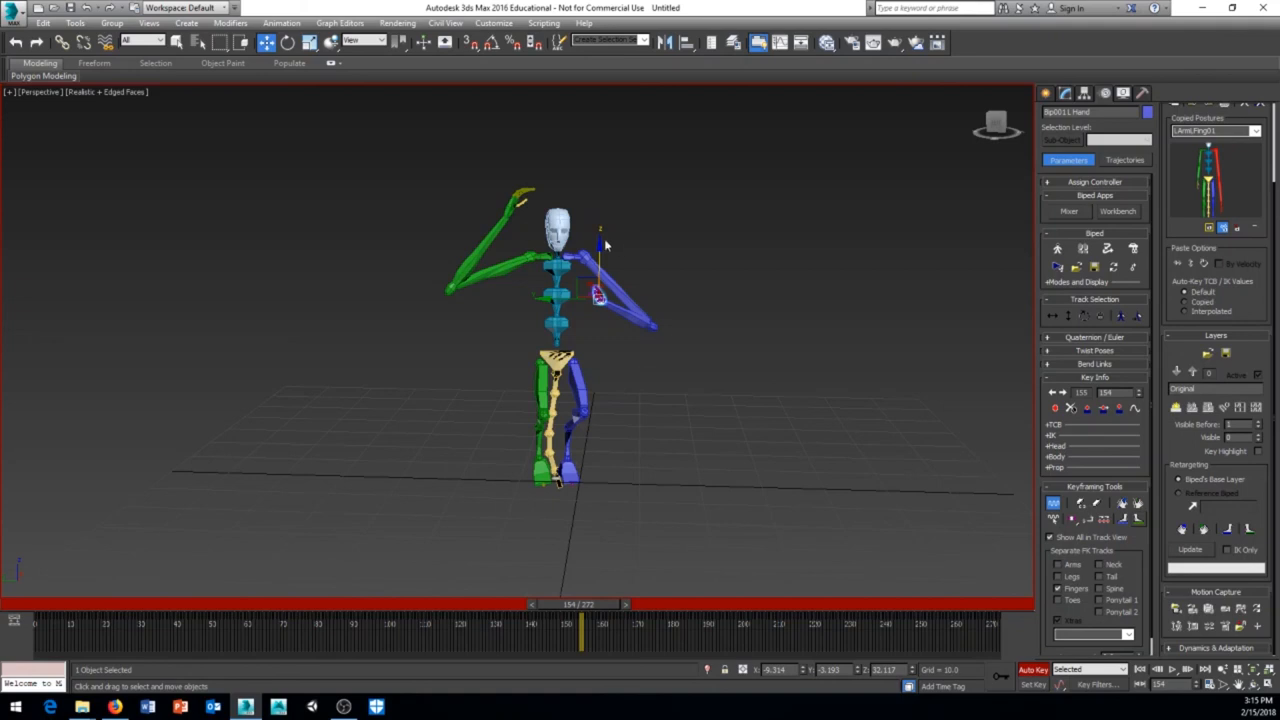
Scrub to a later hands-at-head frame, then return the time slider to the start of the dance
drag(582, 604, 70, 604)
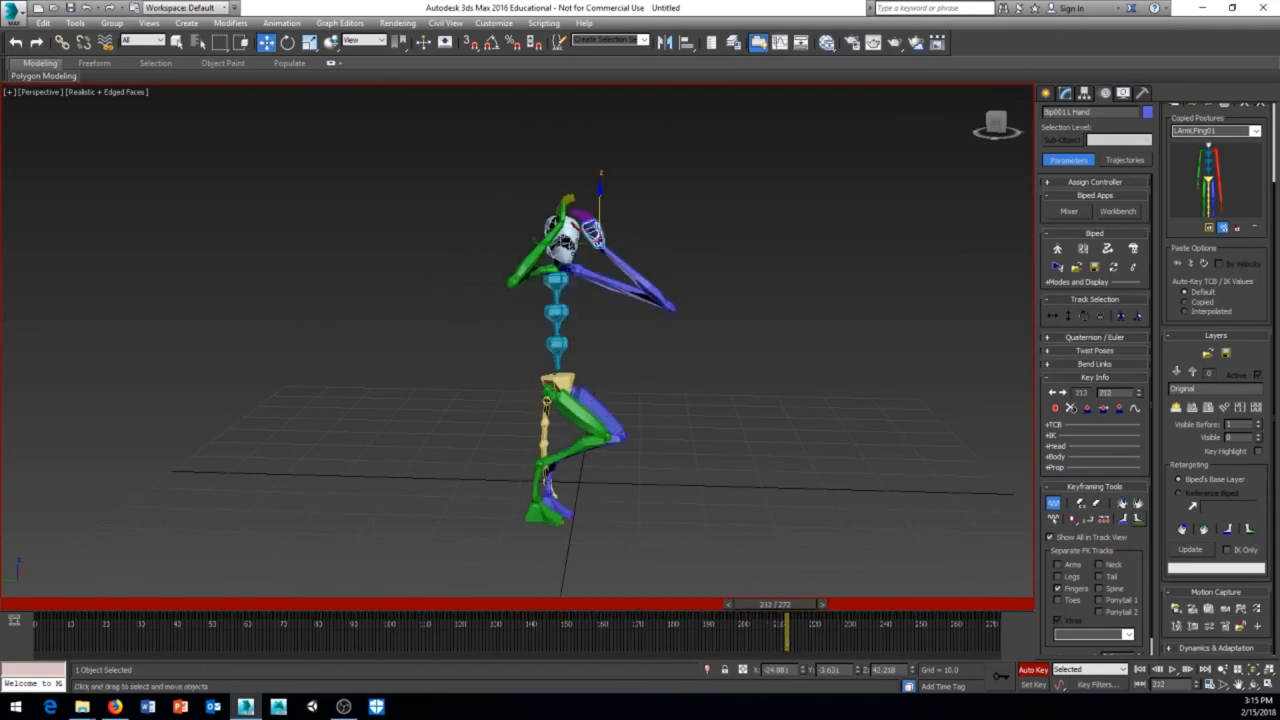
mouse_move(852, 318)
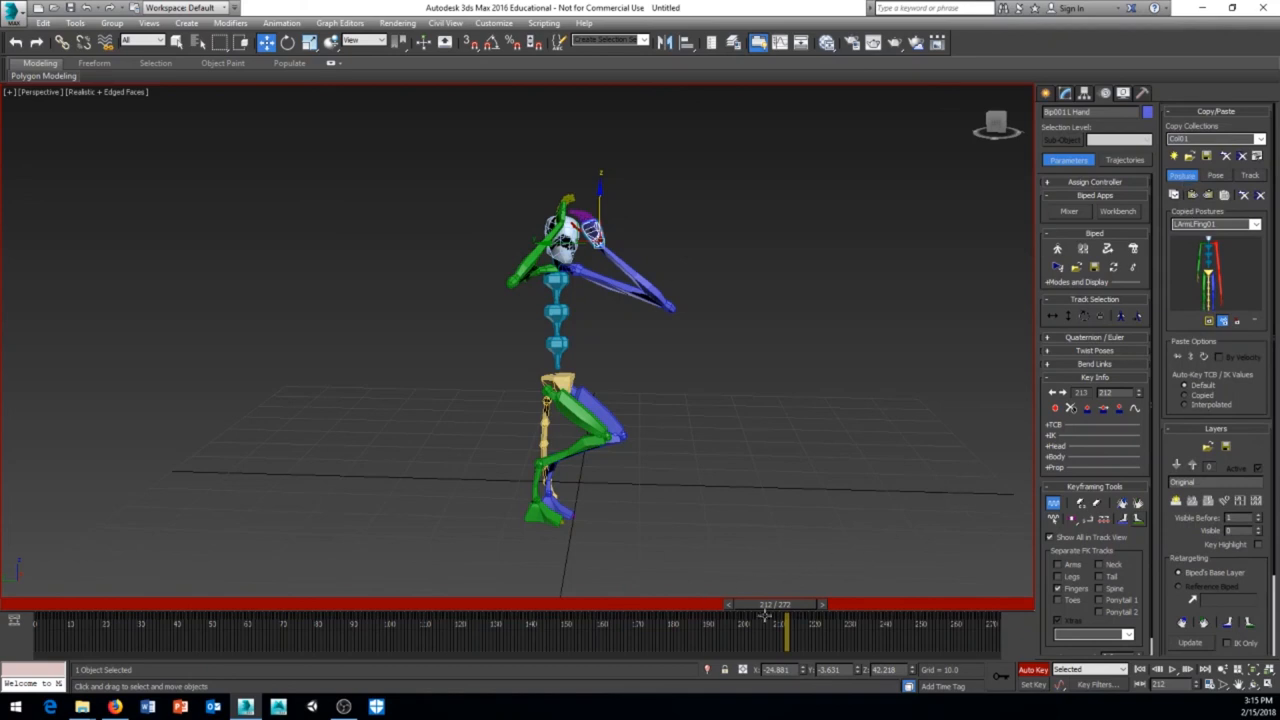
drag(784, 604, 36, 604)
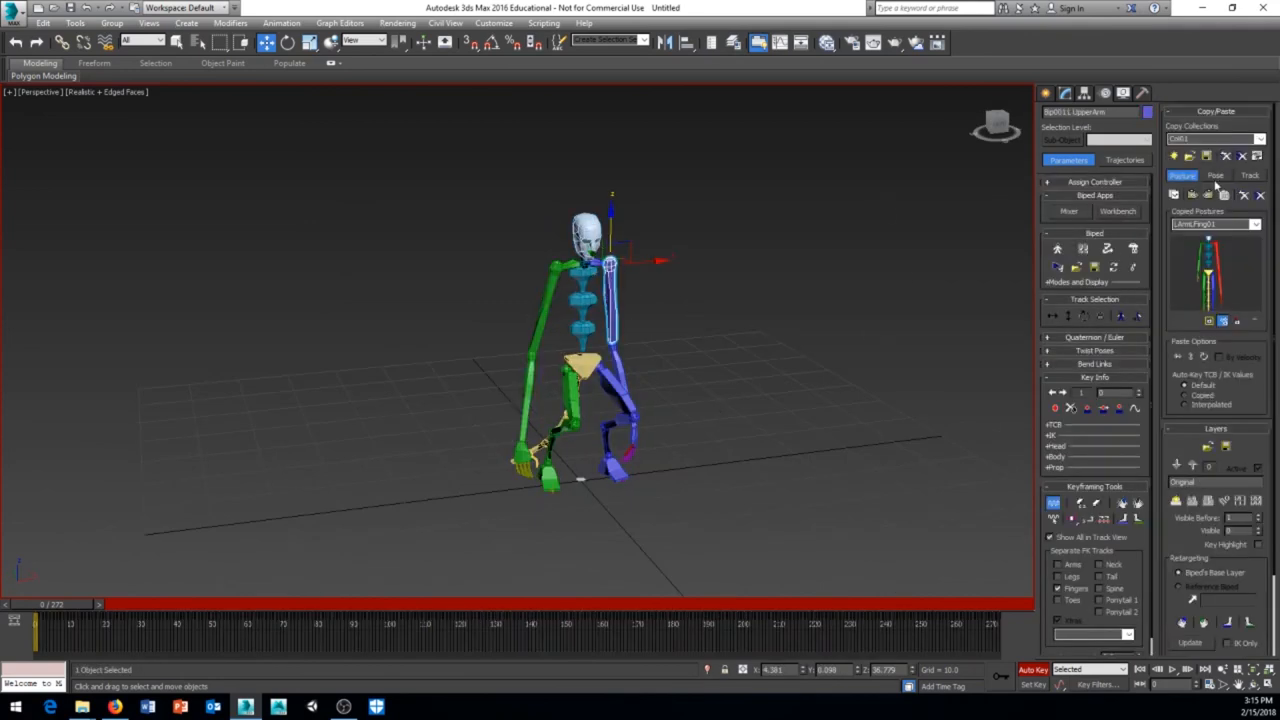
Switch the Copy/Paste rollout to Pose mode to store the biped's whole first-frame pose
click(1216, 176)
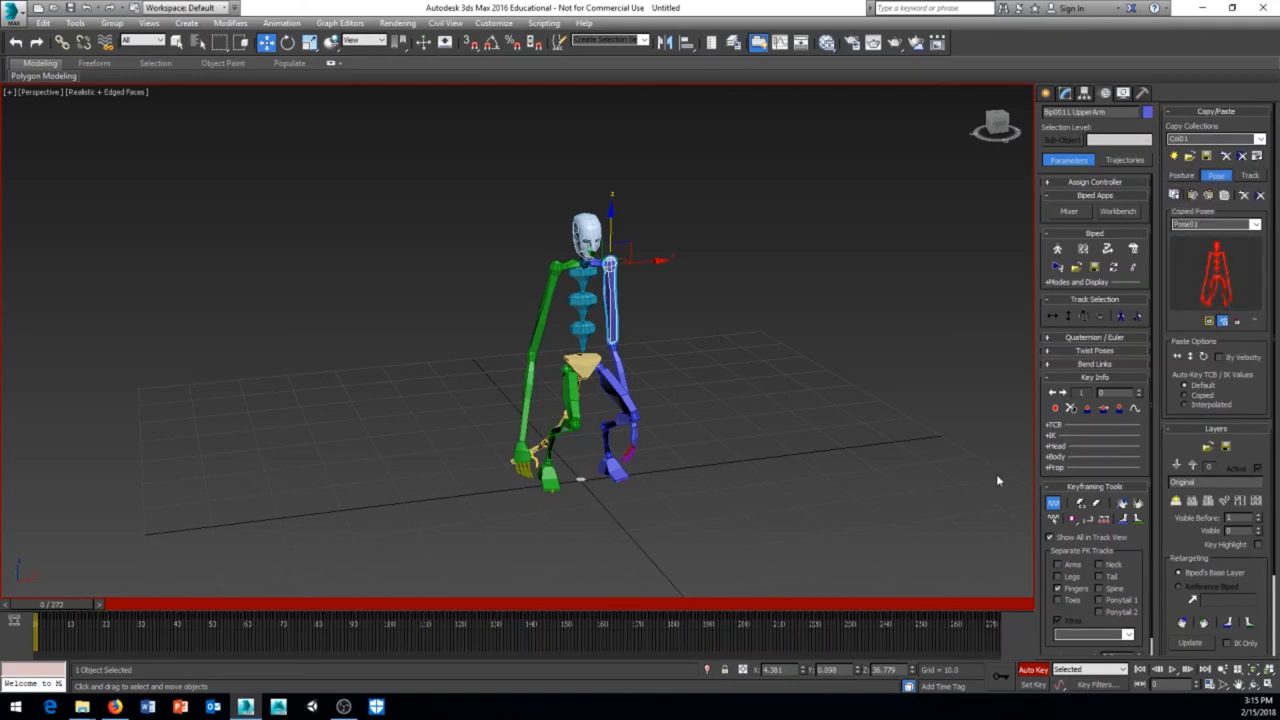
mouse_move(1210, 196)
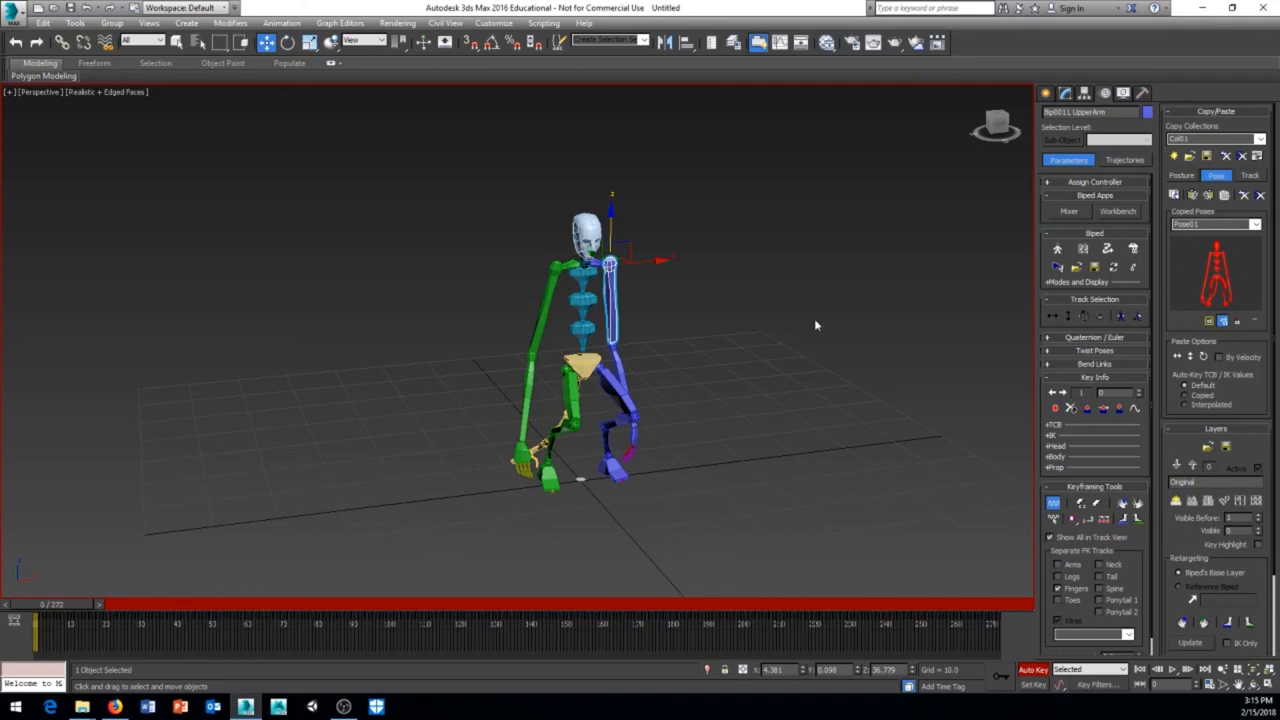
mouse_move(632, 380)
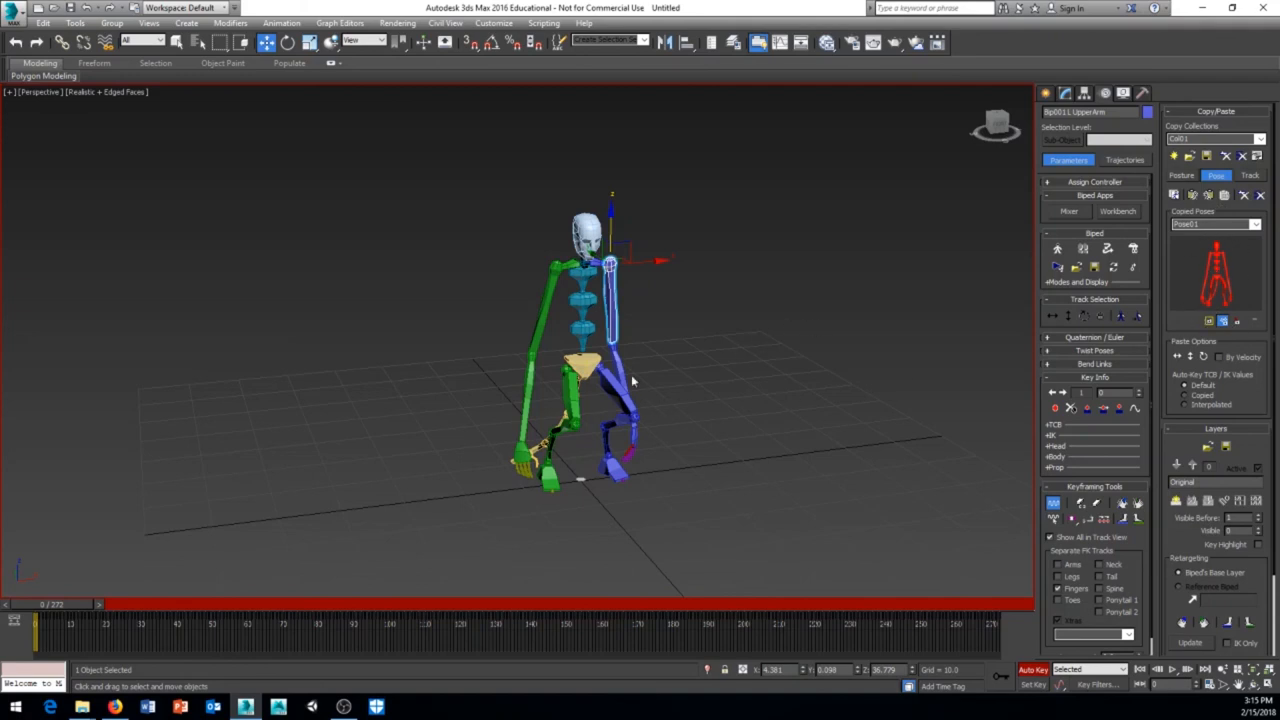